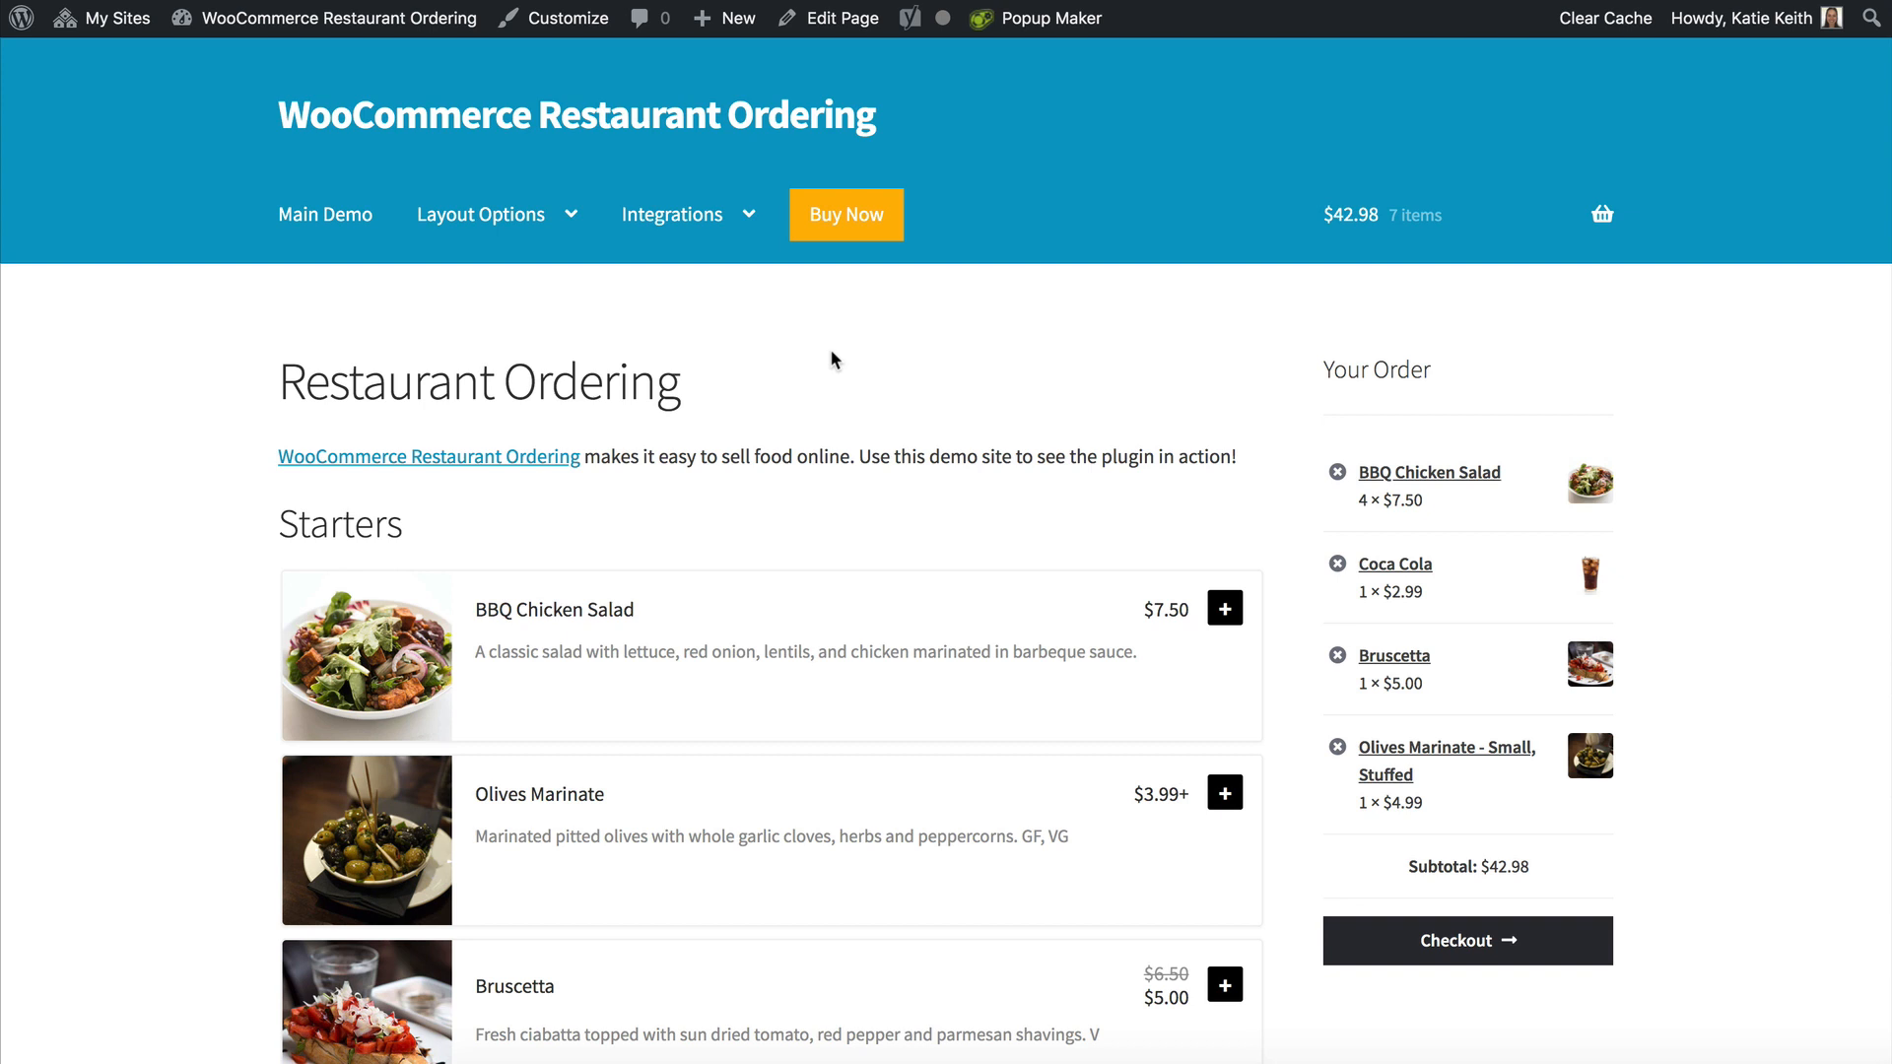
Add another BBQ Chicken Salad and Small, Stuffed Olives Marinate to the order.
scroll("down", 3)
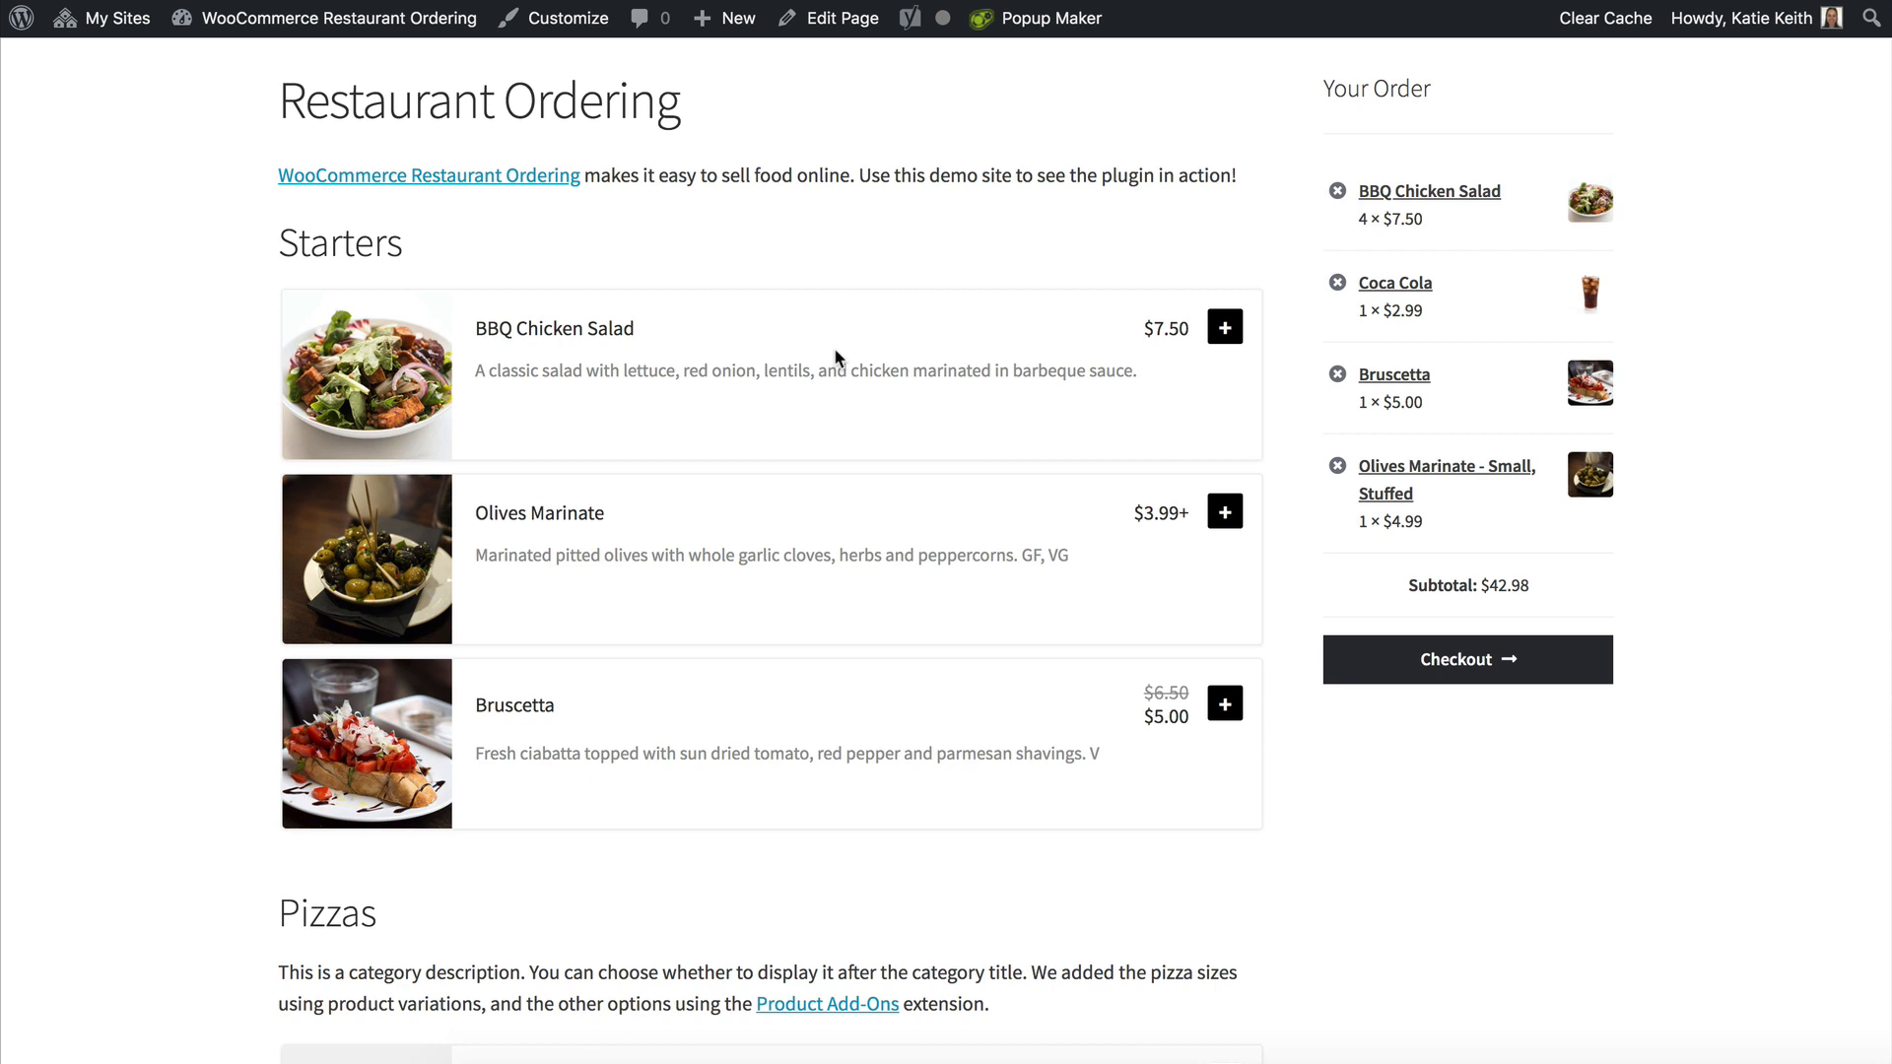
mouse_move(709, 225)
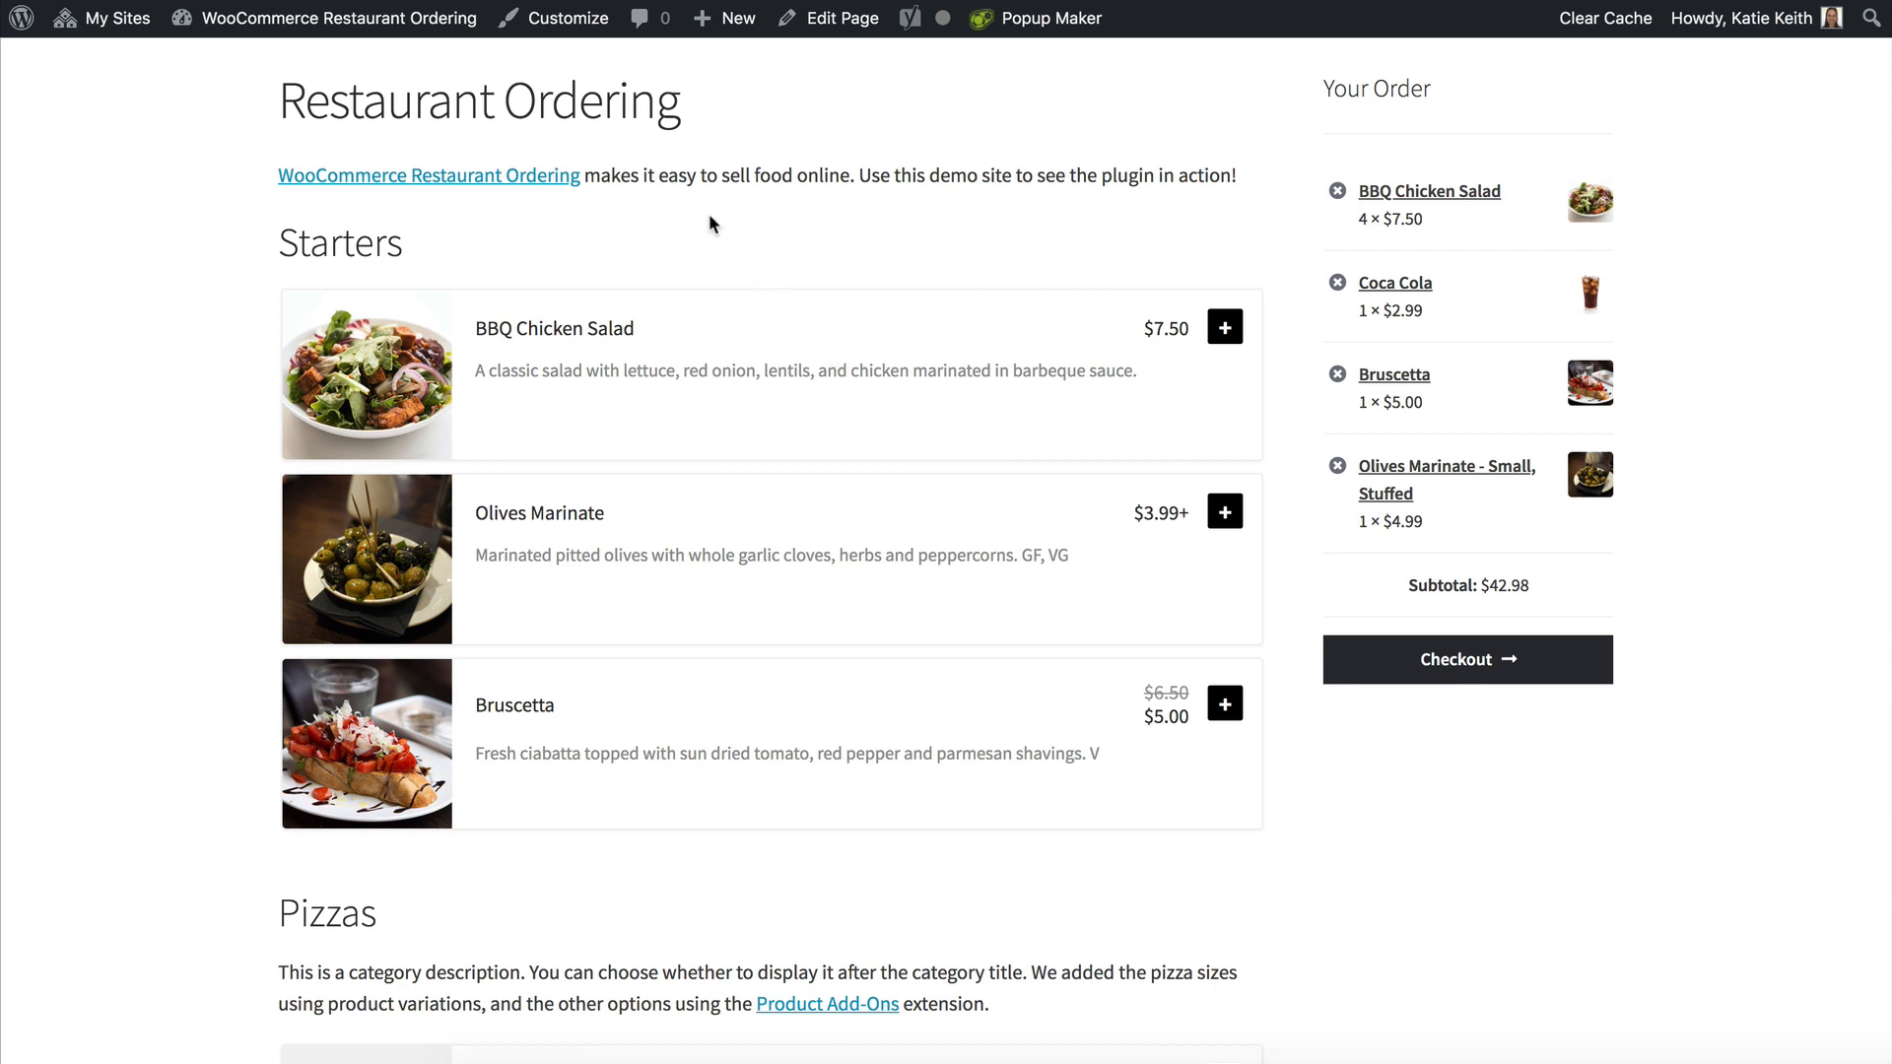
mouse_move(673, 315)
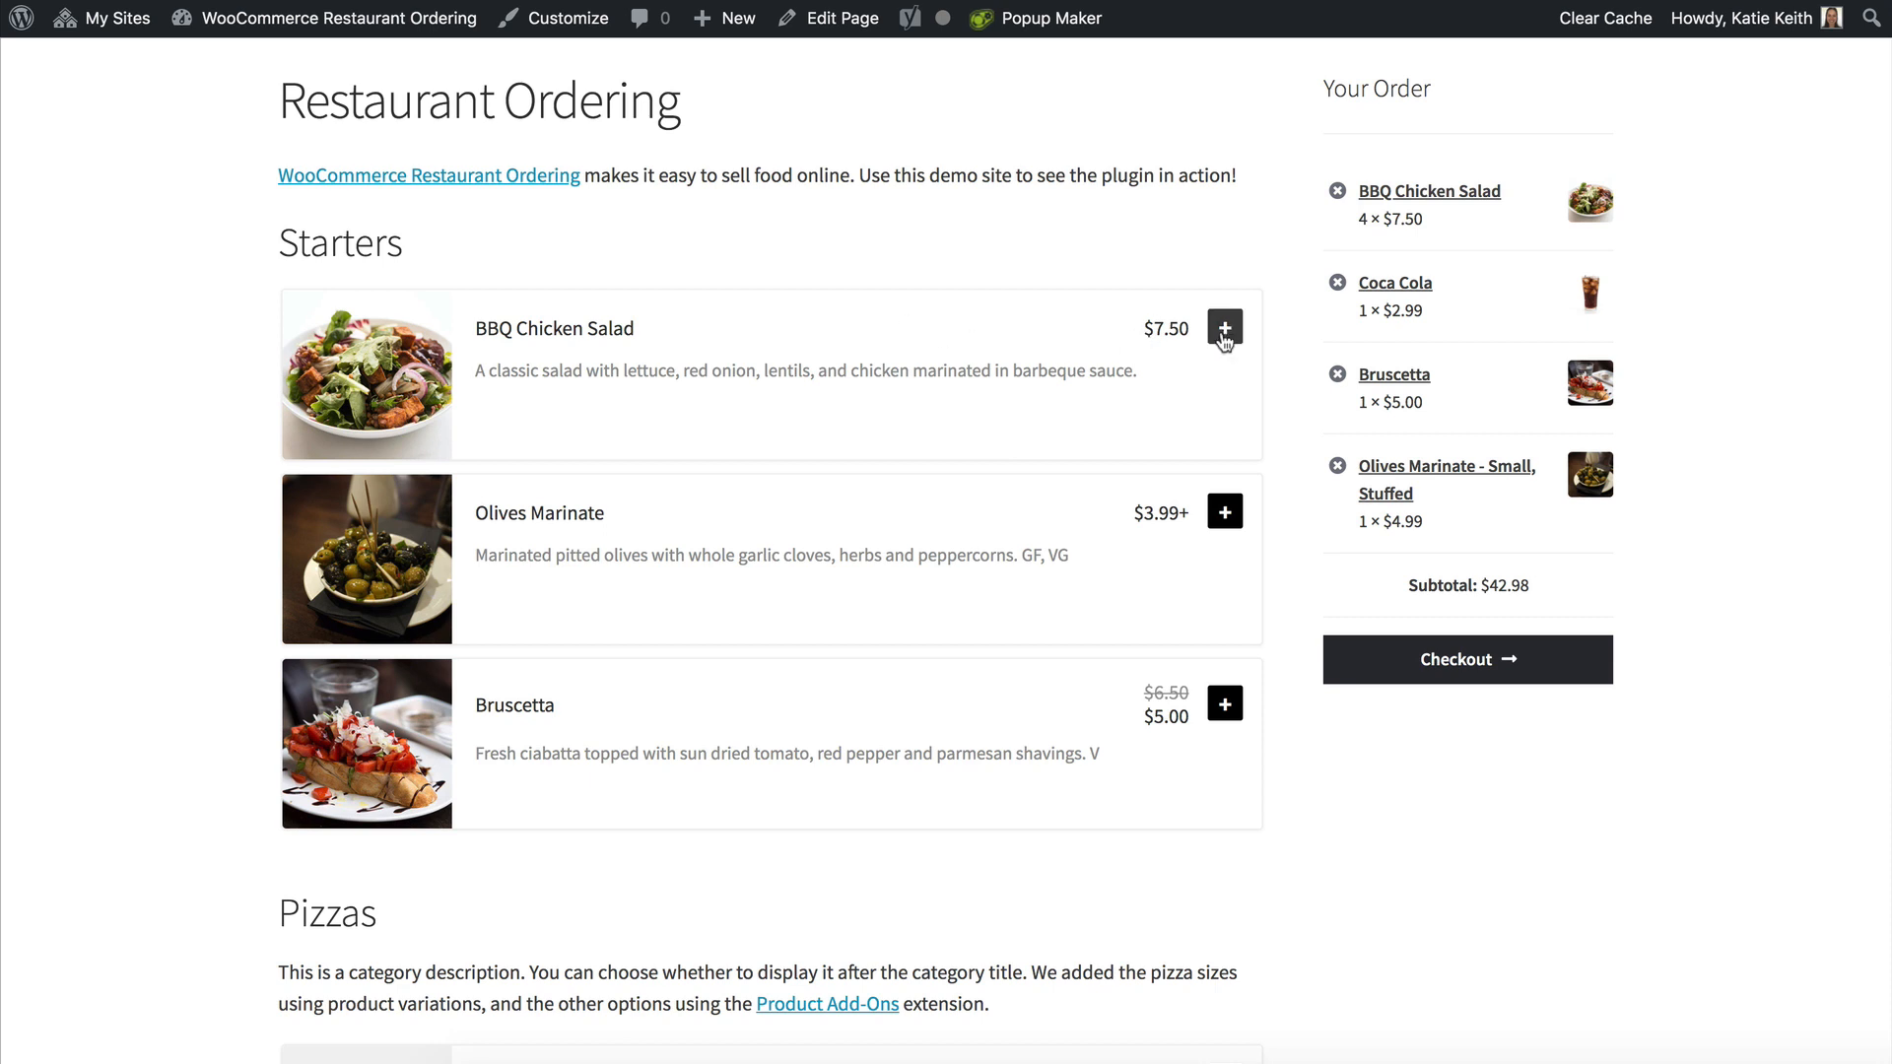
left_click(1224, 326)
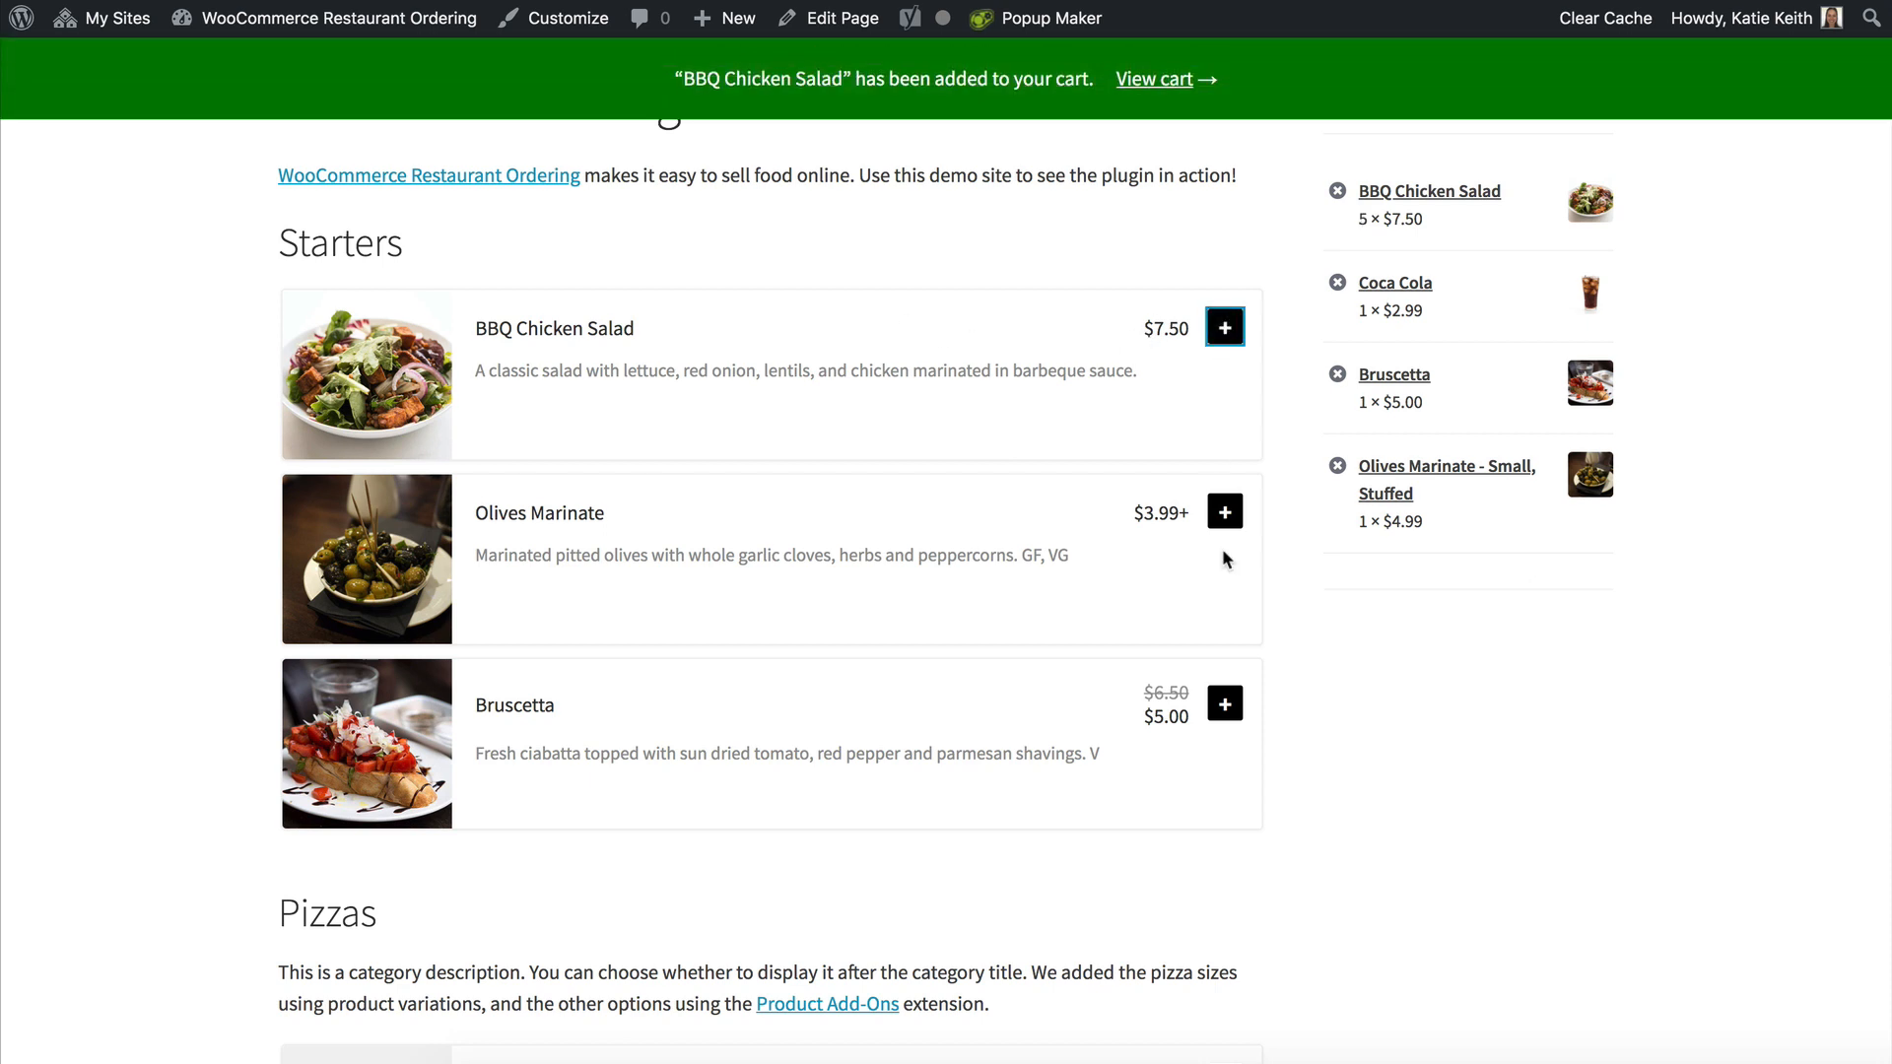
left_click(1227, 512)
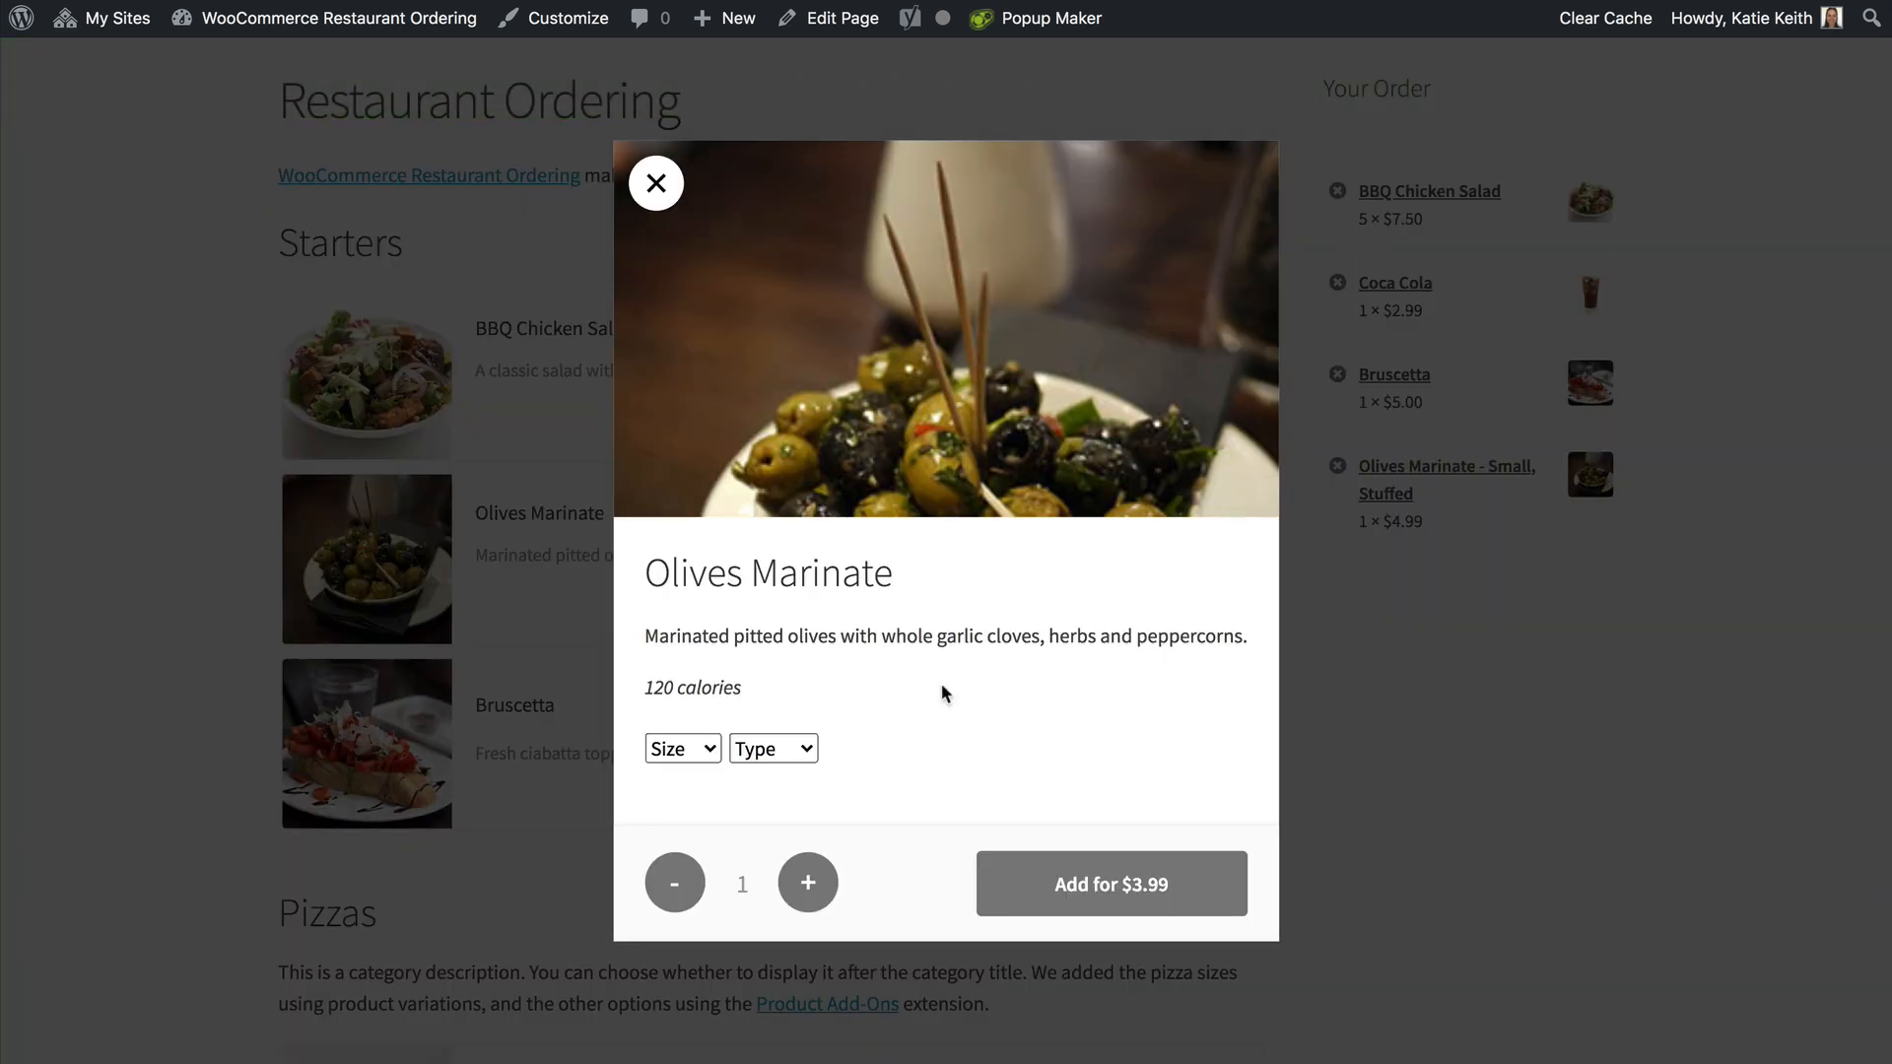
left_click(682, 748)
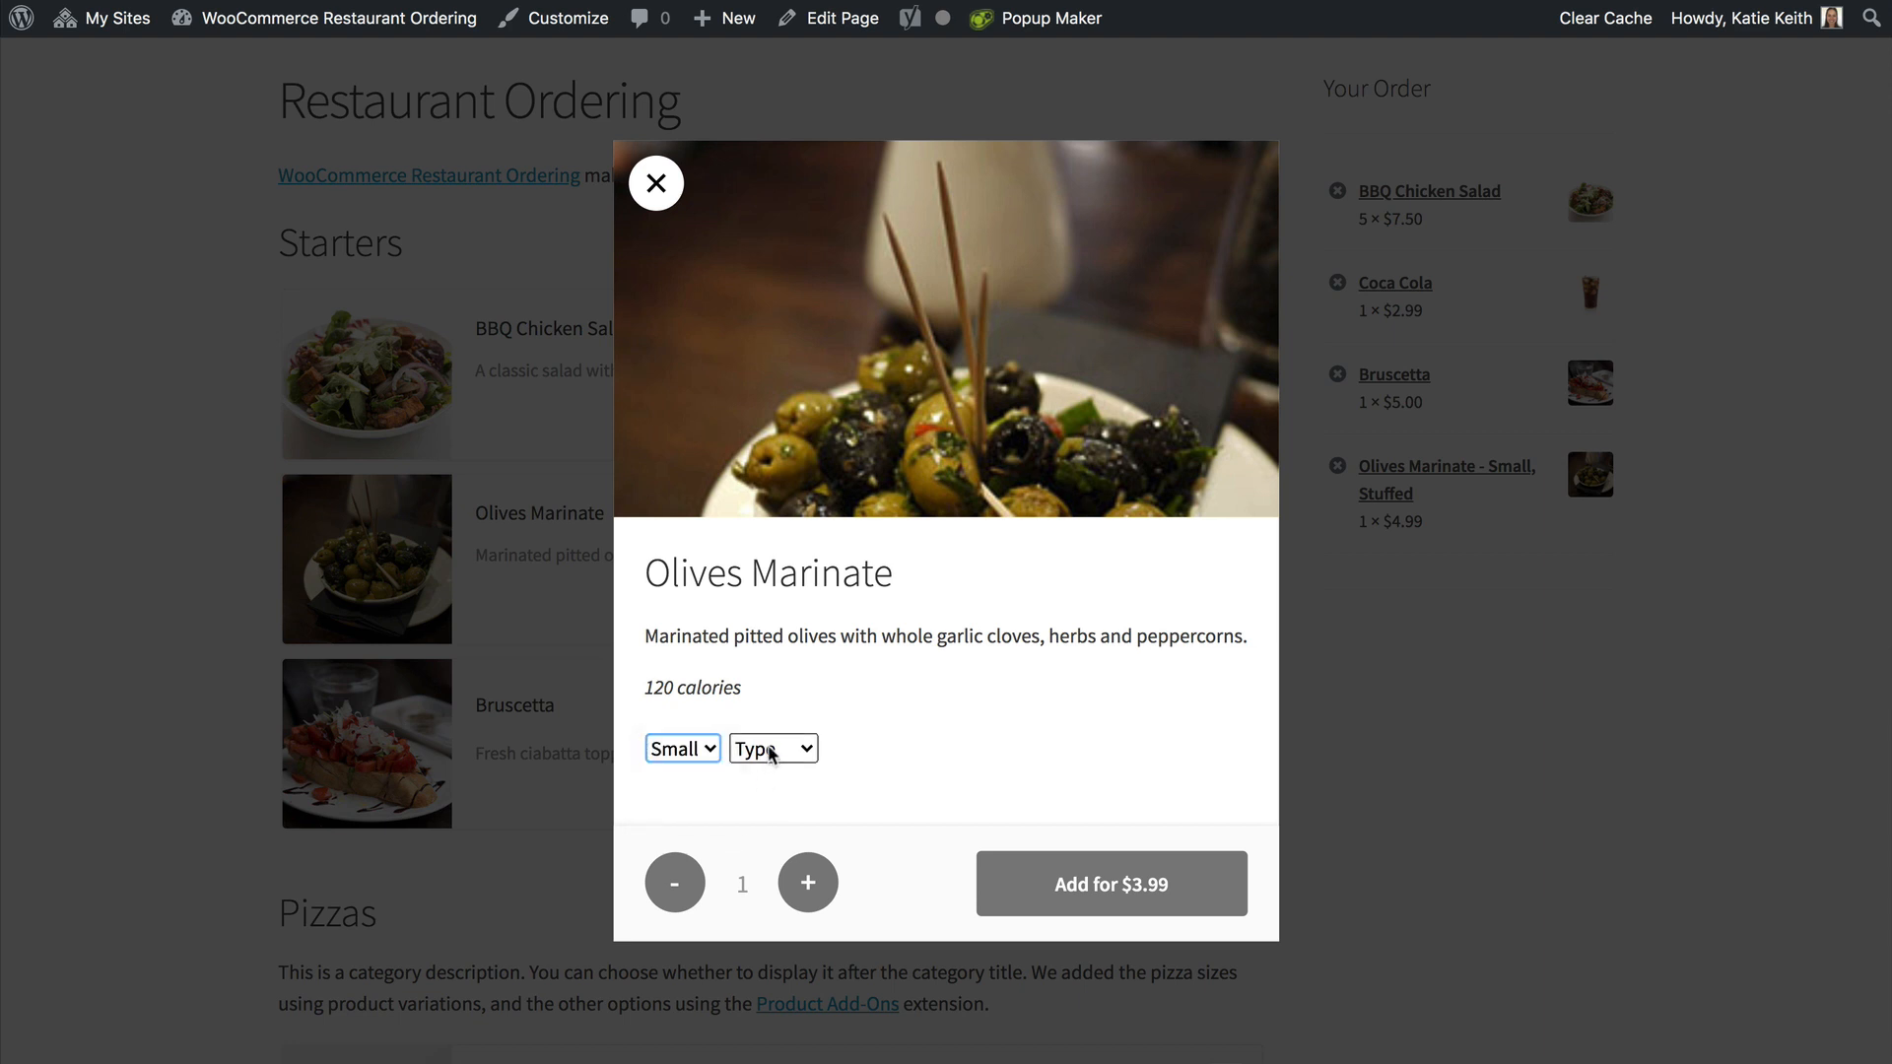
left_click(774, 747)
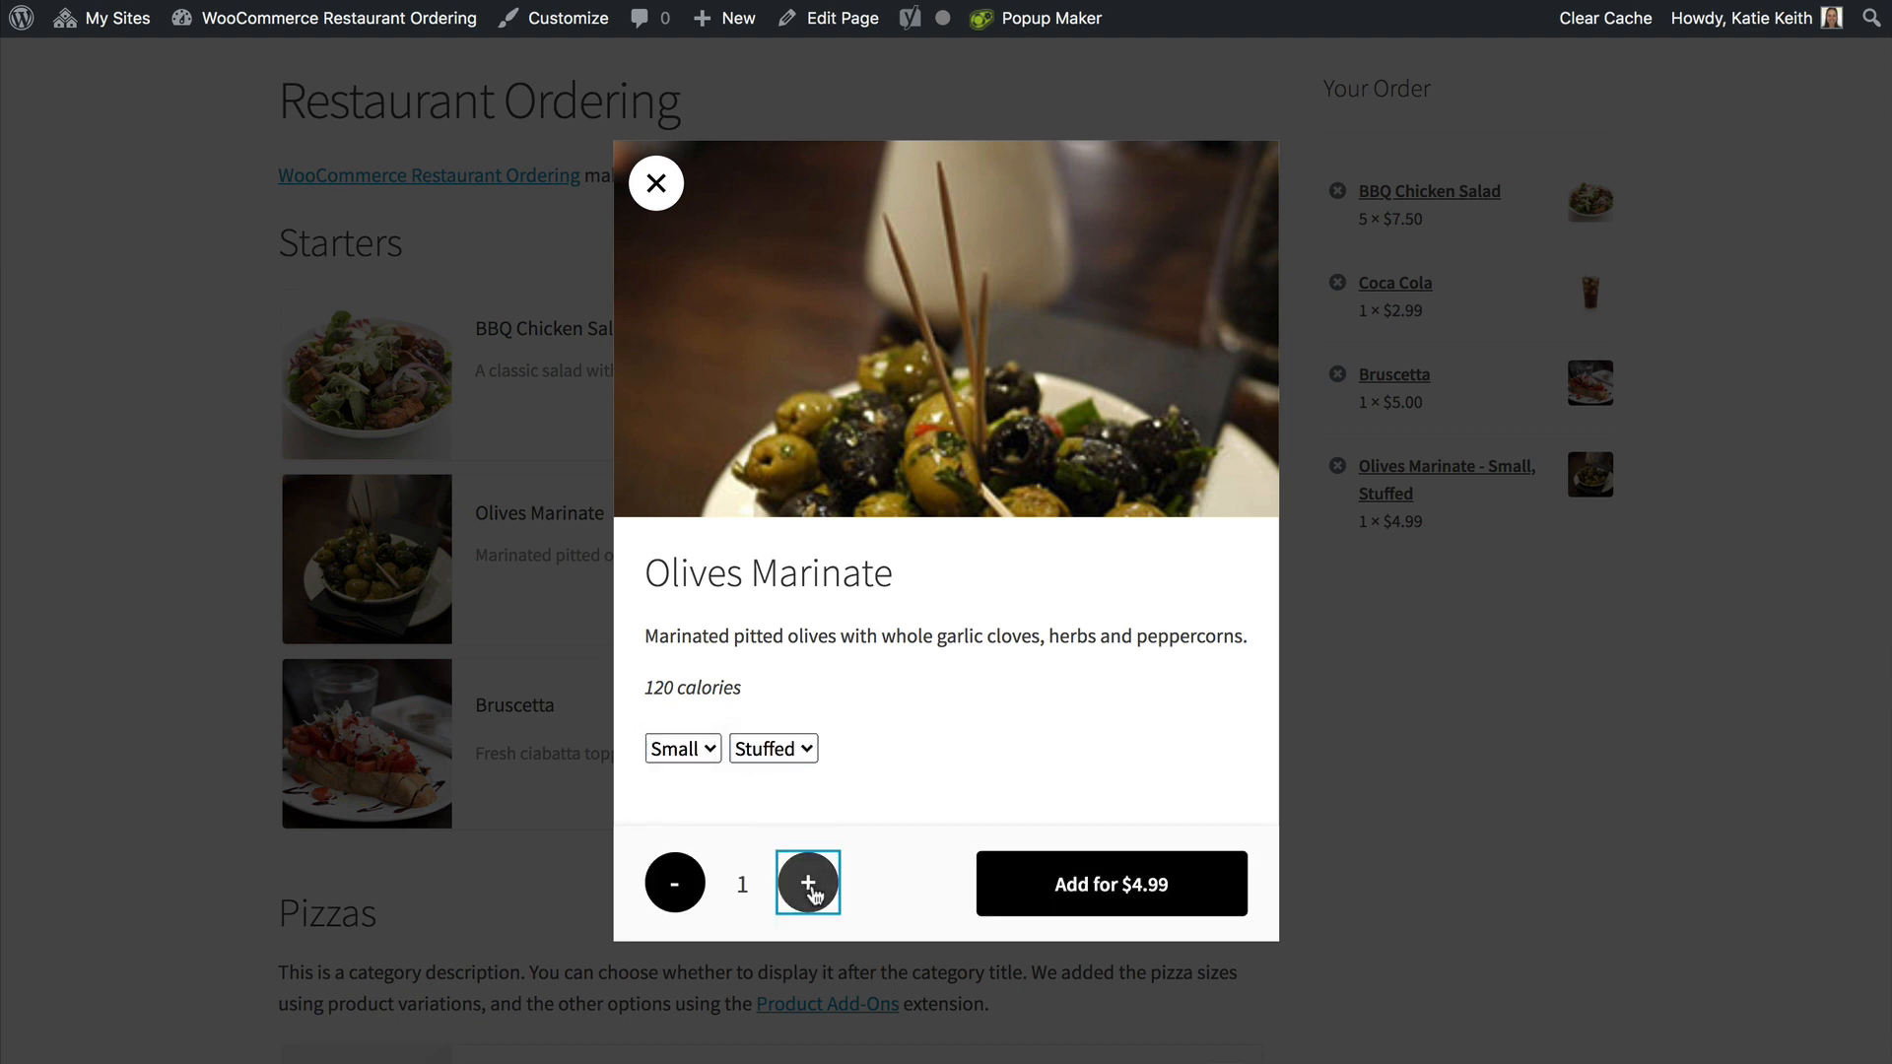
left_click(1111, 884)
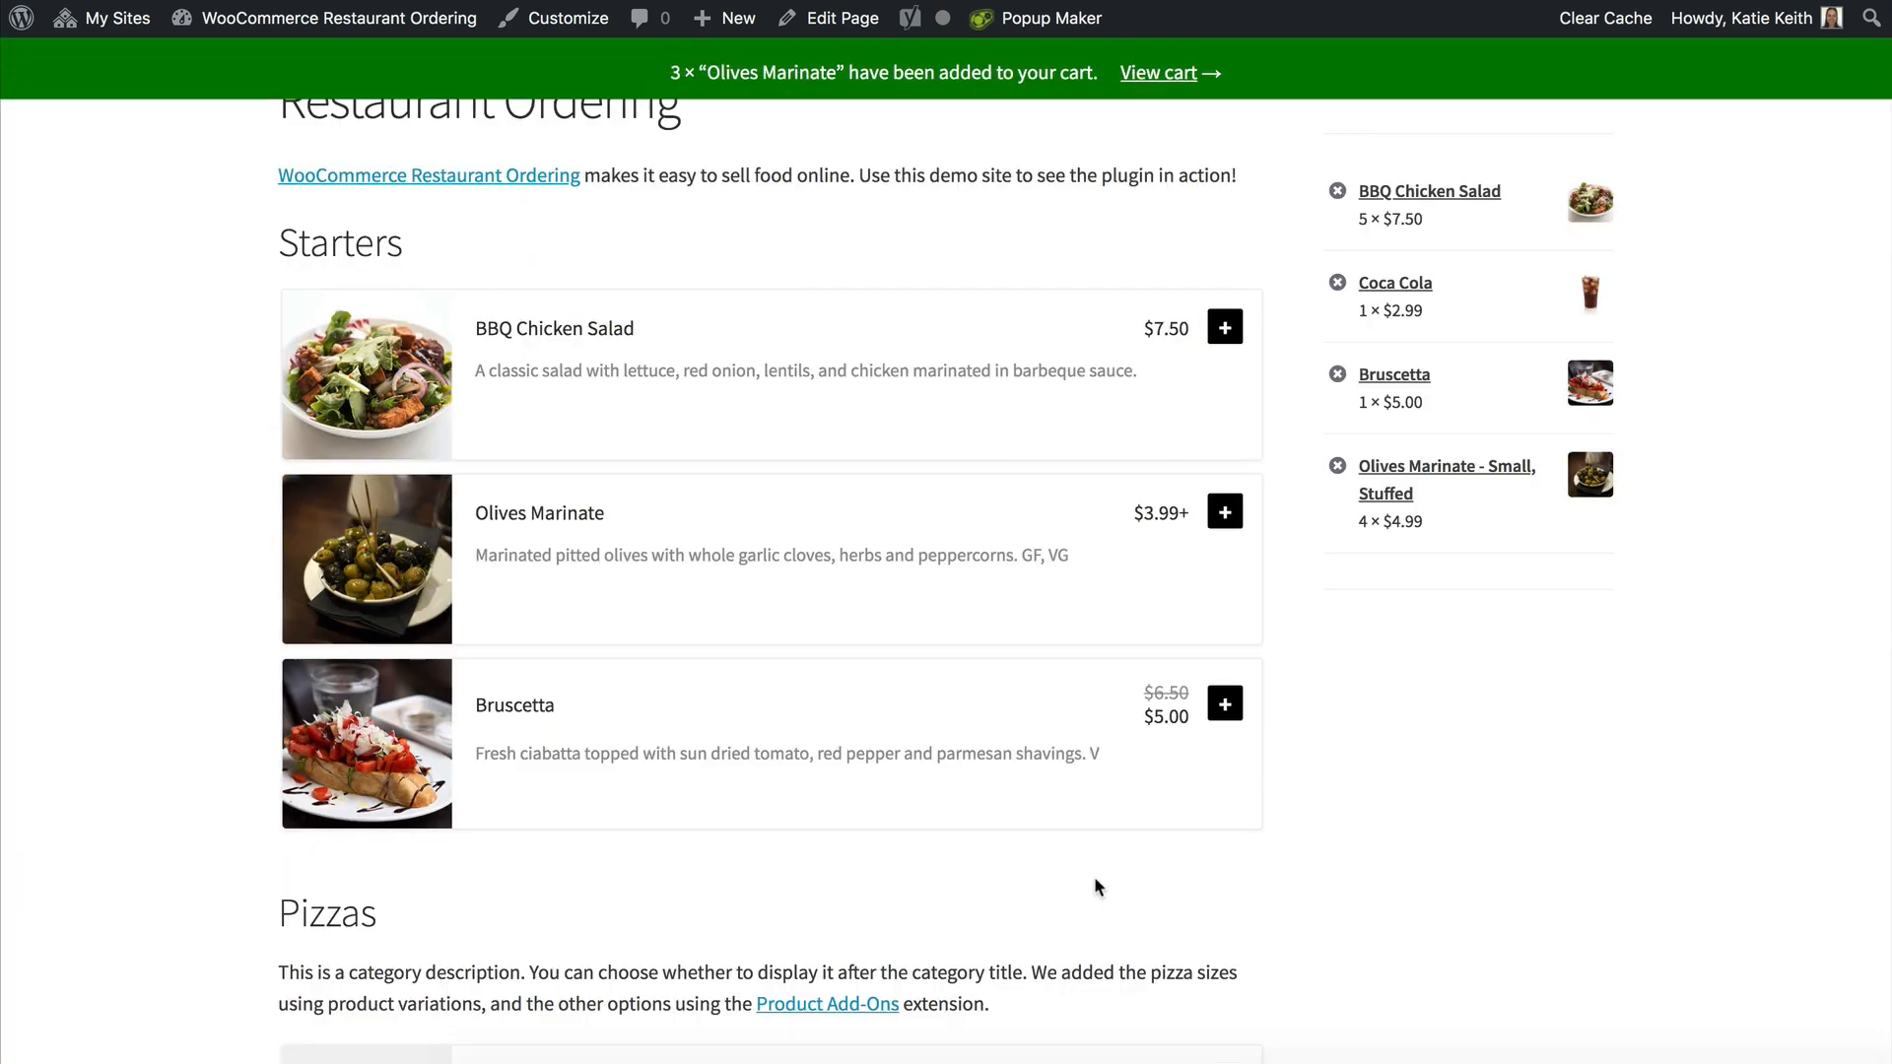
Look at Pepperoni Pizza options with mushrooms, then leave without ordering it.
scroll("down", 3)
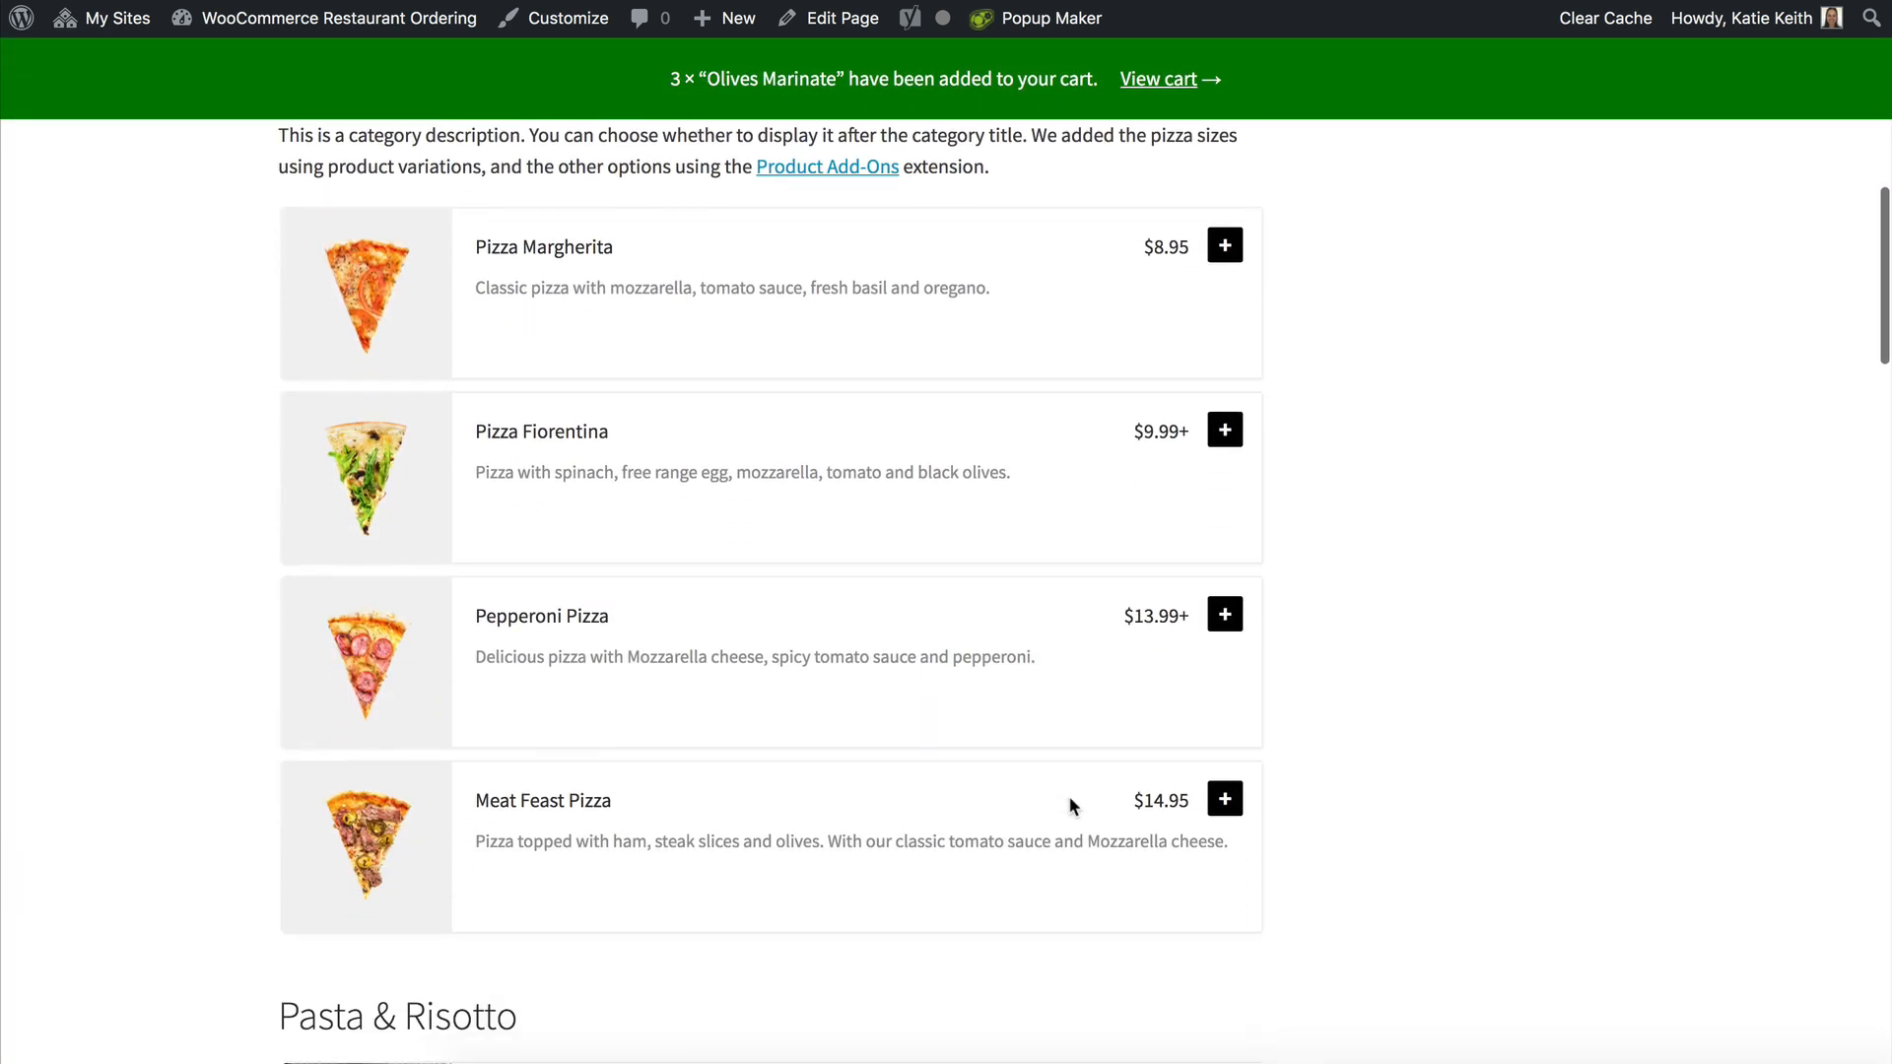
scroll("down", 3)
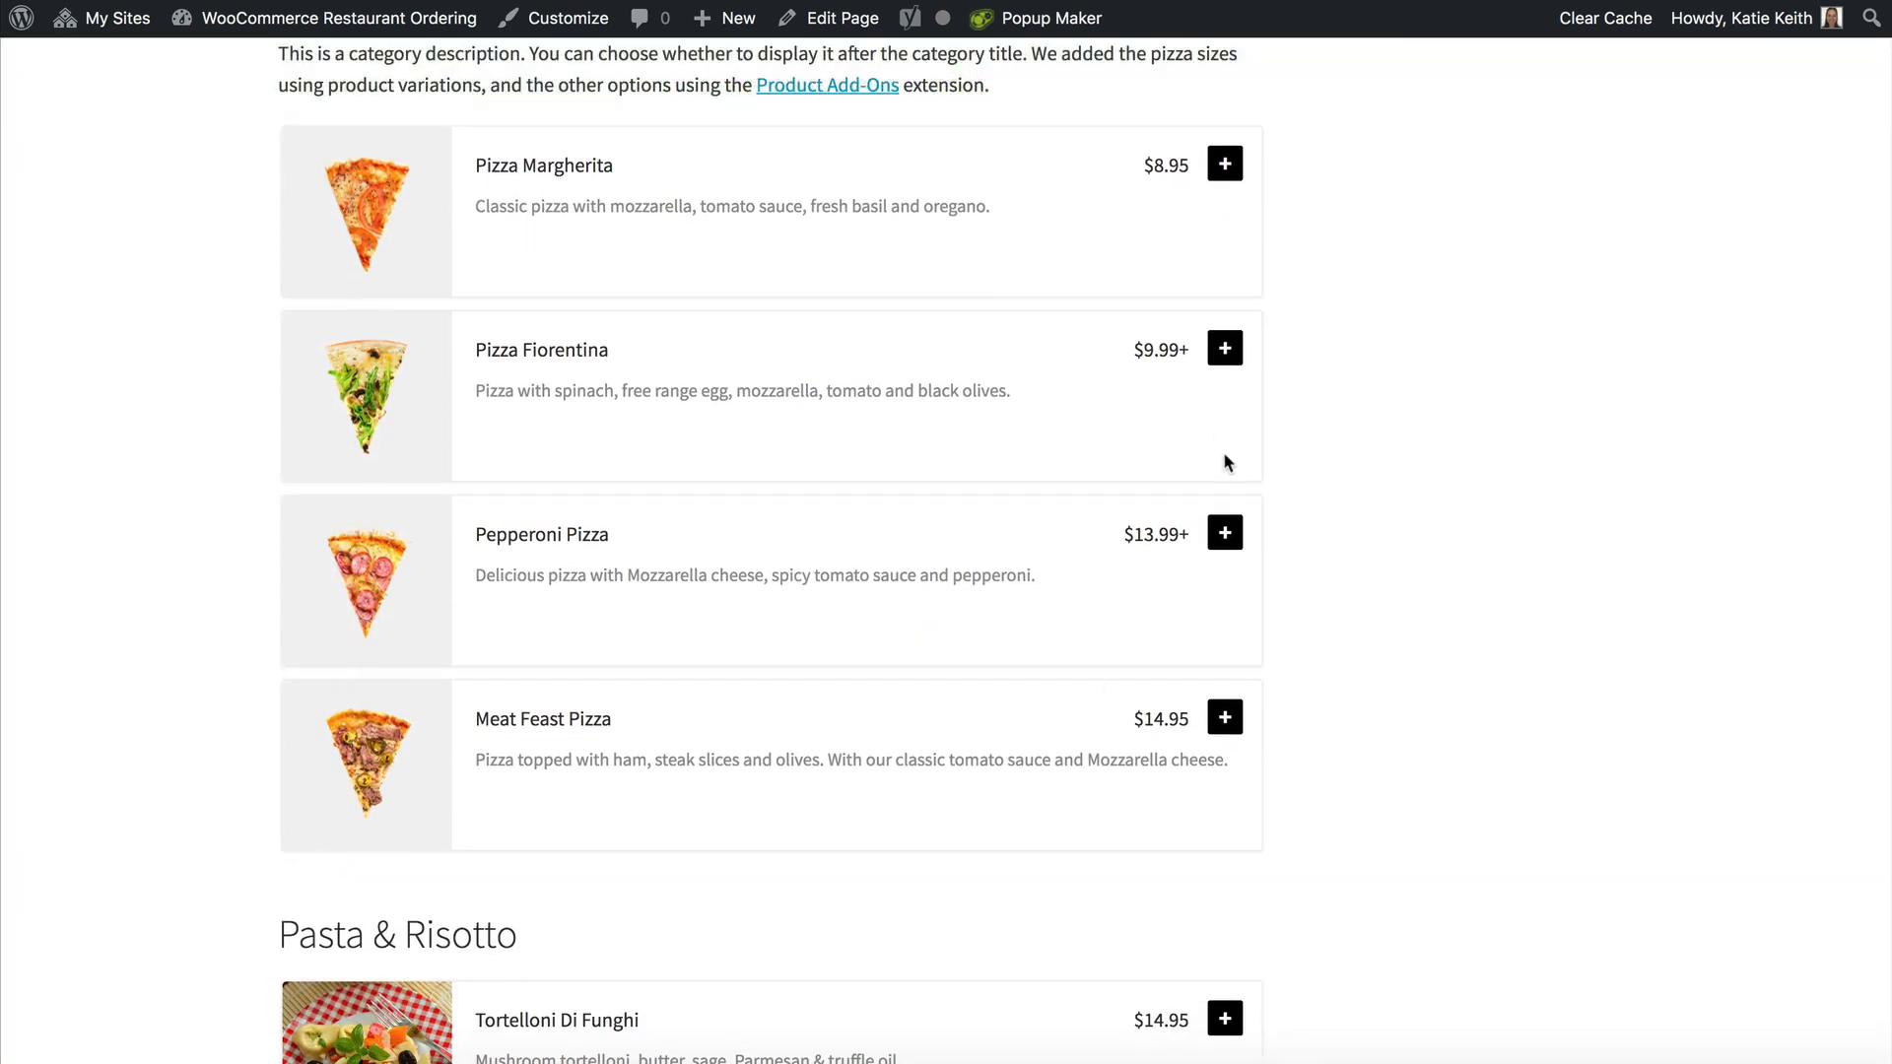
left_click(1225, 532)
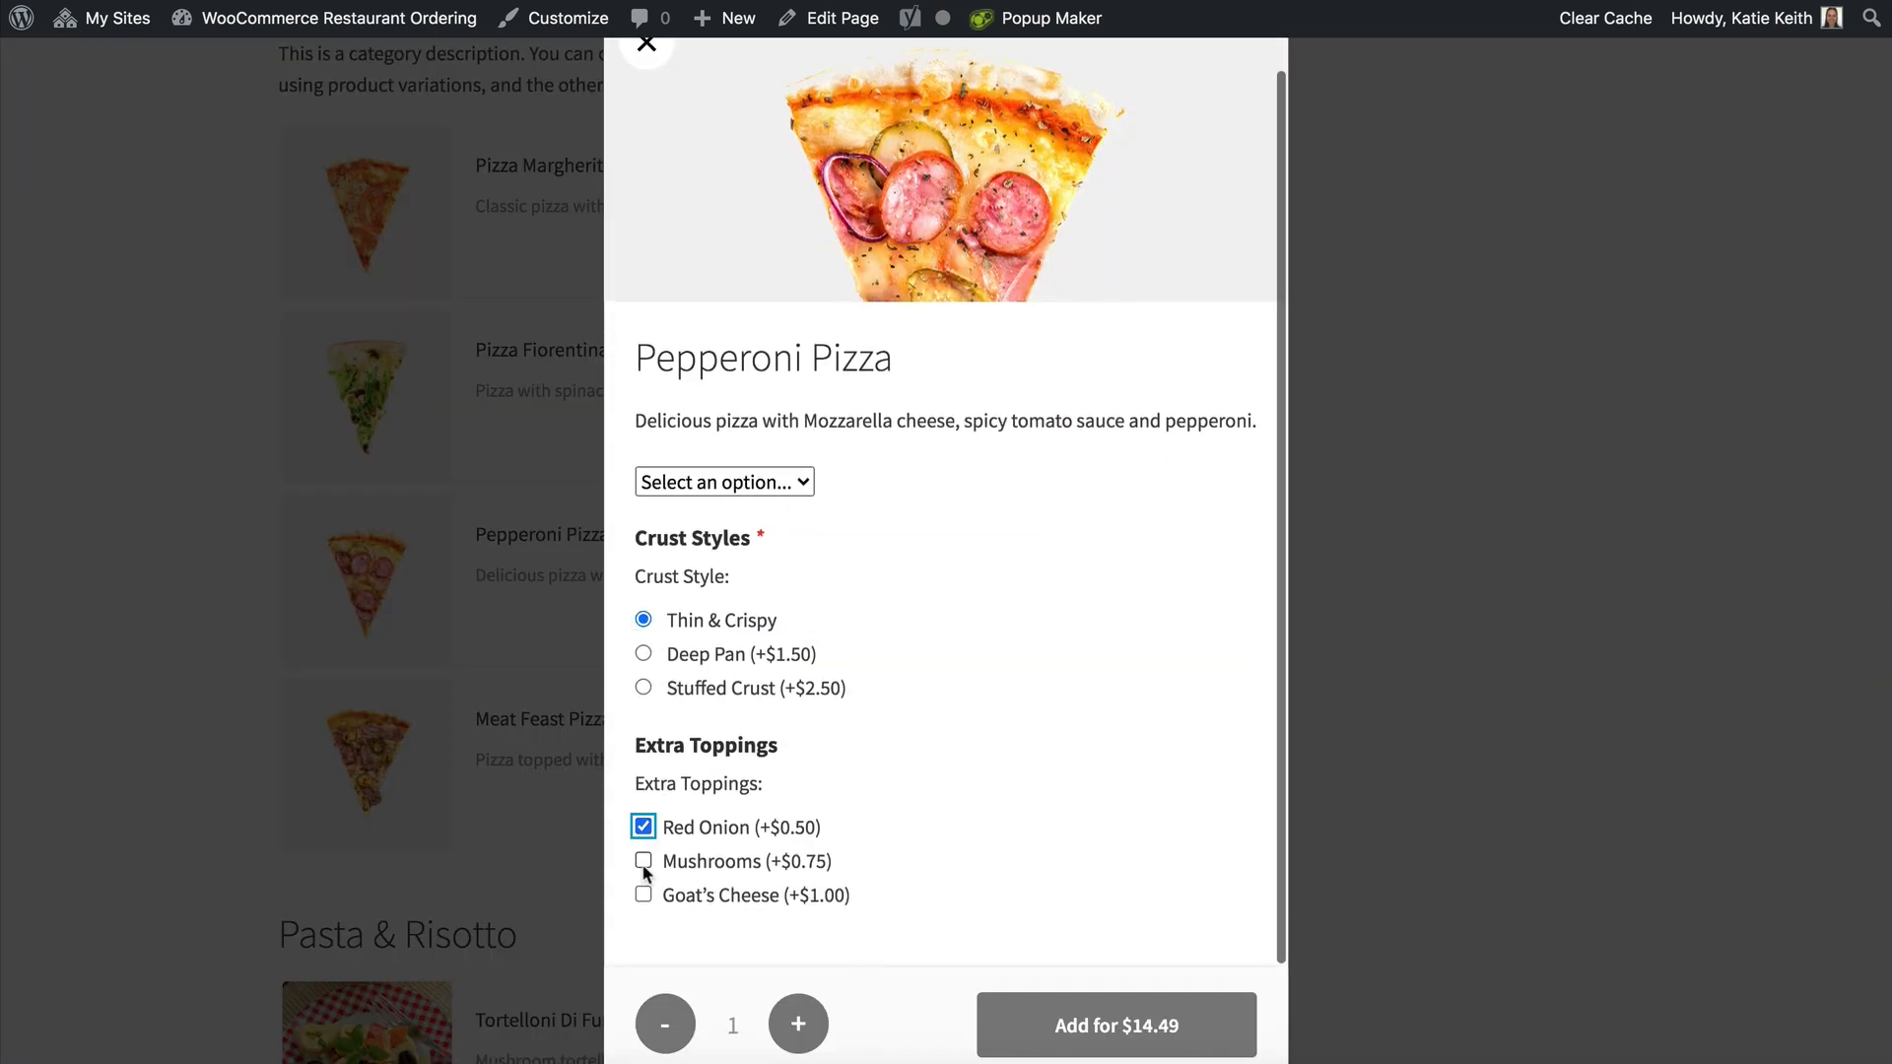
left_click(642, 862)
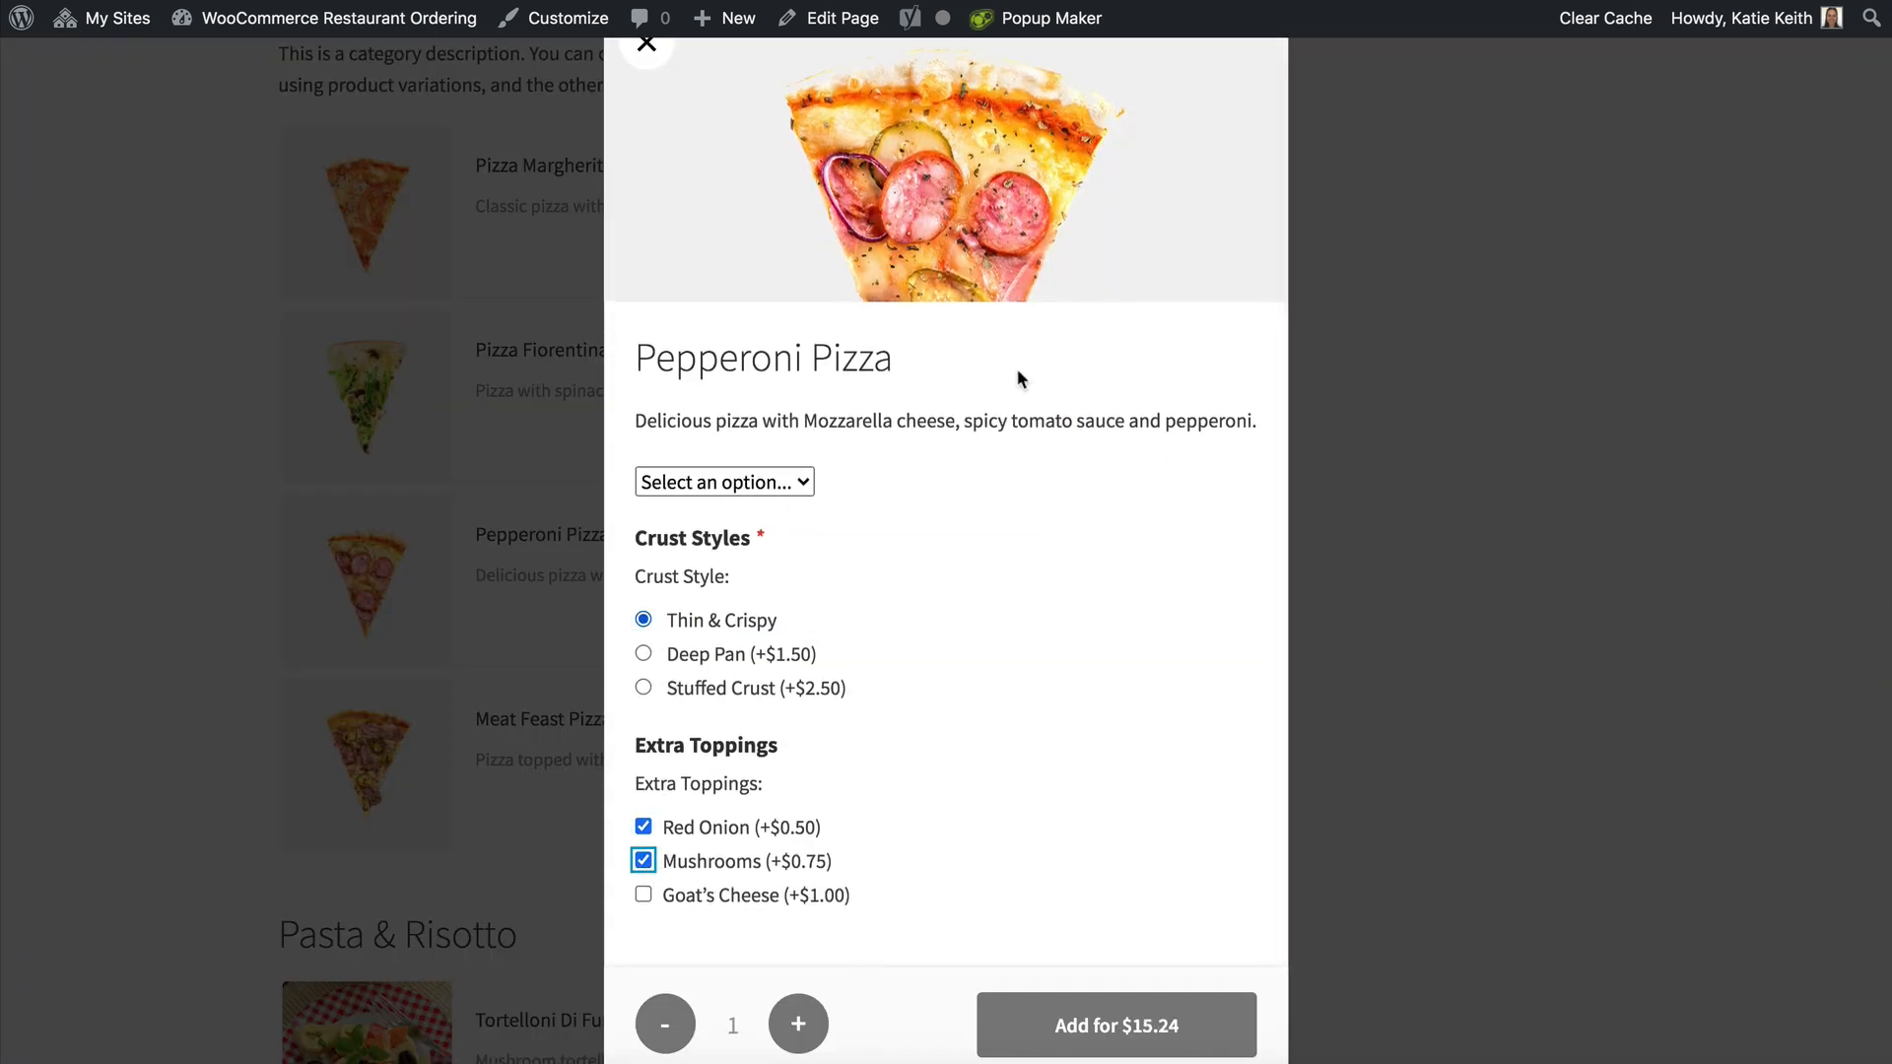
left_click(647, 41)
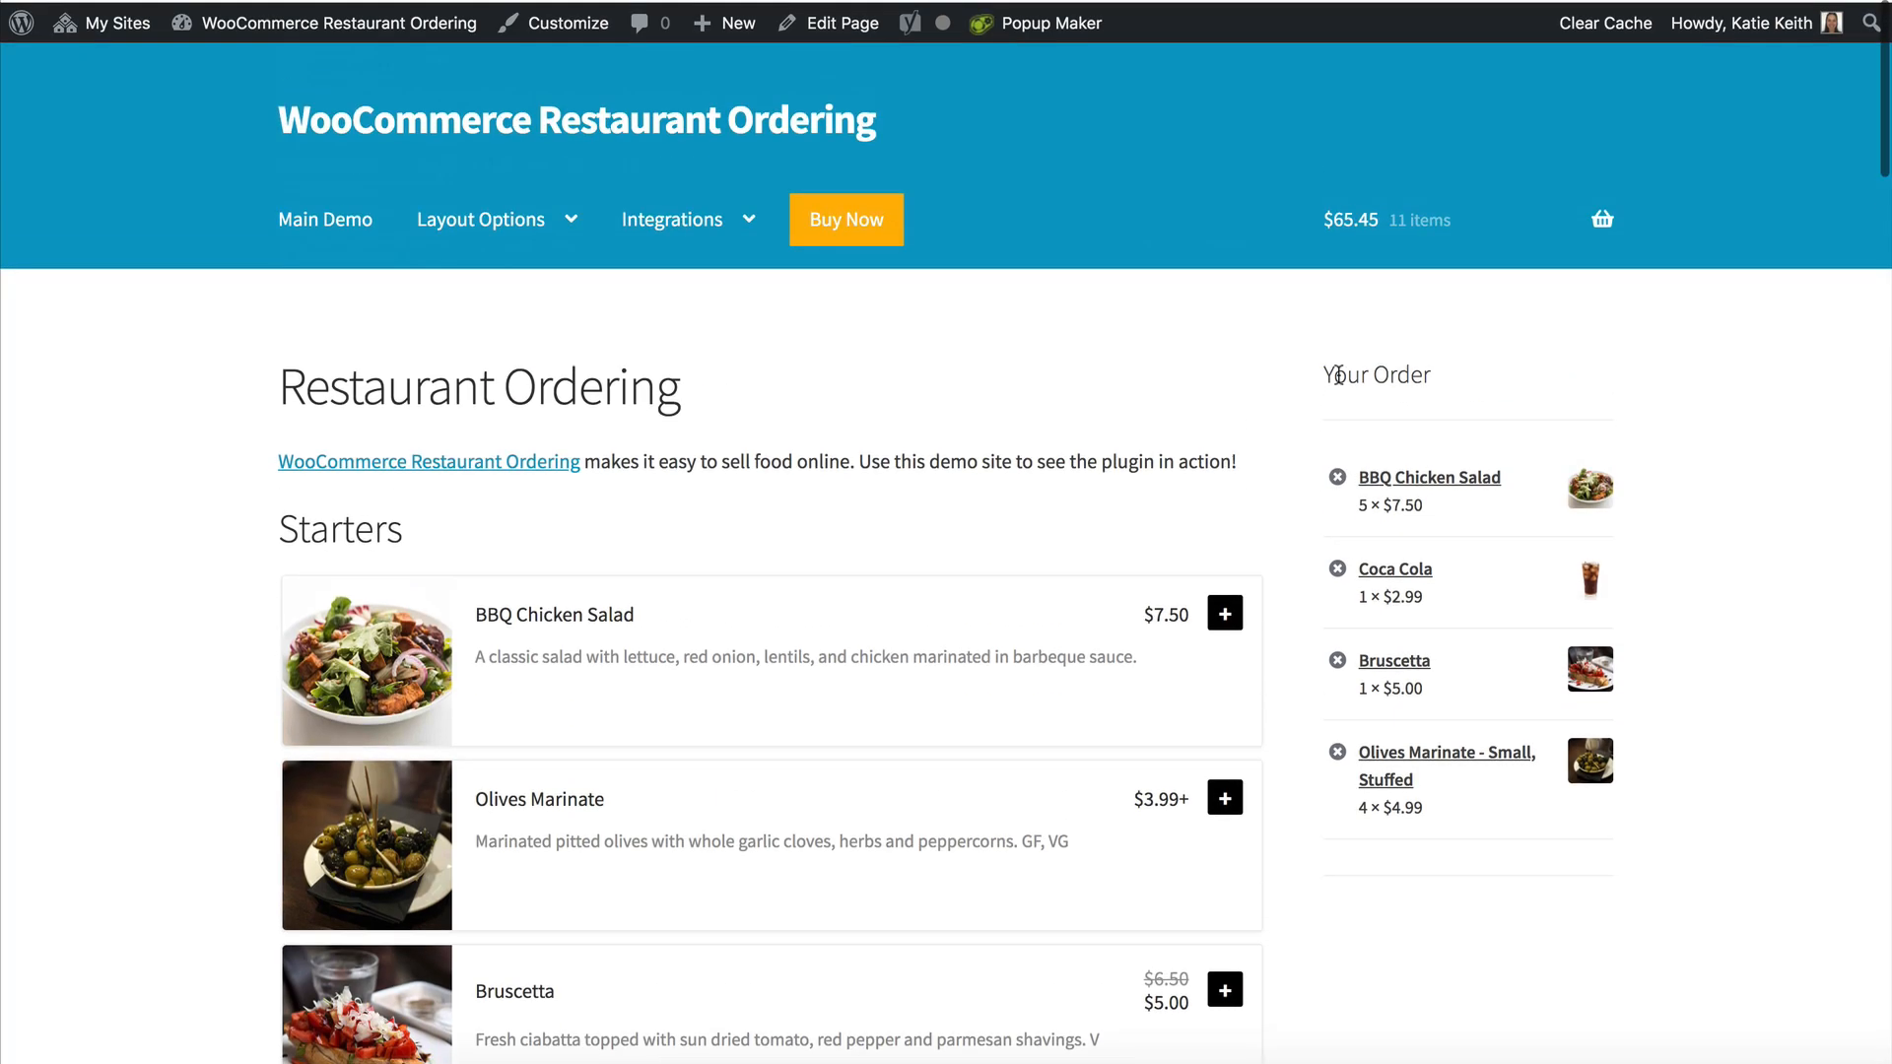
Open Layout Options > Customizable Content and browse Pizzas, Pasta, Drinks, Desserts and Sides.
left_click(481, 218)
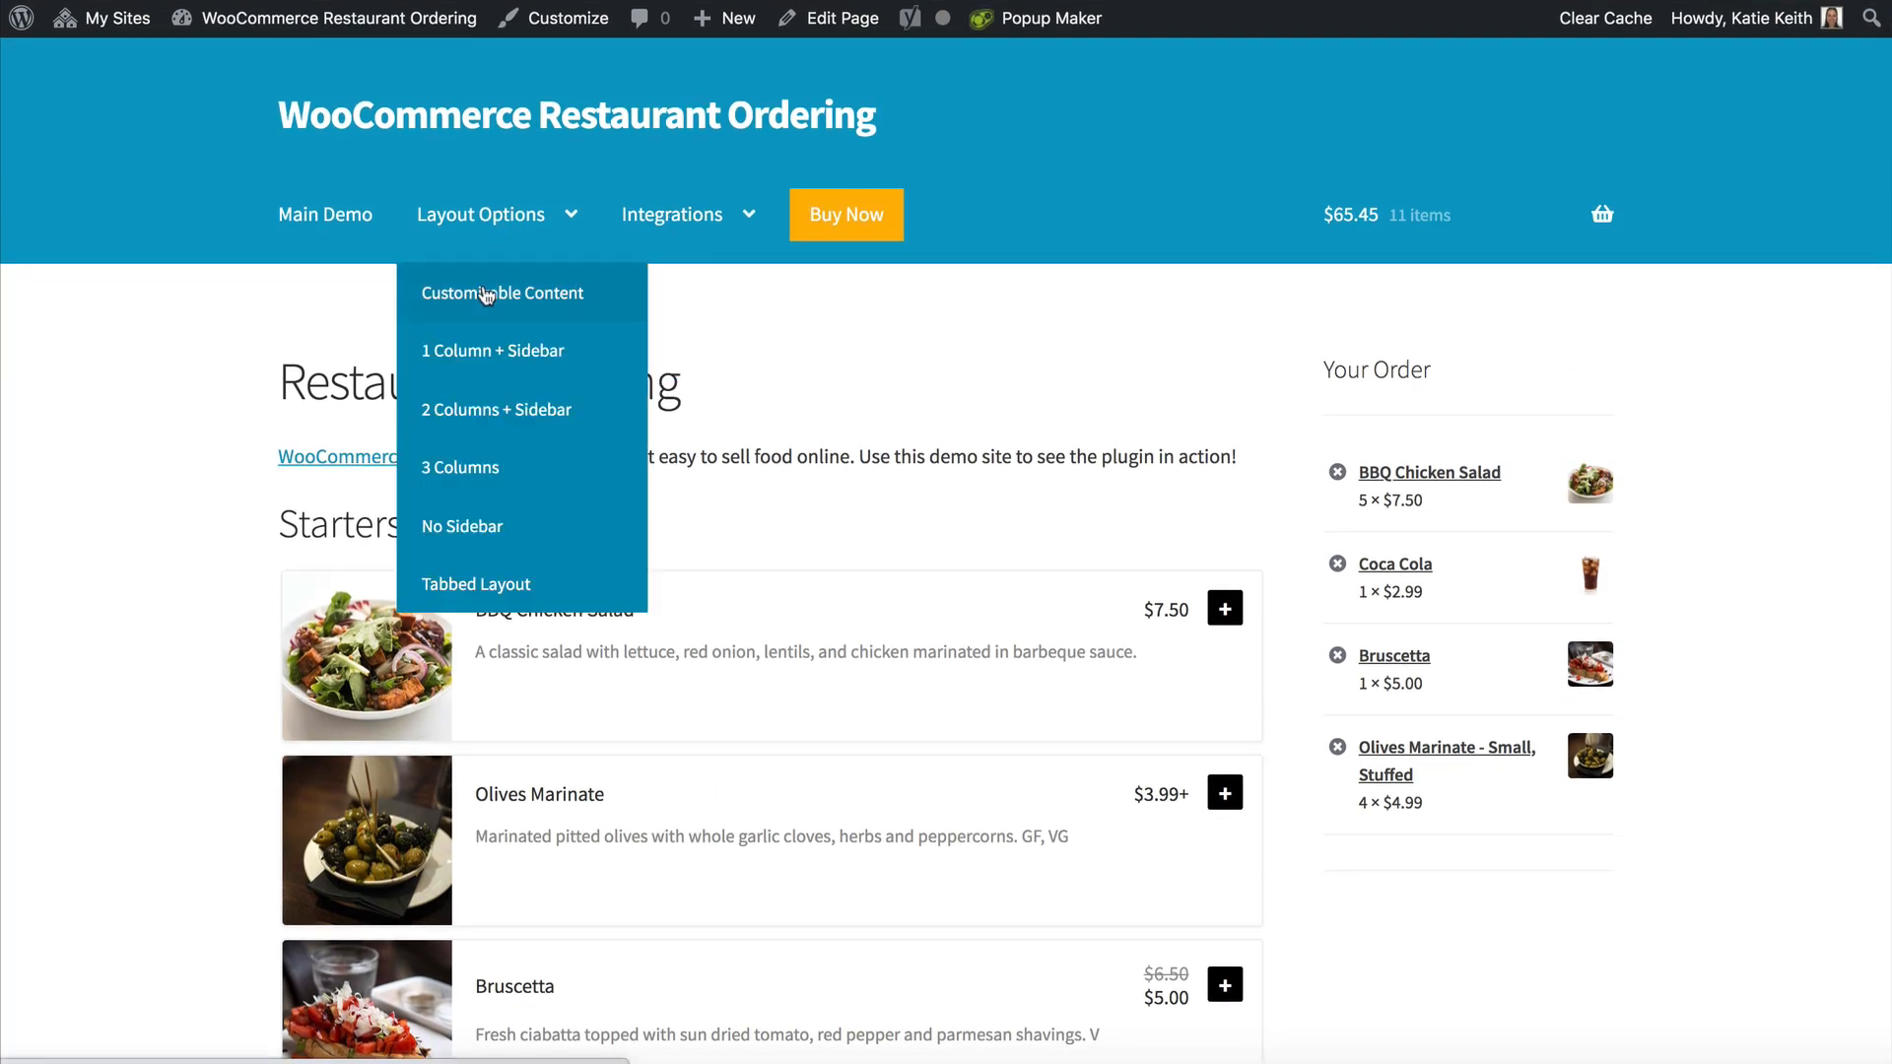
left_click(502, 292)
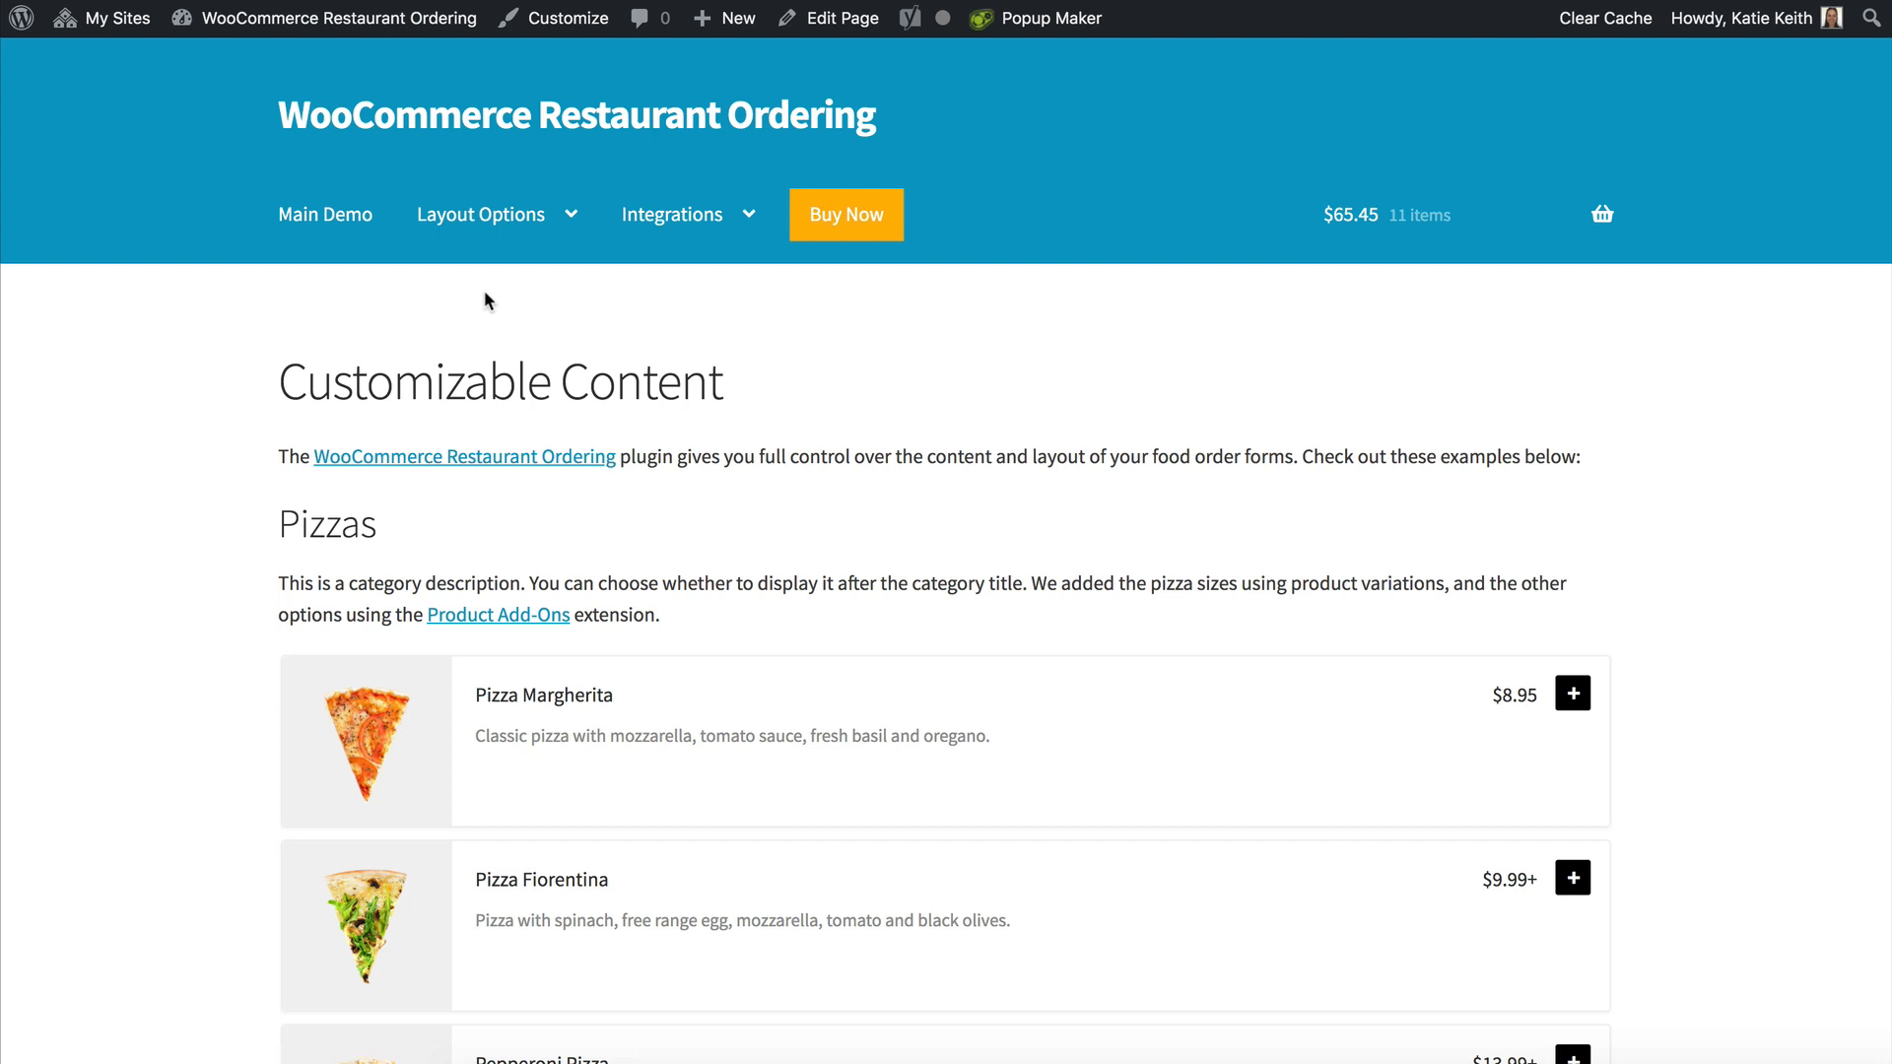
scroll("down", 3)
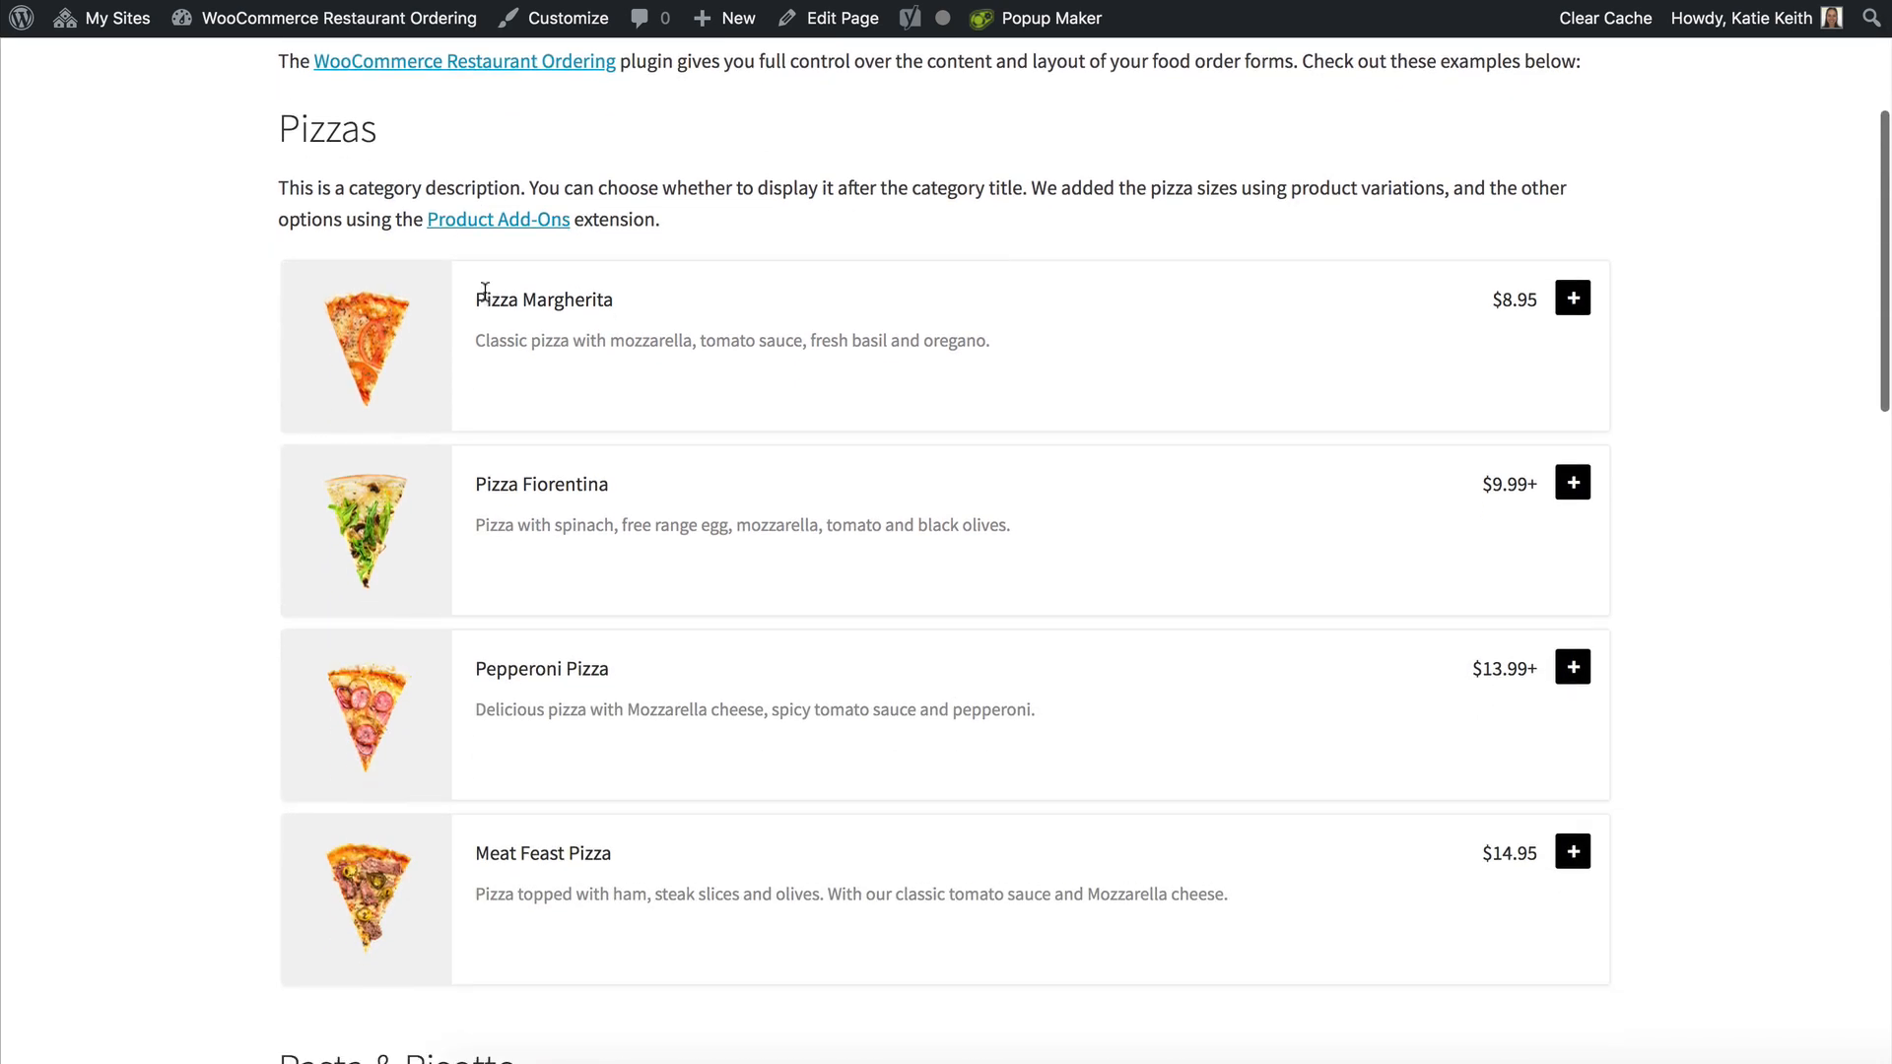
scroll("down", 3)
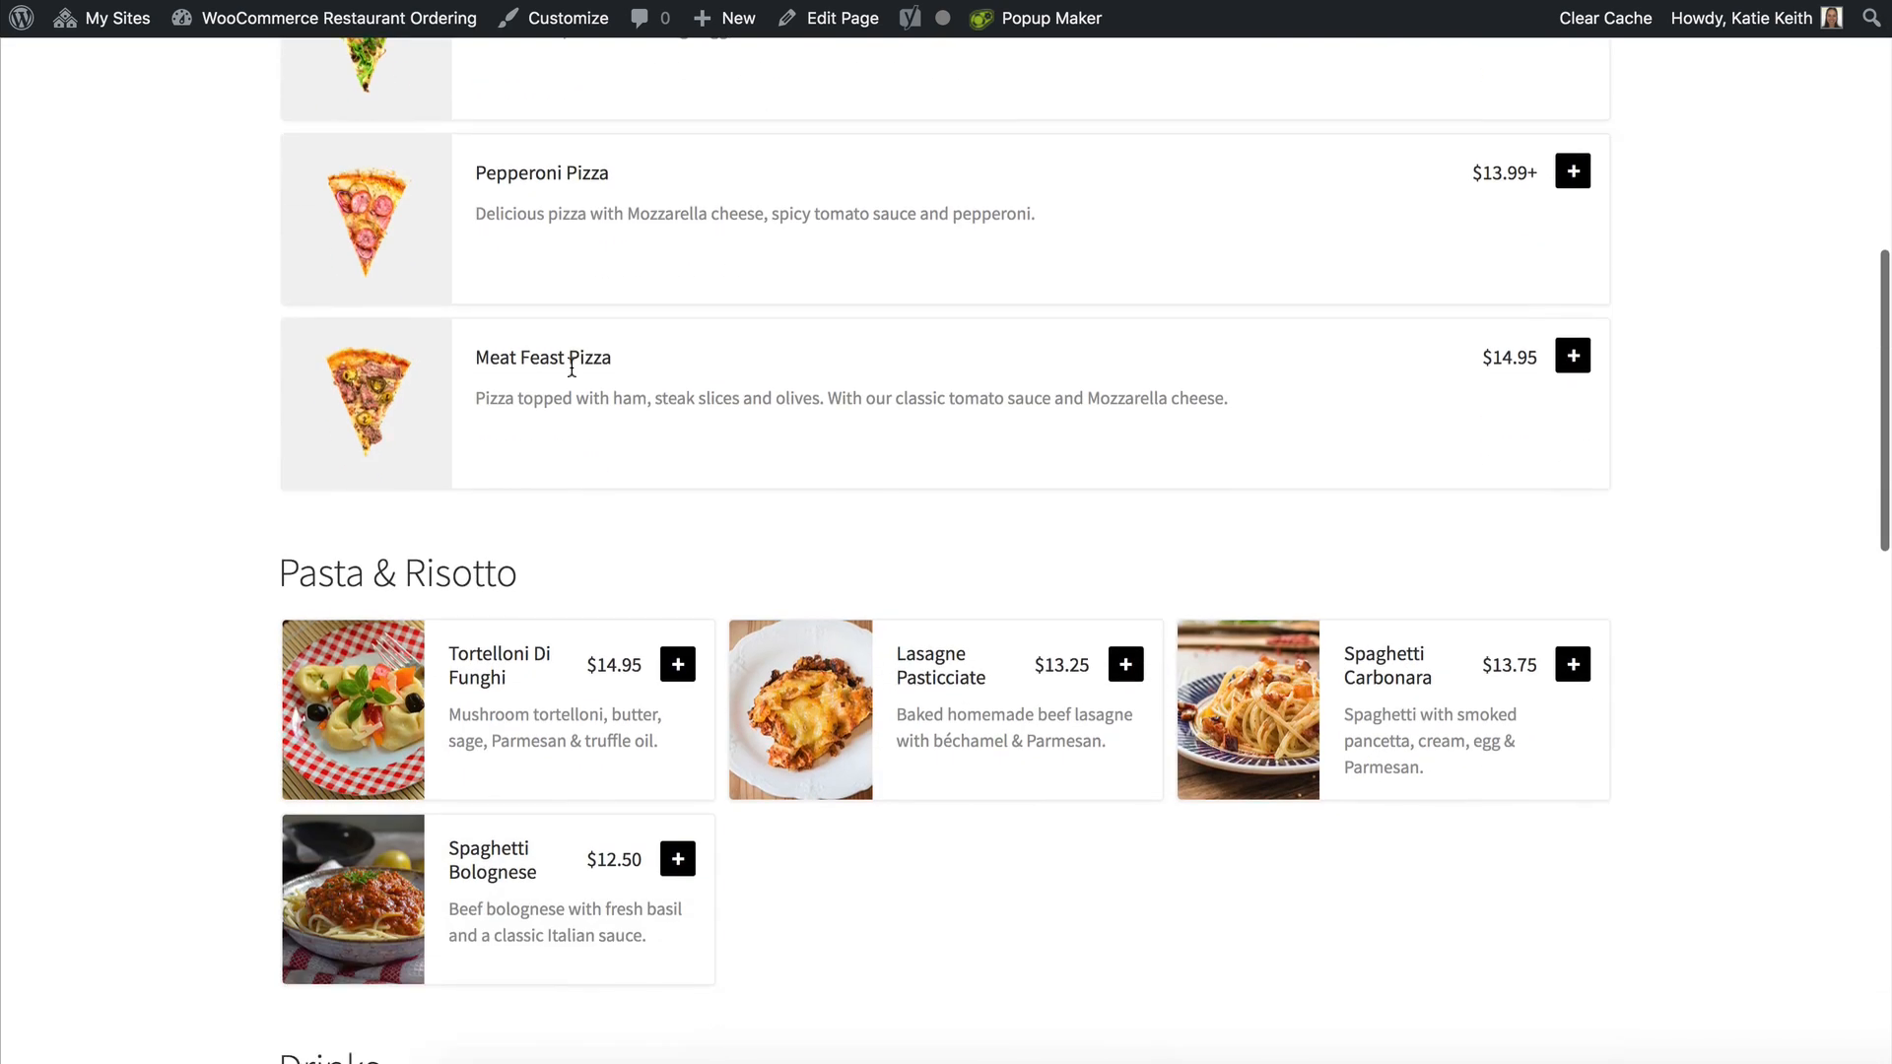
scroll("down", 3)
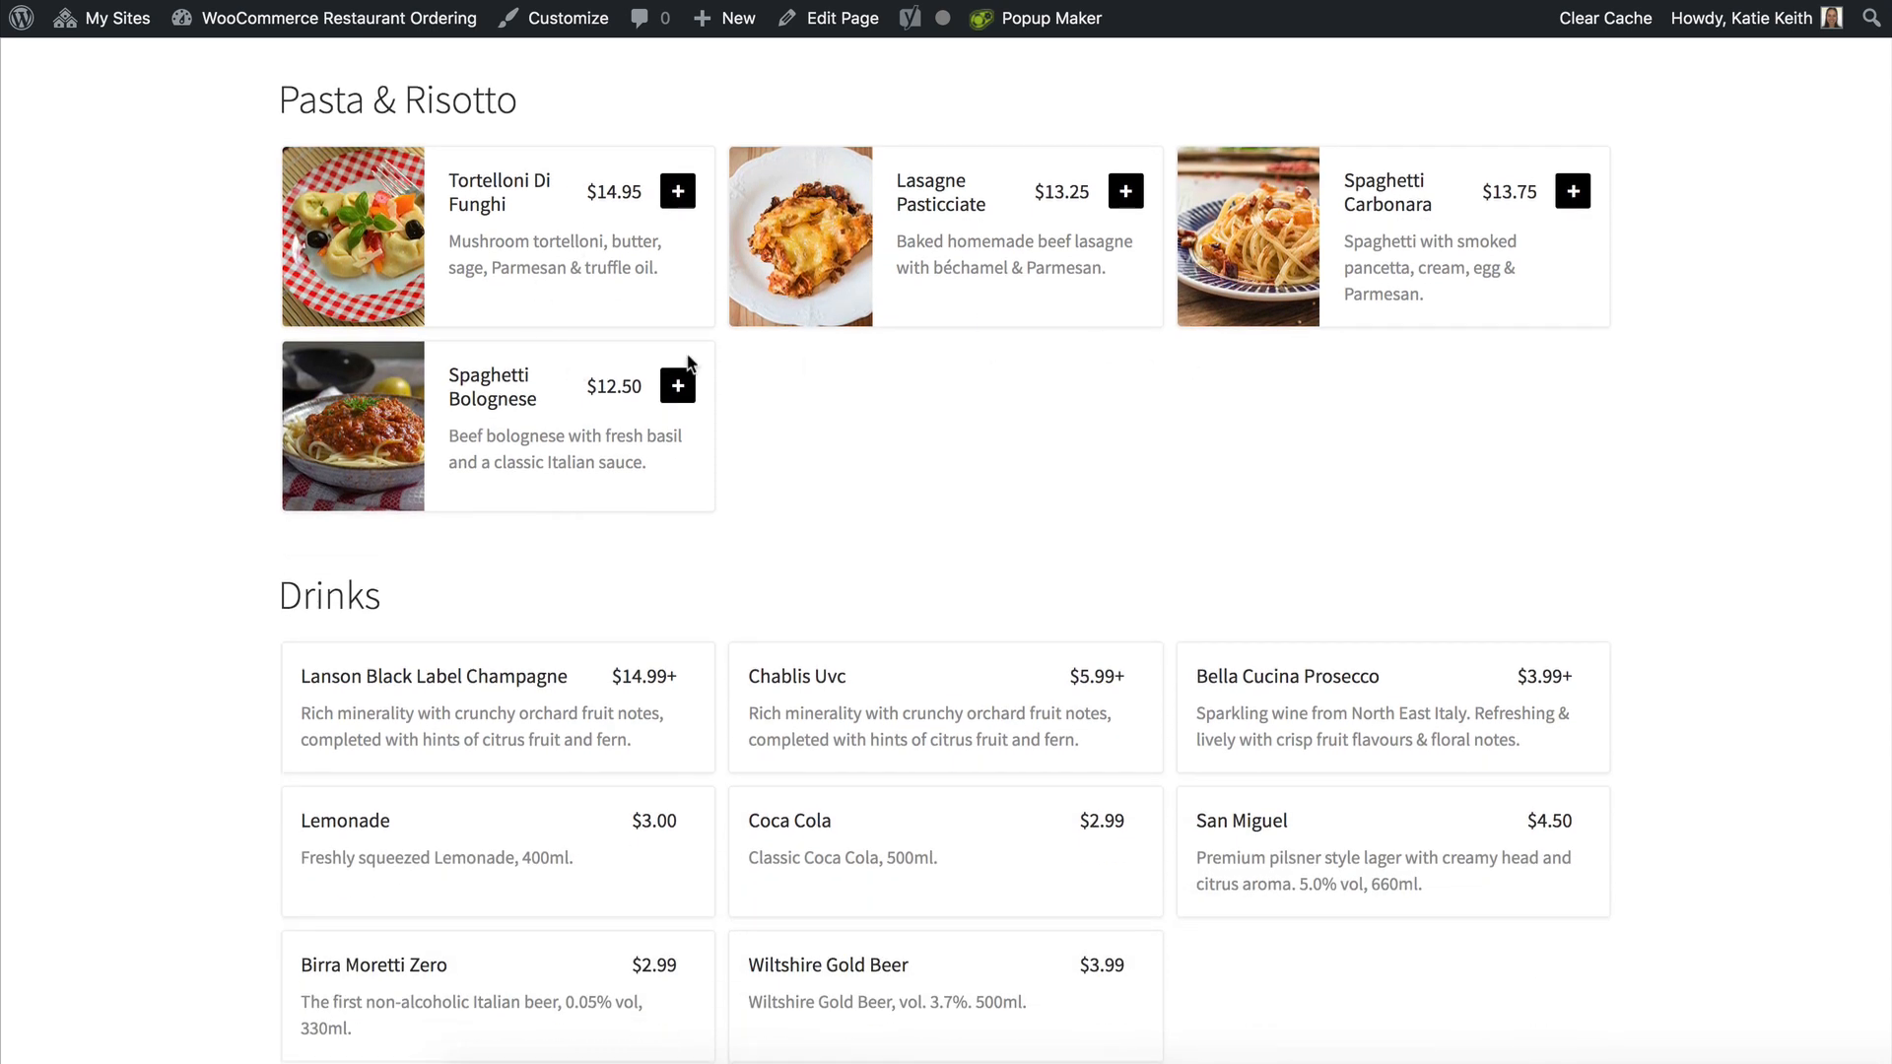
mouse_move(370, 174)
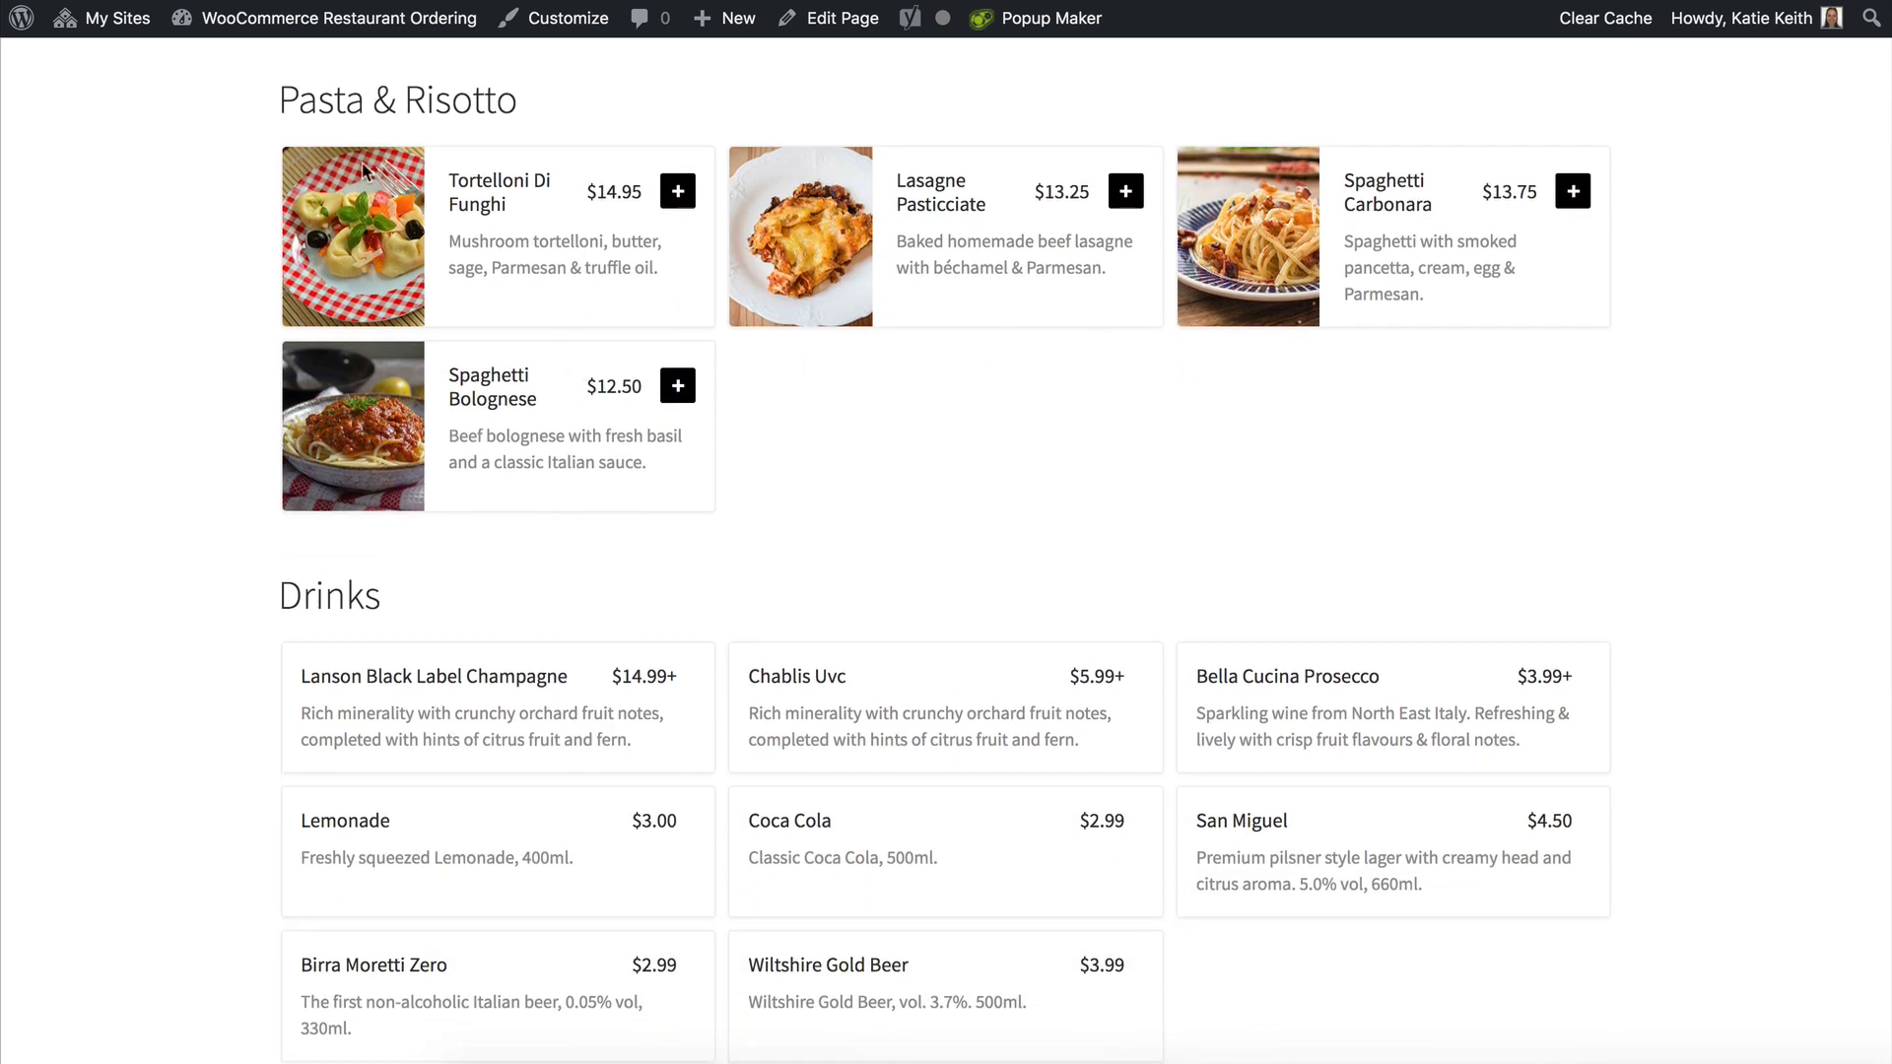
mouse_move(676, 191)
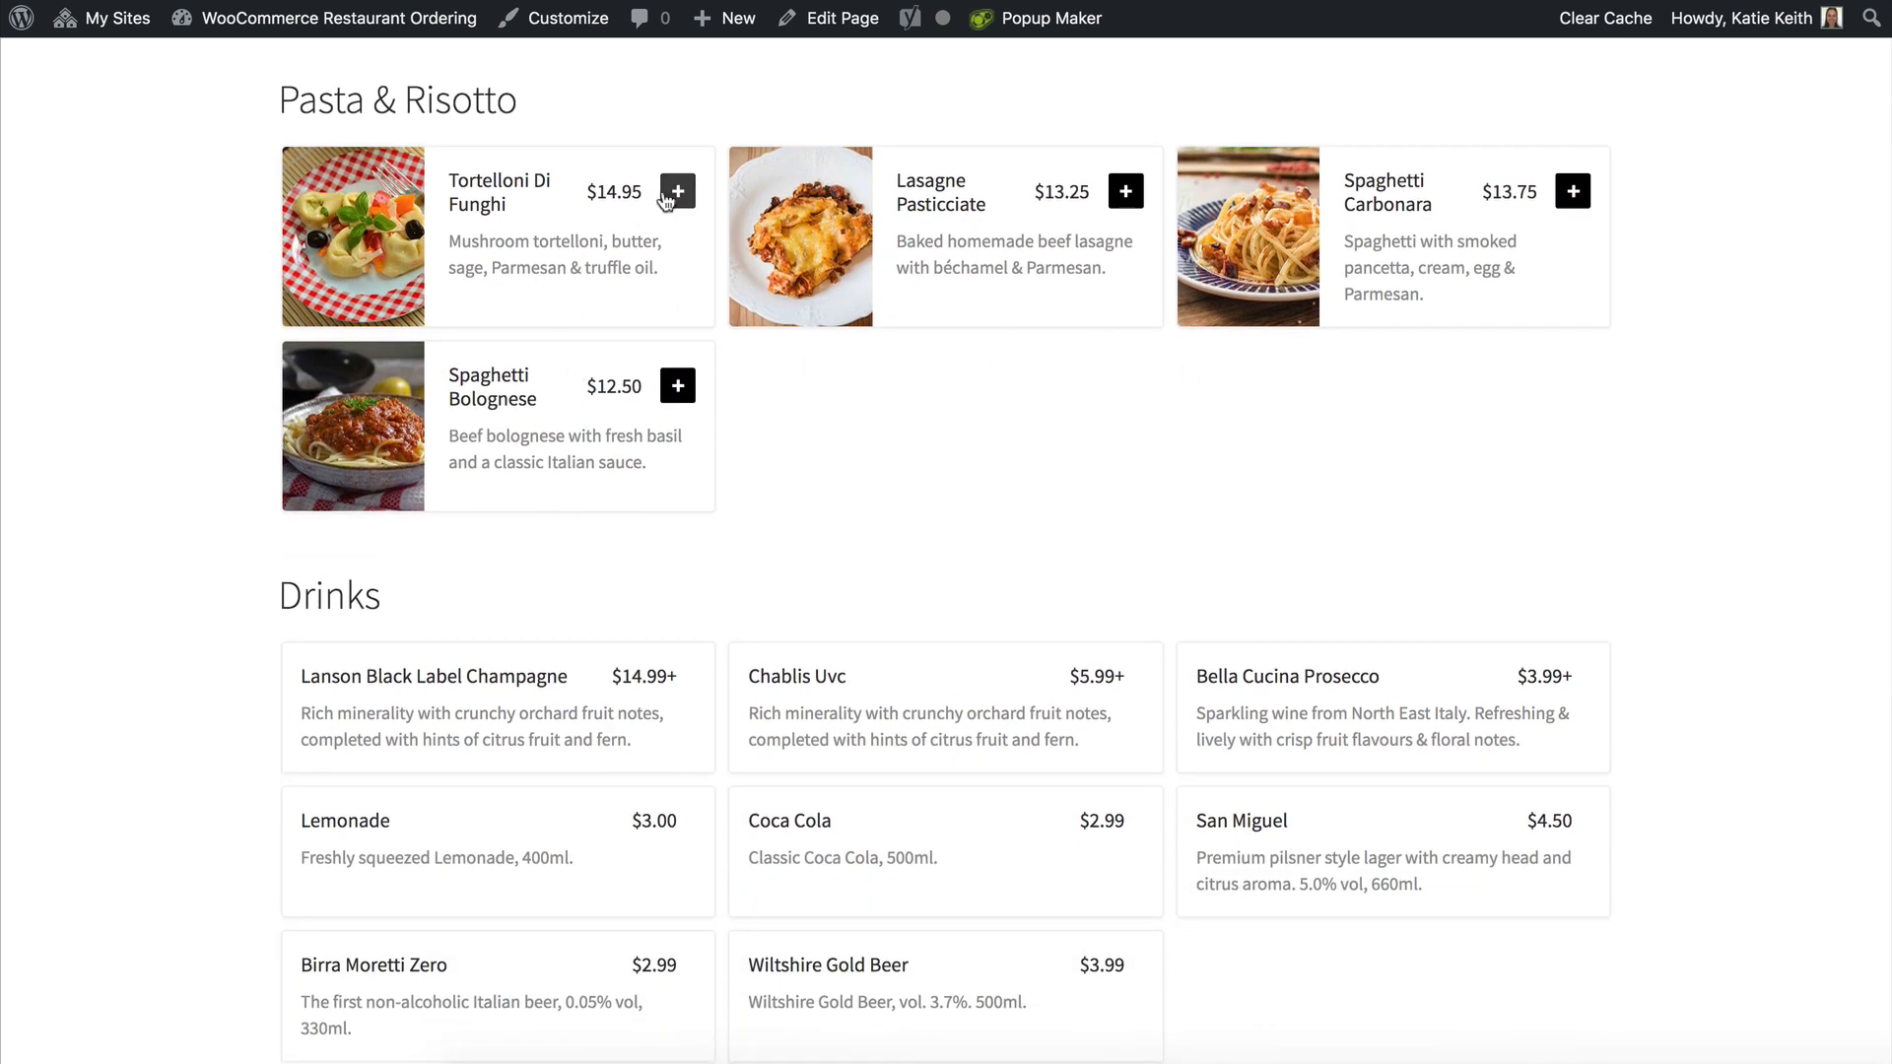
scroll("down", 3)
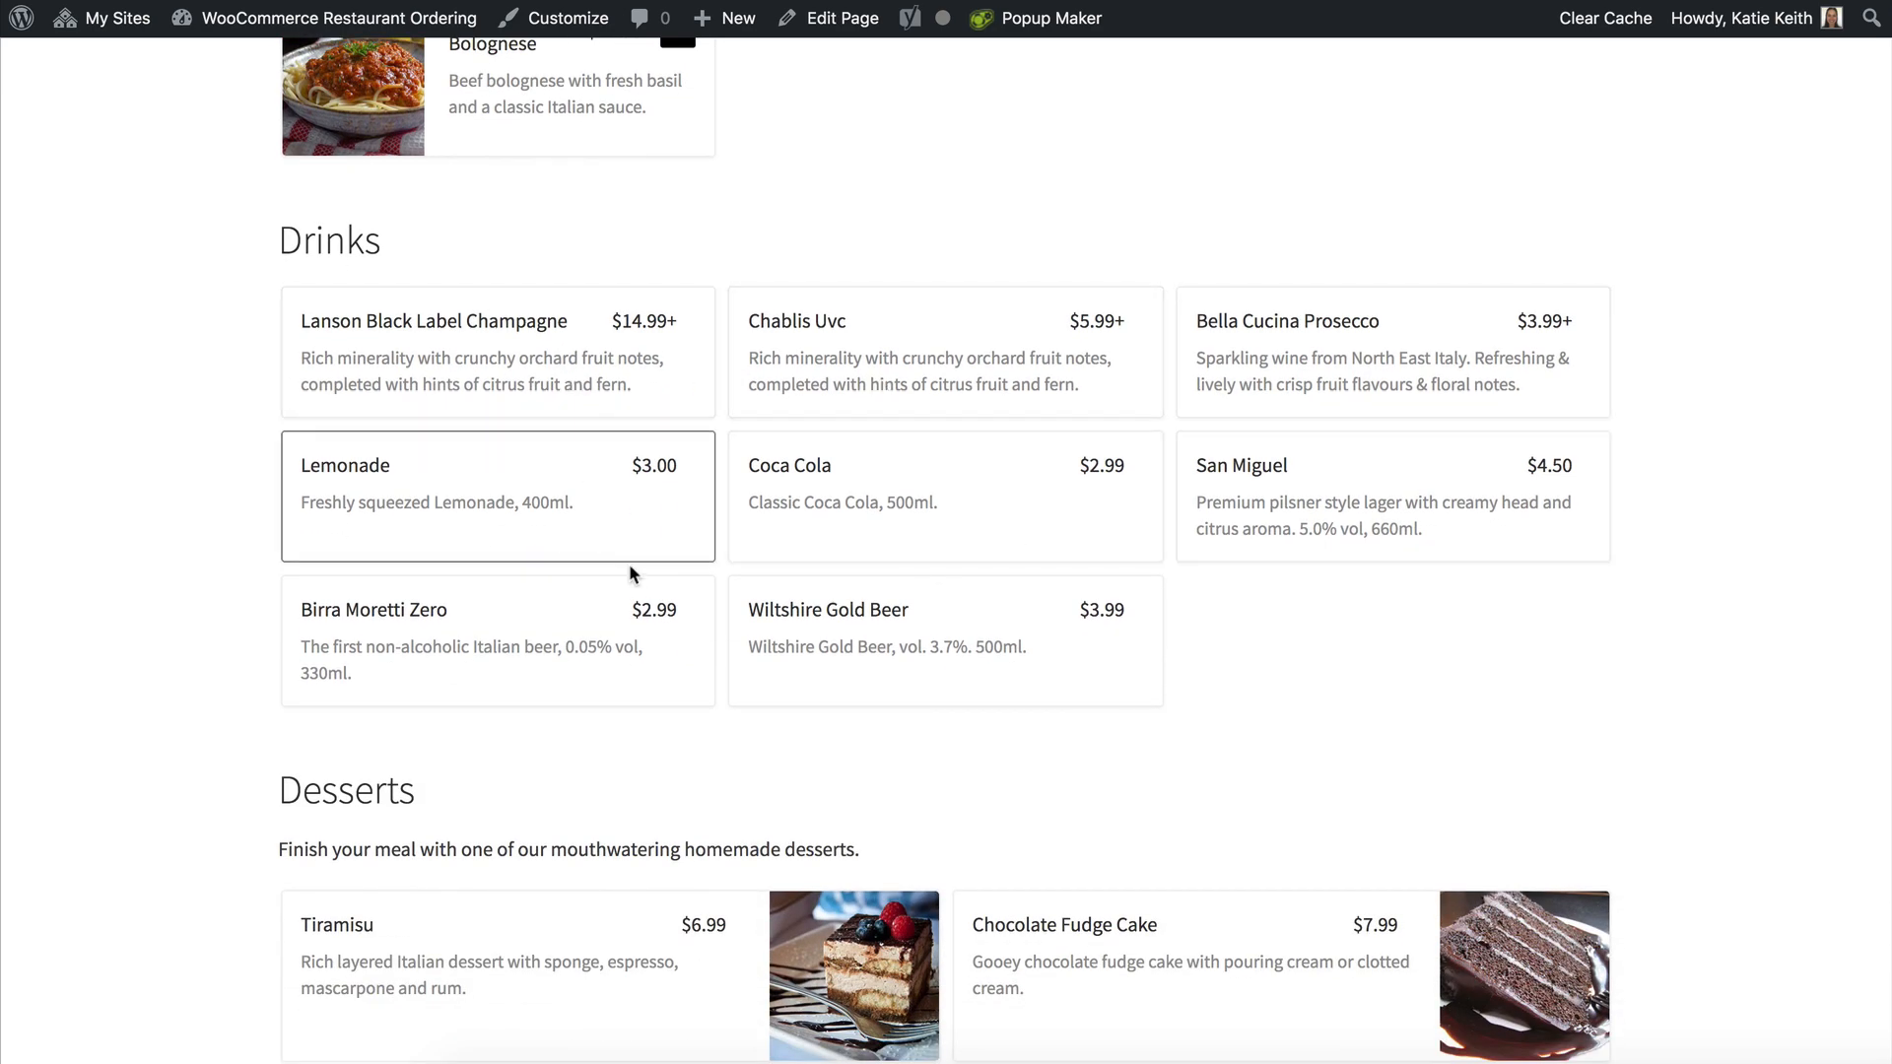
scroll("down", 3)
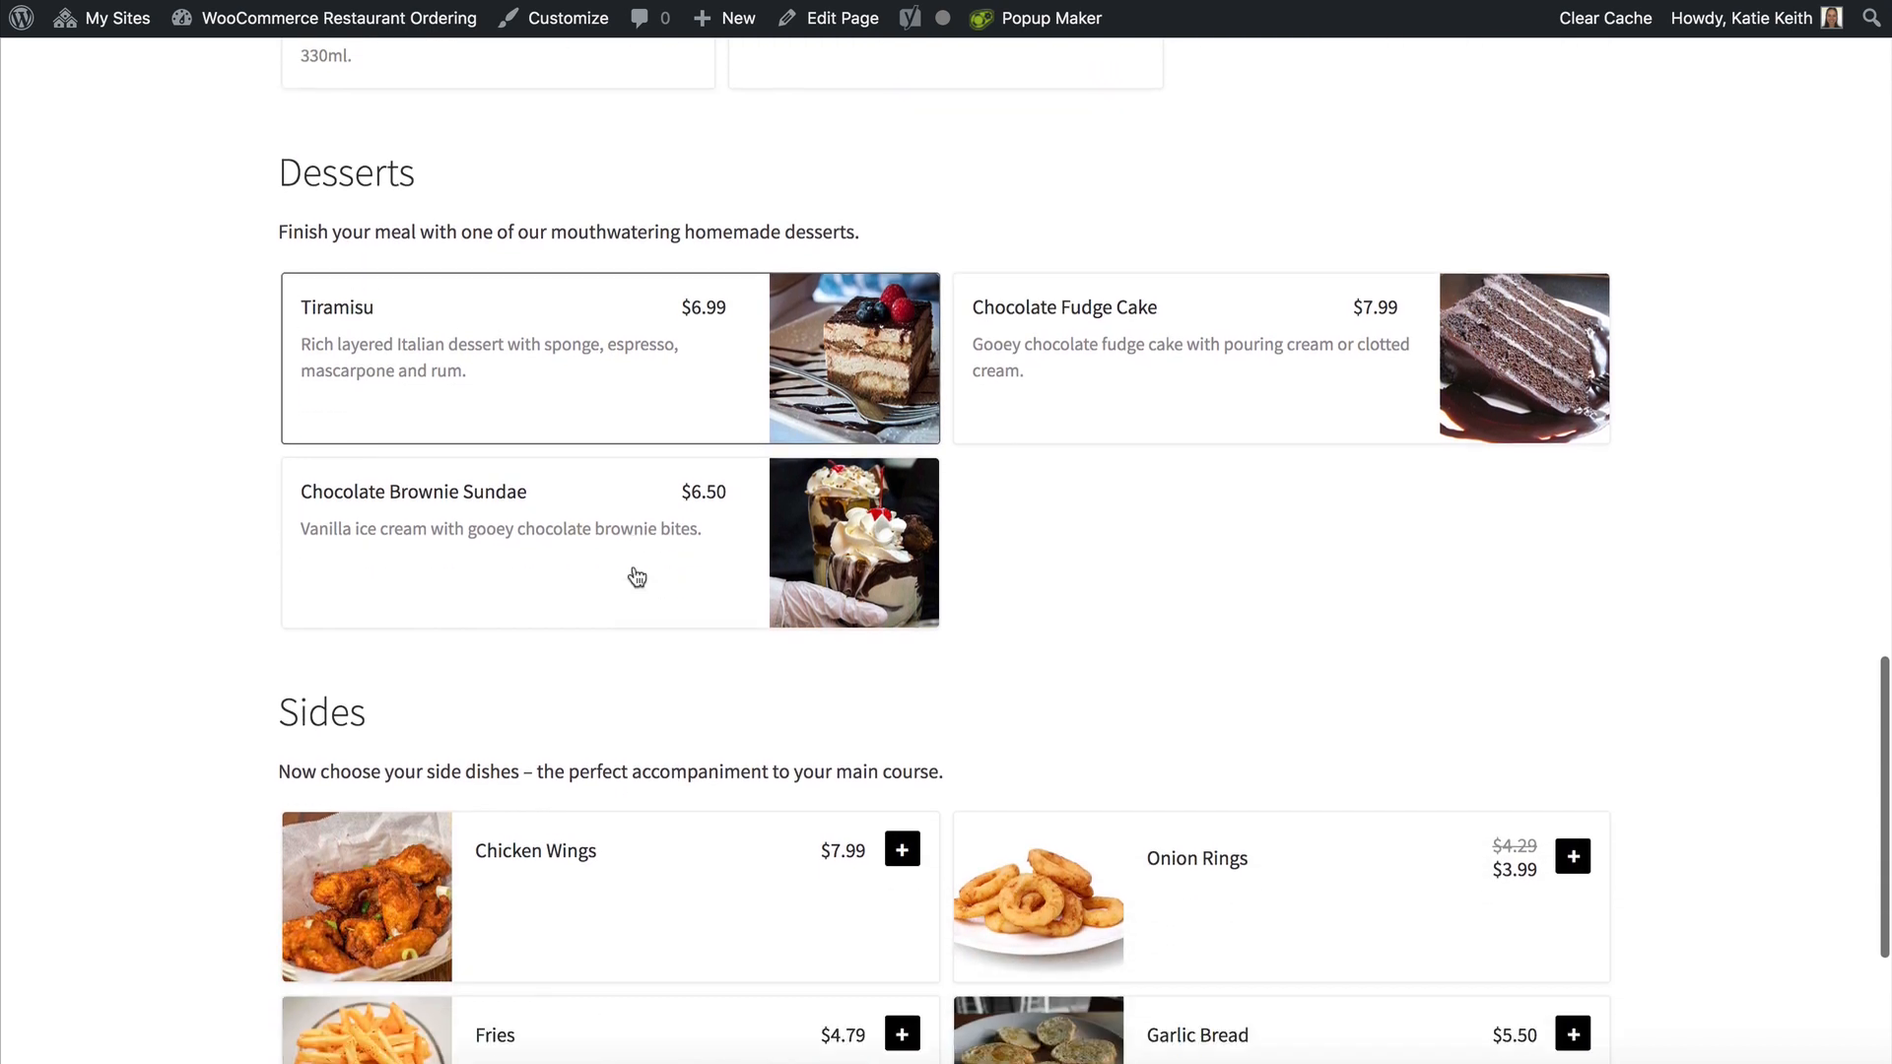
scroll("down", 3)
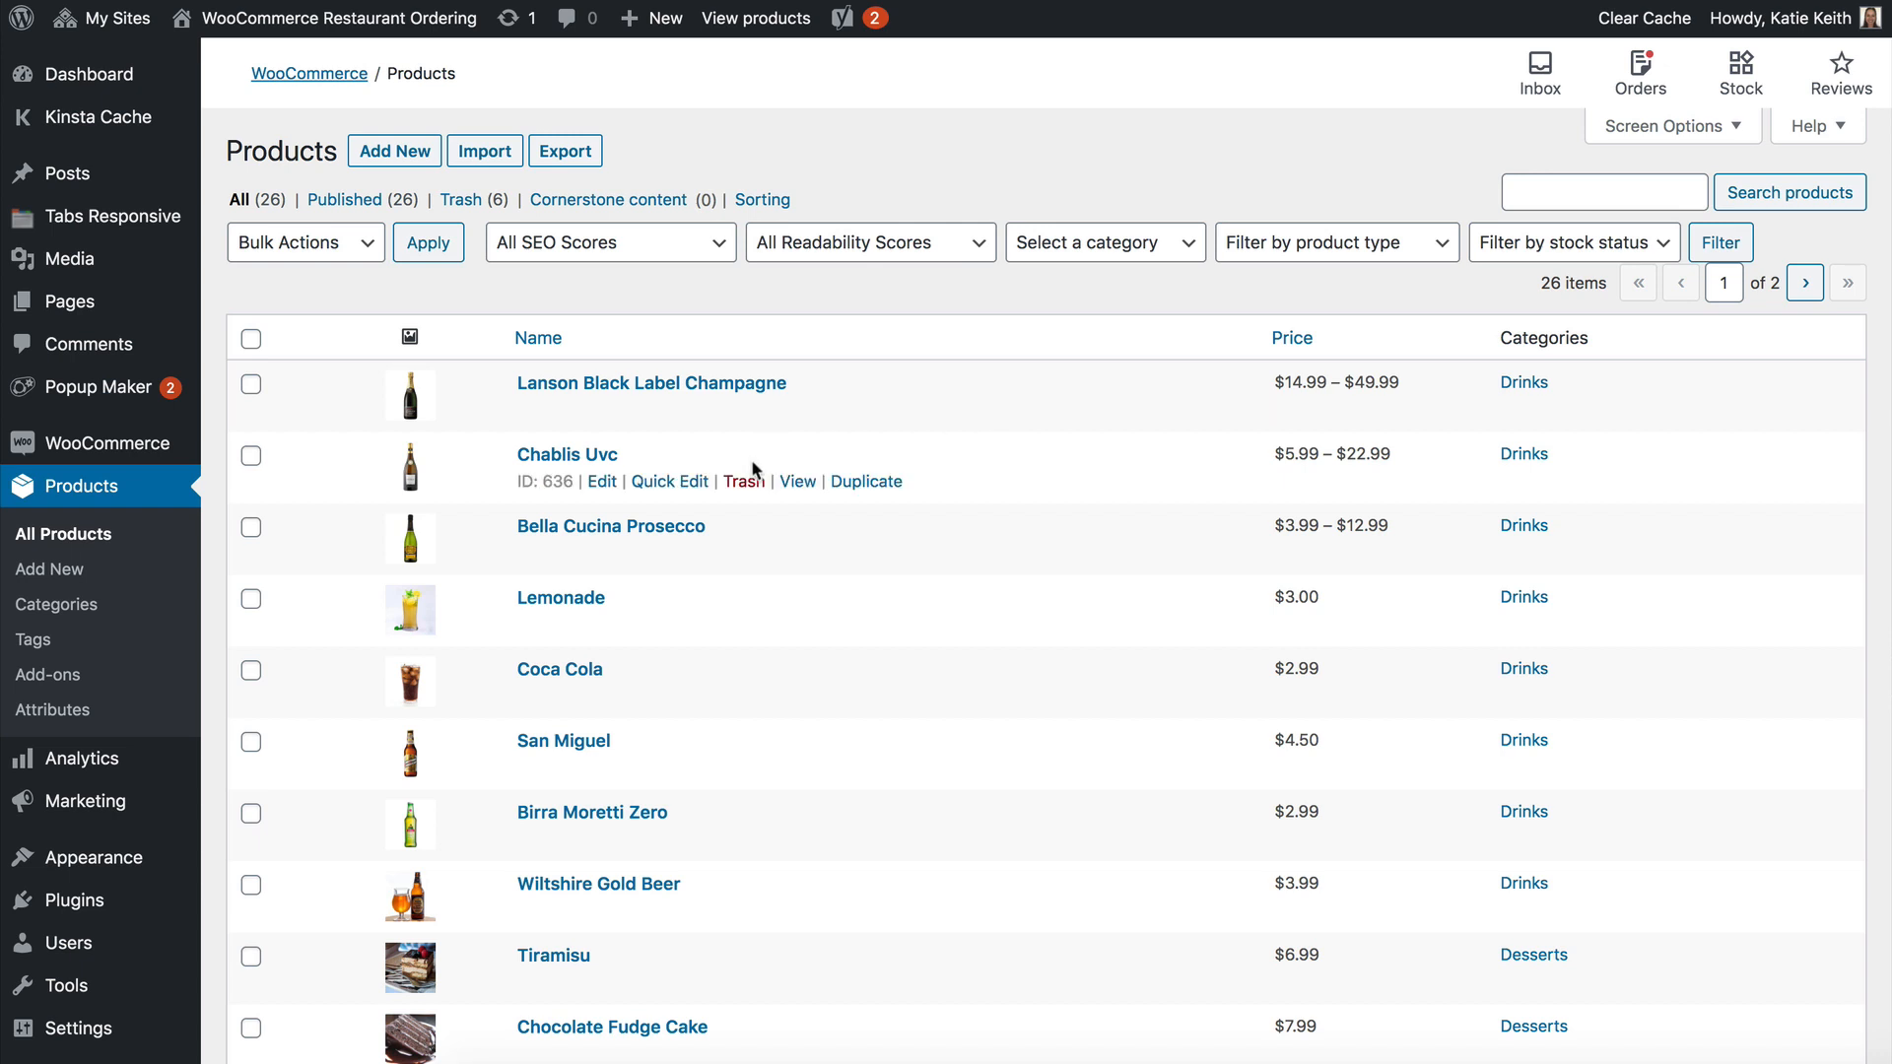
mouse_move(676, 479)
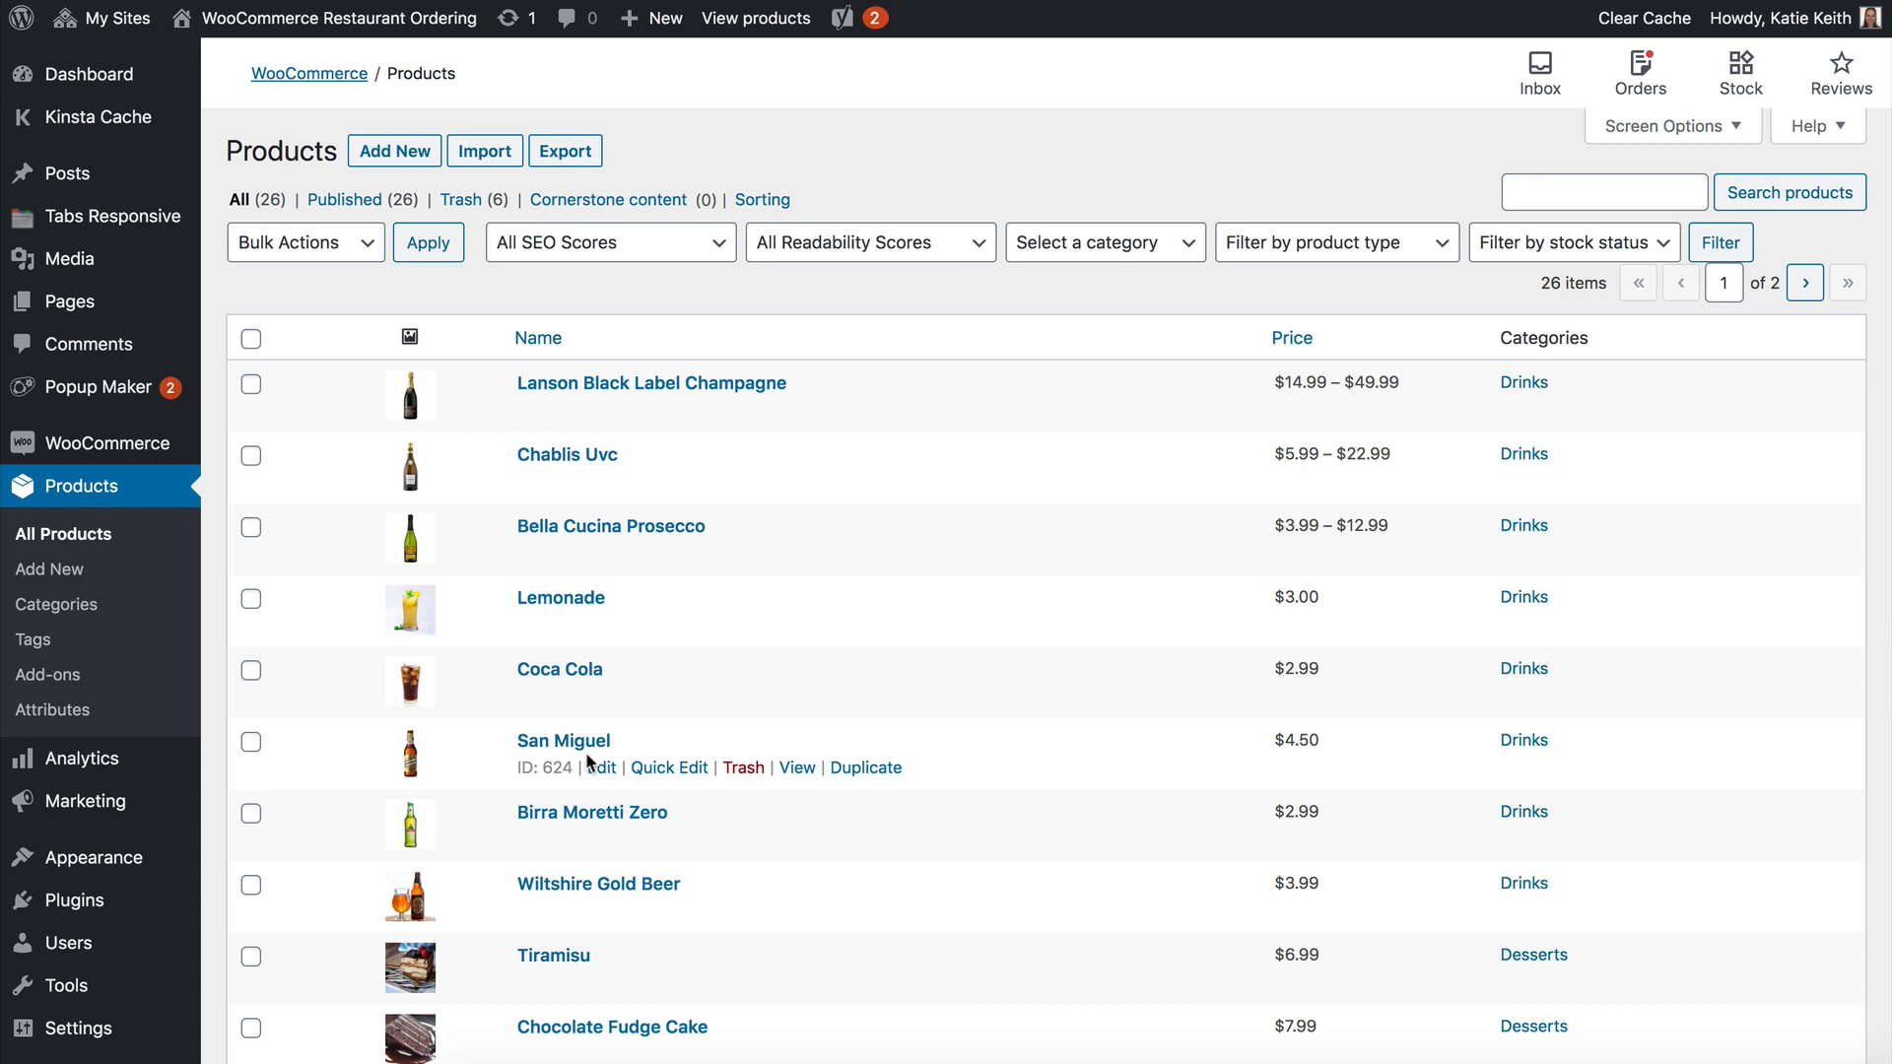
Scroll the All Products list down to the desserts, sides and Pasta & Risotto items.
scroll("down", 3)
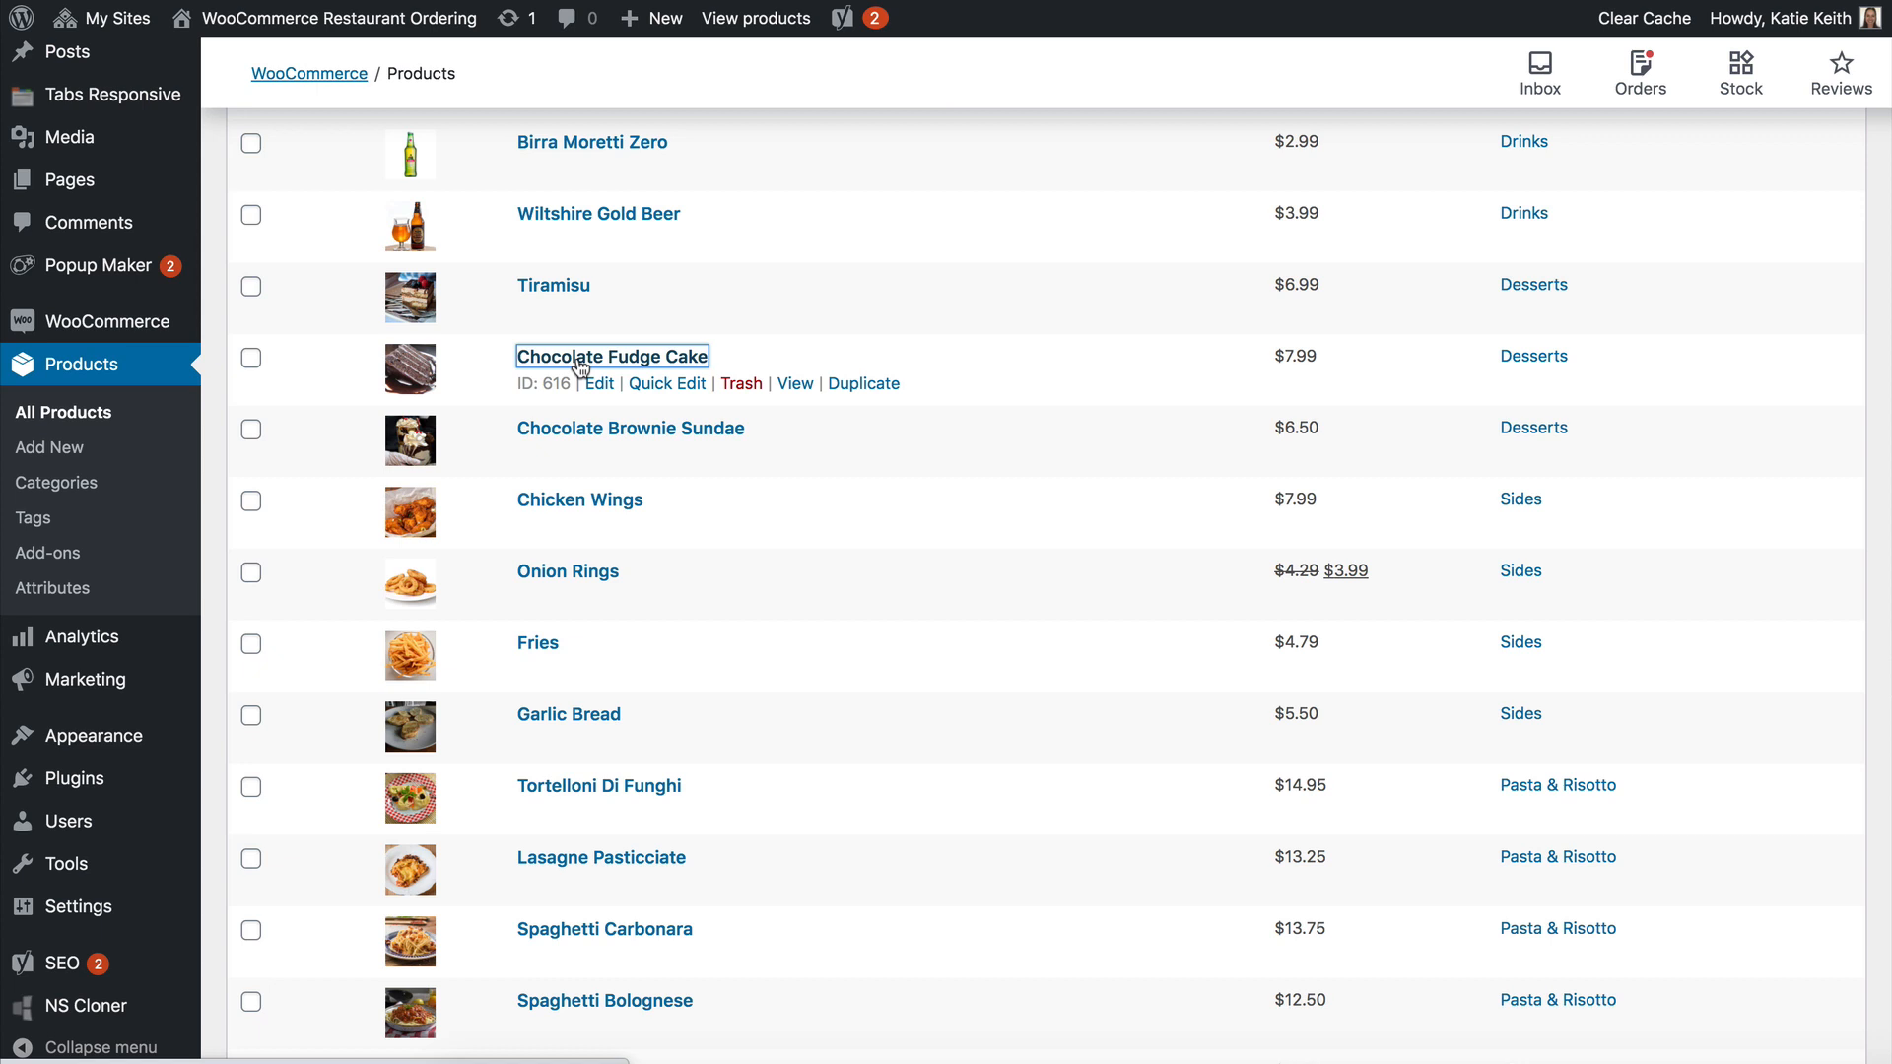
mouse_move(655, 373)
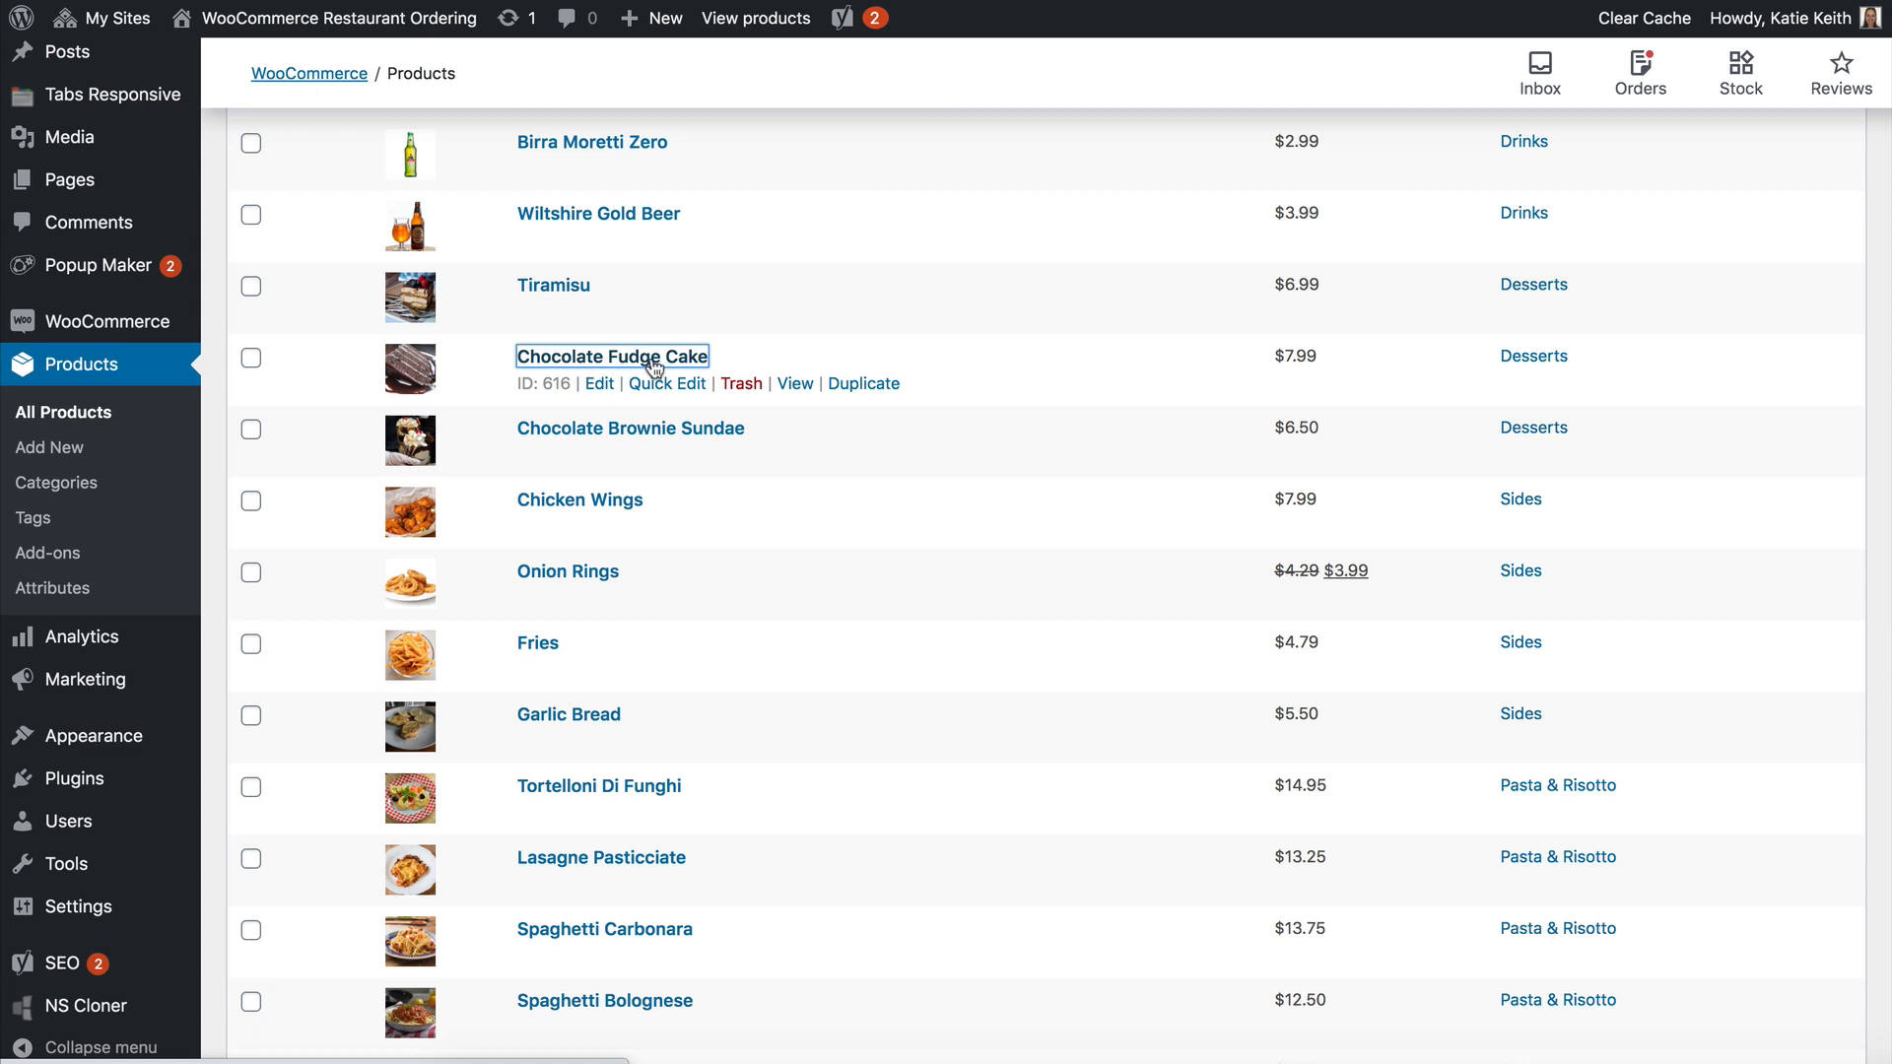
mouse_move(677, 370)
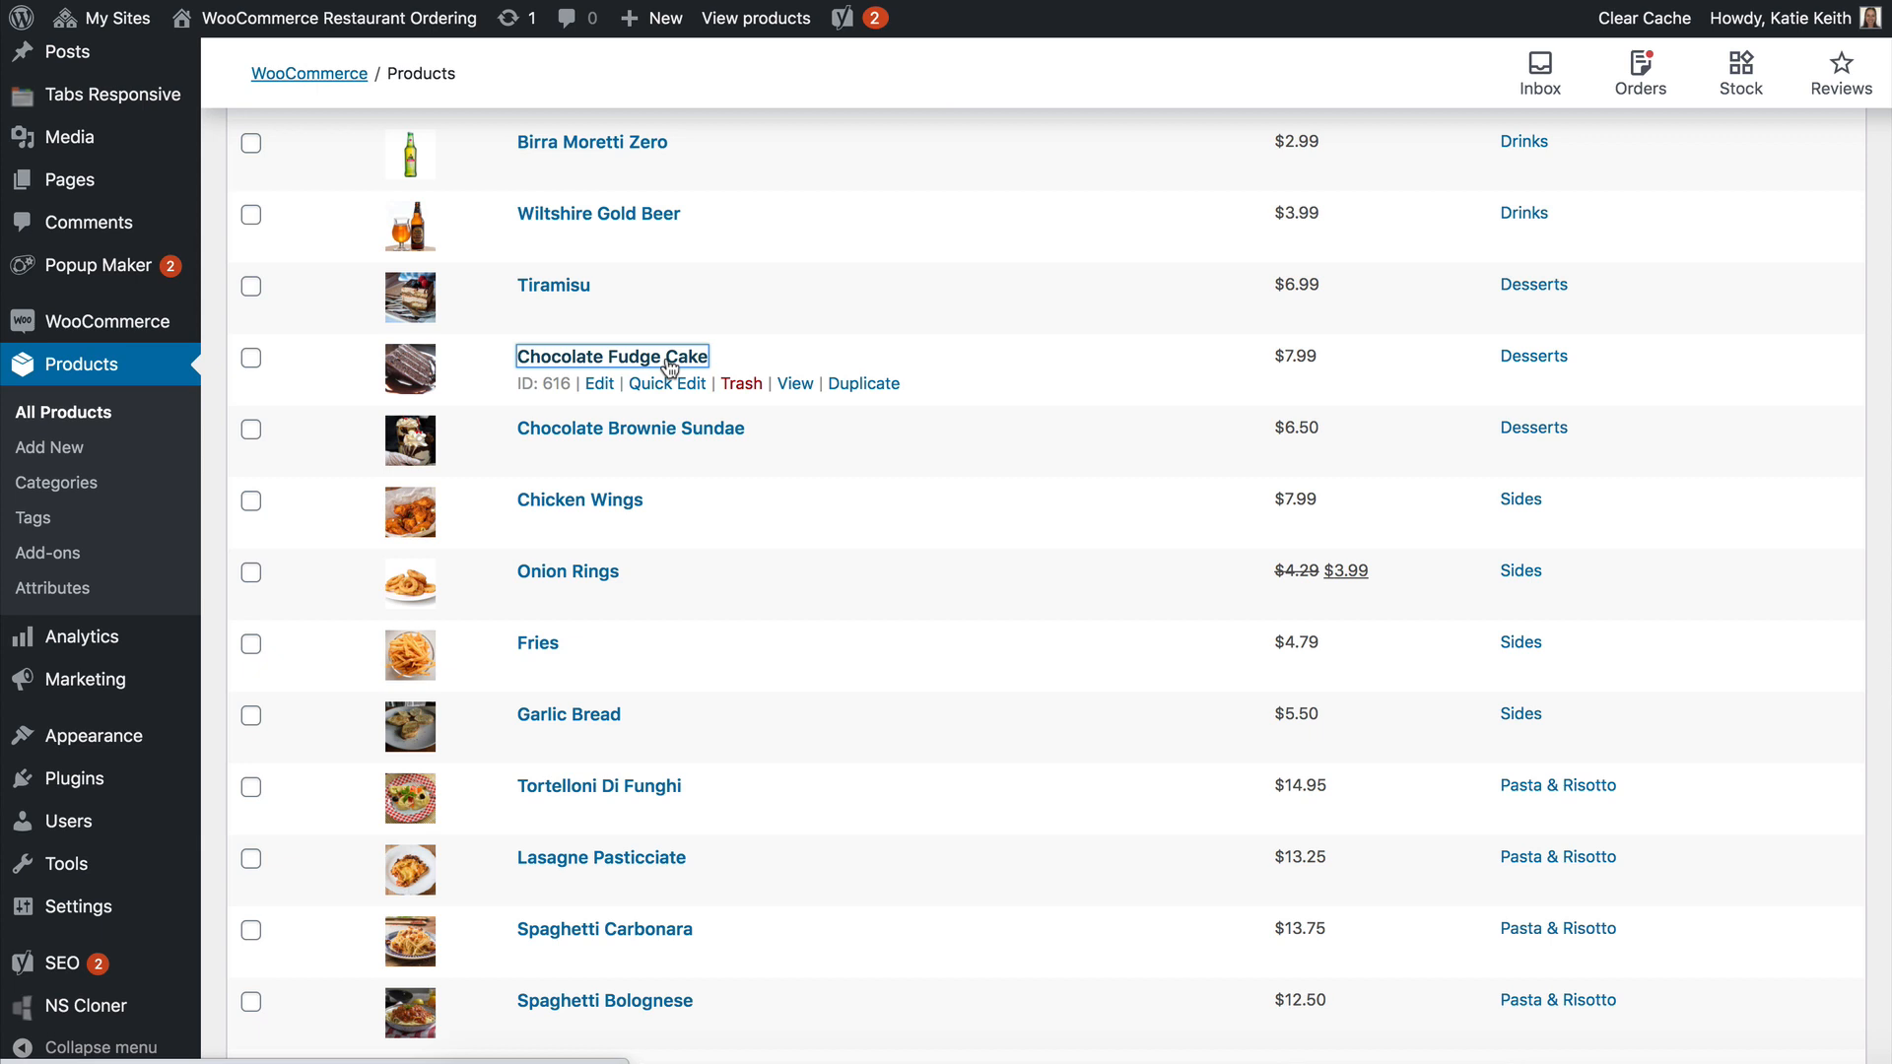
left_click(613, 357)
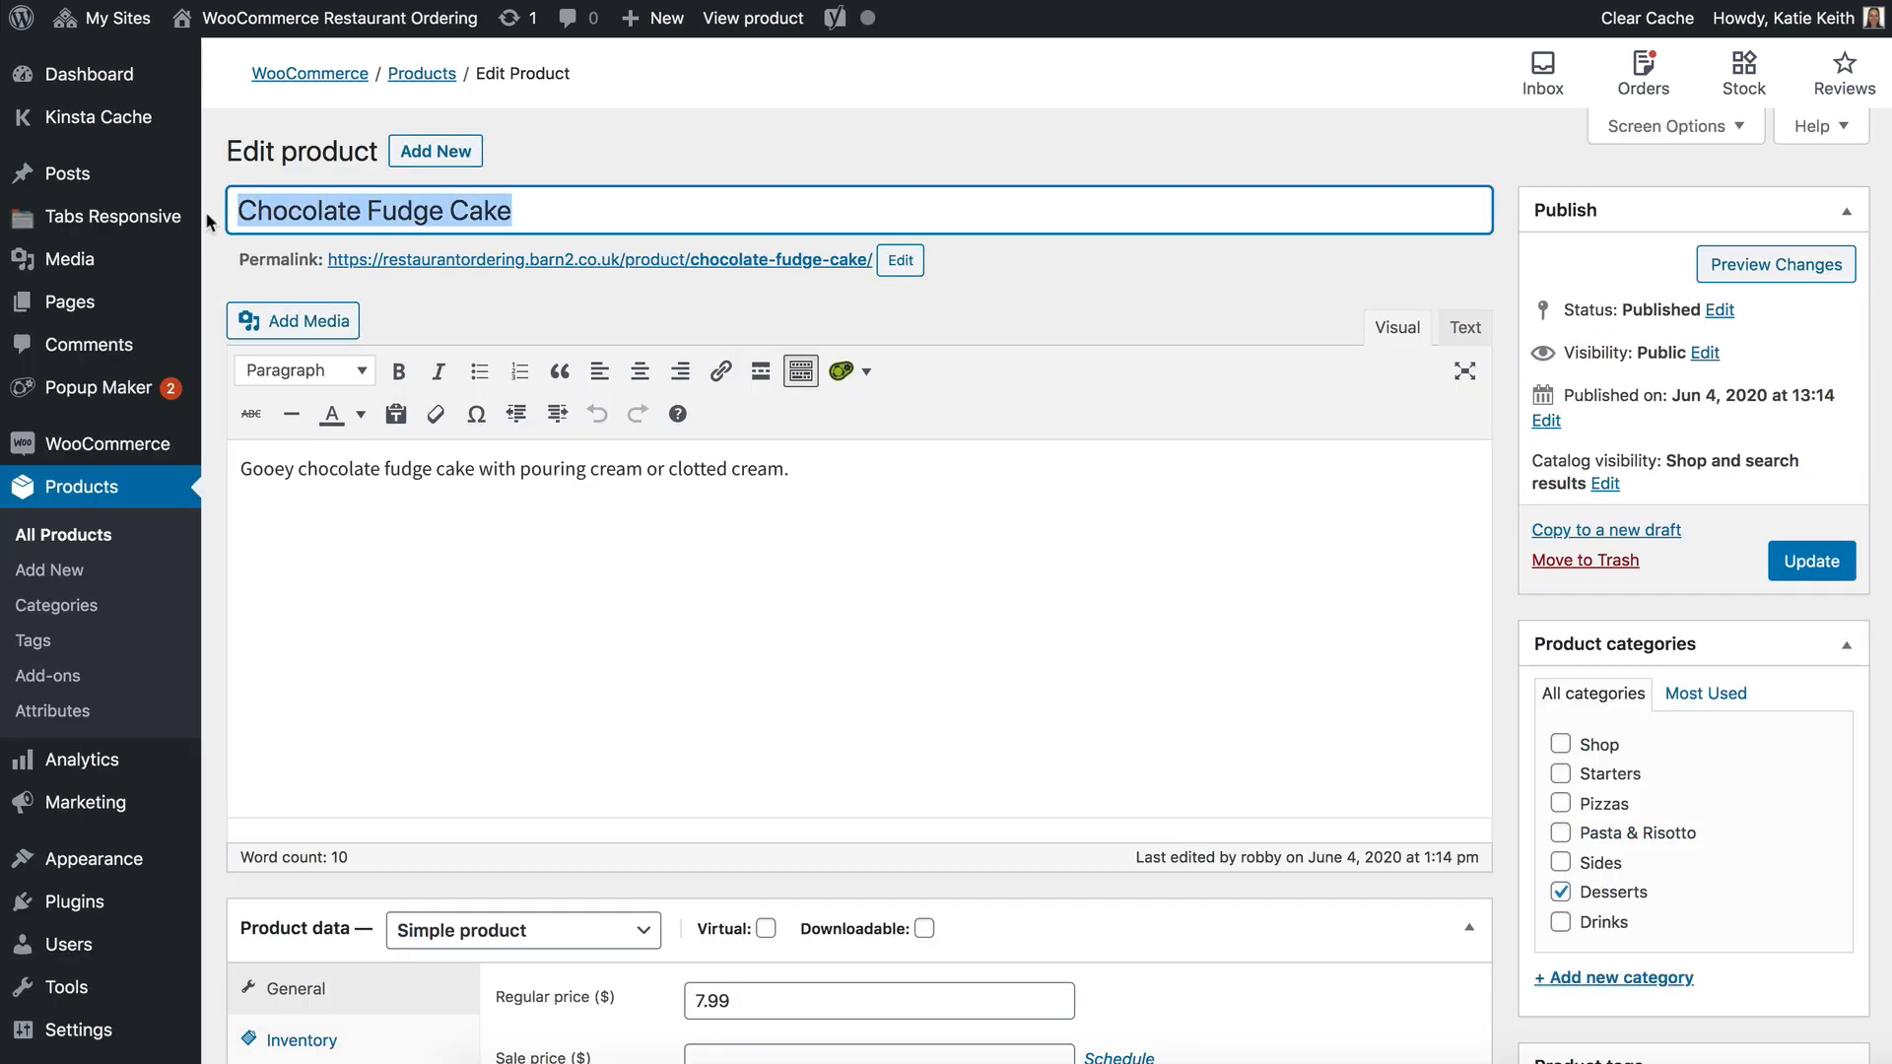
left_click(798, 468)
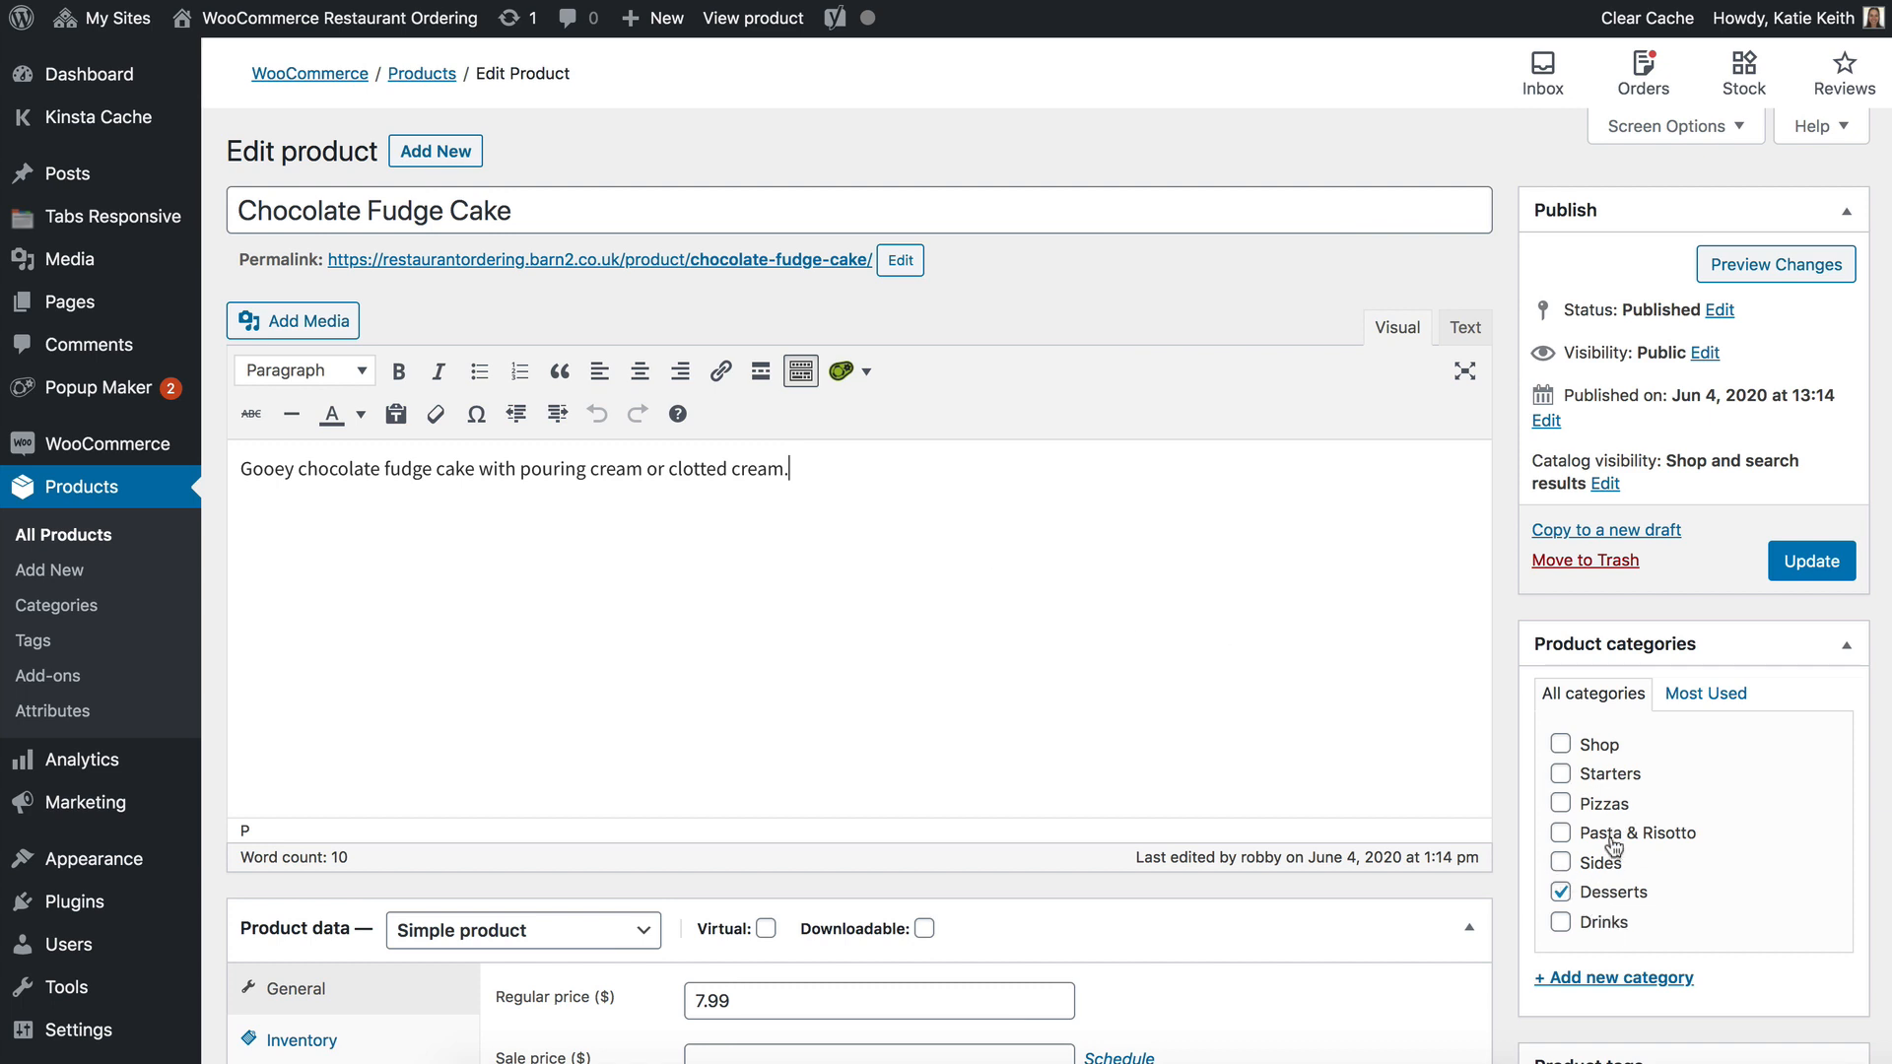
mouse_move(1206, 739)
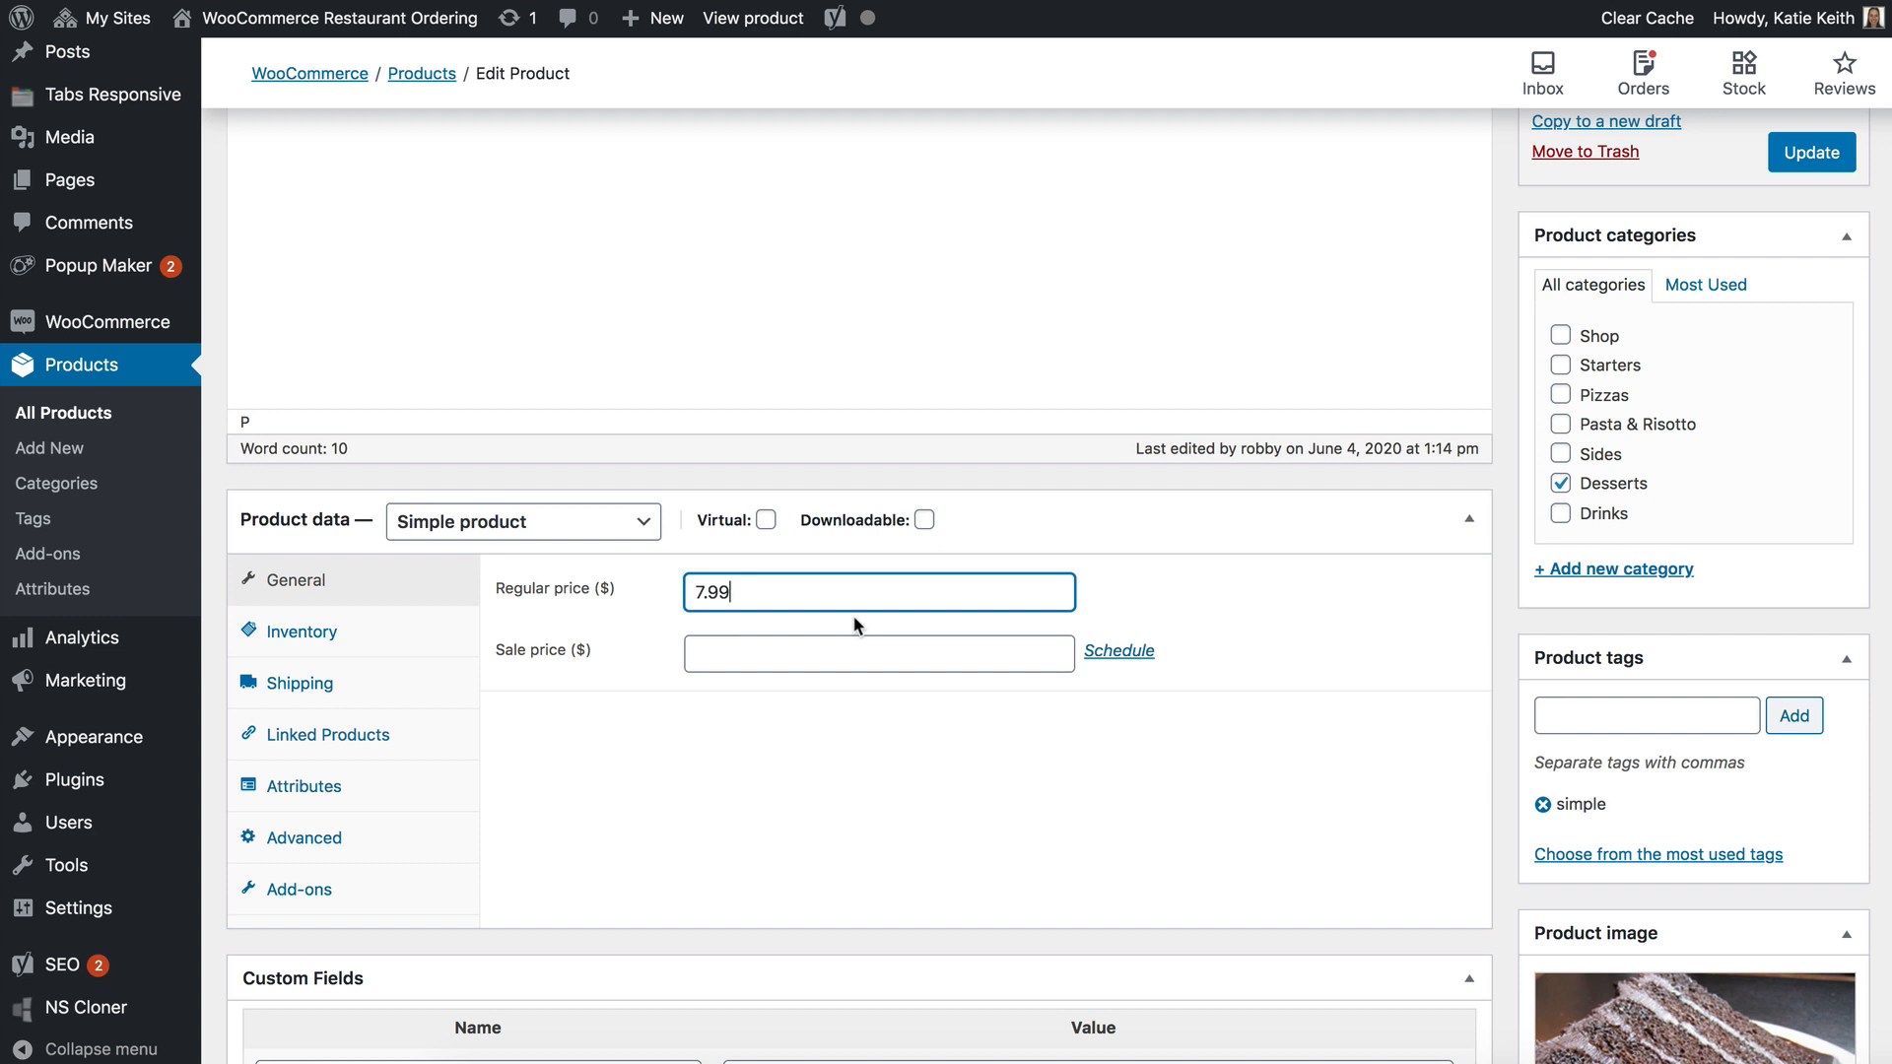
mouse_move(863, 622)
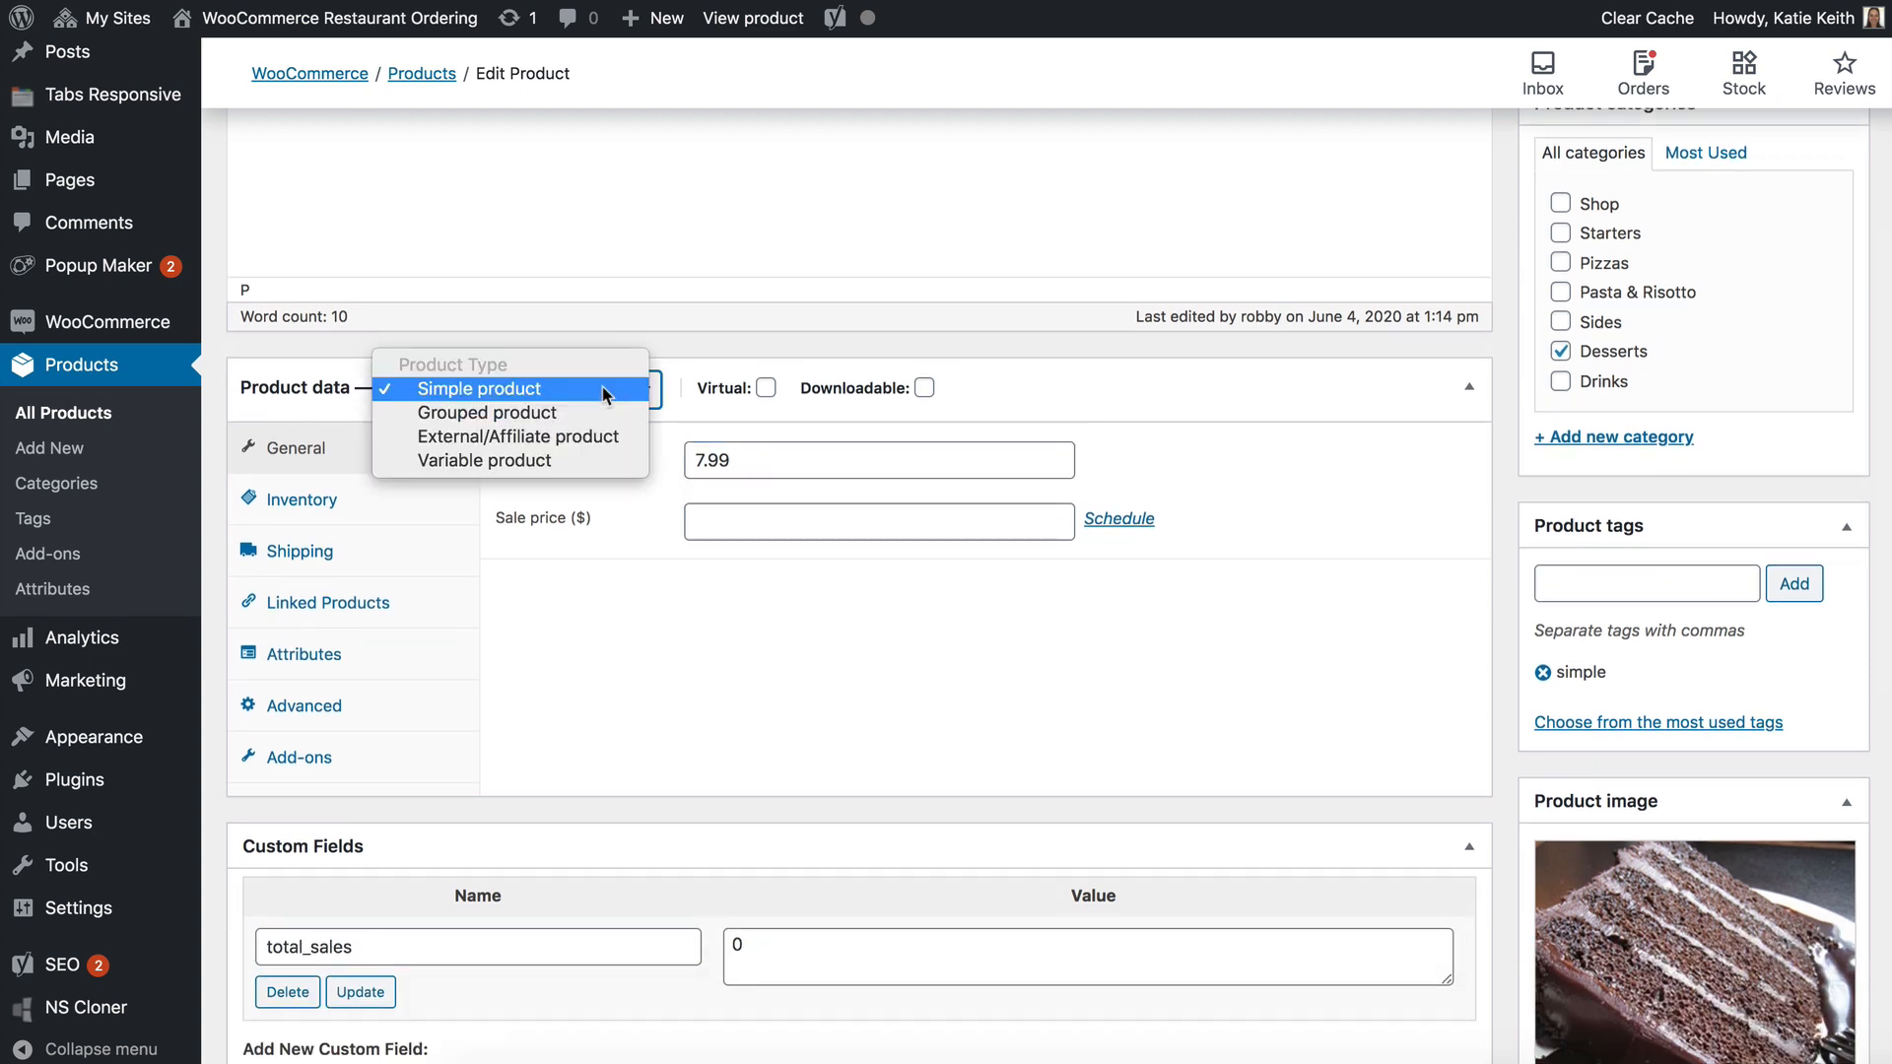
mouse_move(531, 467)
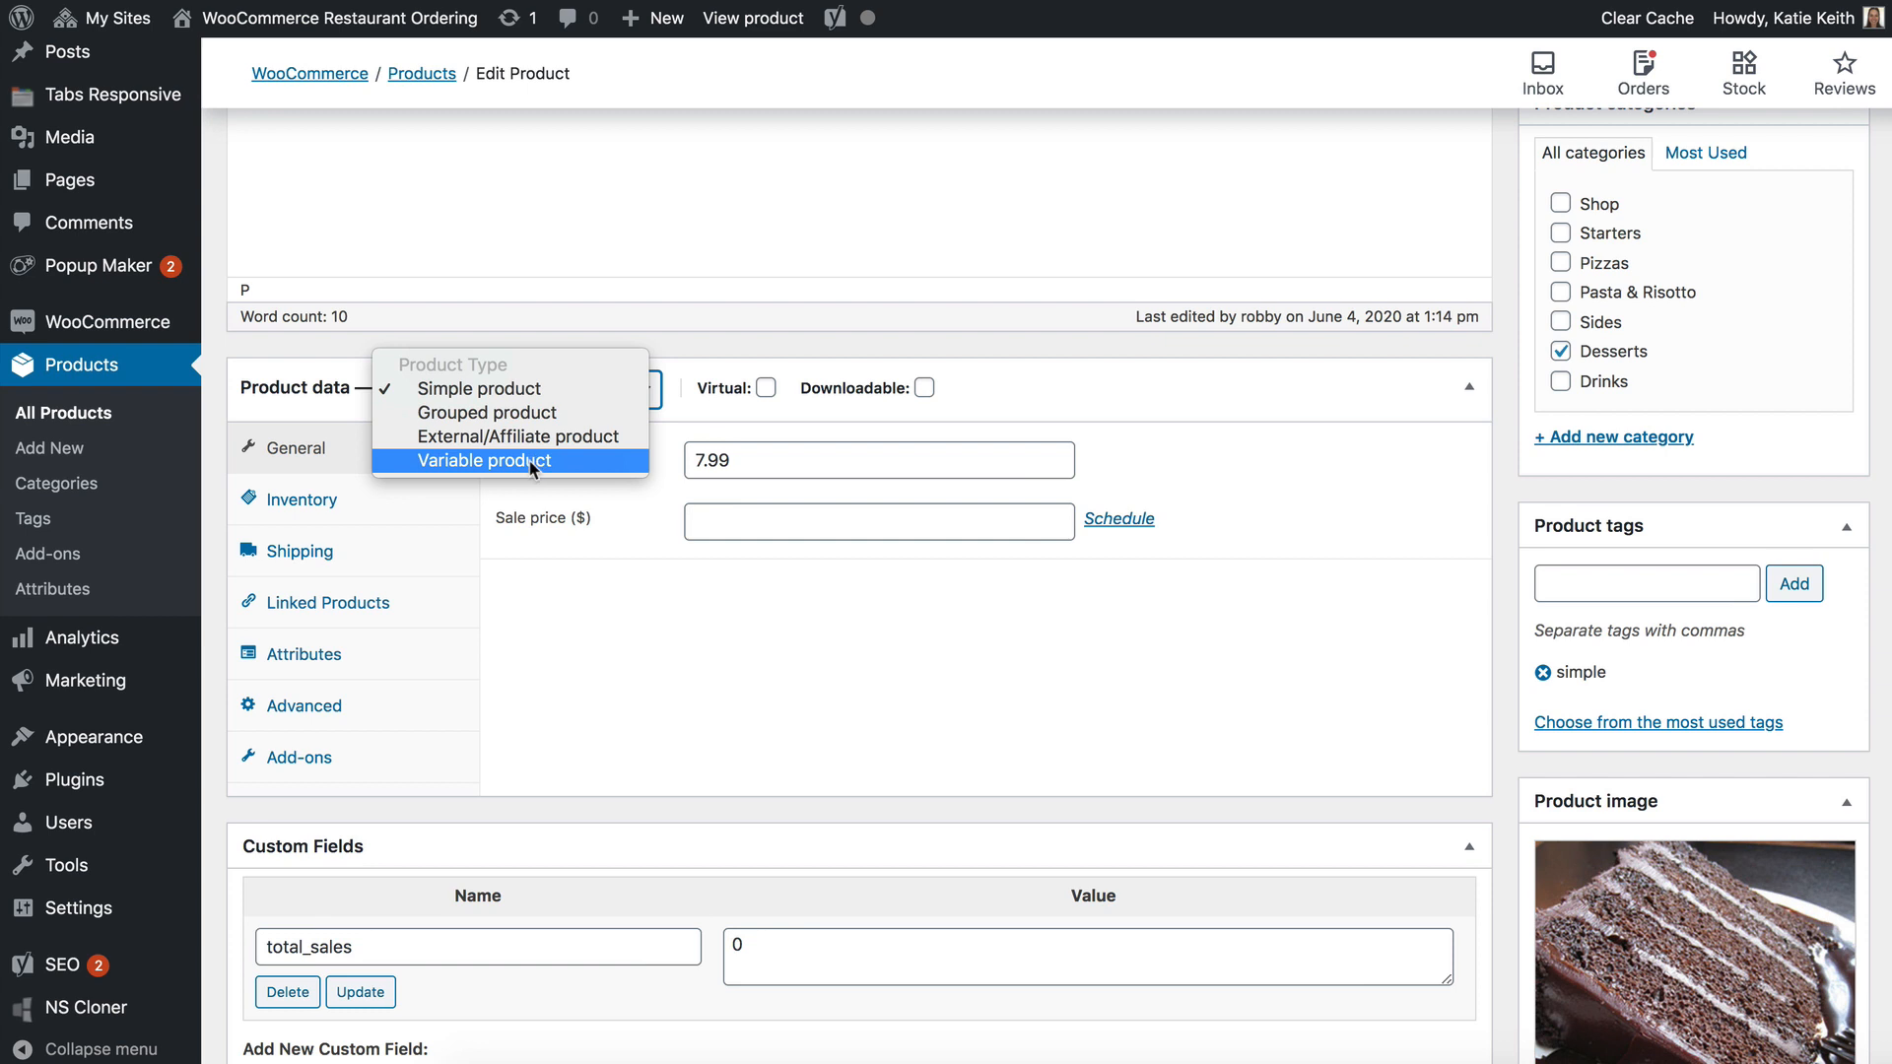
mouse_move(530, 369)
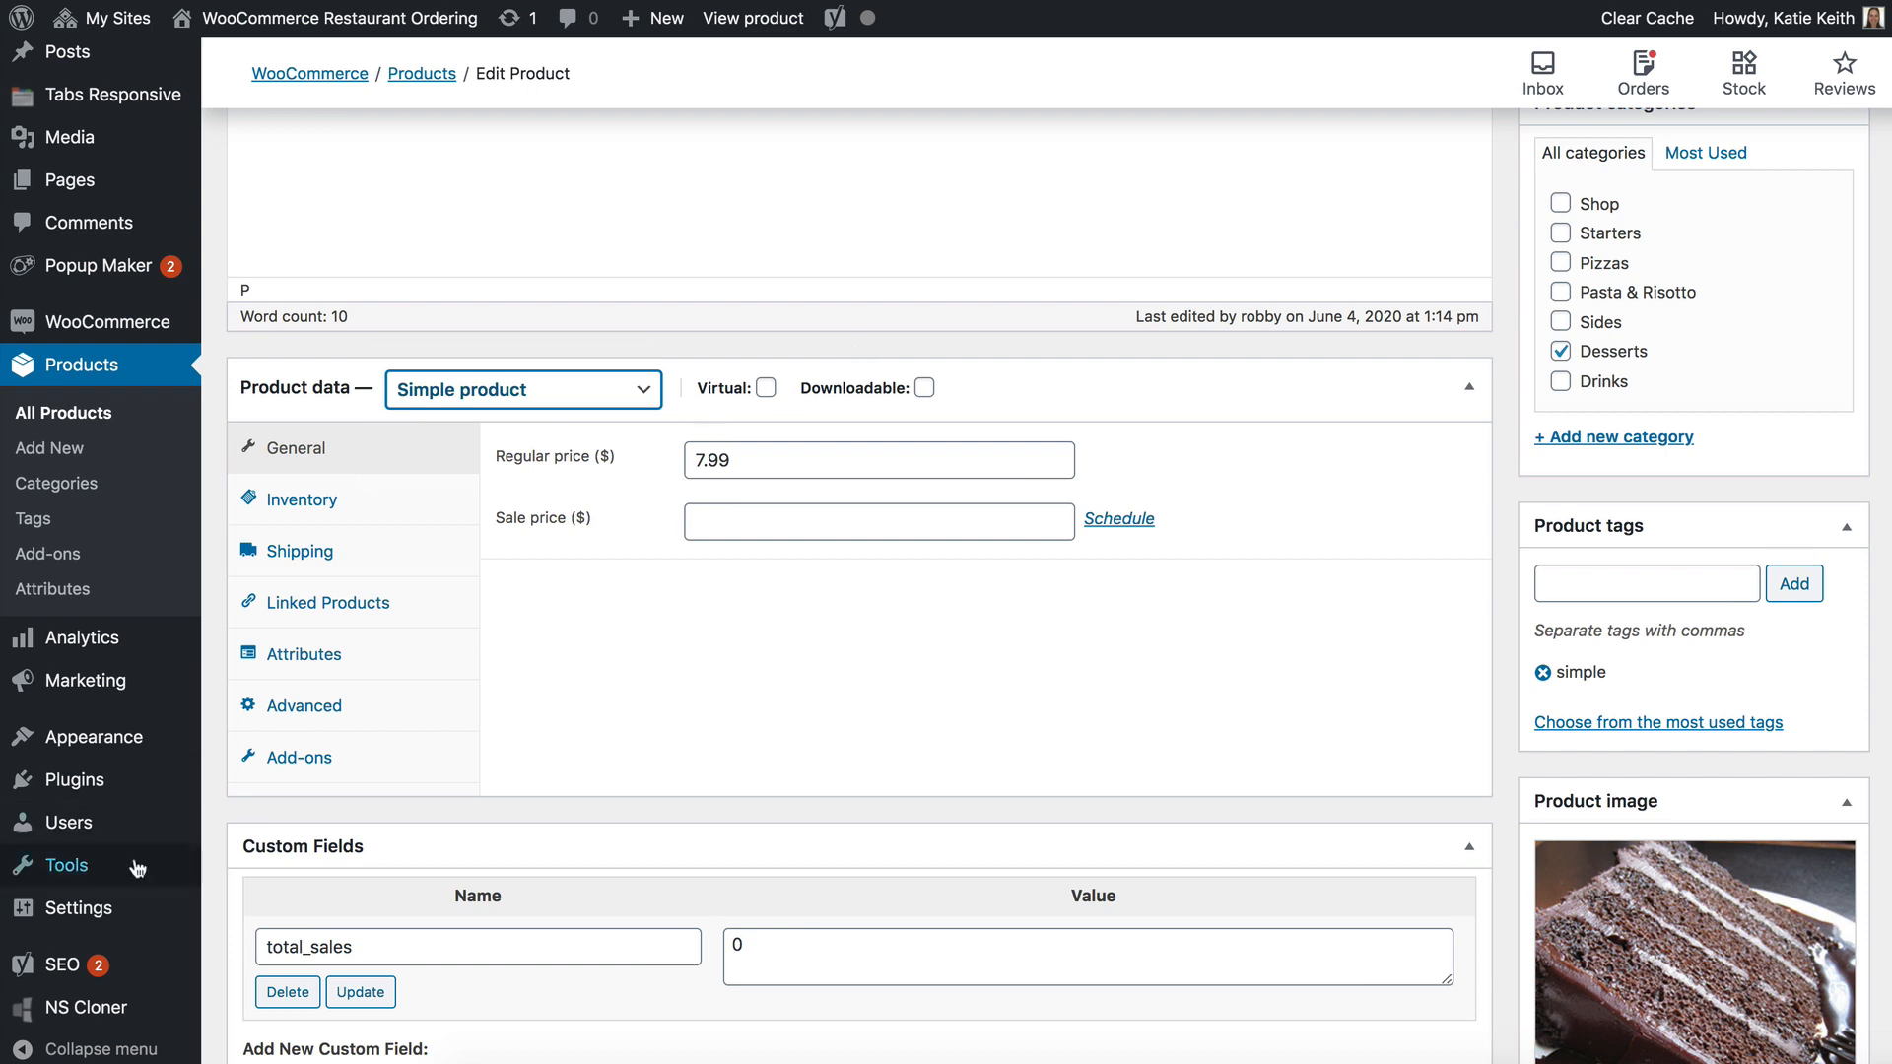
Show Chocolate Fudge Cake's Add-ons tab, leaving the product type as simple.
left_click(299, 757)
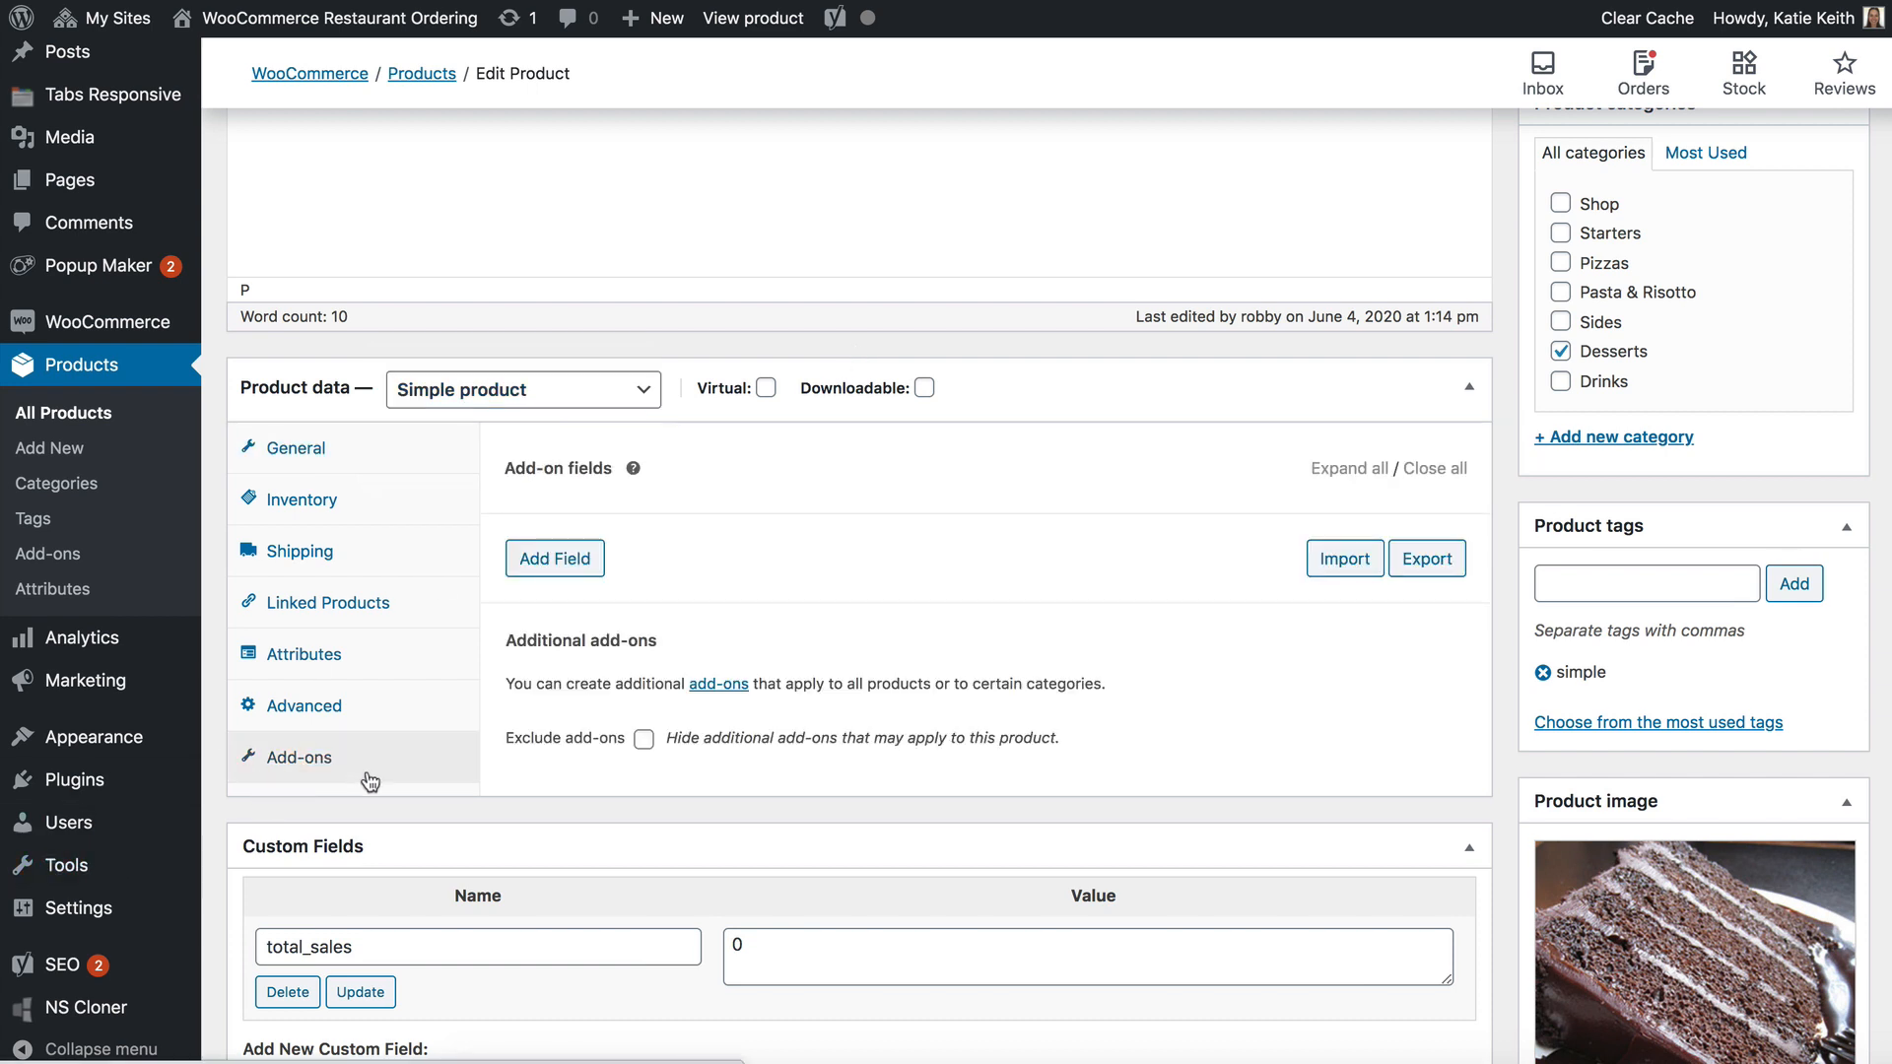
mouse_move(359, 799)
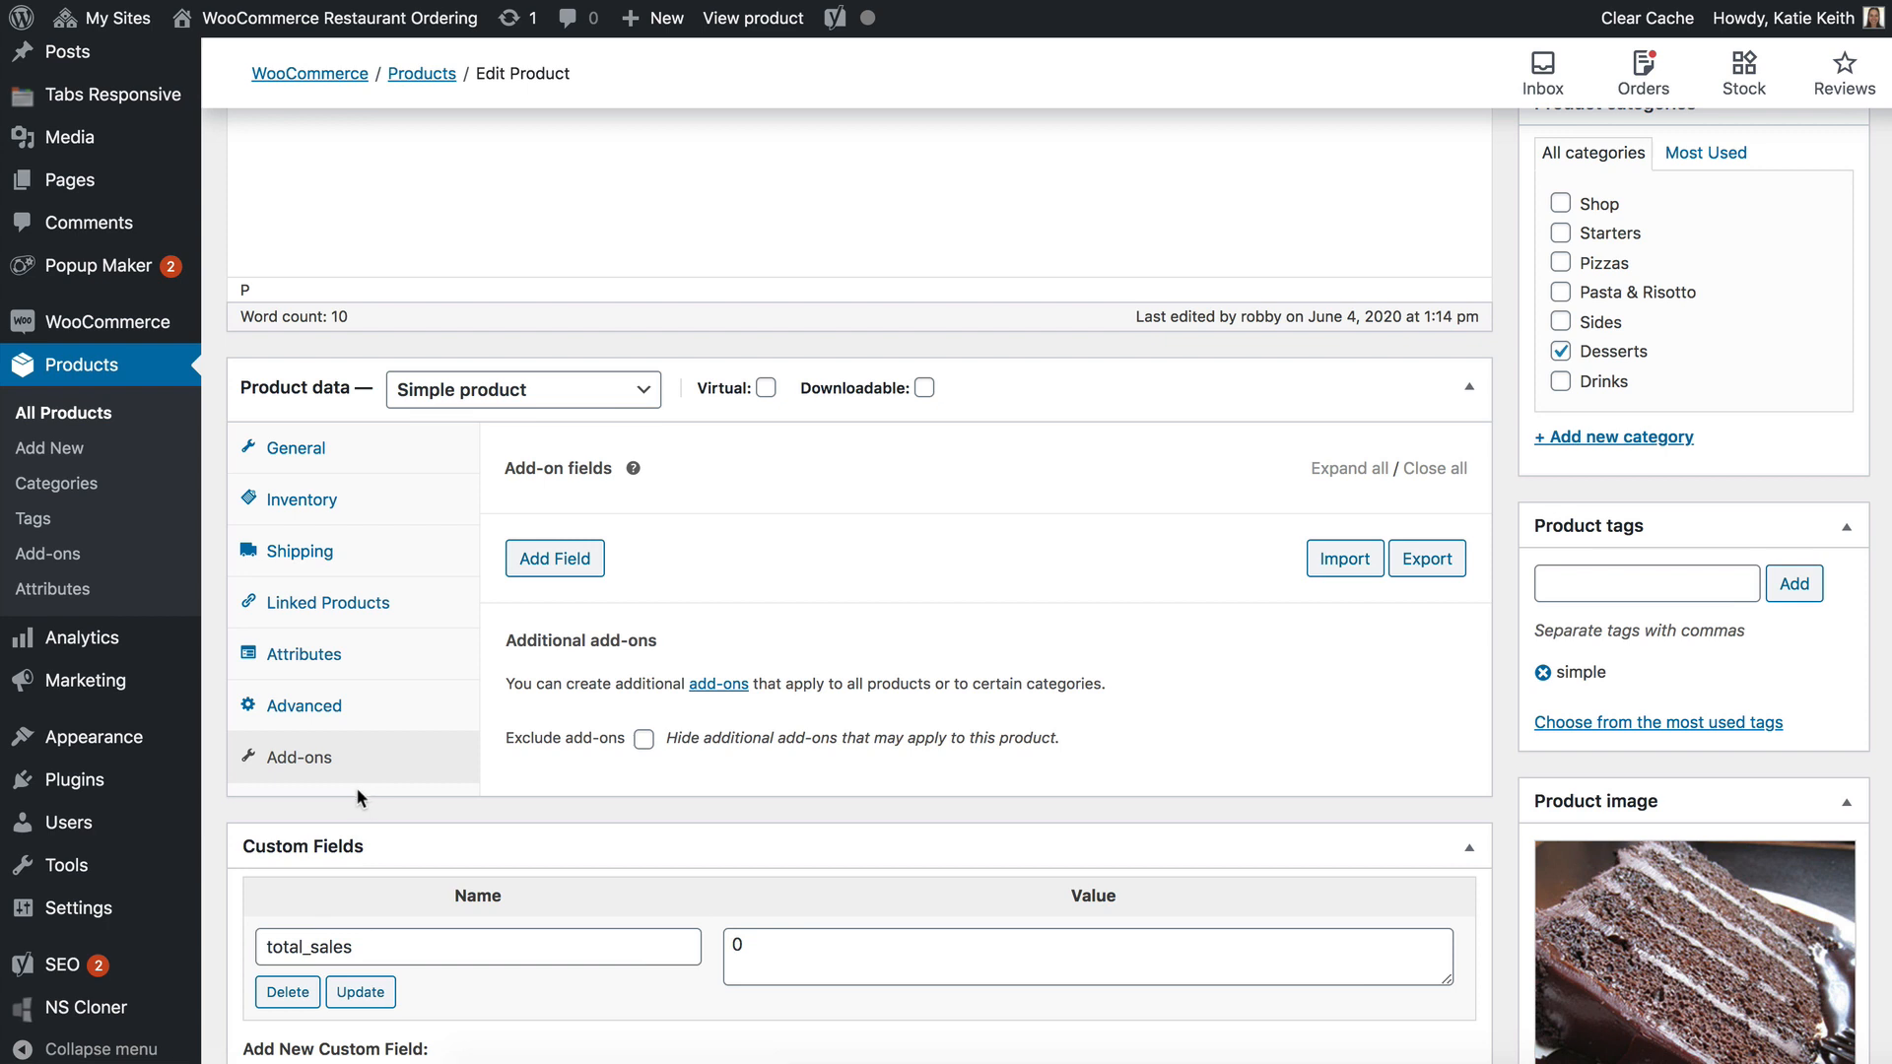
mouse_move(348, 629)
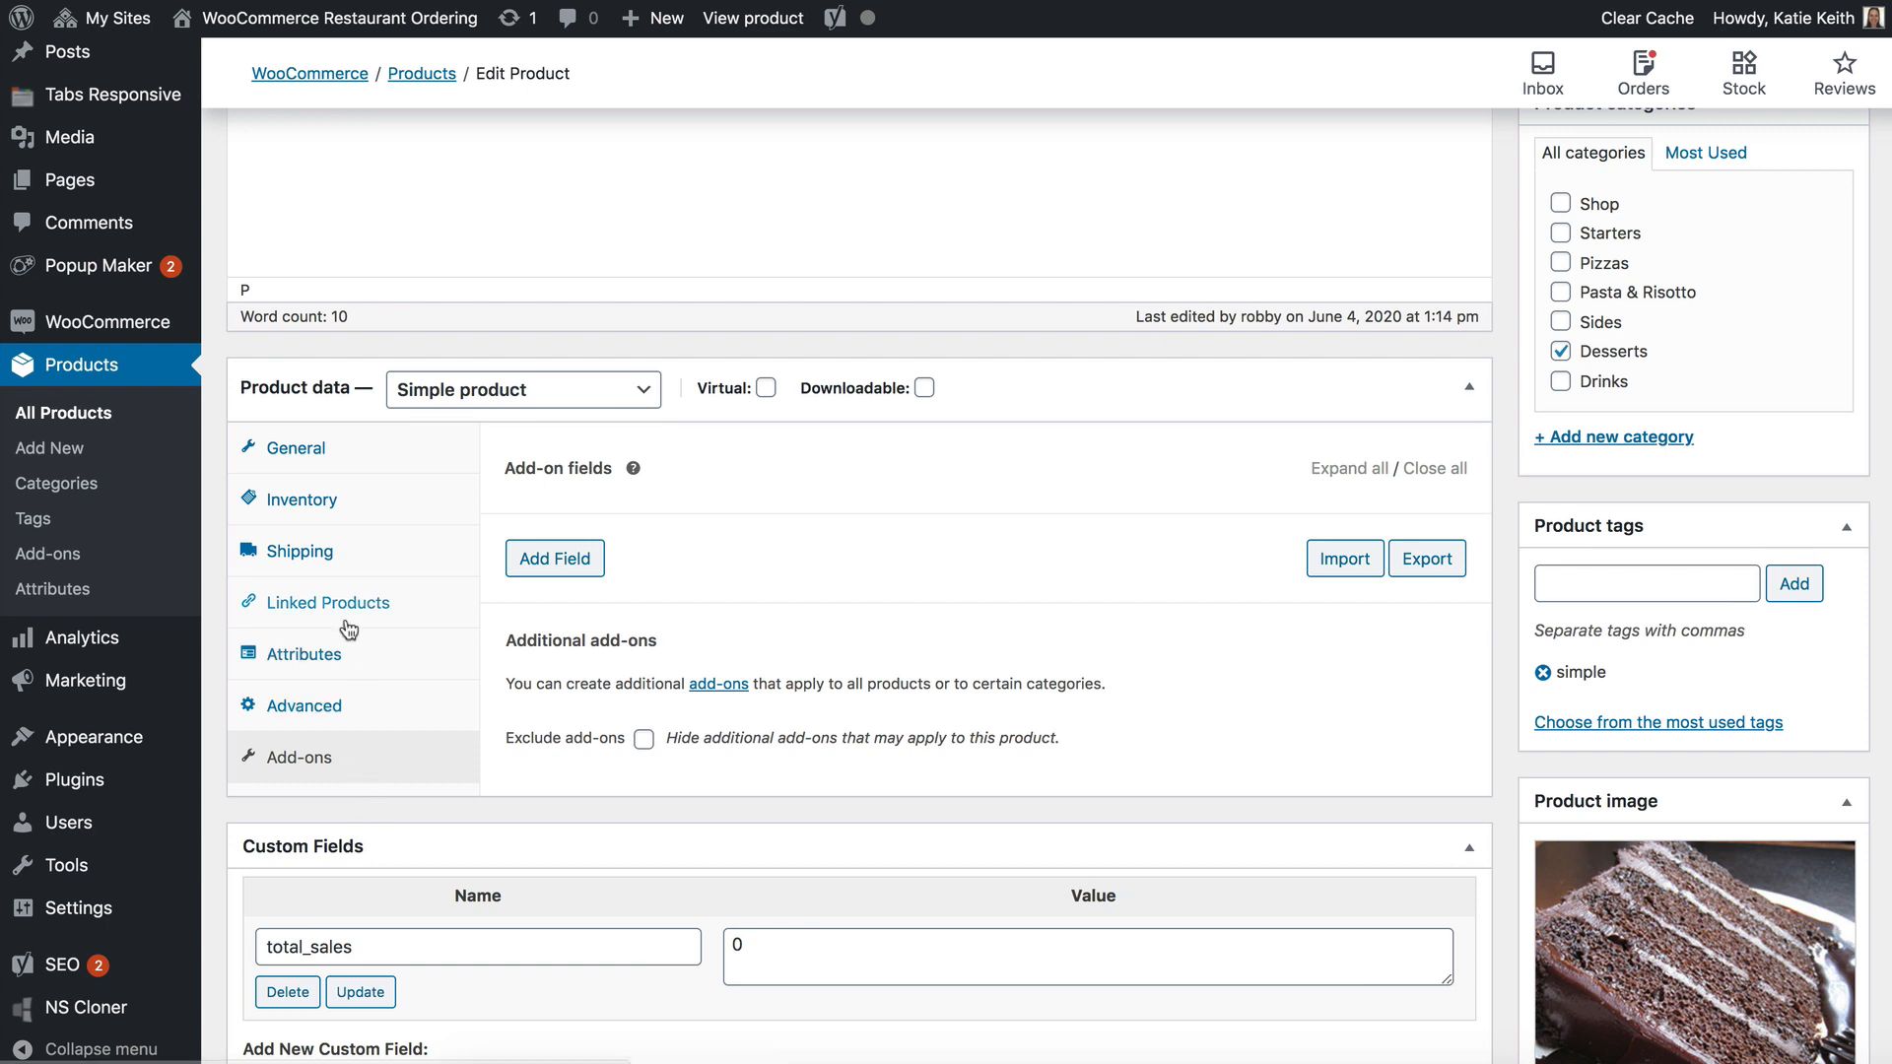
left_click(524, 389)
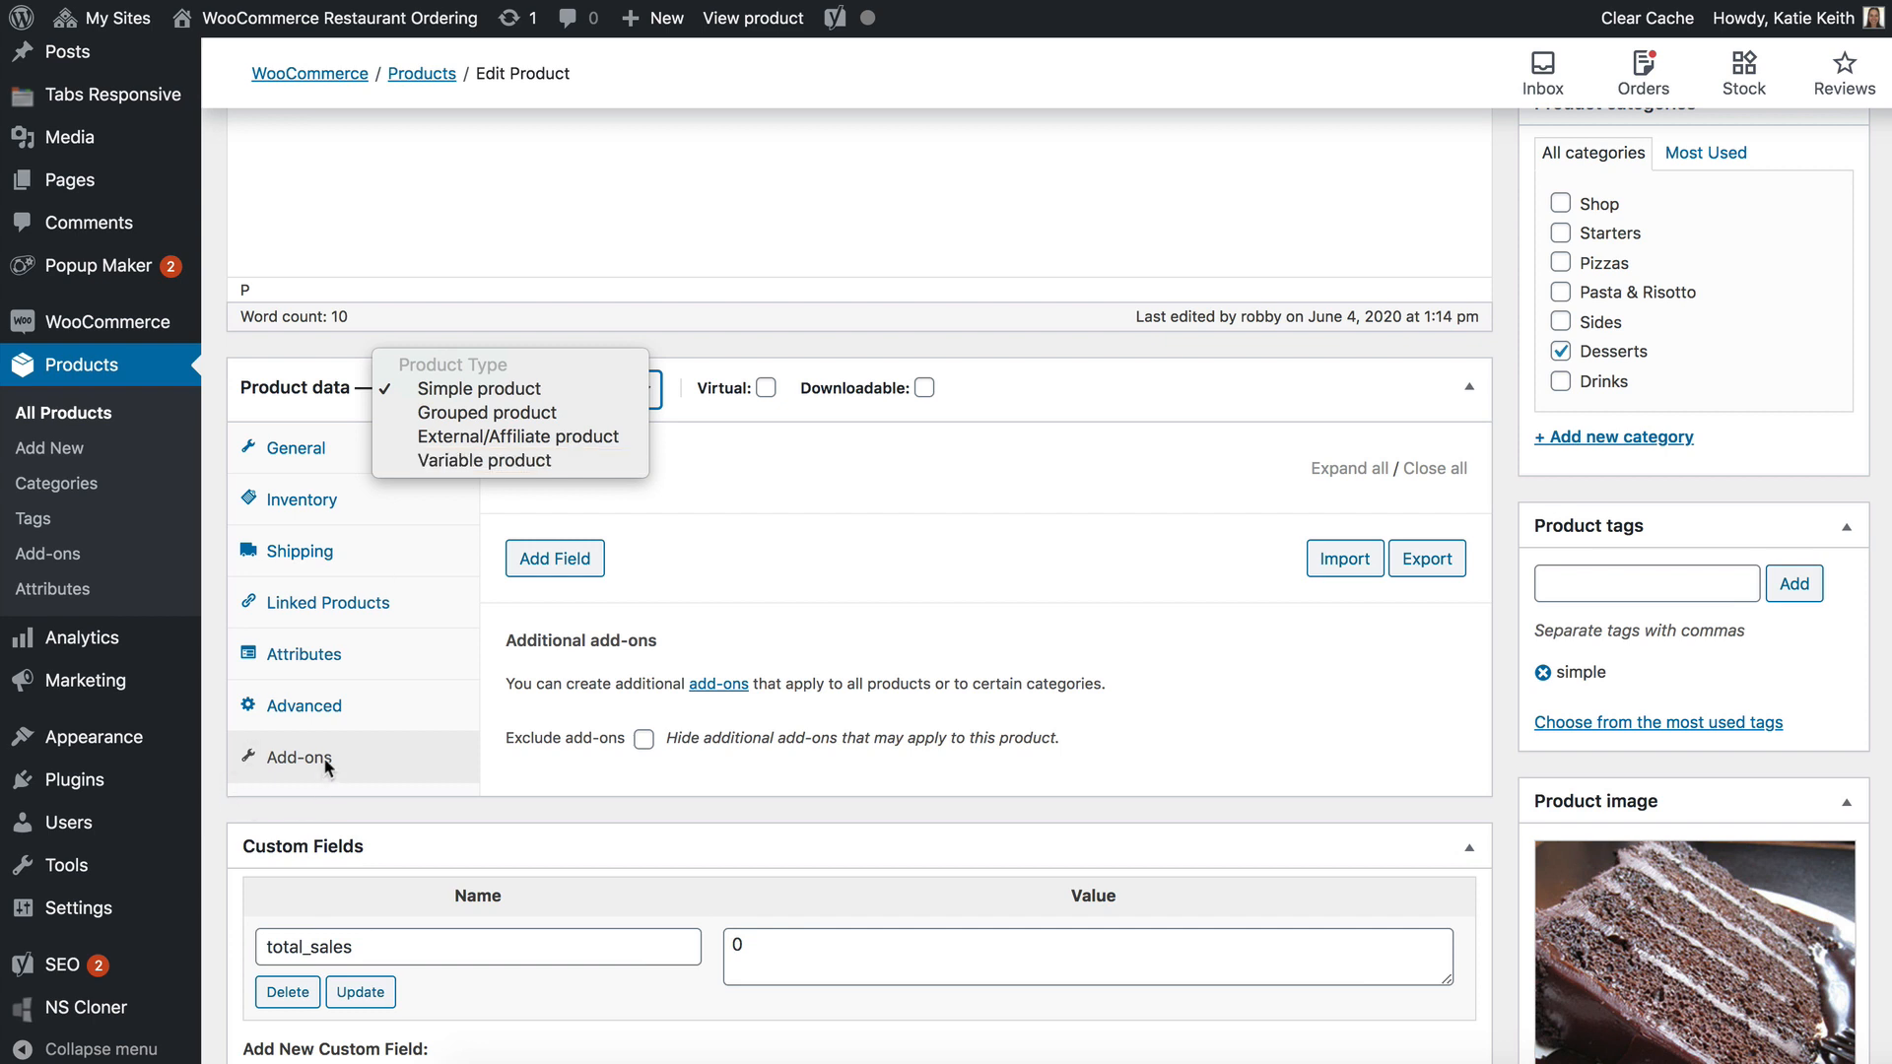
left_click(478, 388)
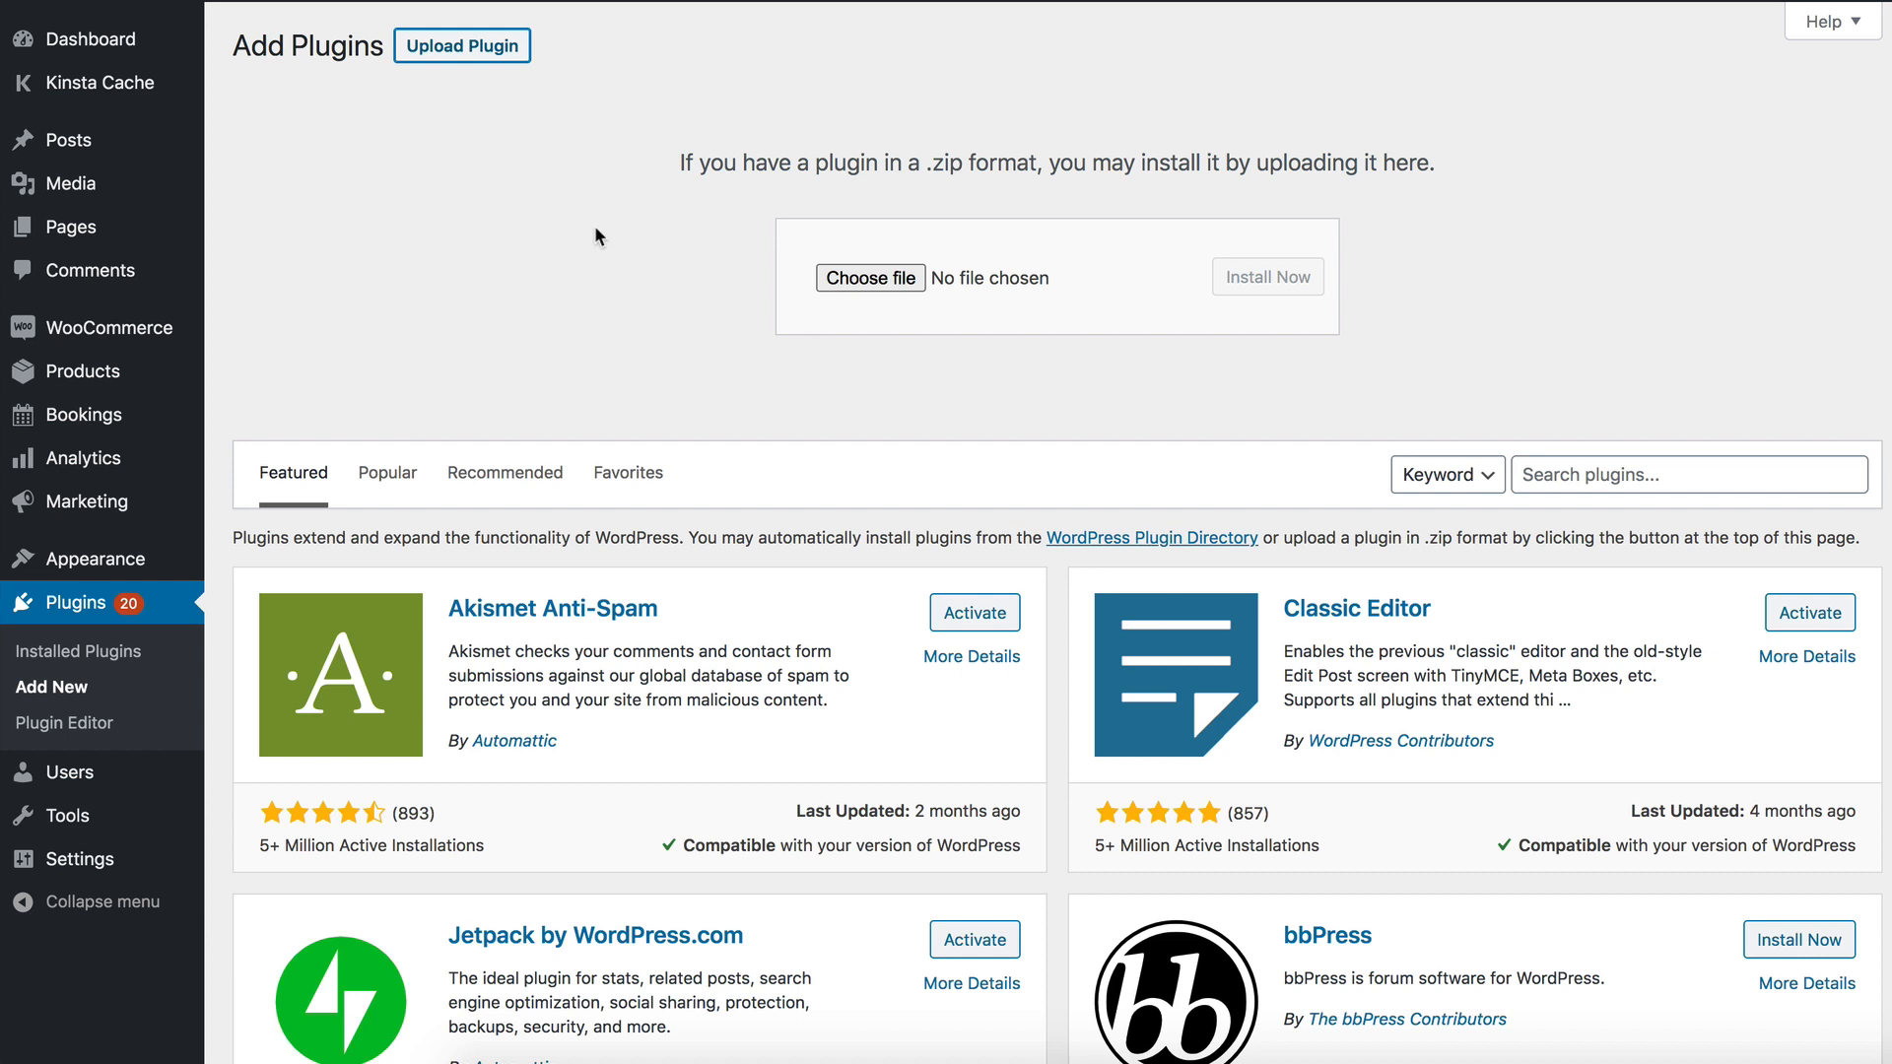
mouse_move(585, 230)
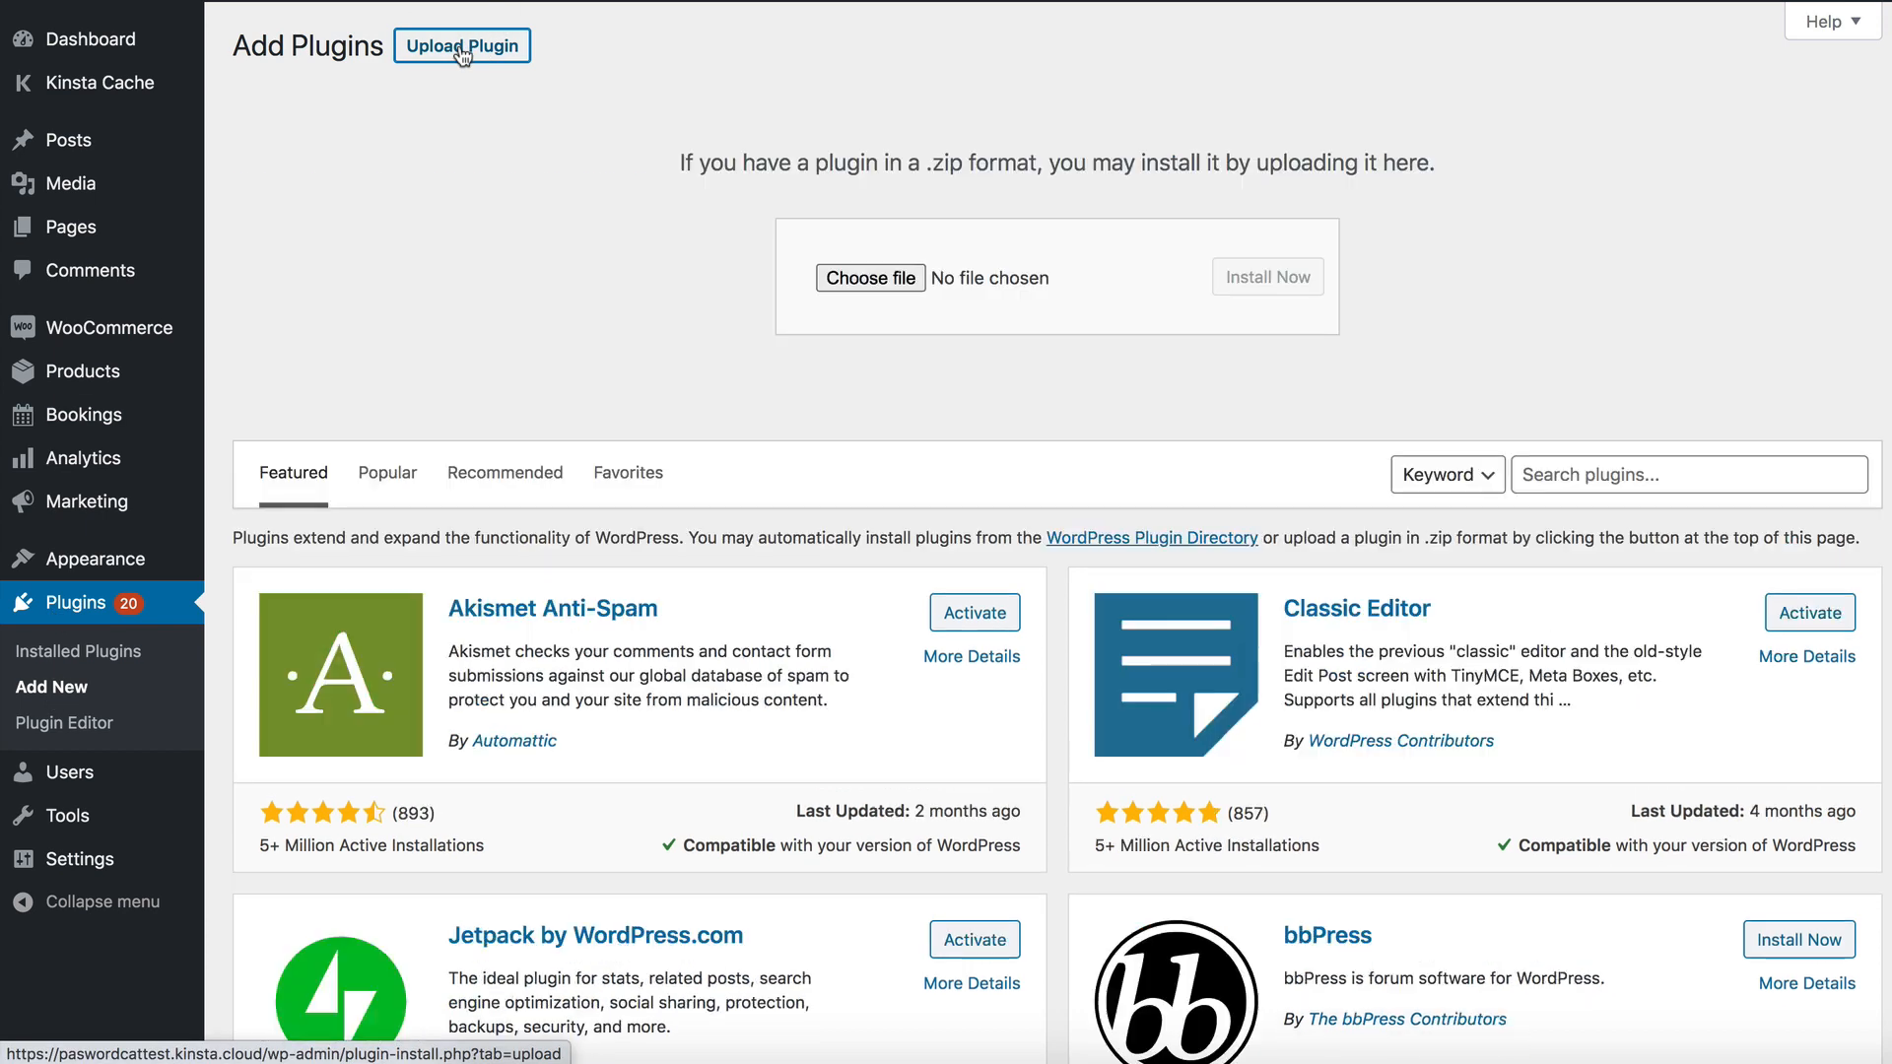
Upload woocommerce-restaurant-ordering.zip as a new plugin and install it.
left_click(870, 278)
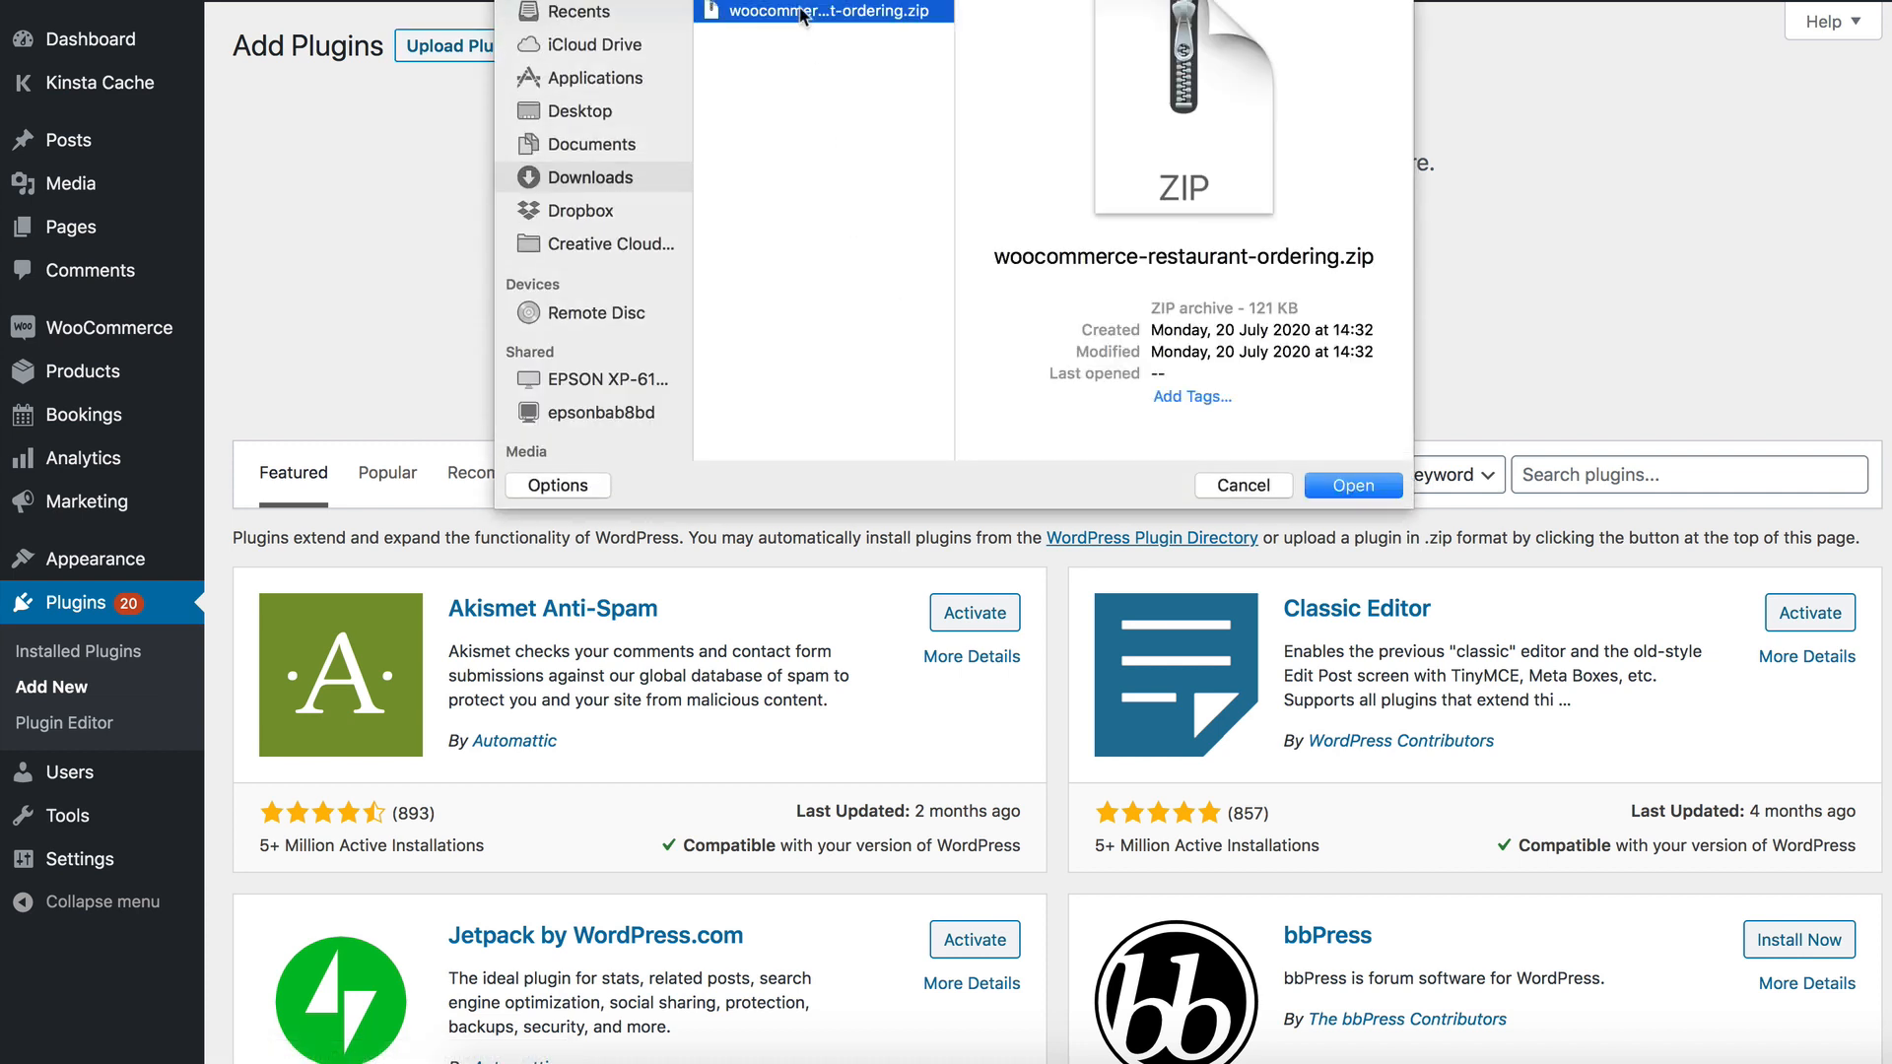
mouse_move(1340, 265)
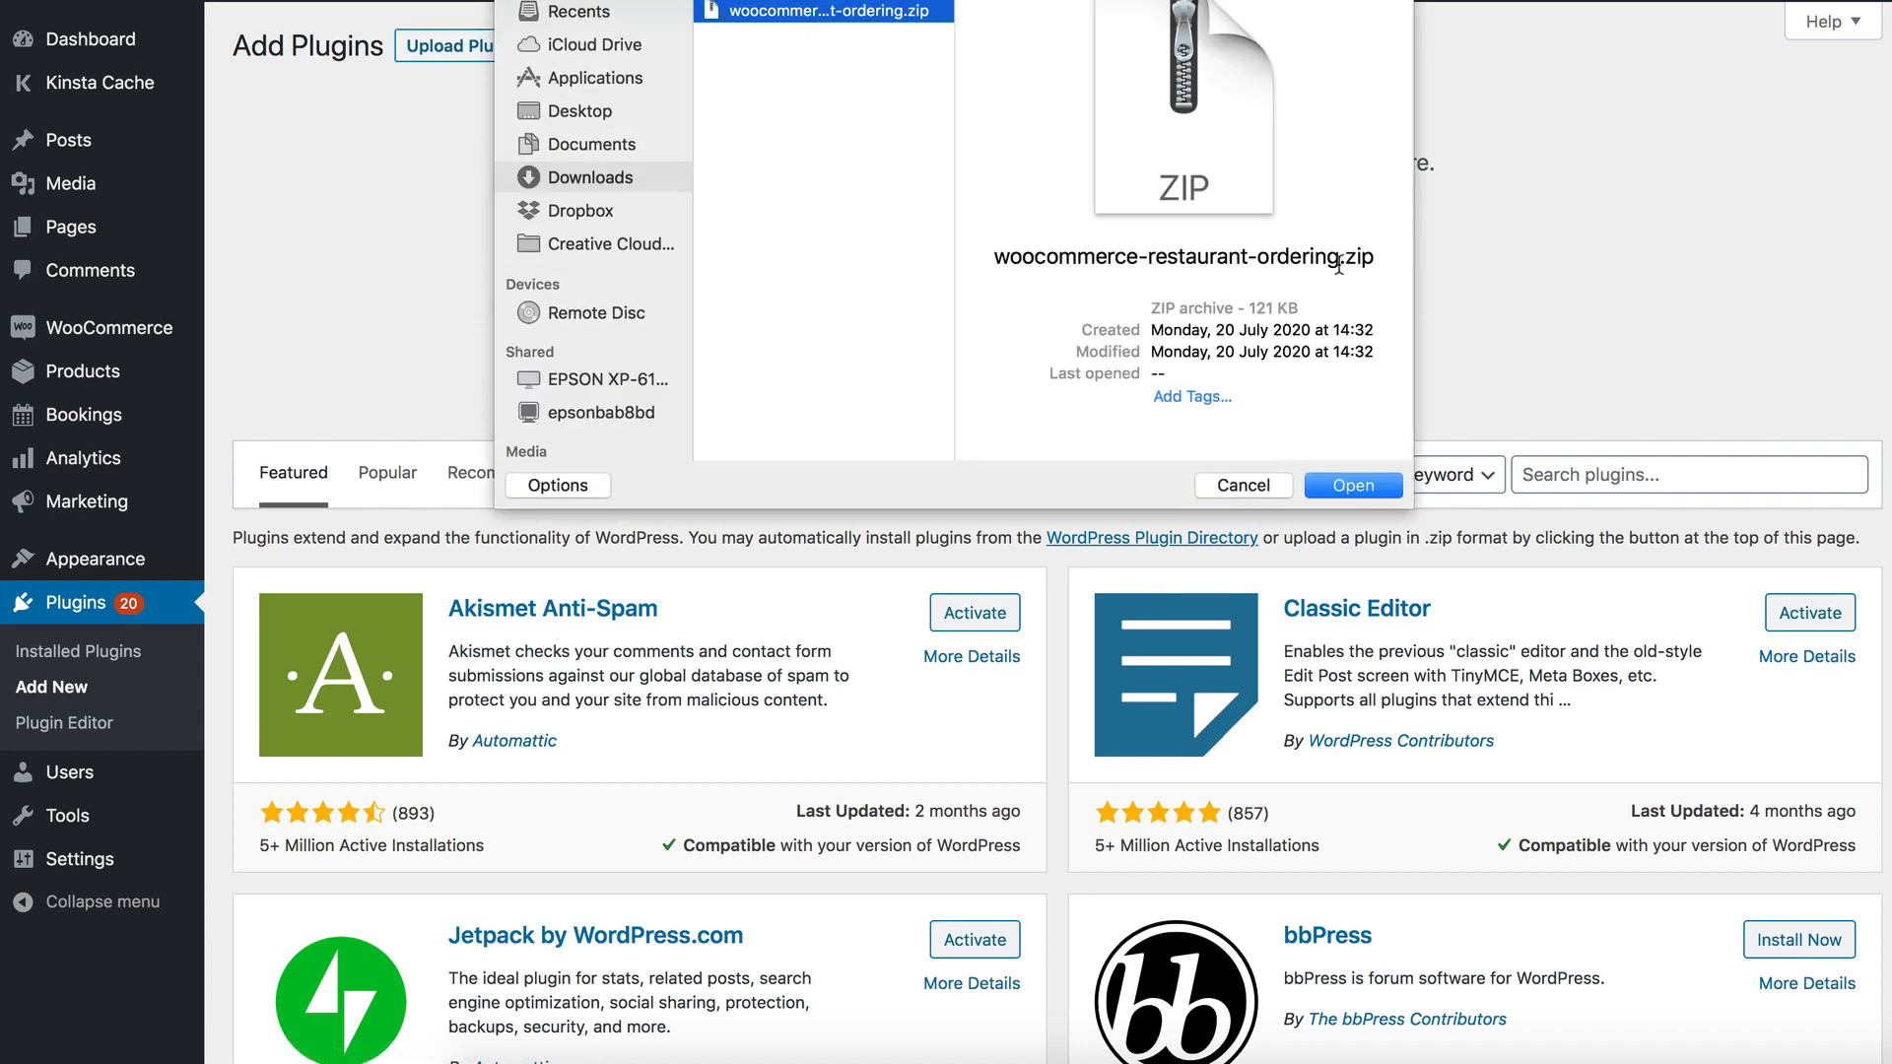
mouse_move(1310, 258)
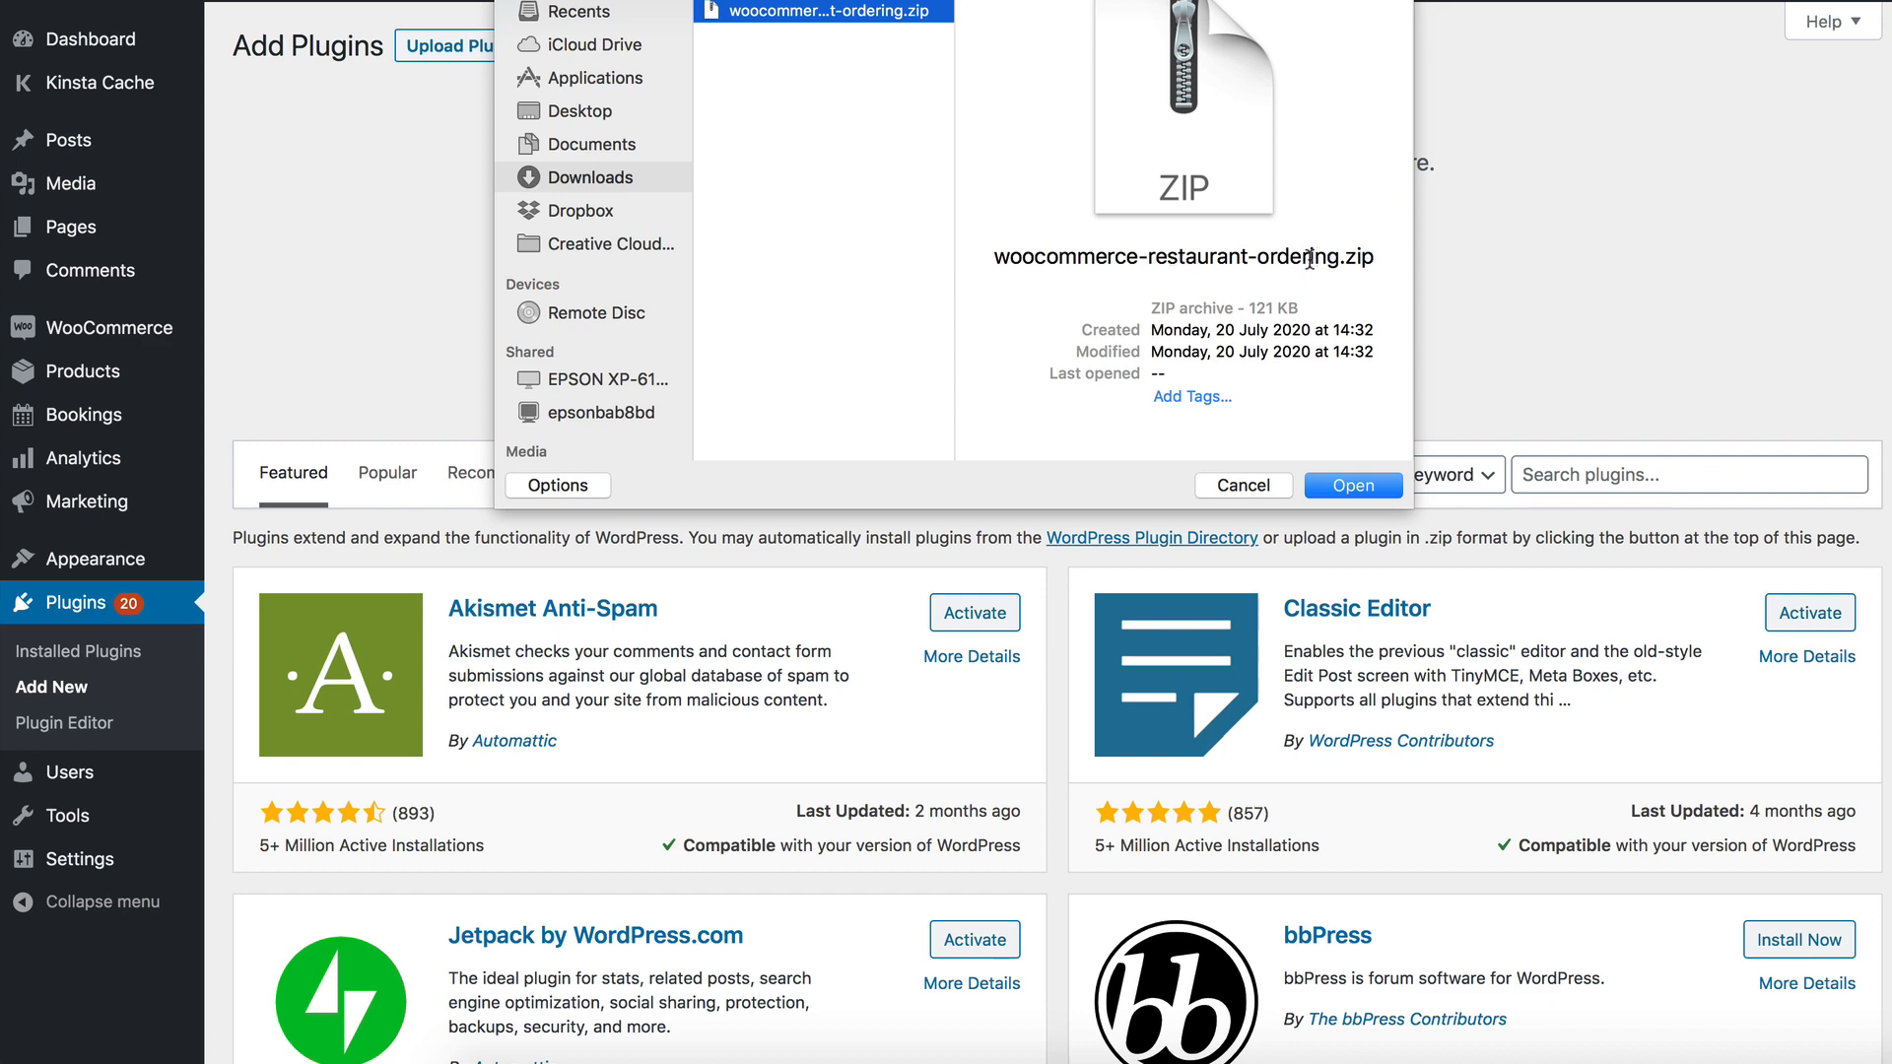
left_click(1352, 485)
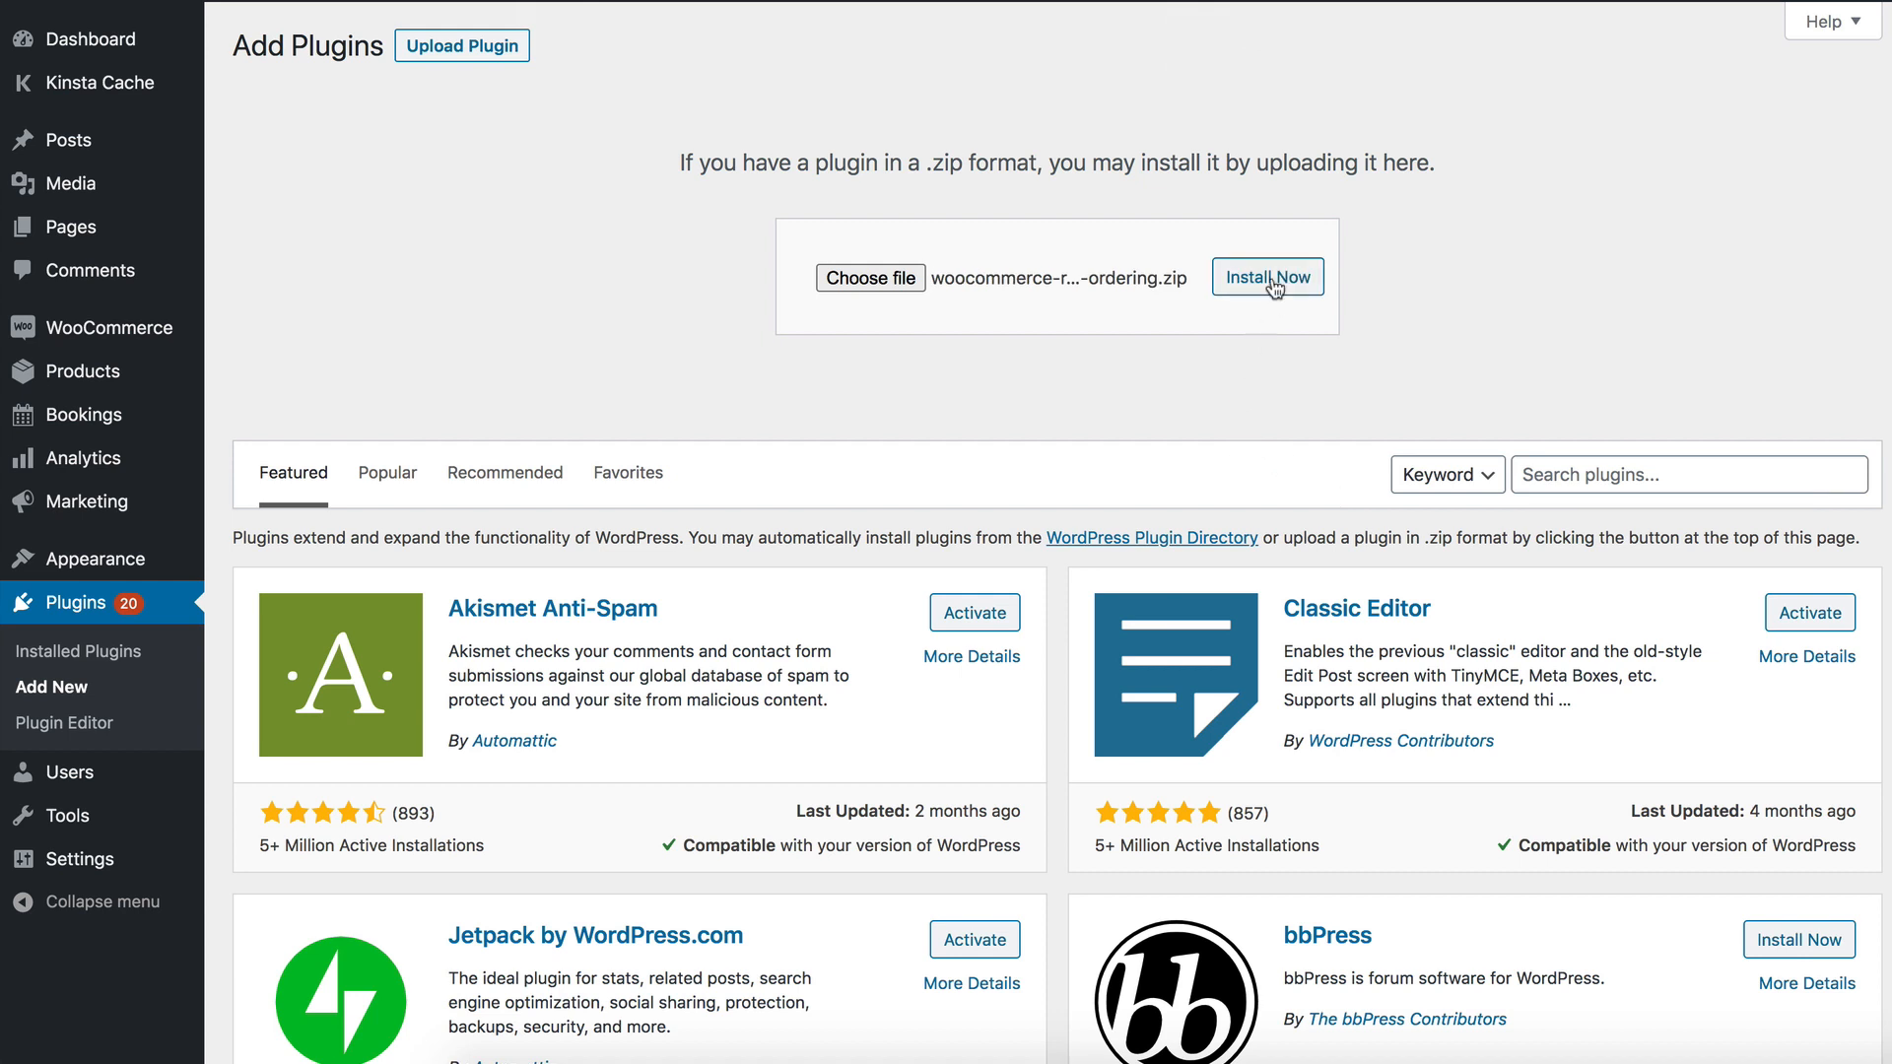
mouse_move(1328, 376)
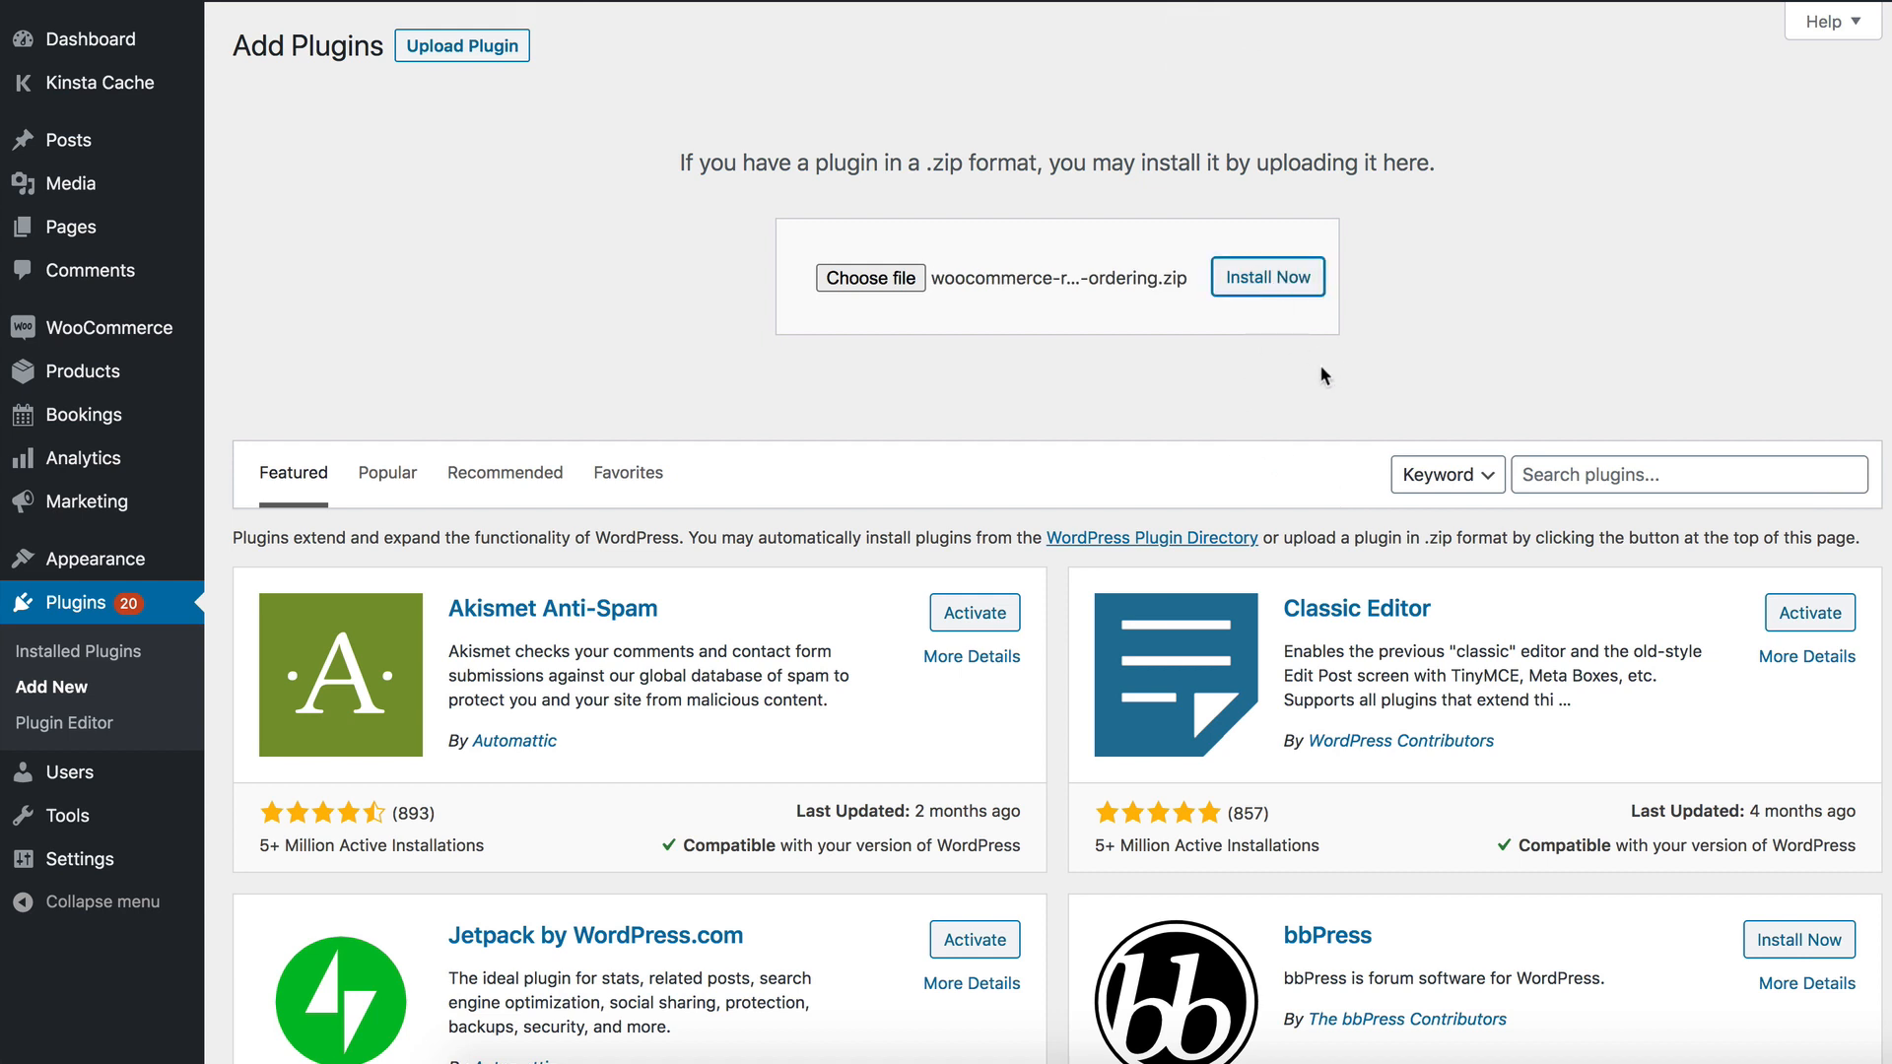
left_click(1267, 277)
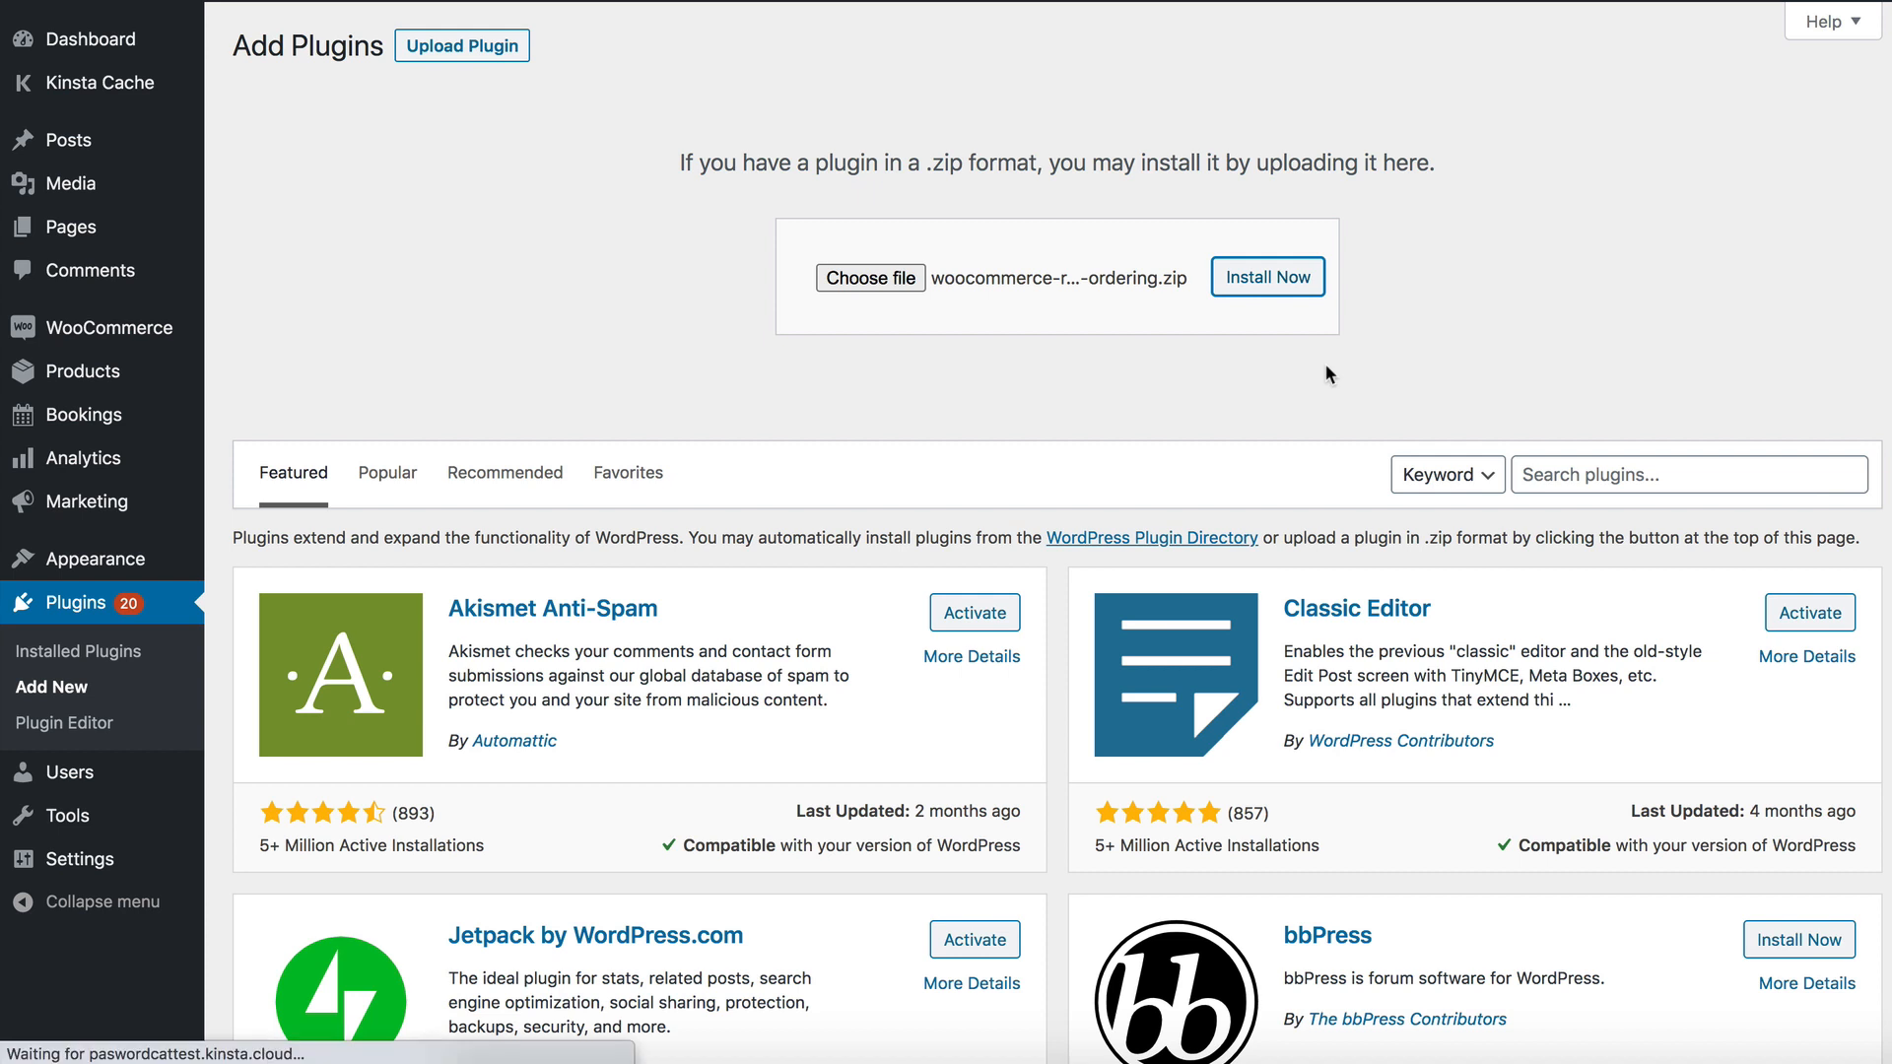
left_click(1268, 275)
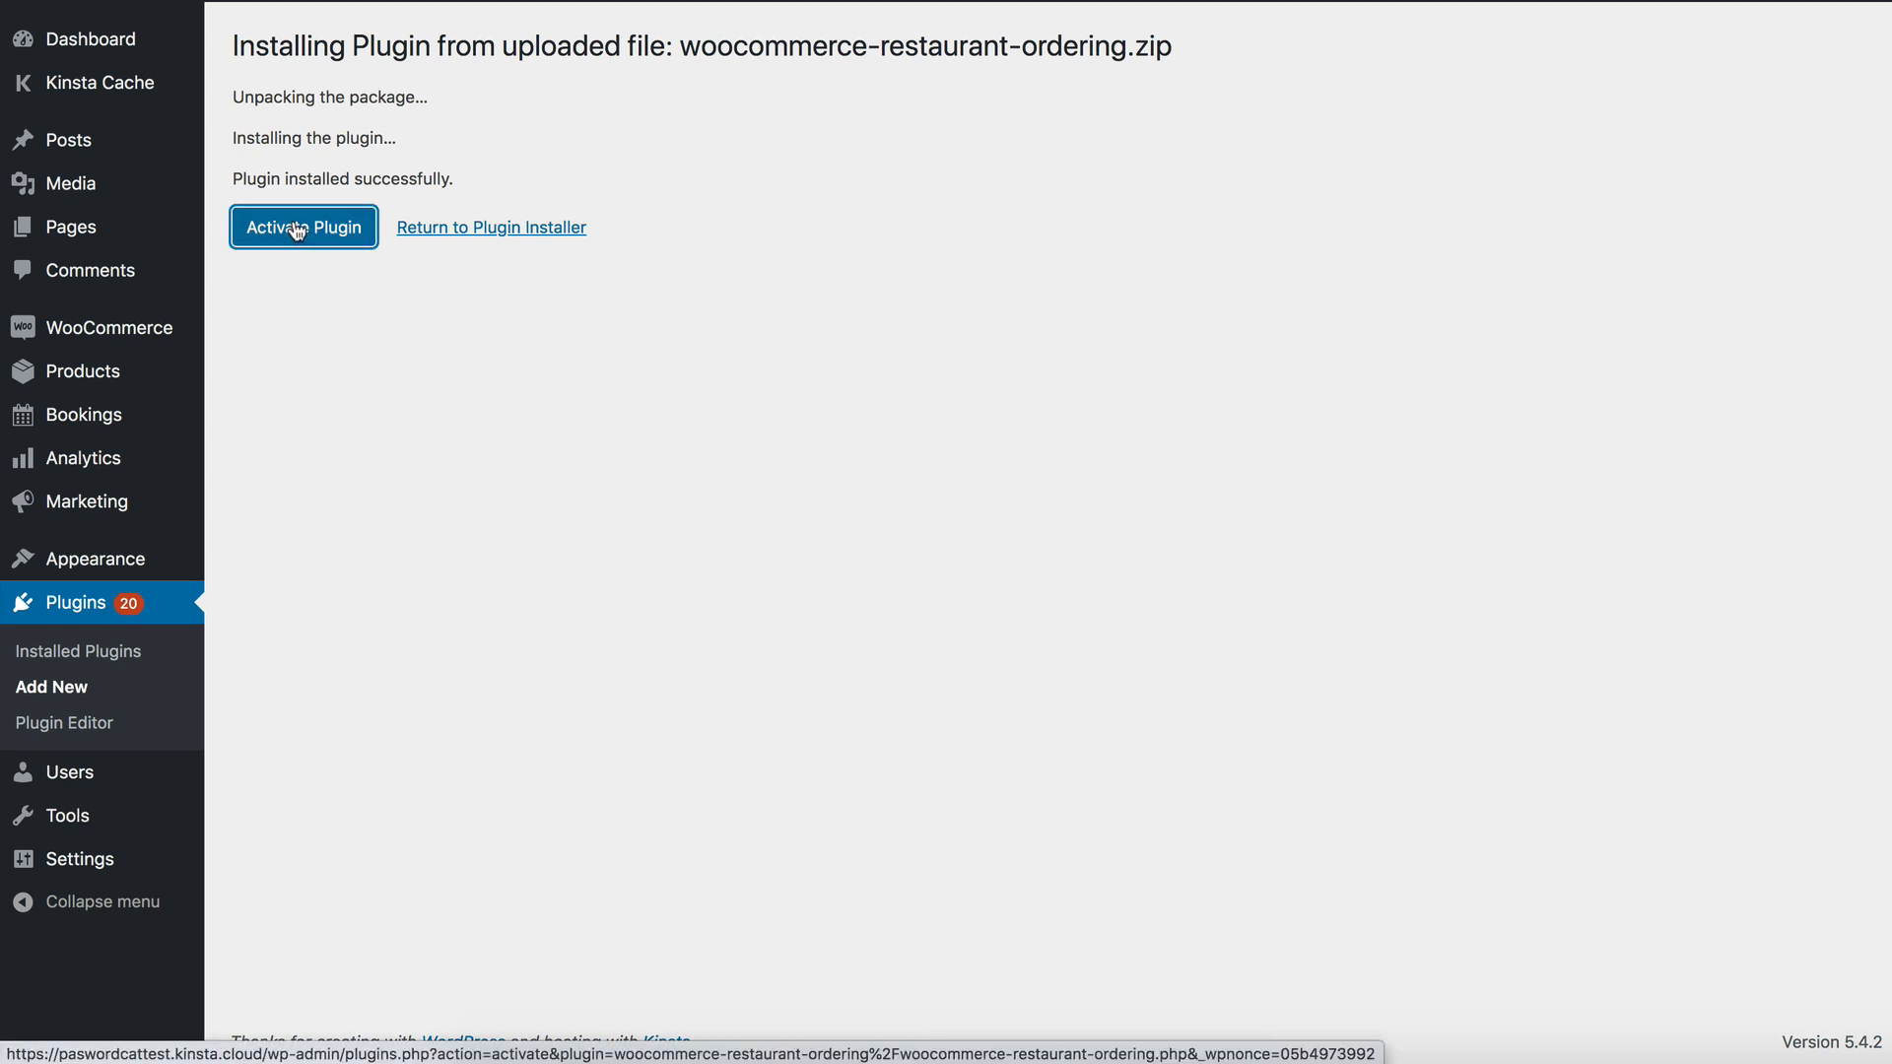
Activate the freshly installed Restaurant Ordering plugin.
left_click(303, 228)
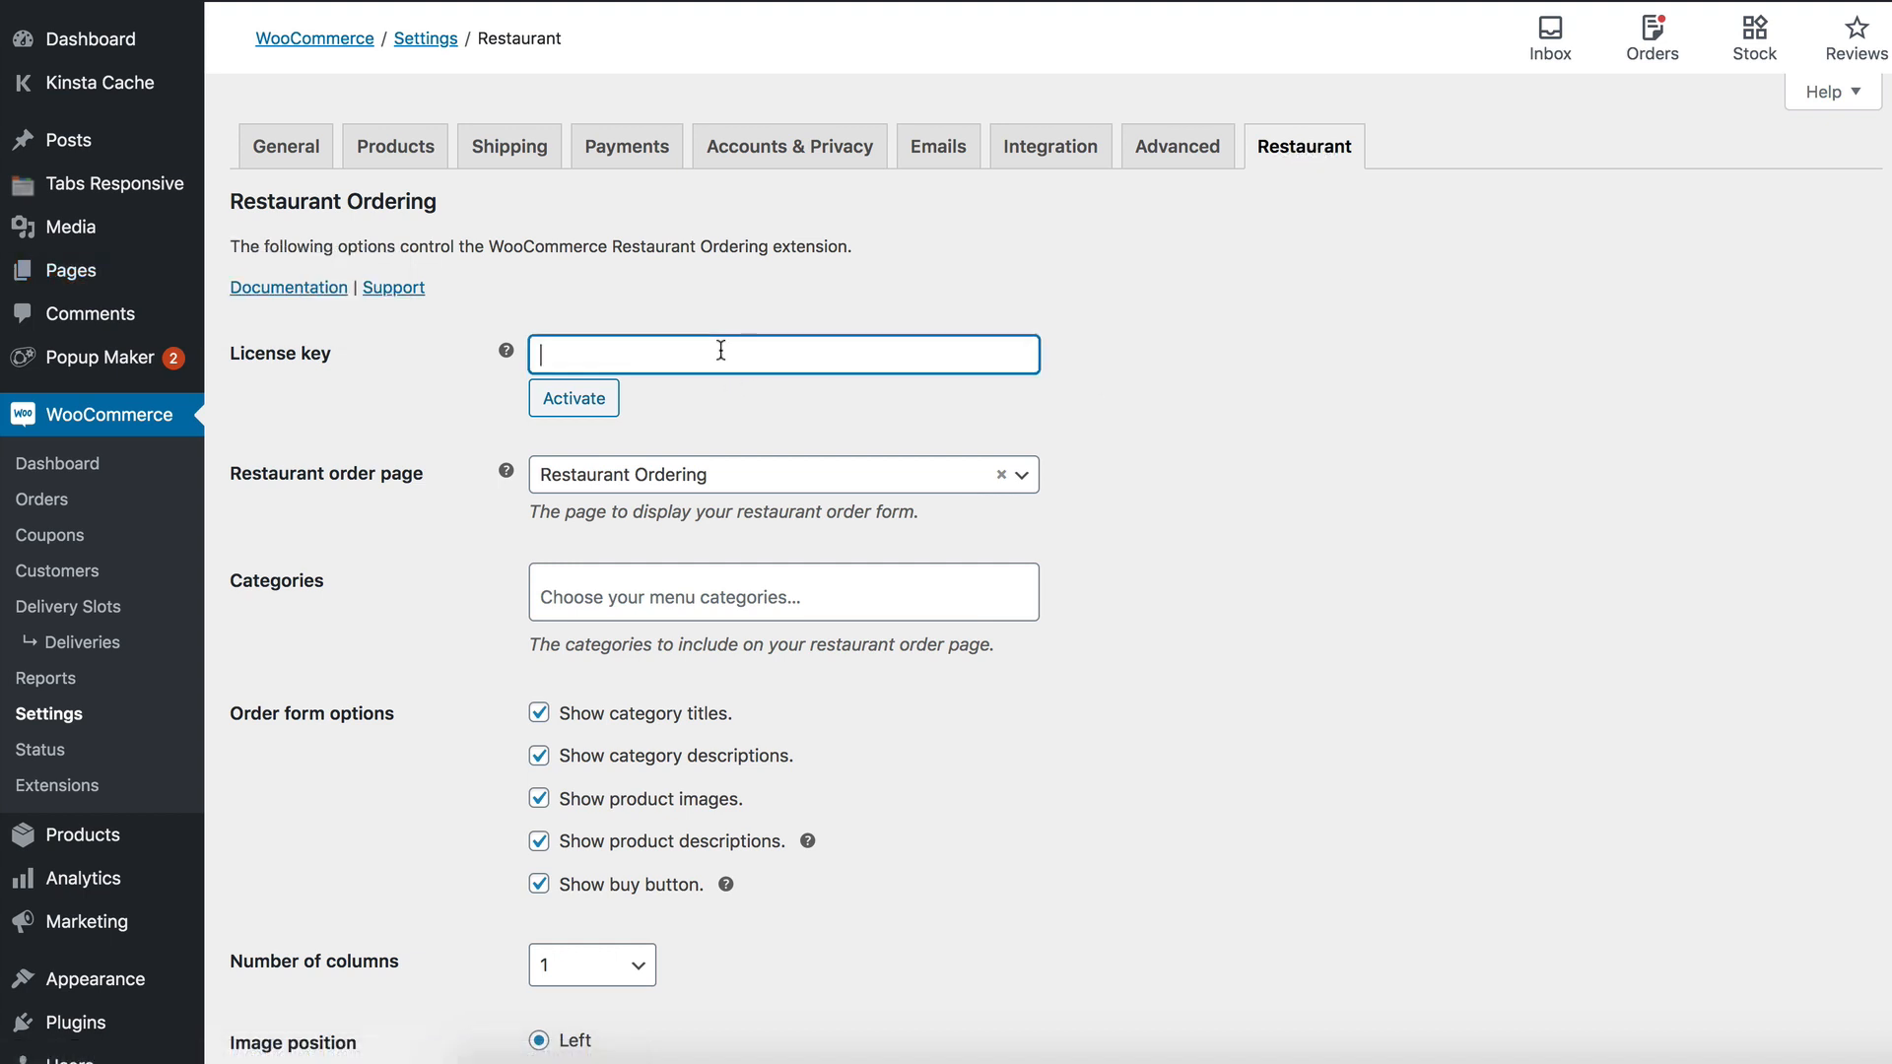
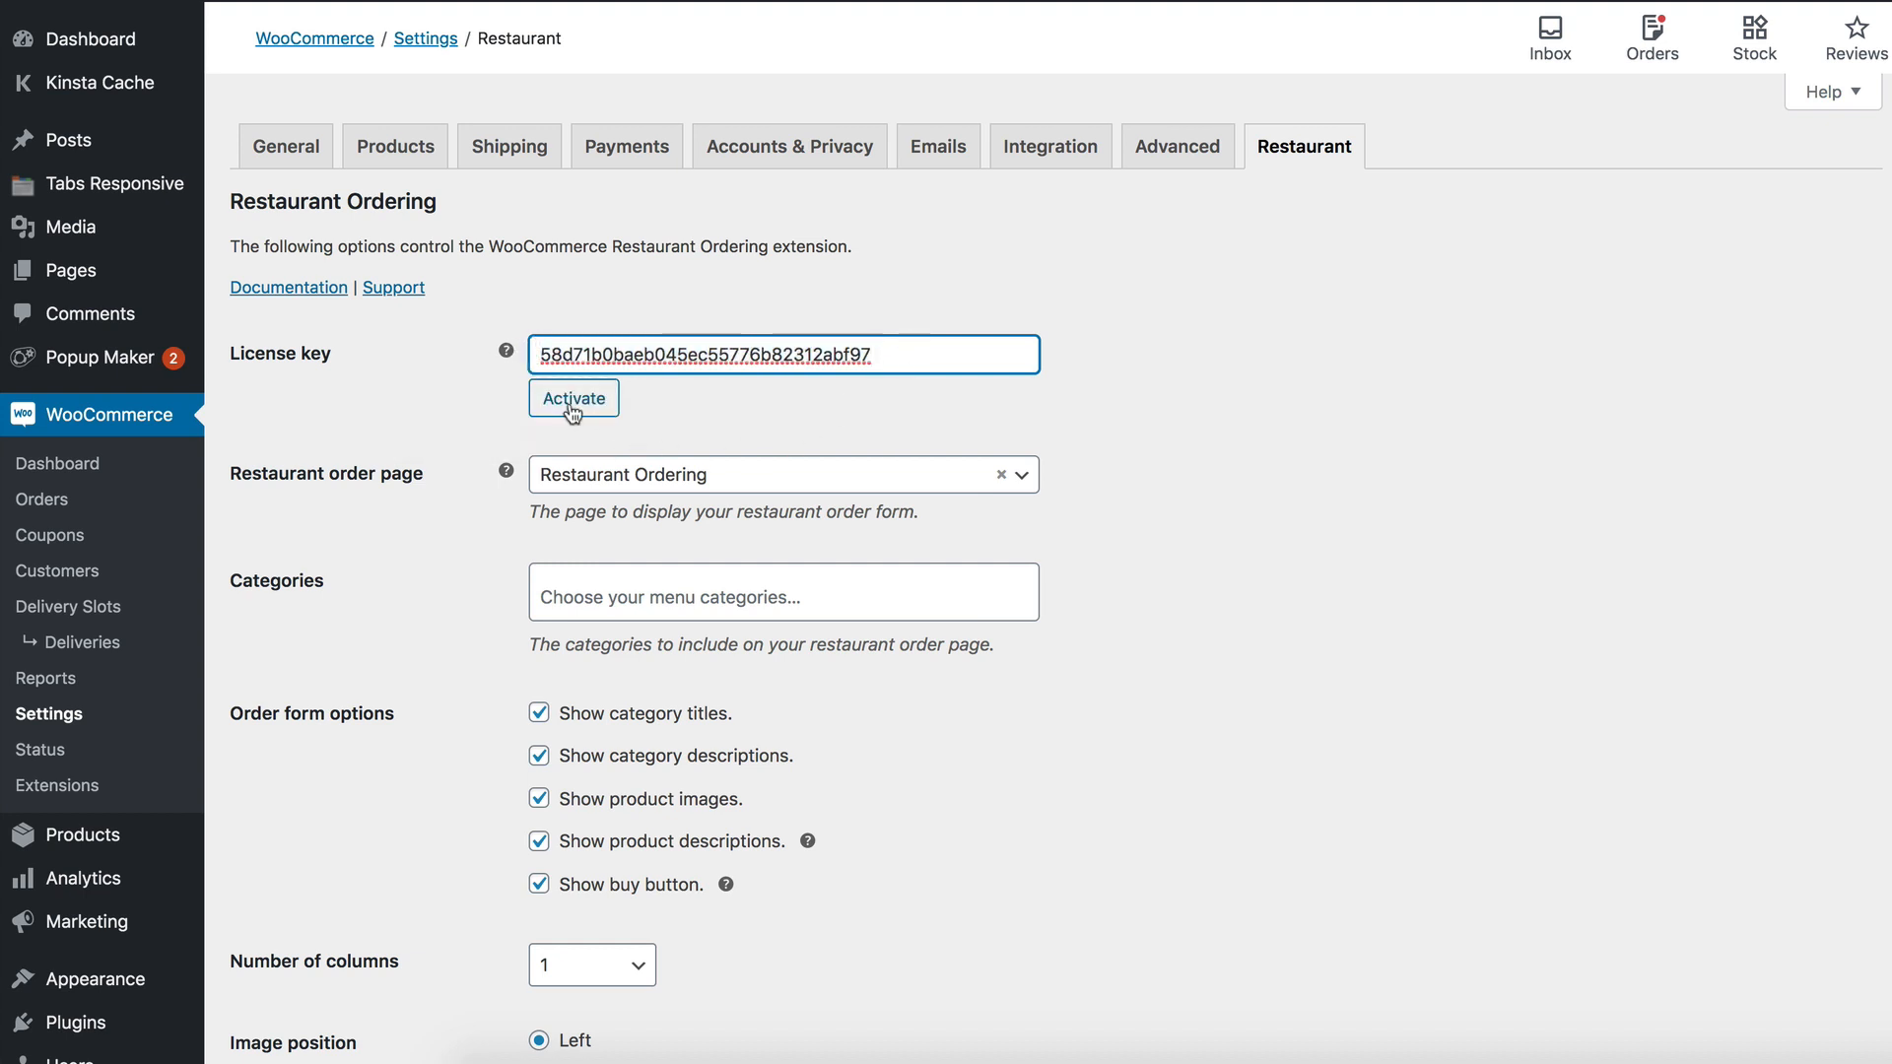
left_click(573, 398)
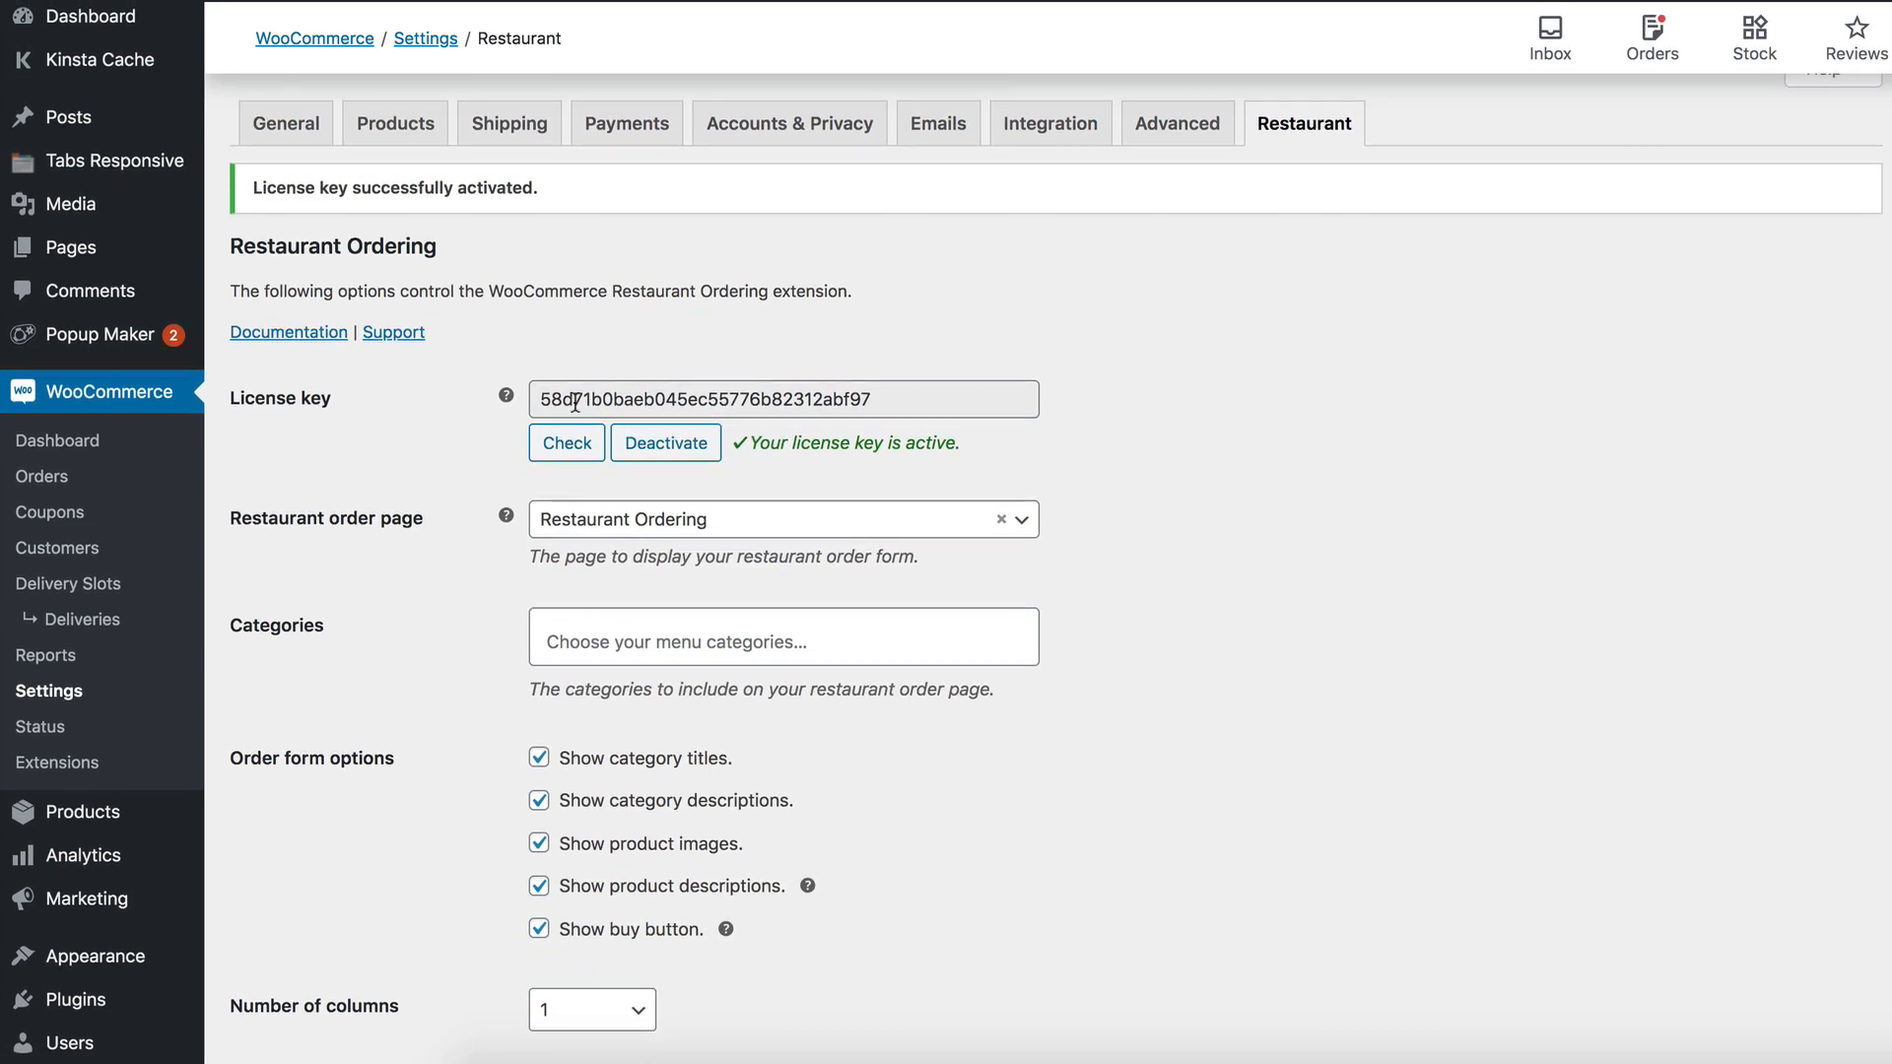
scroll("down", 3)
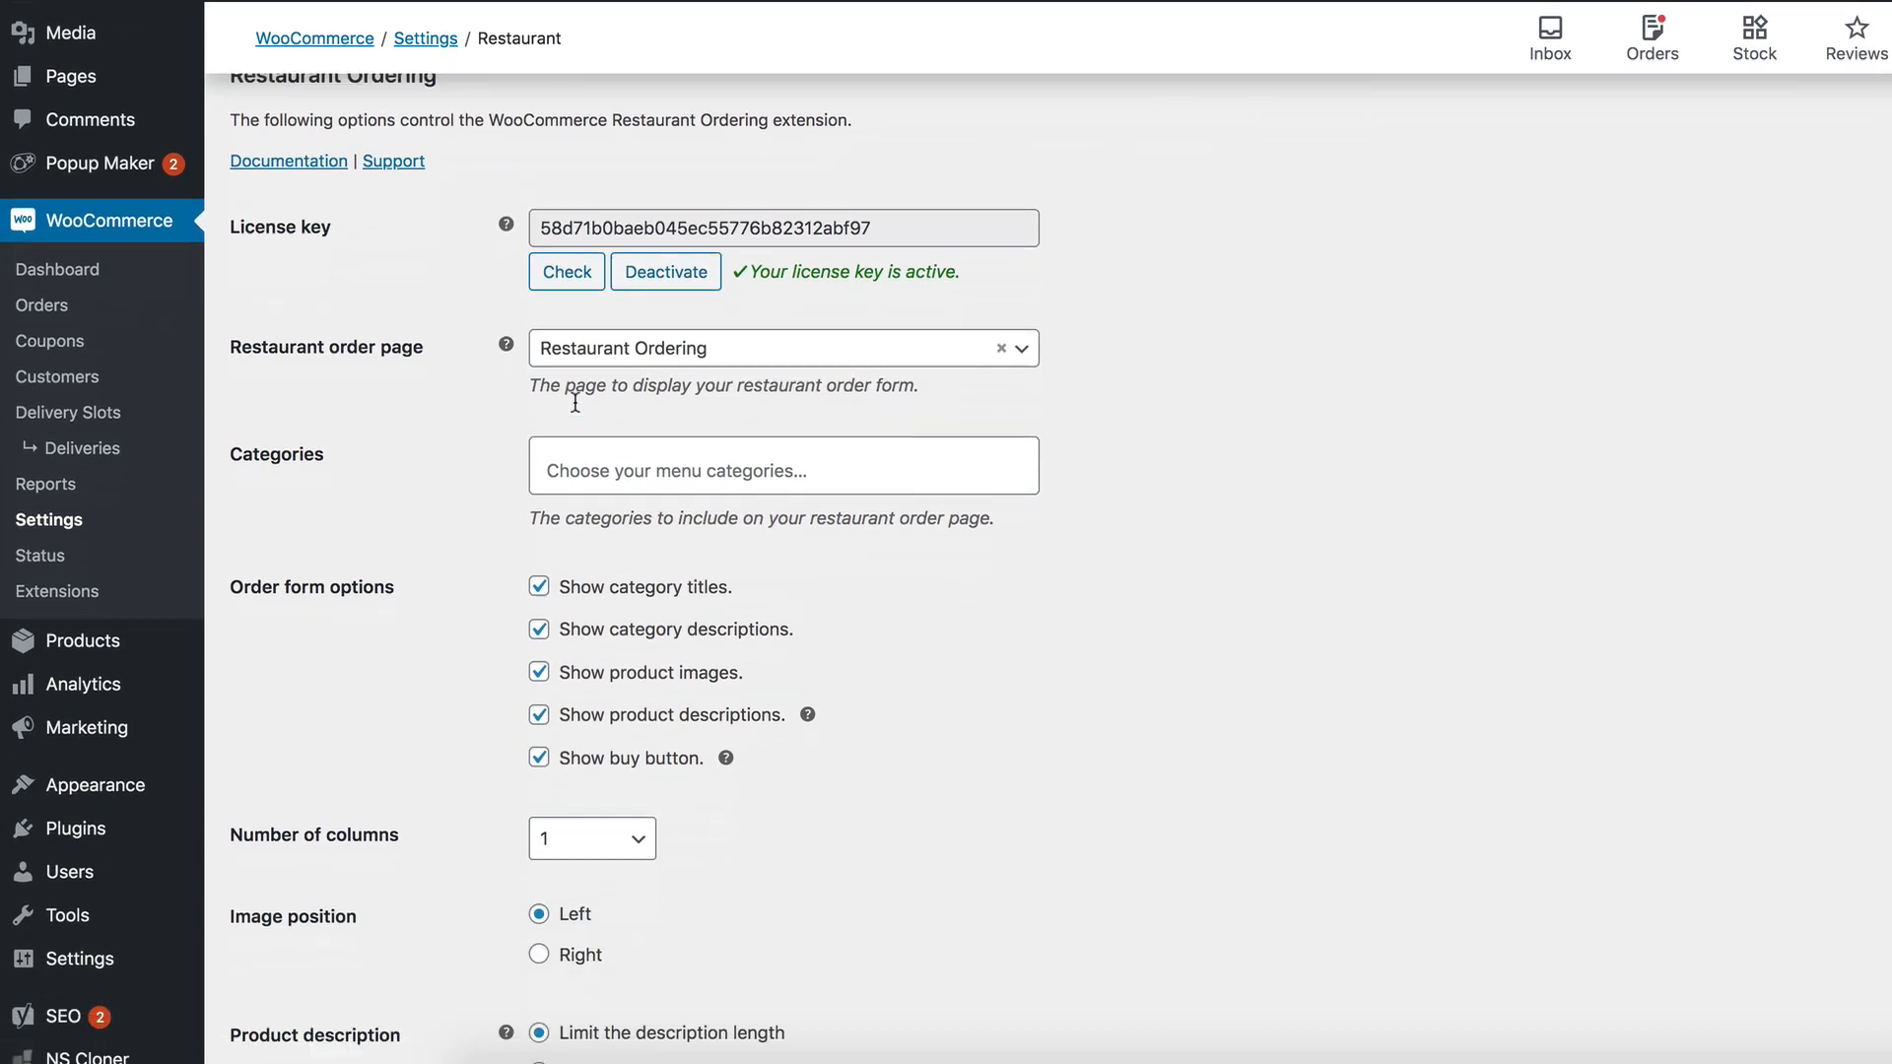
scroll("down", 3)
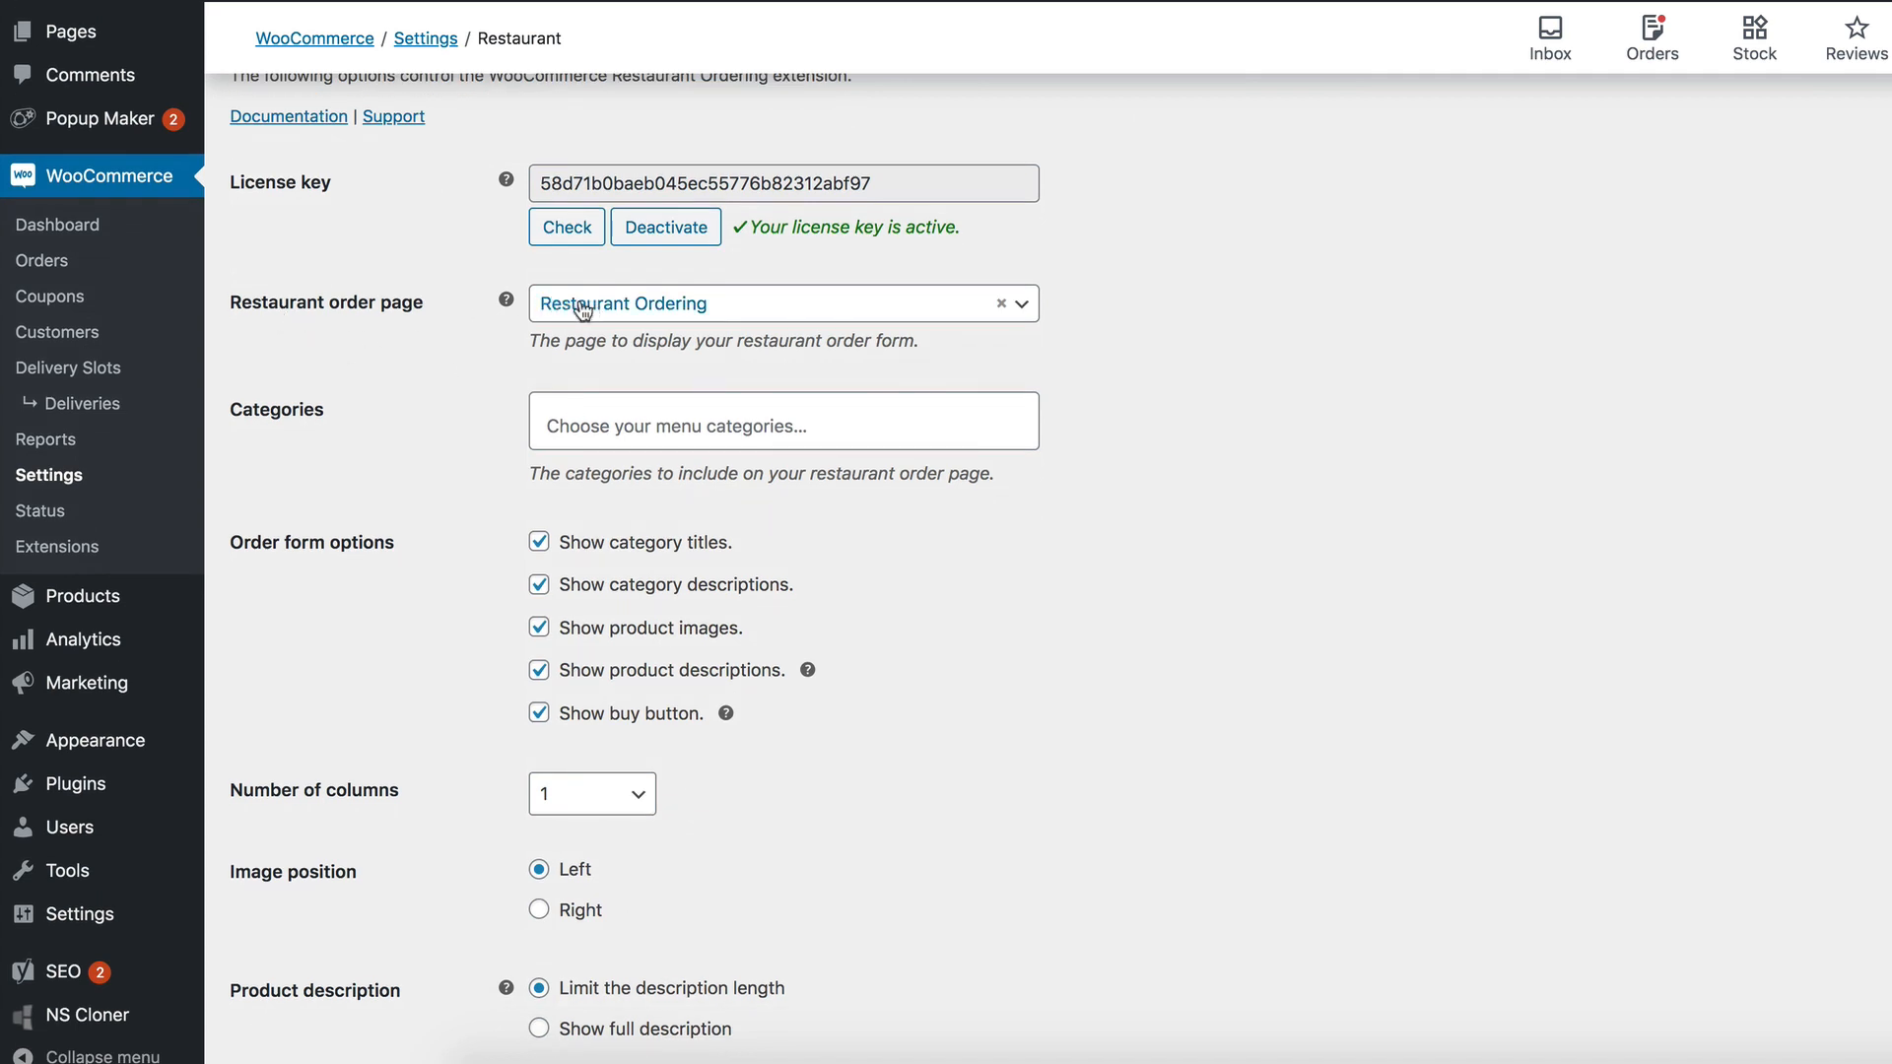
mouse_move(635, 310)
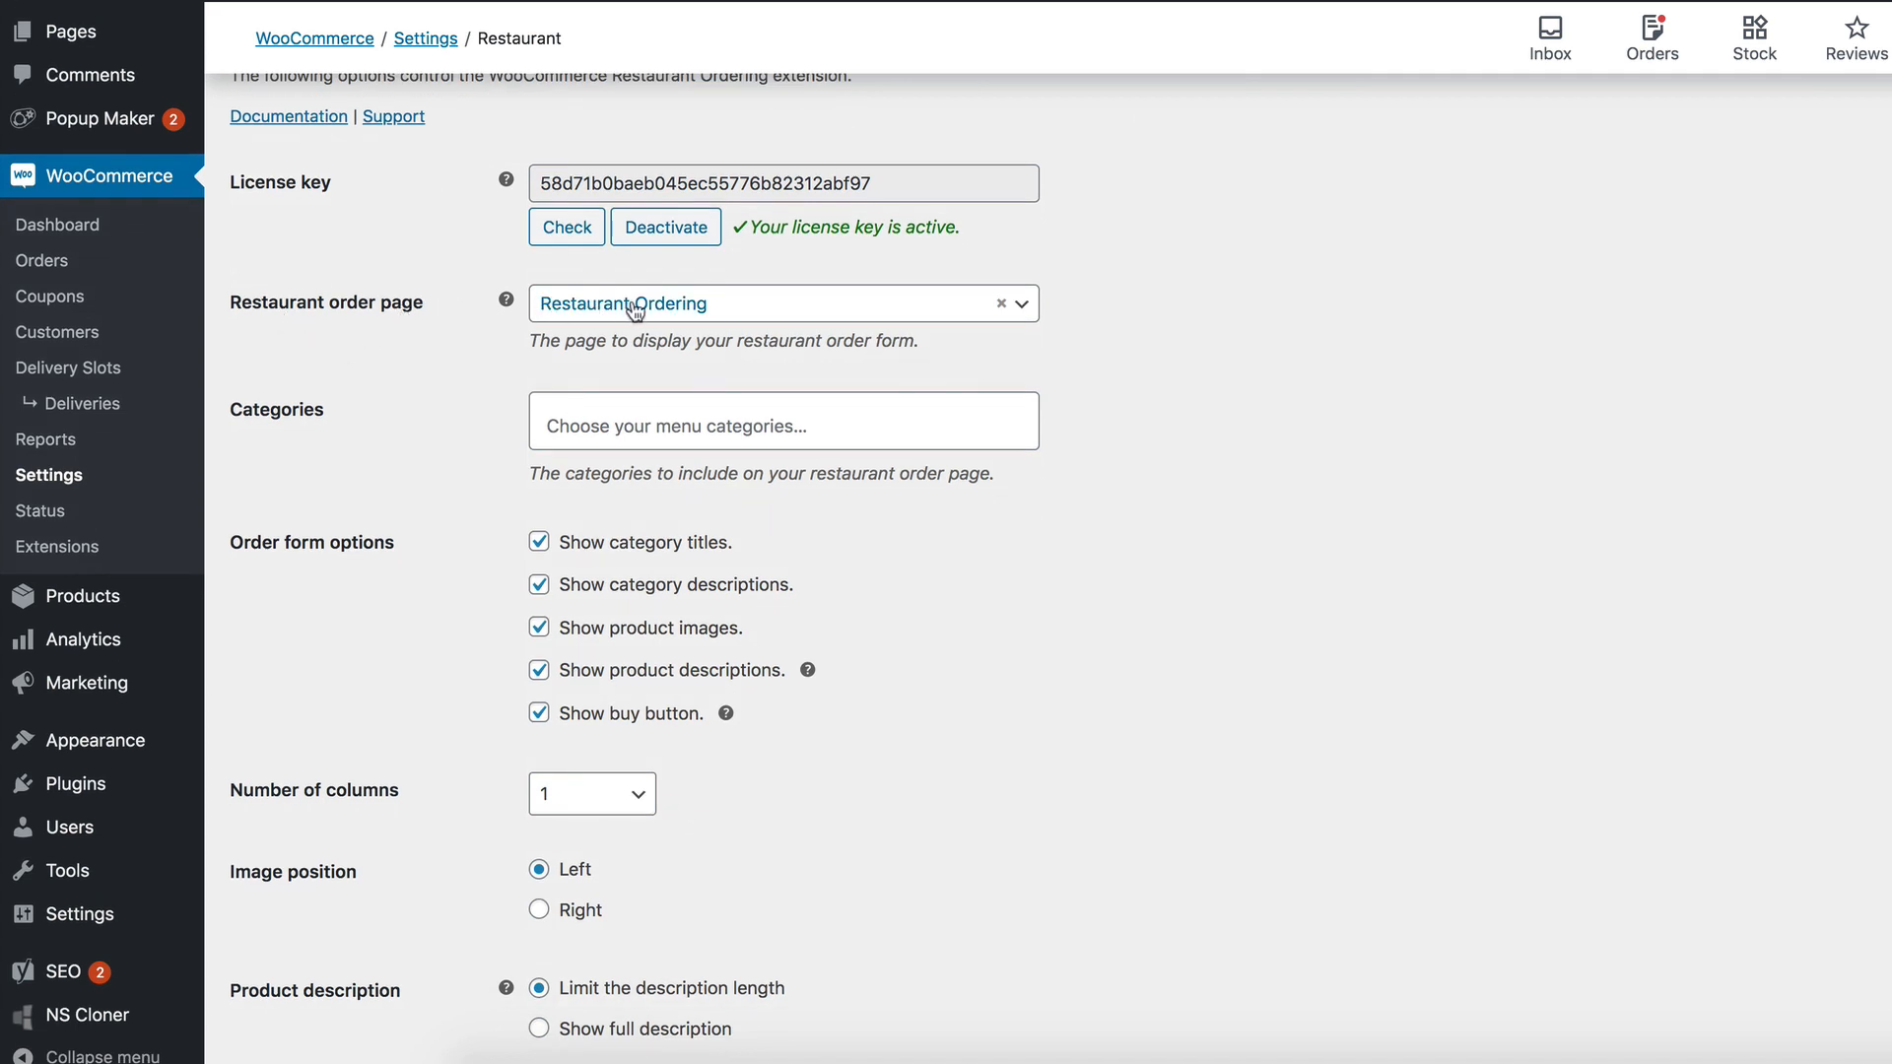
mouse_move(765, 318)
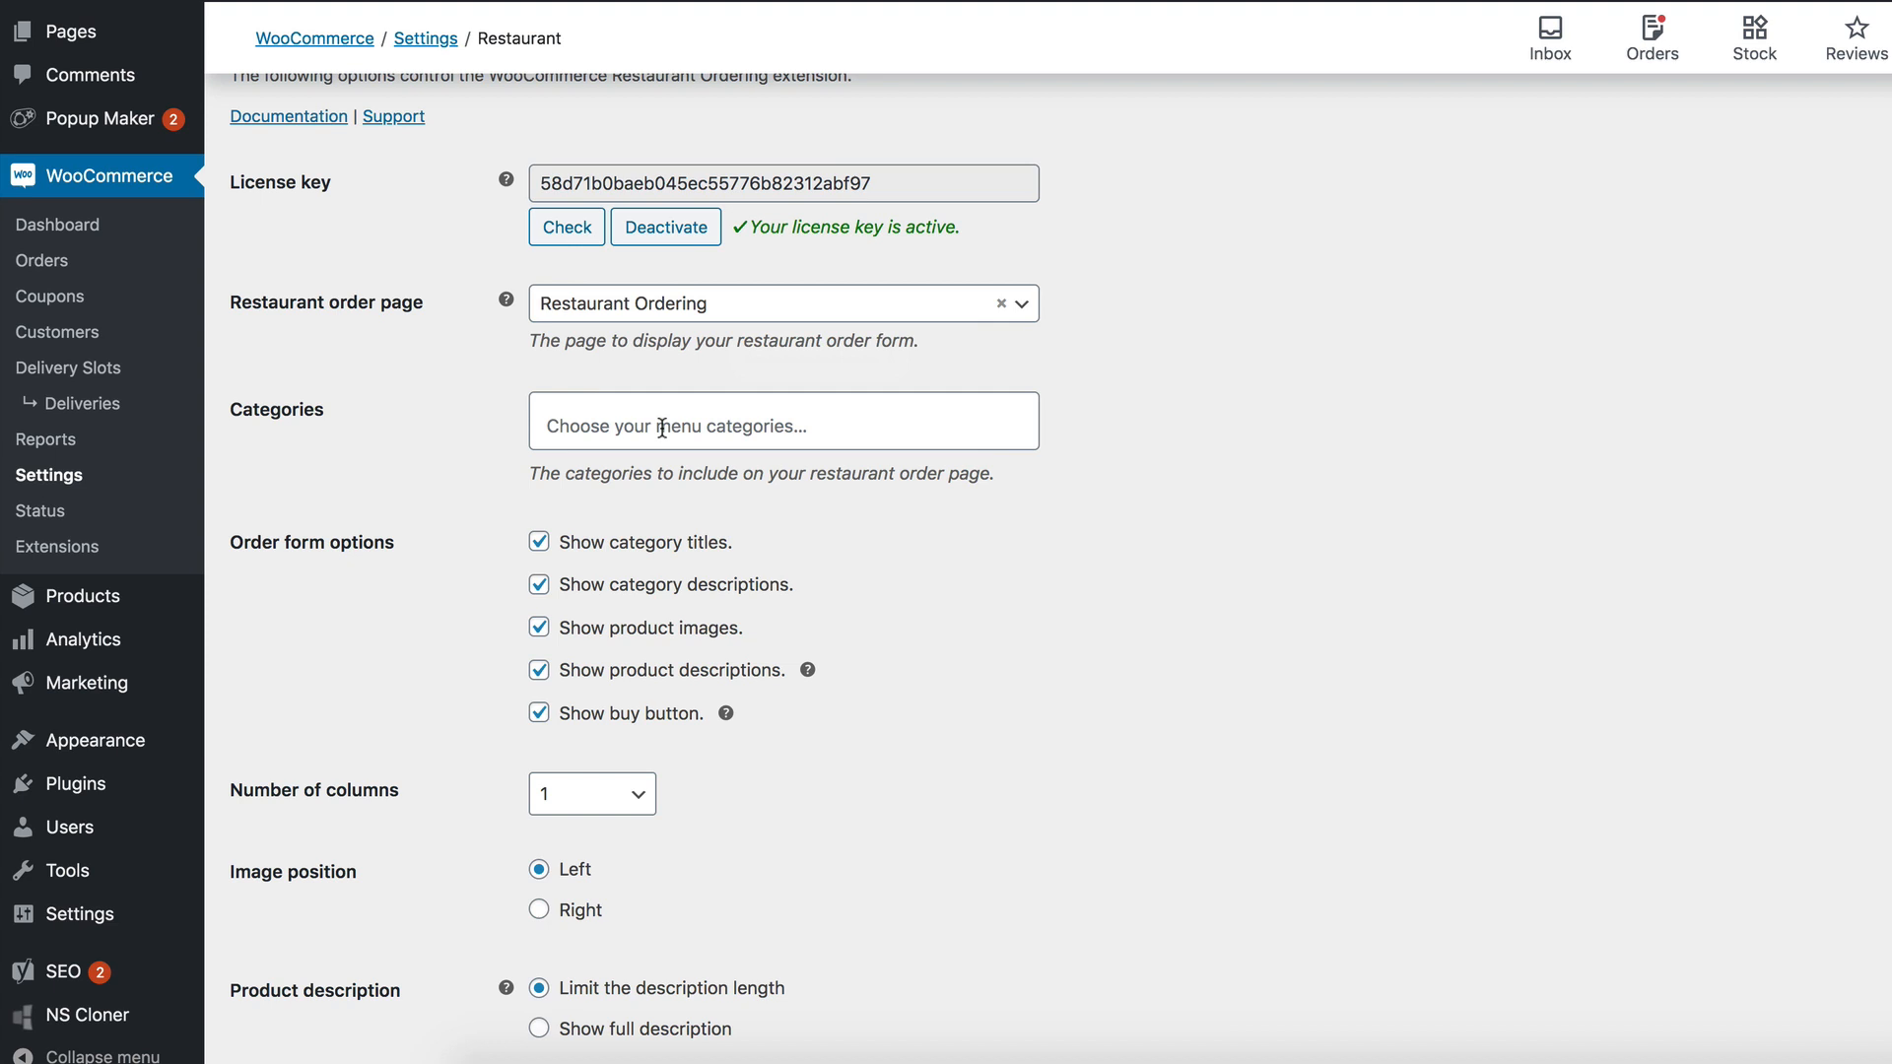
mouse_move(718, 429)
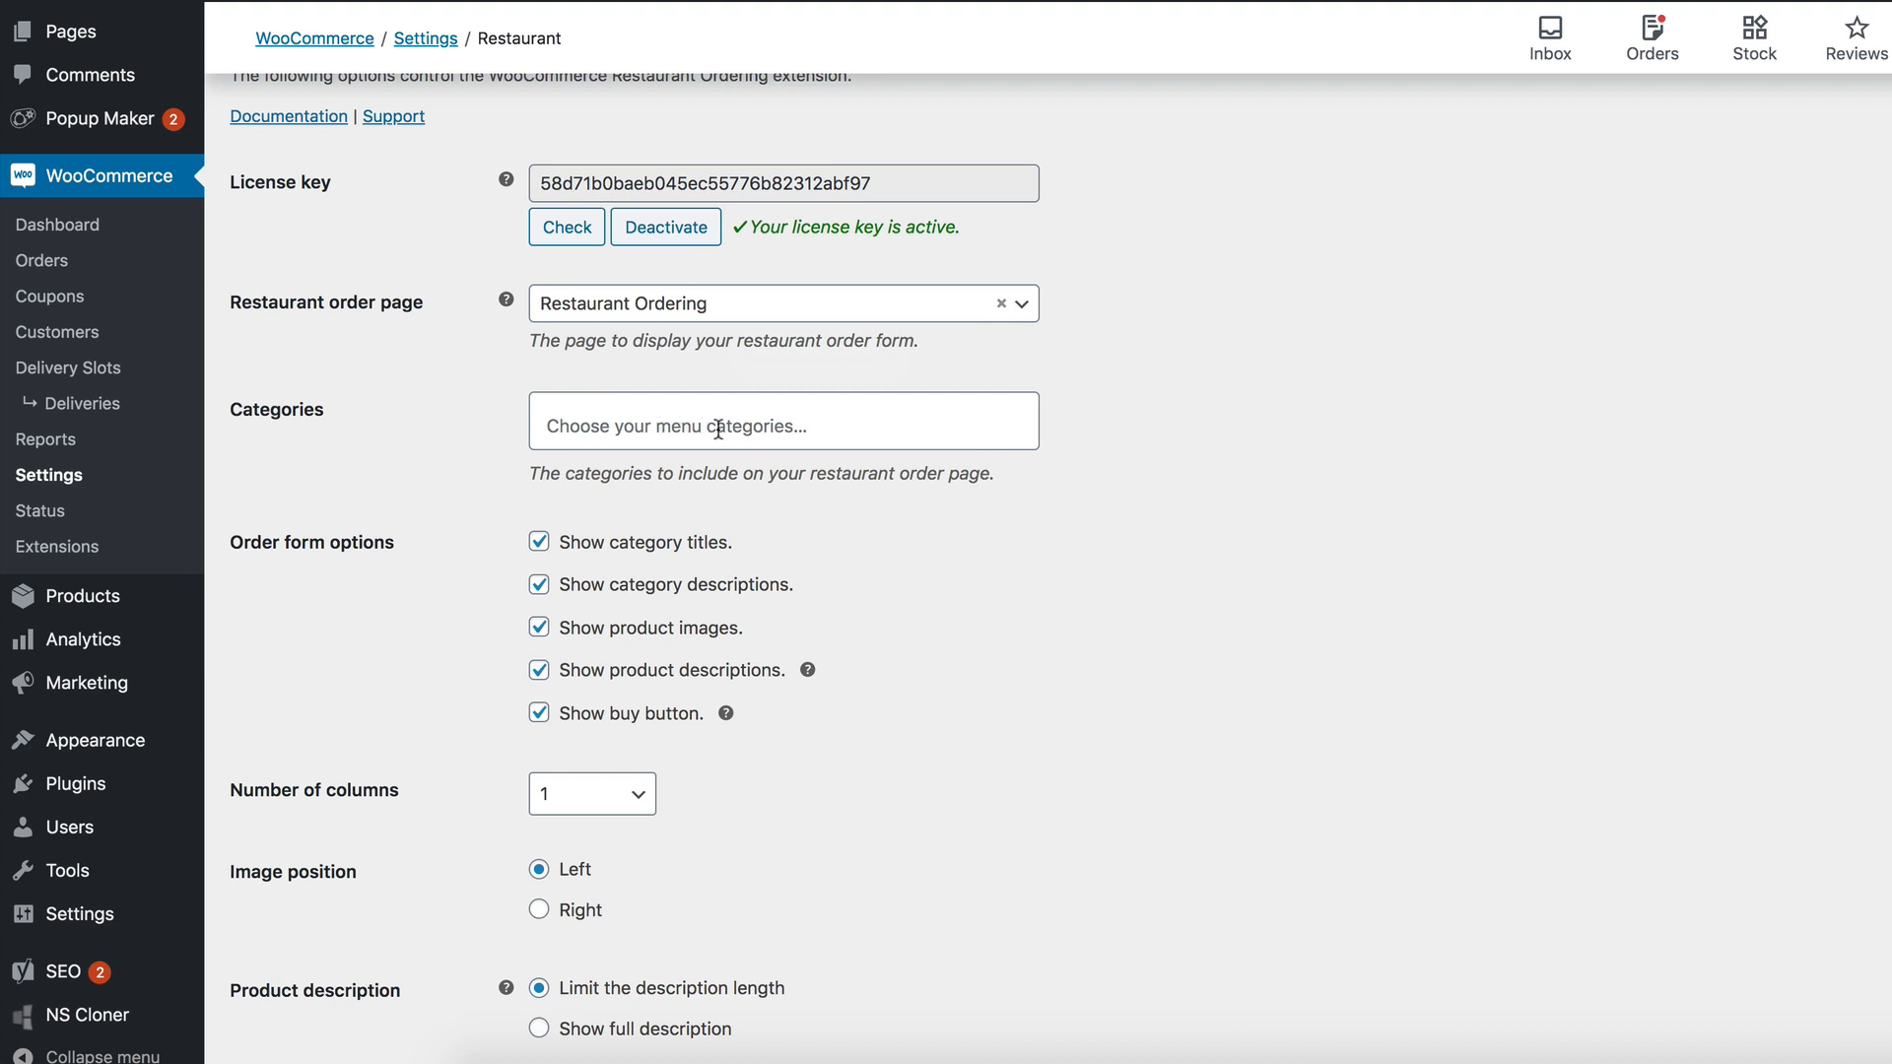
left_click(783, 421)
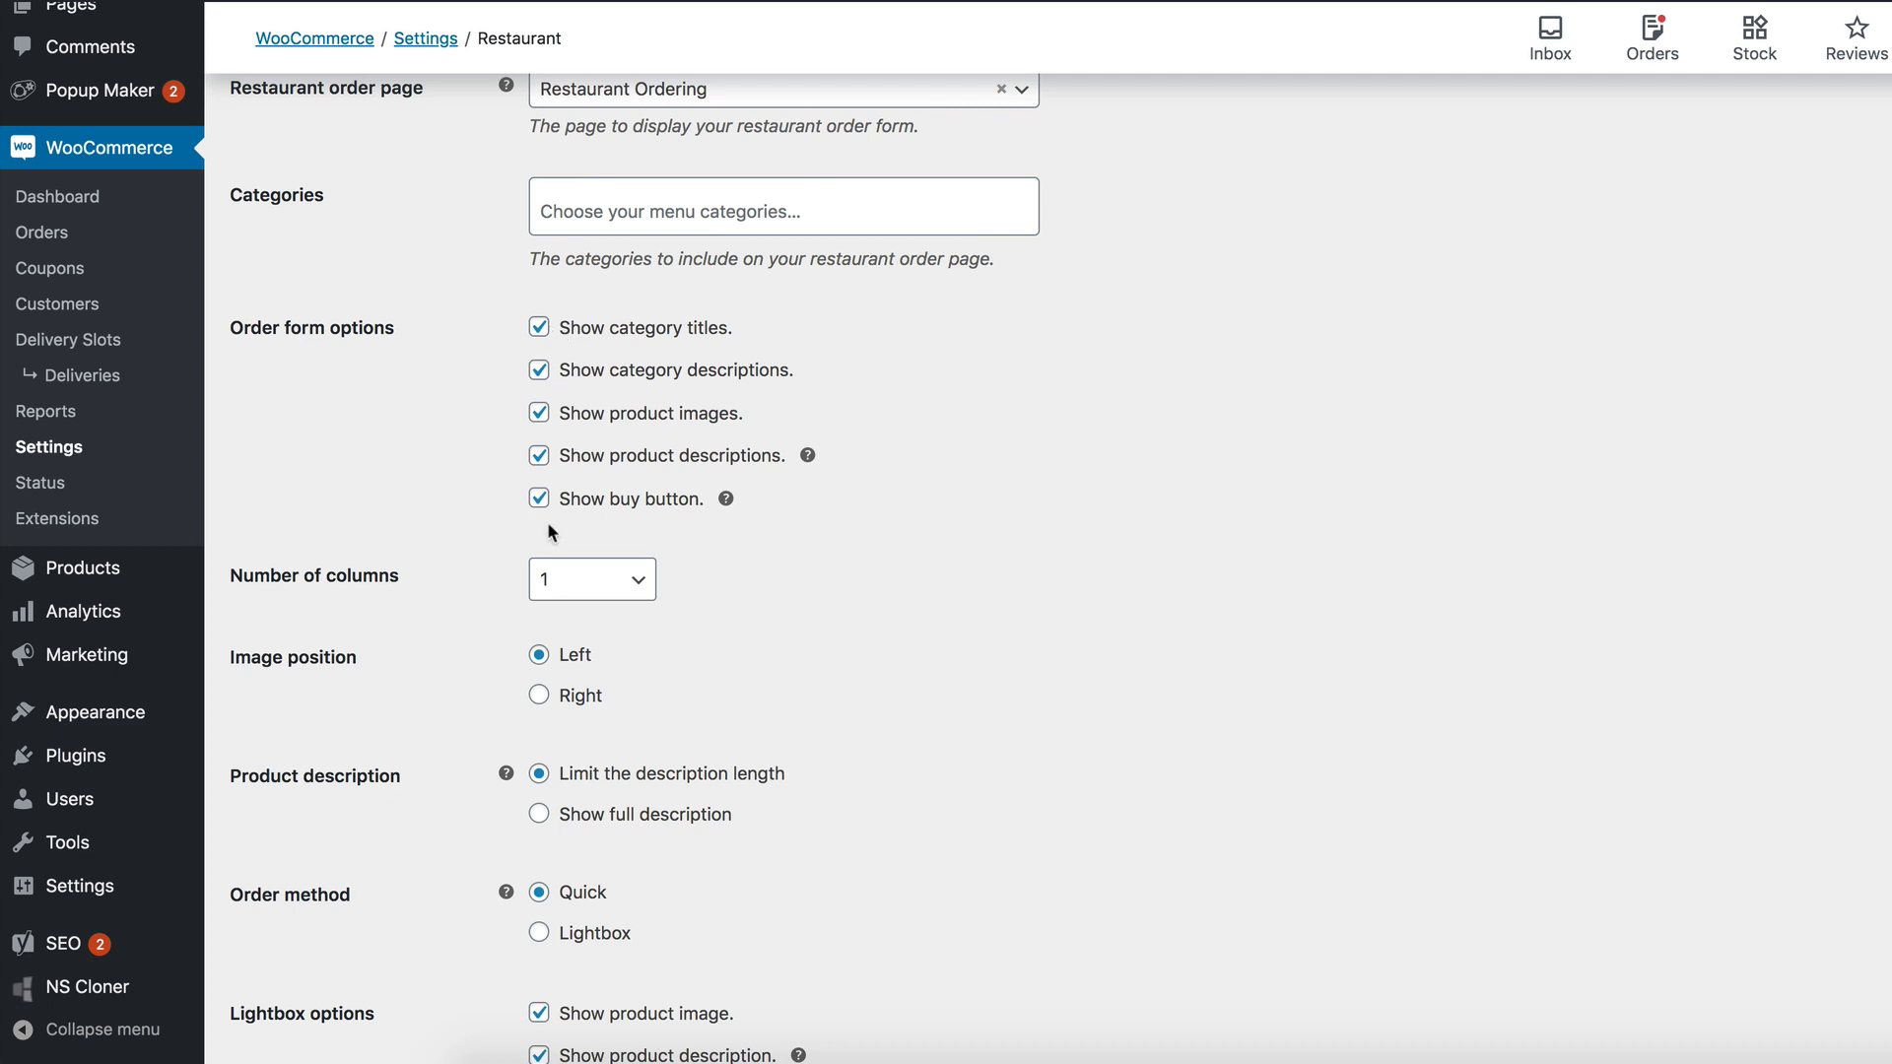
scroll("down", 3)
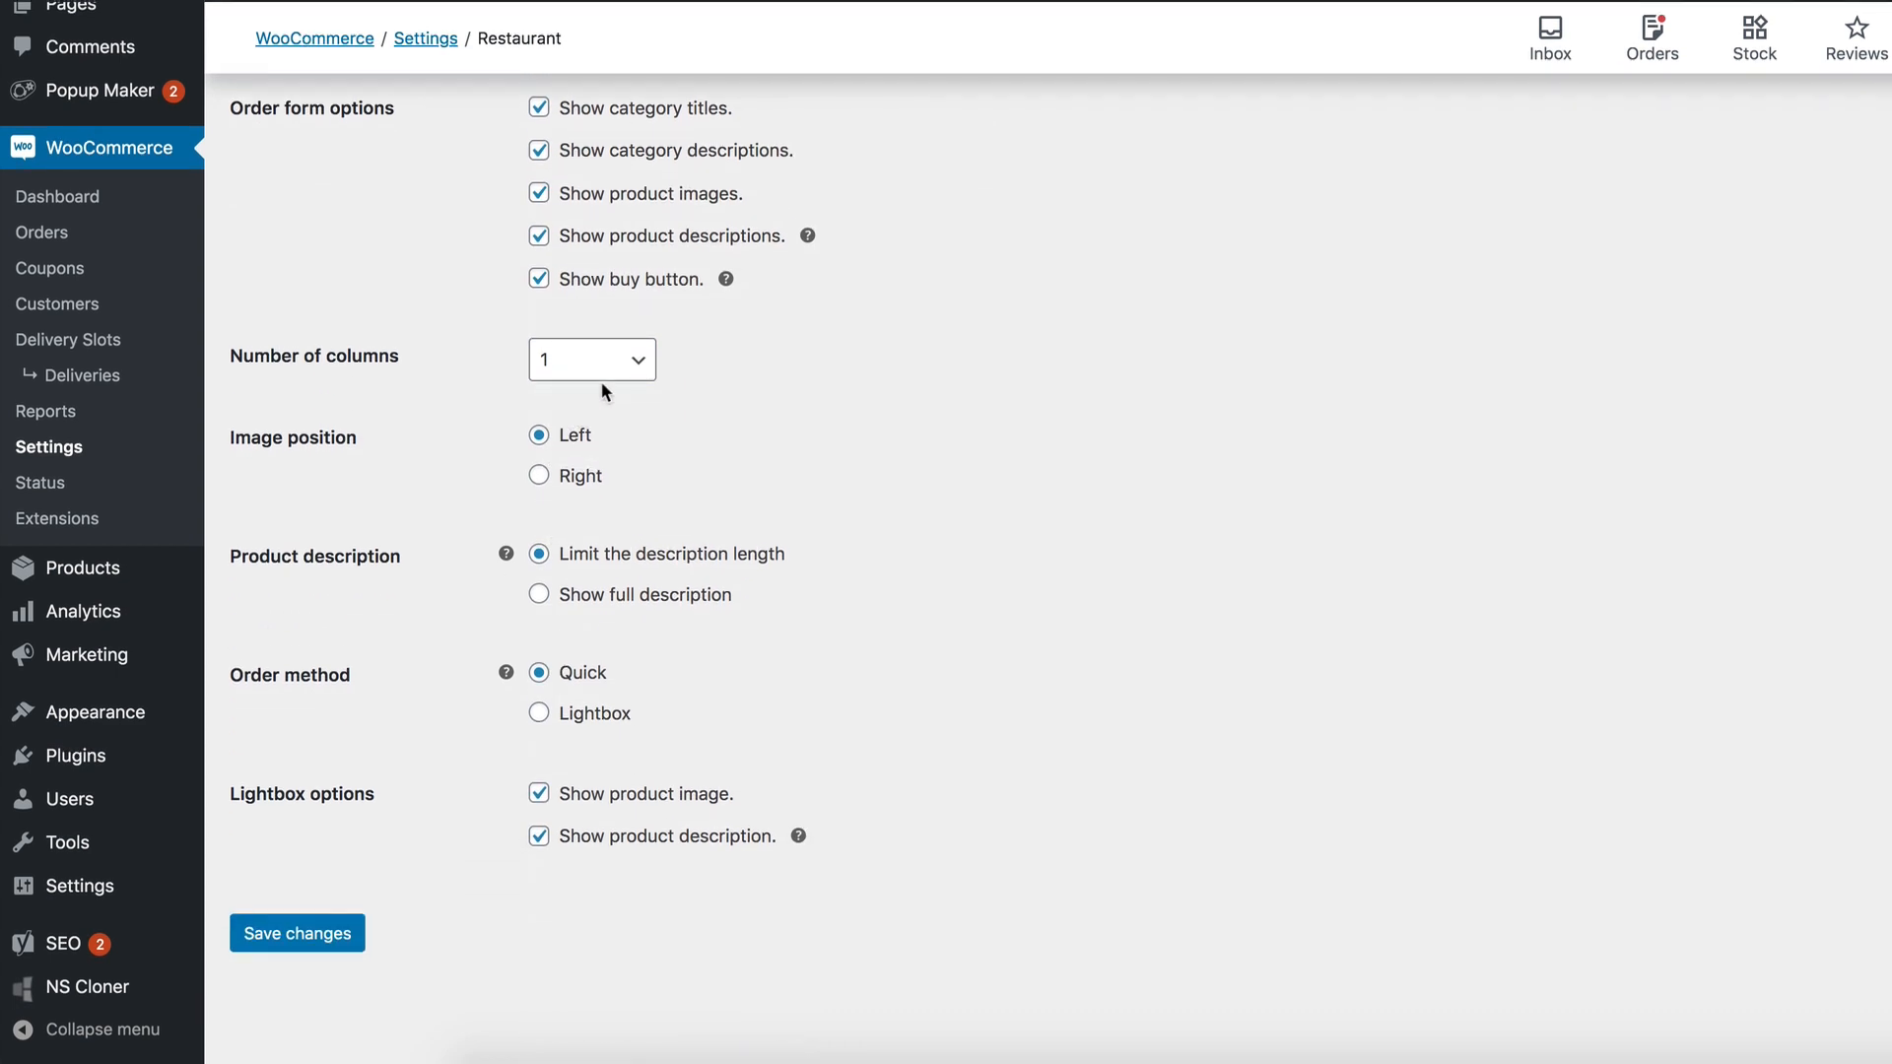
left_click(592, 360)
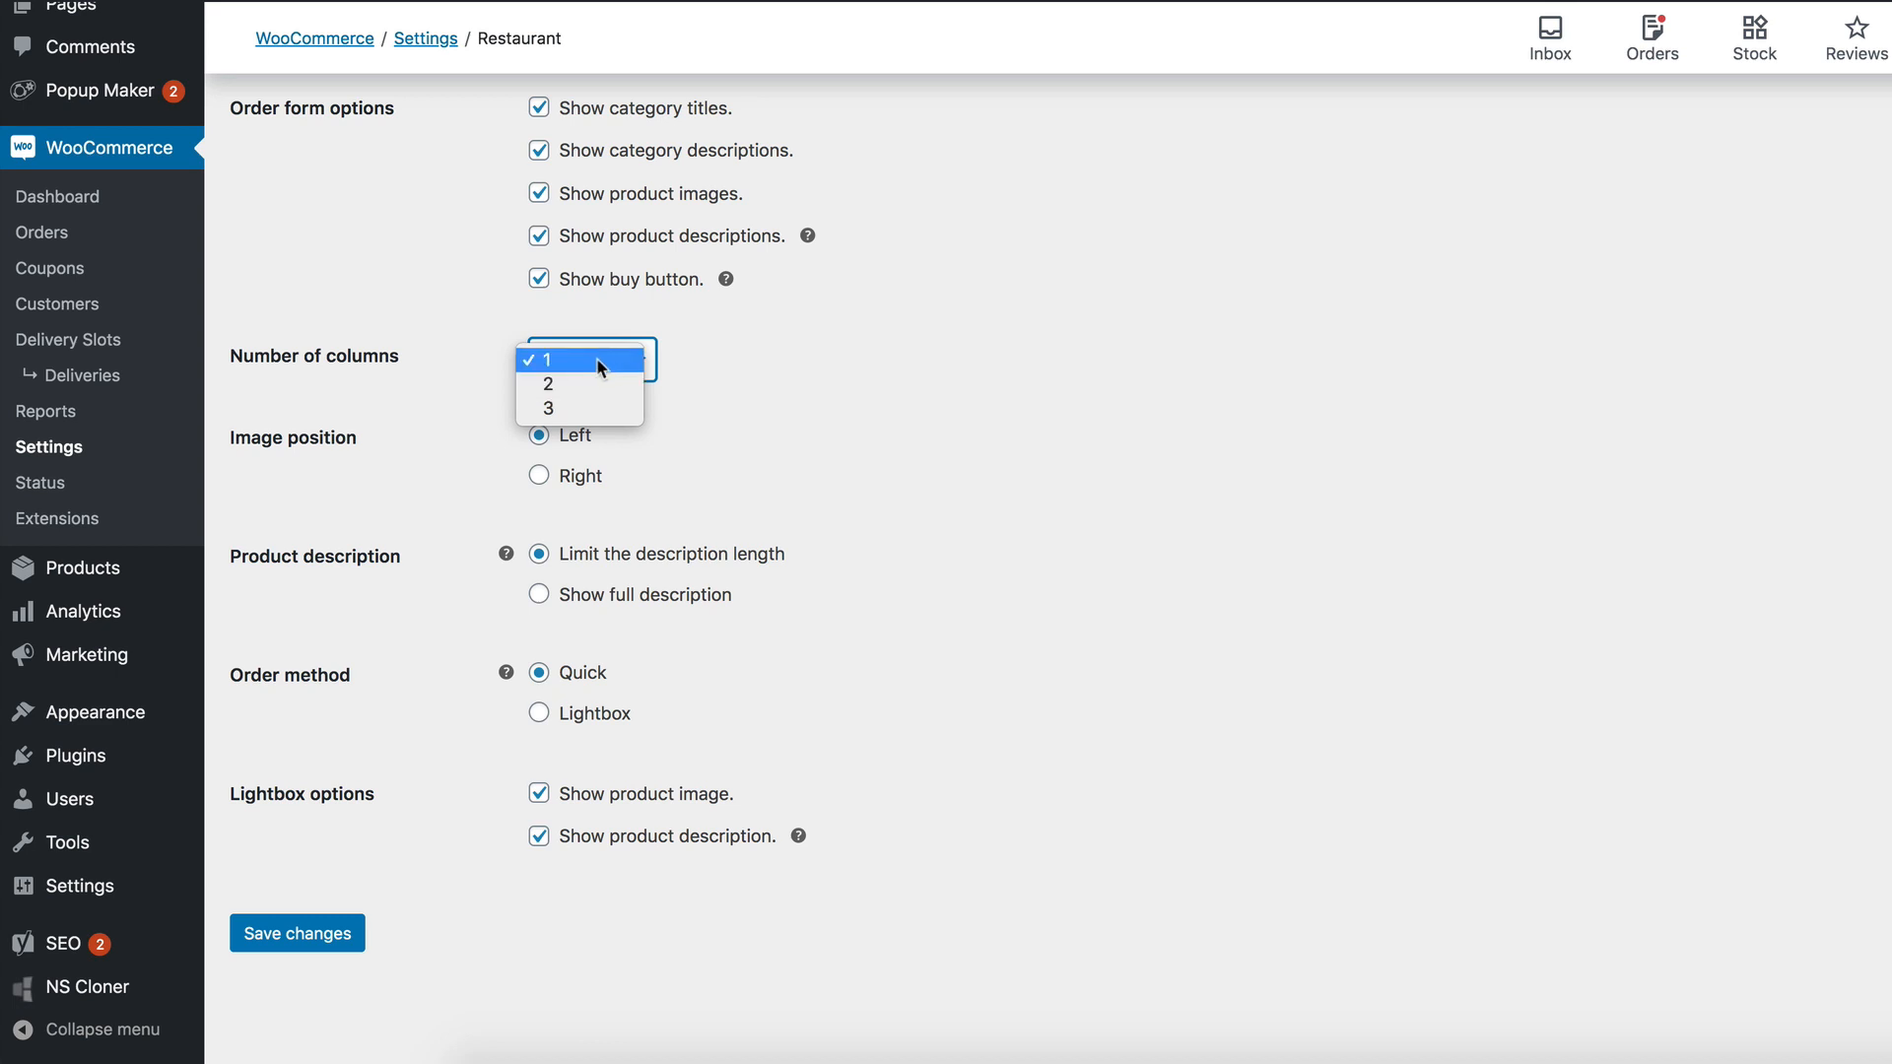
left_click(548, 383)
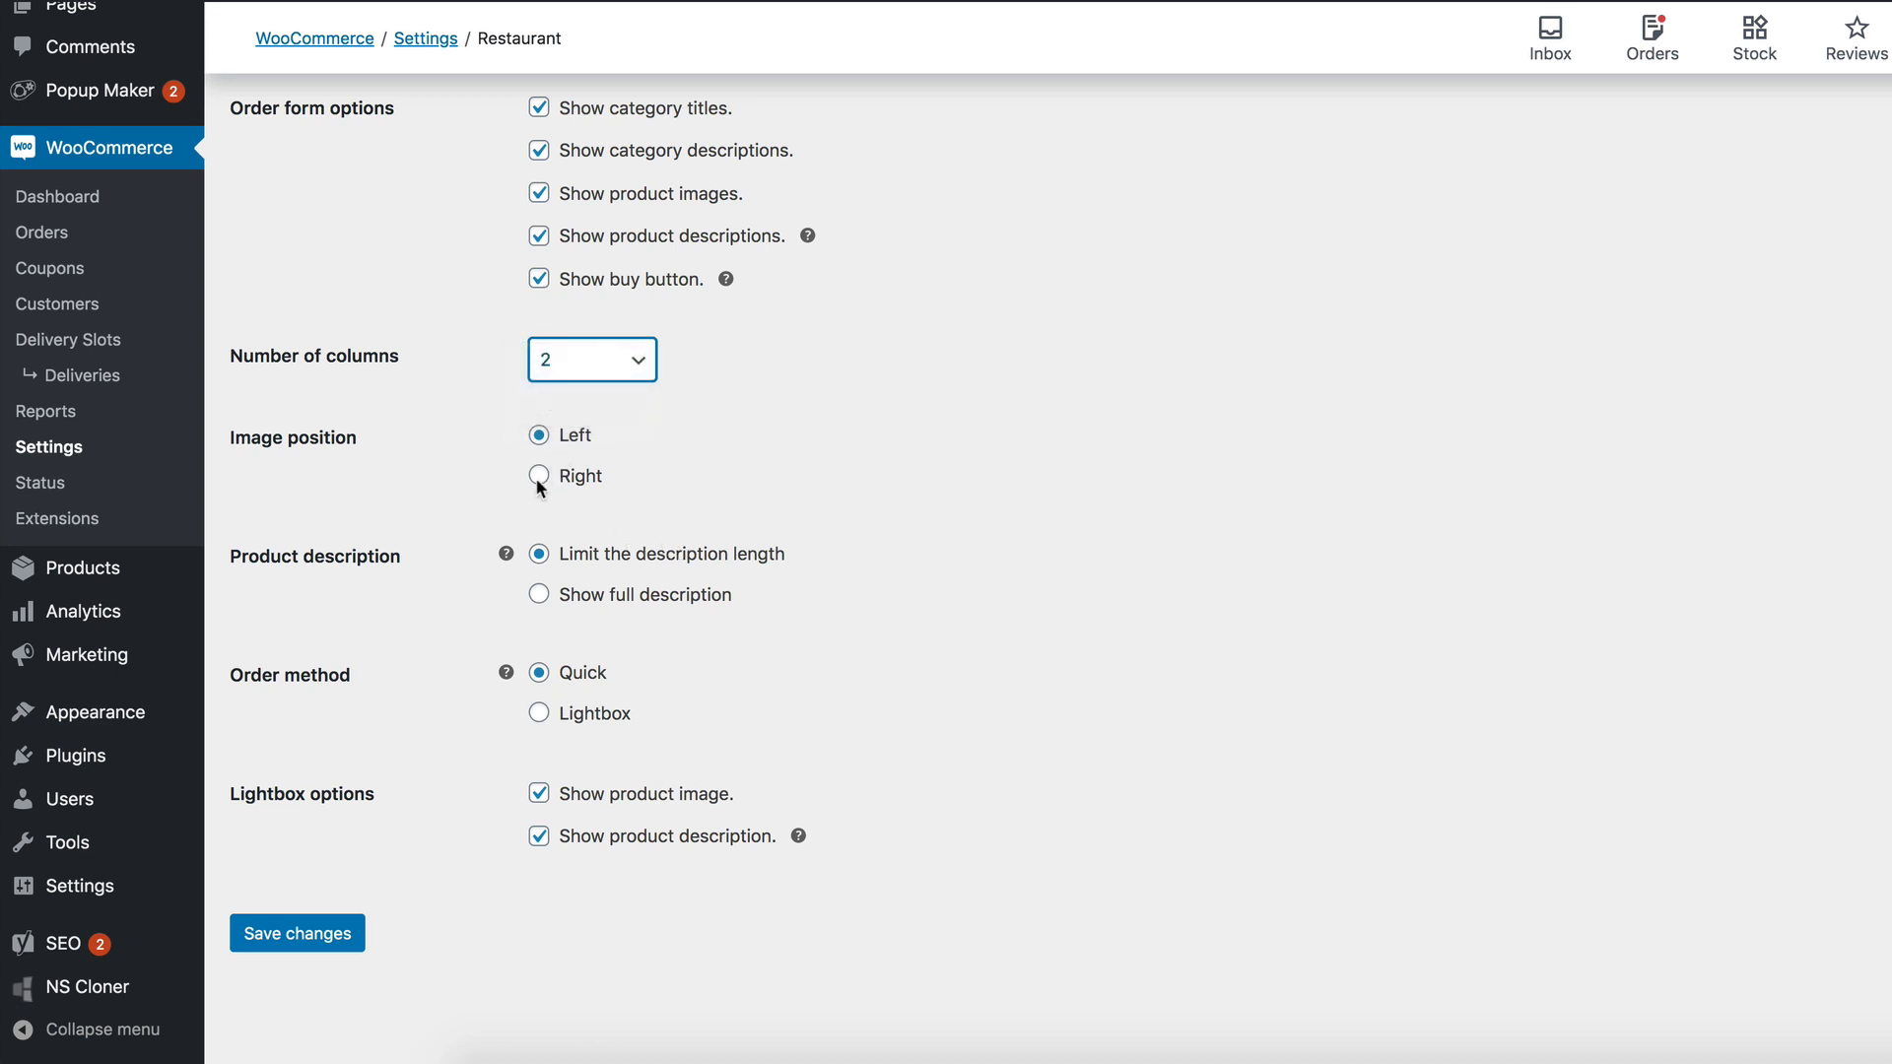
left_click(538, 475)
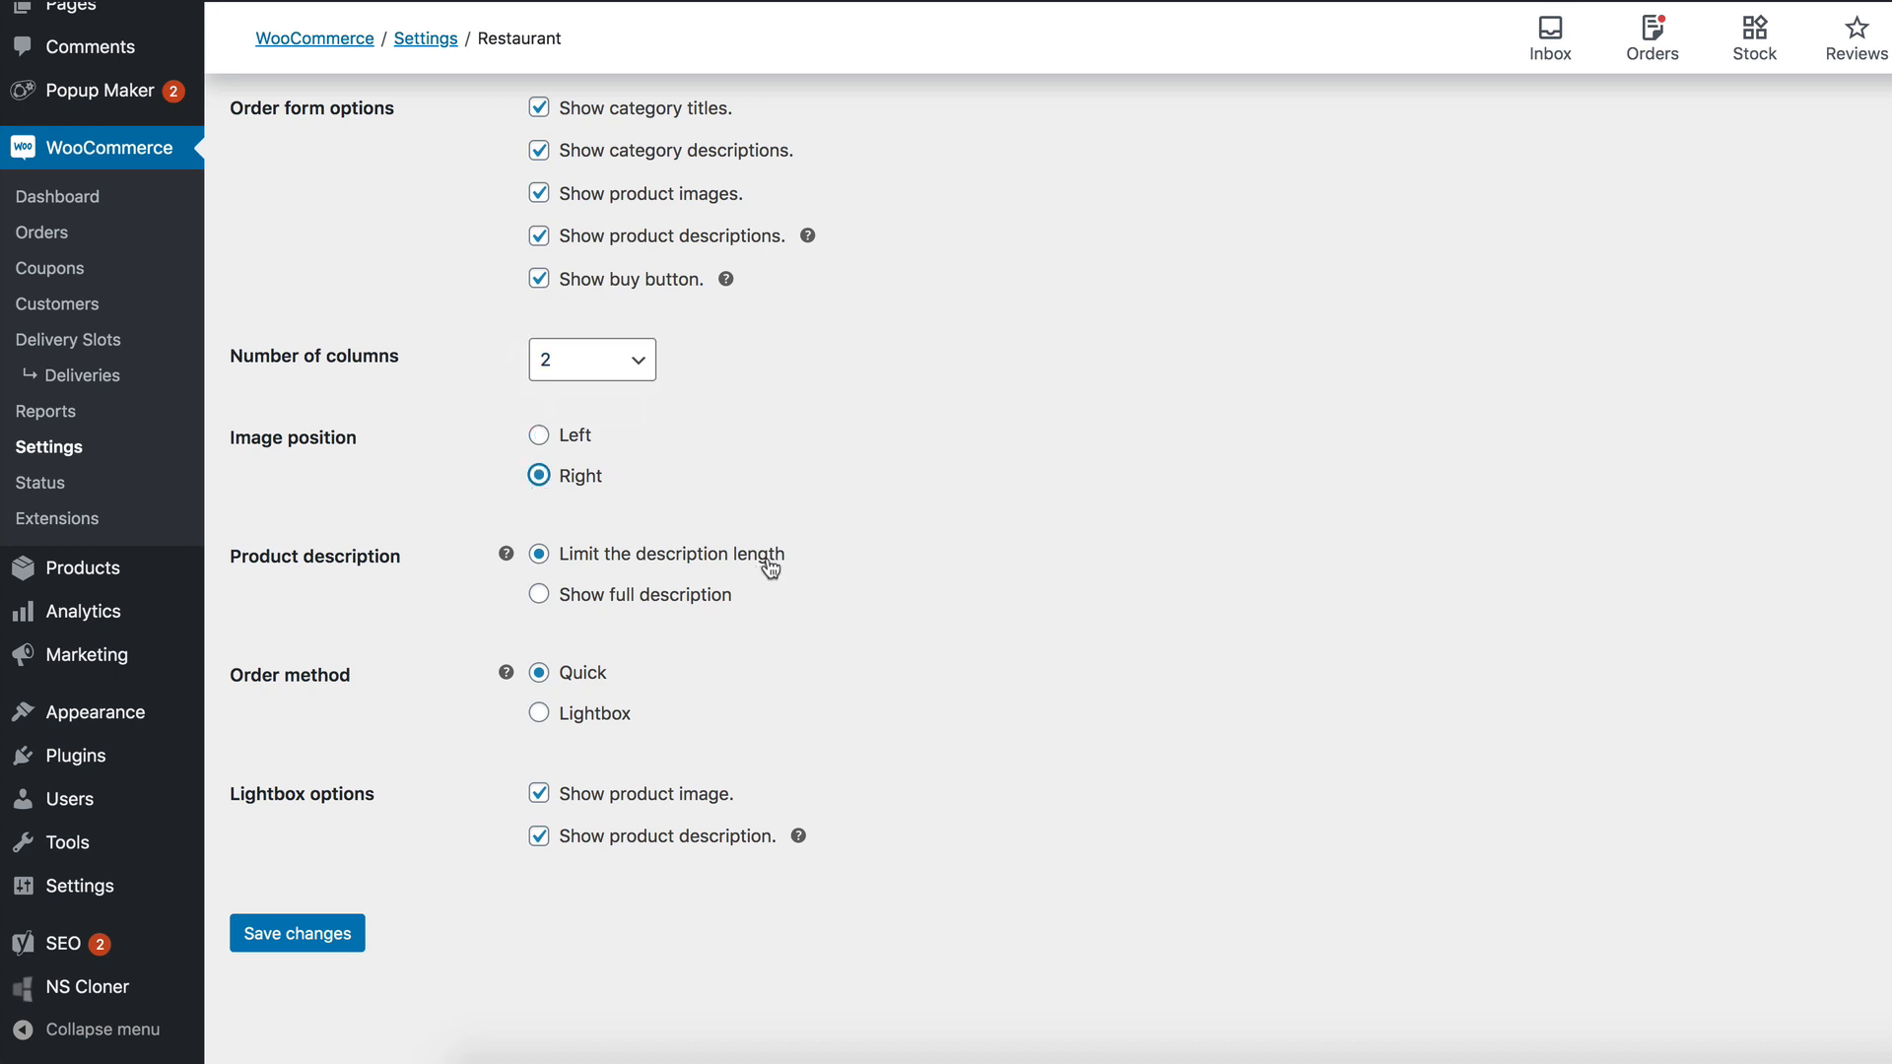
mouse_move(622, 442)
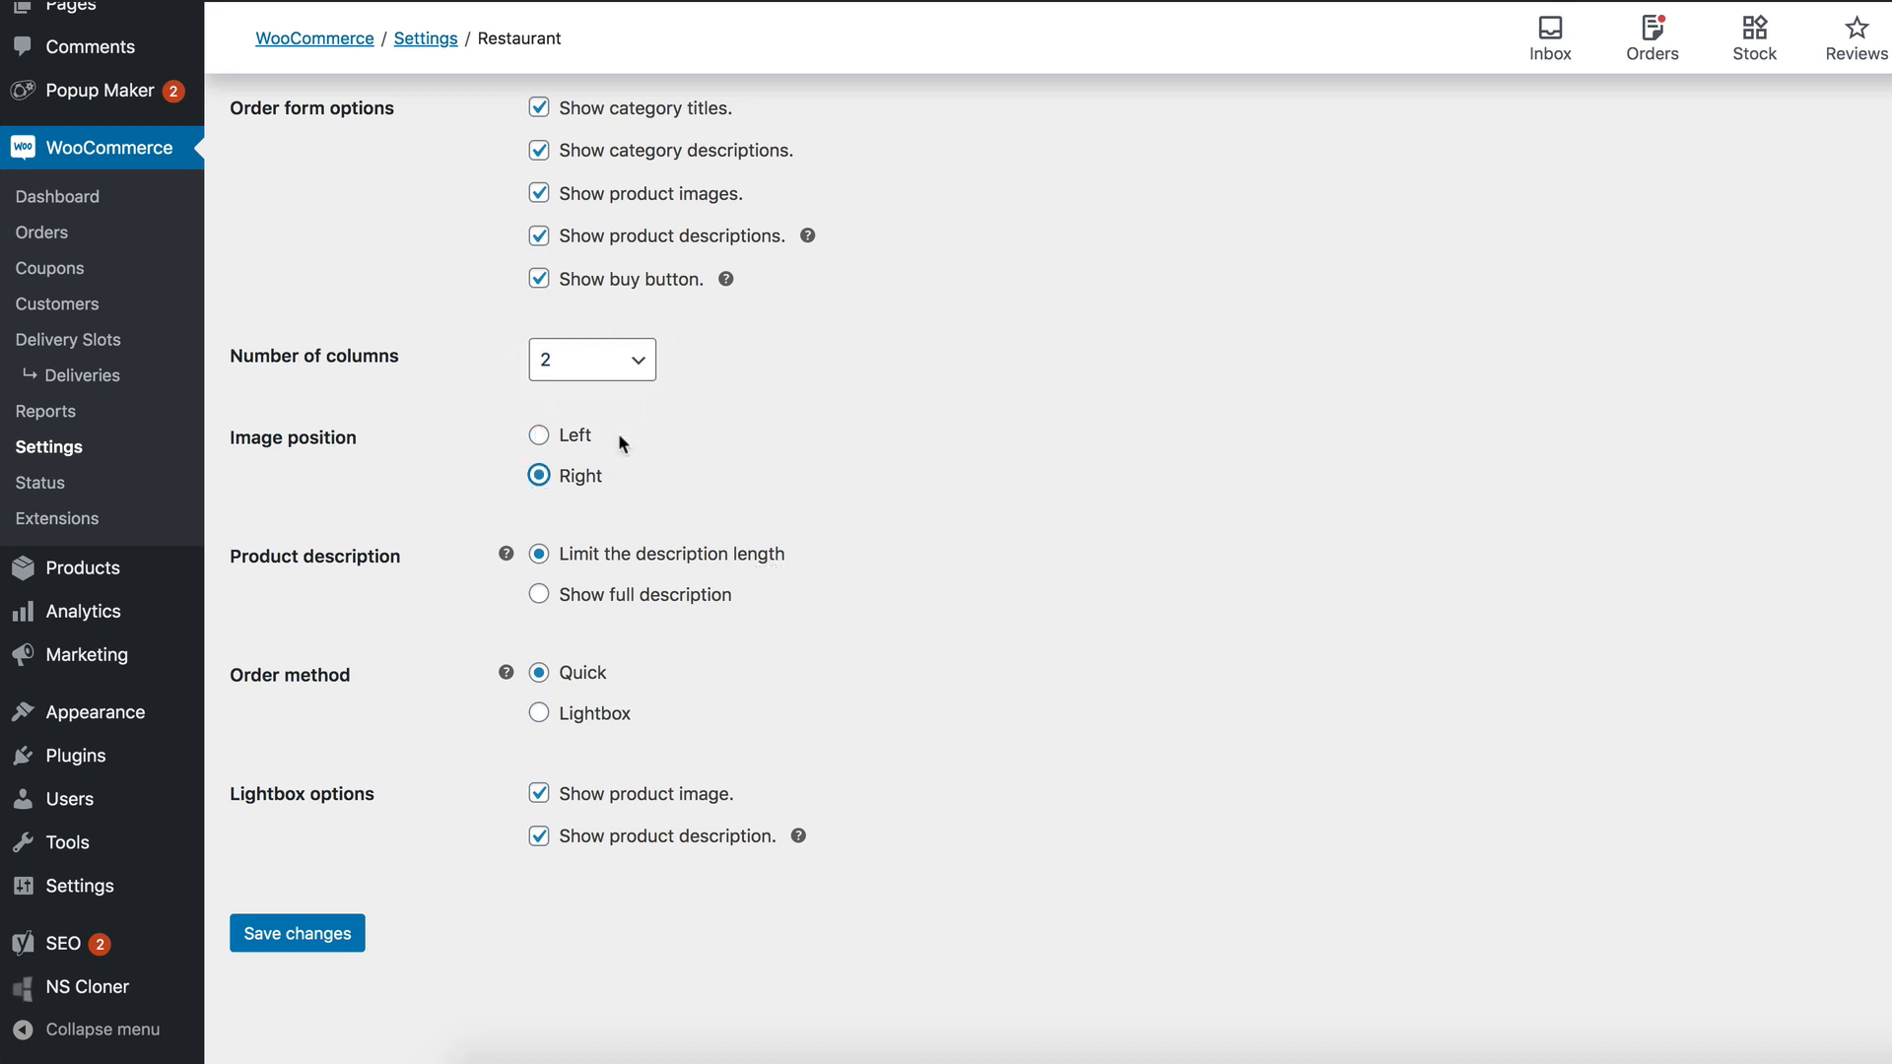
mouse_move(383, 548)
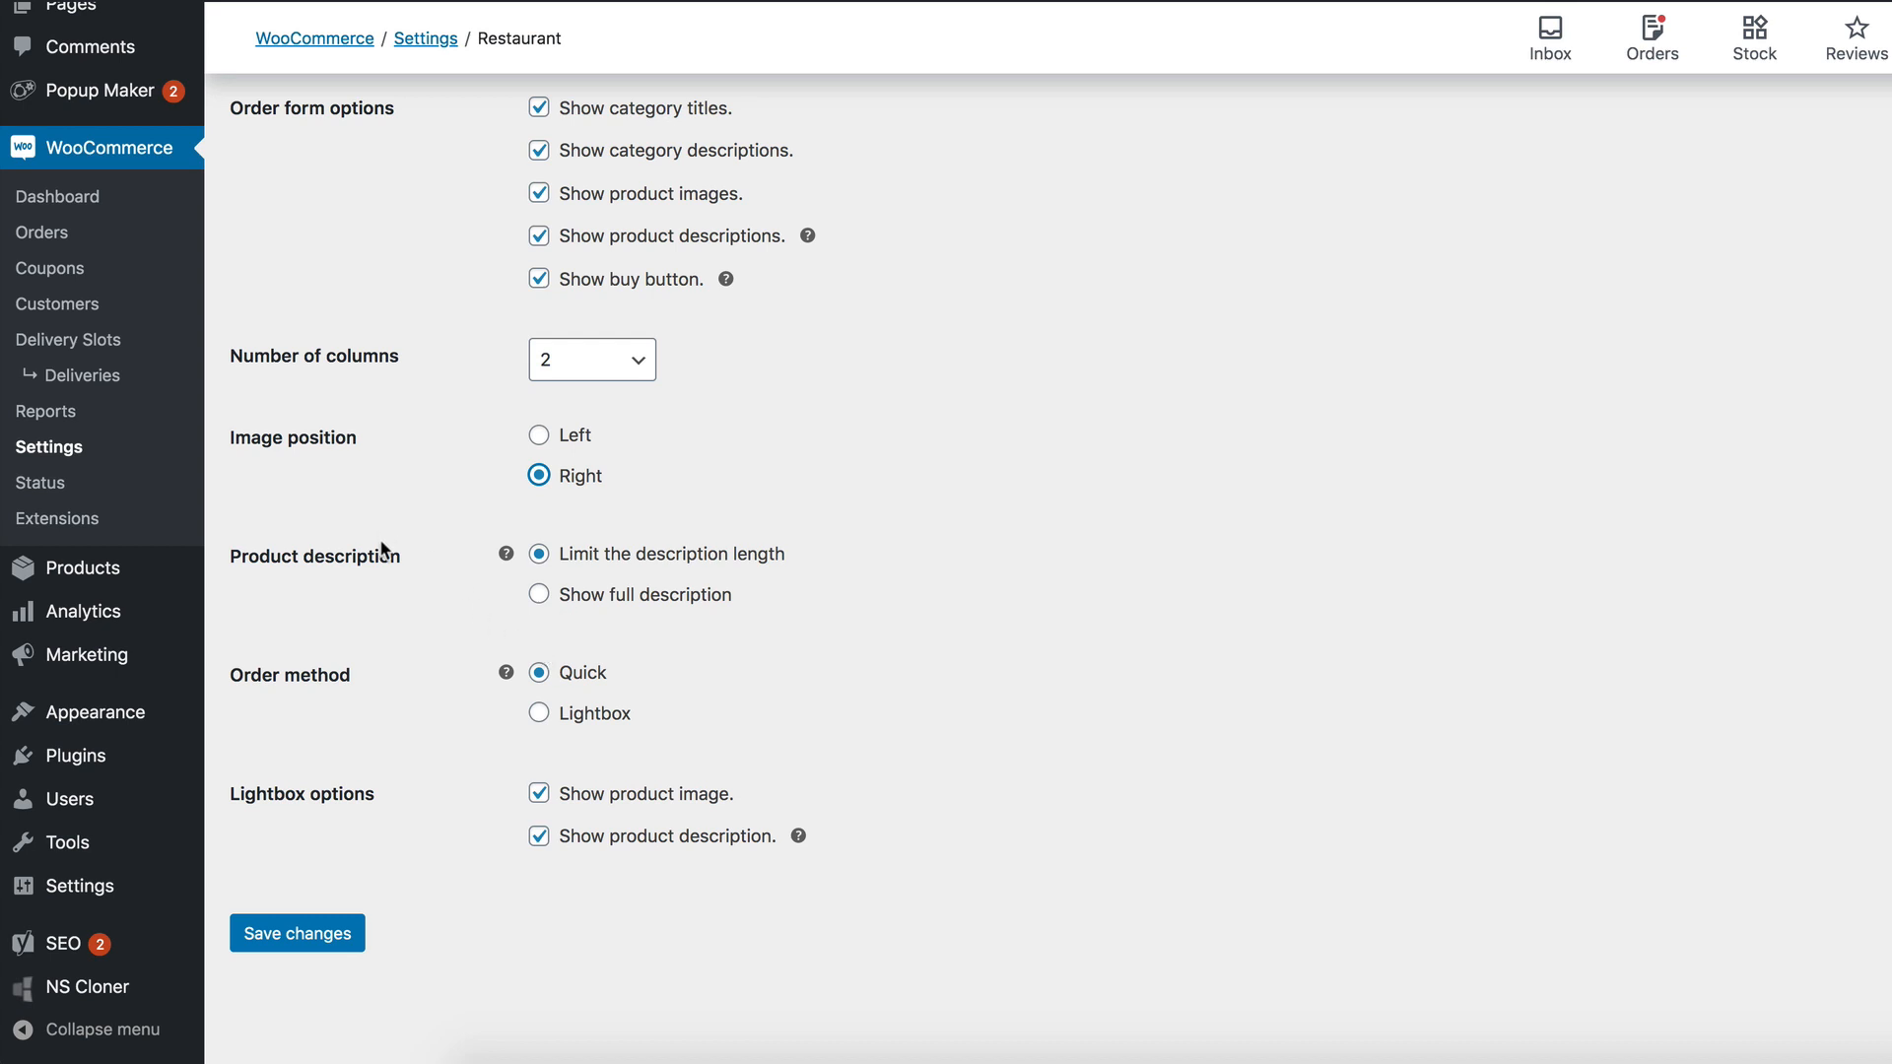
mouse_move(258, 684)
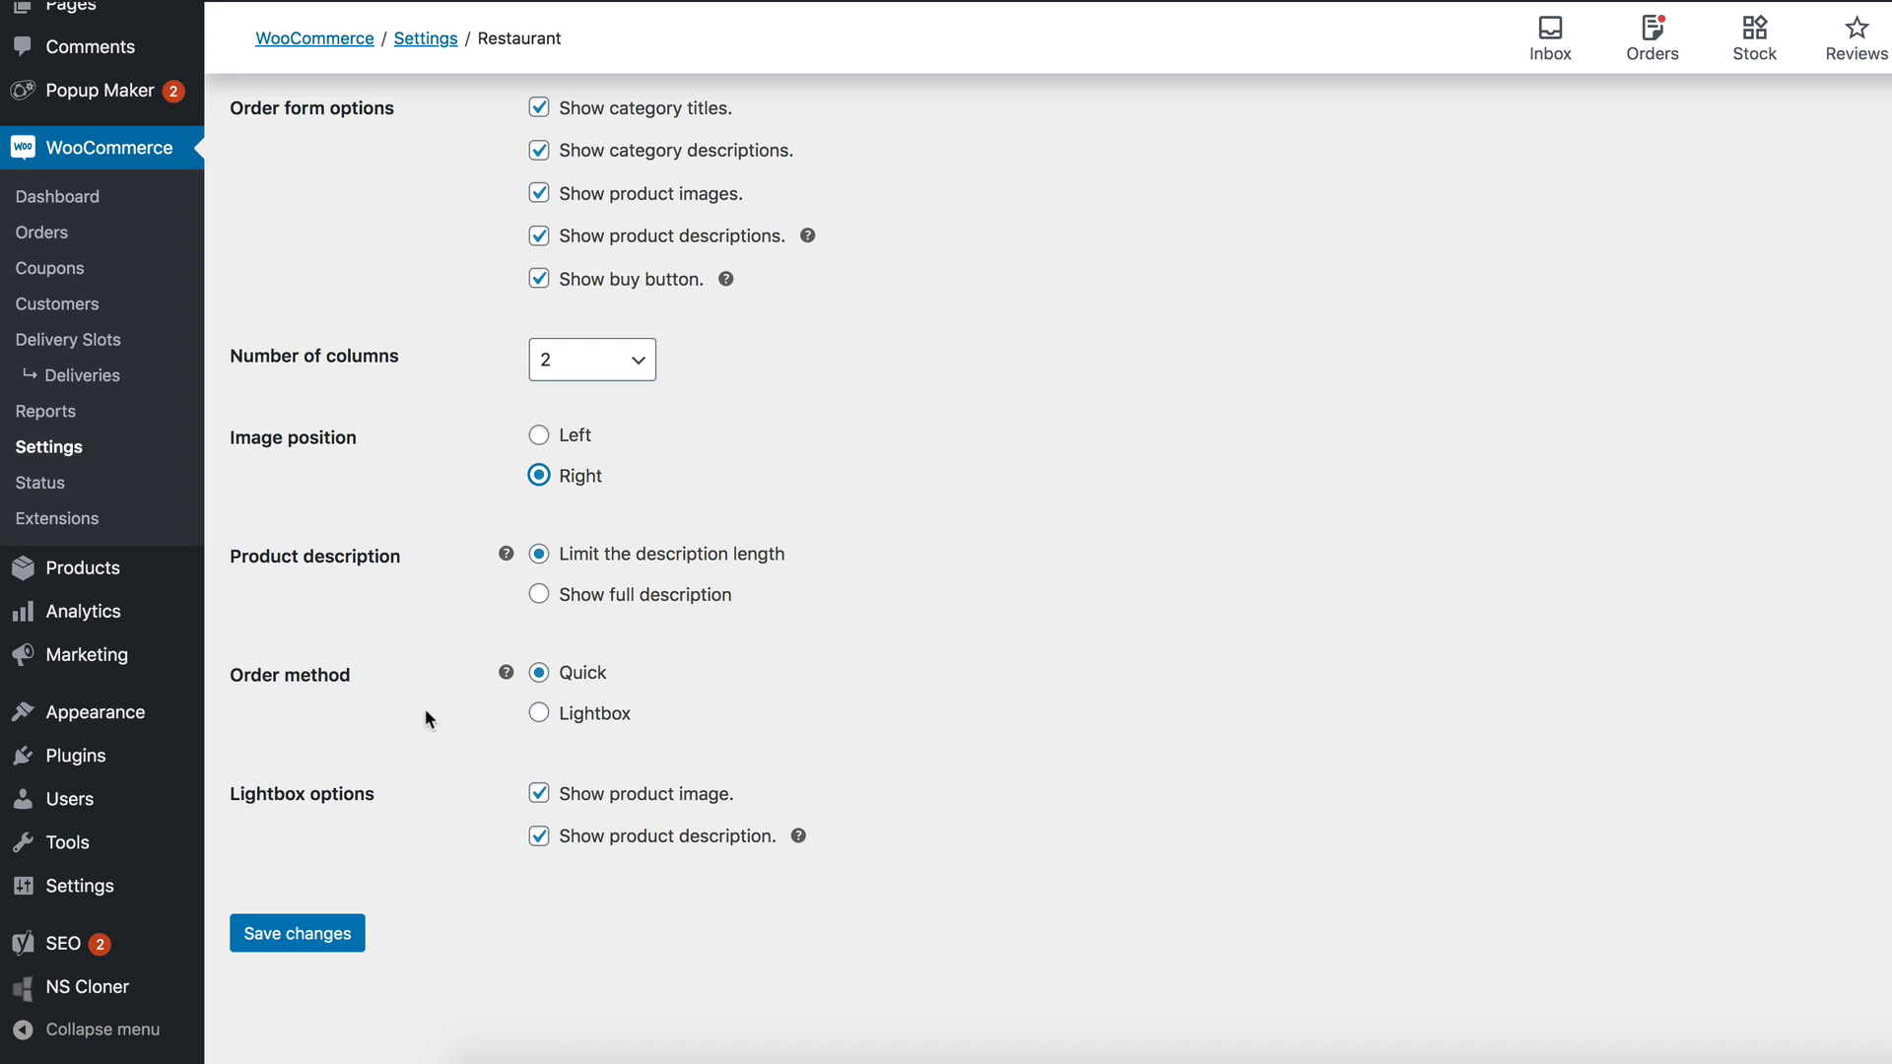
mouse_move(414, 718)
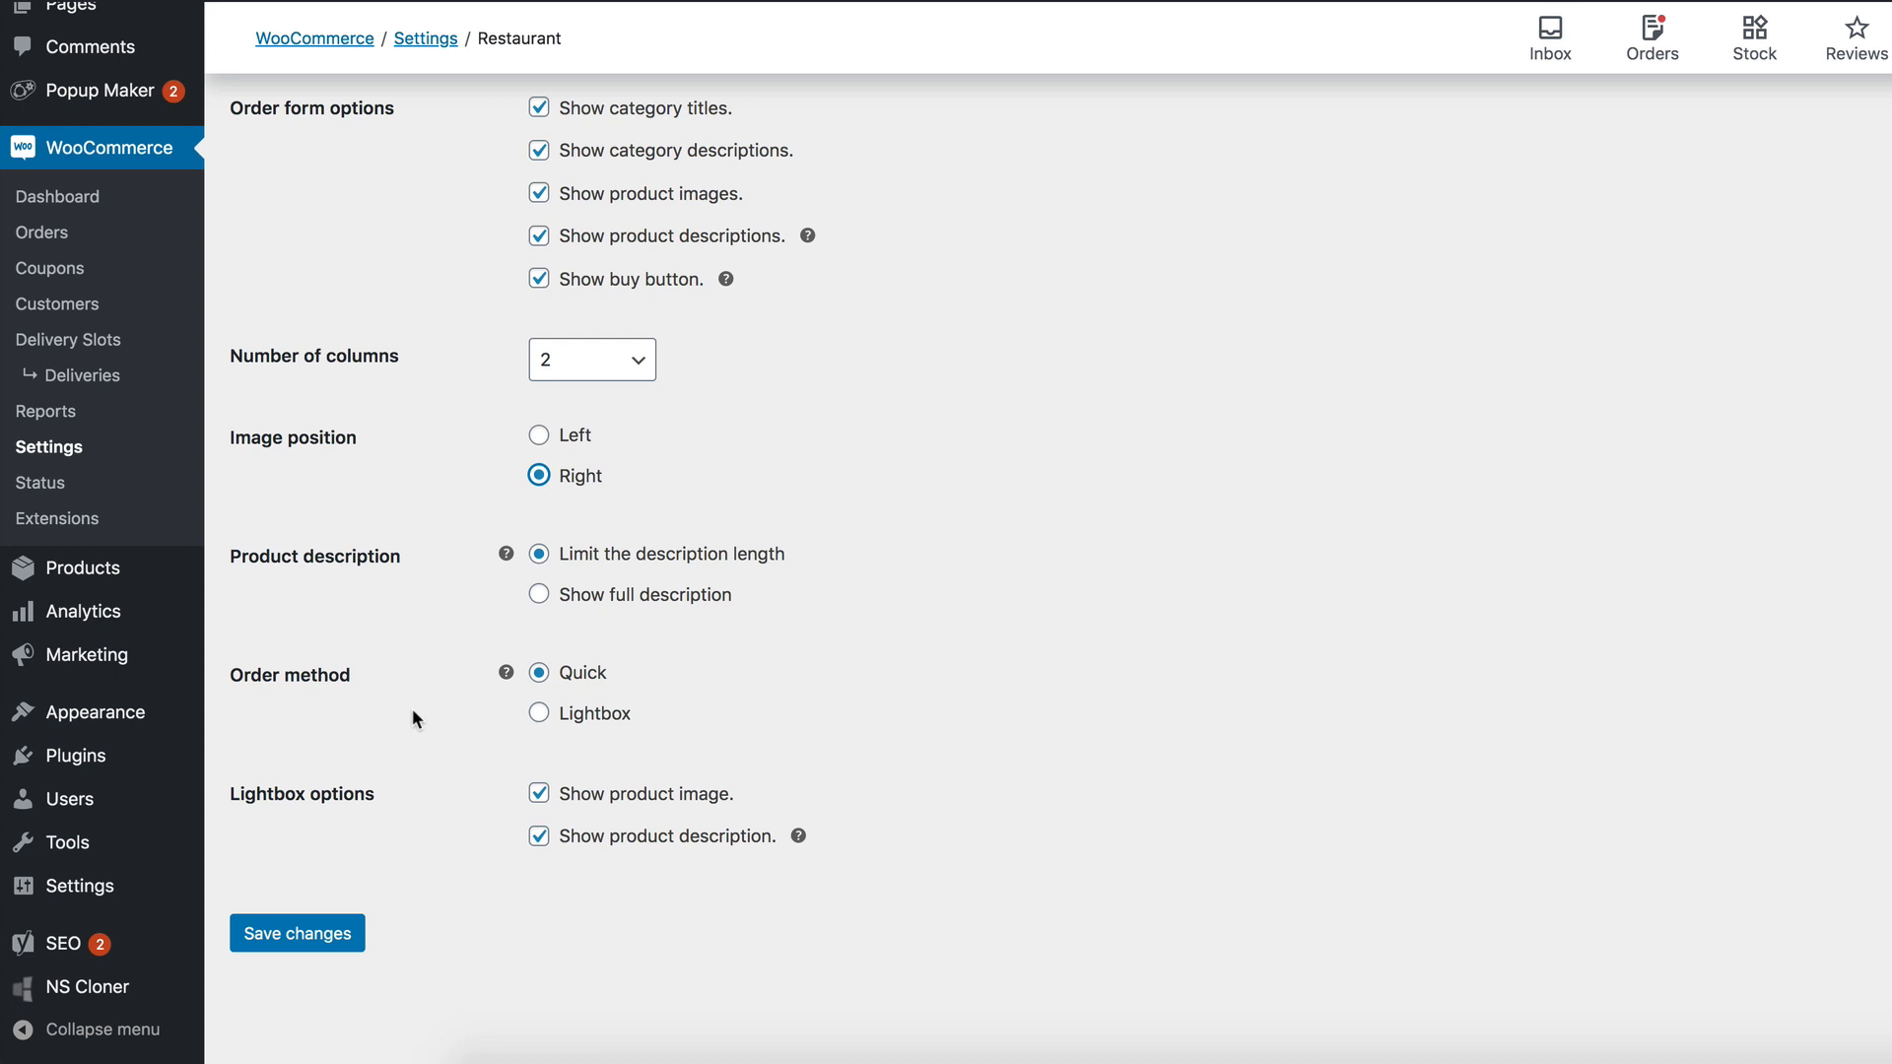
mouse_move(453, 719)
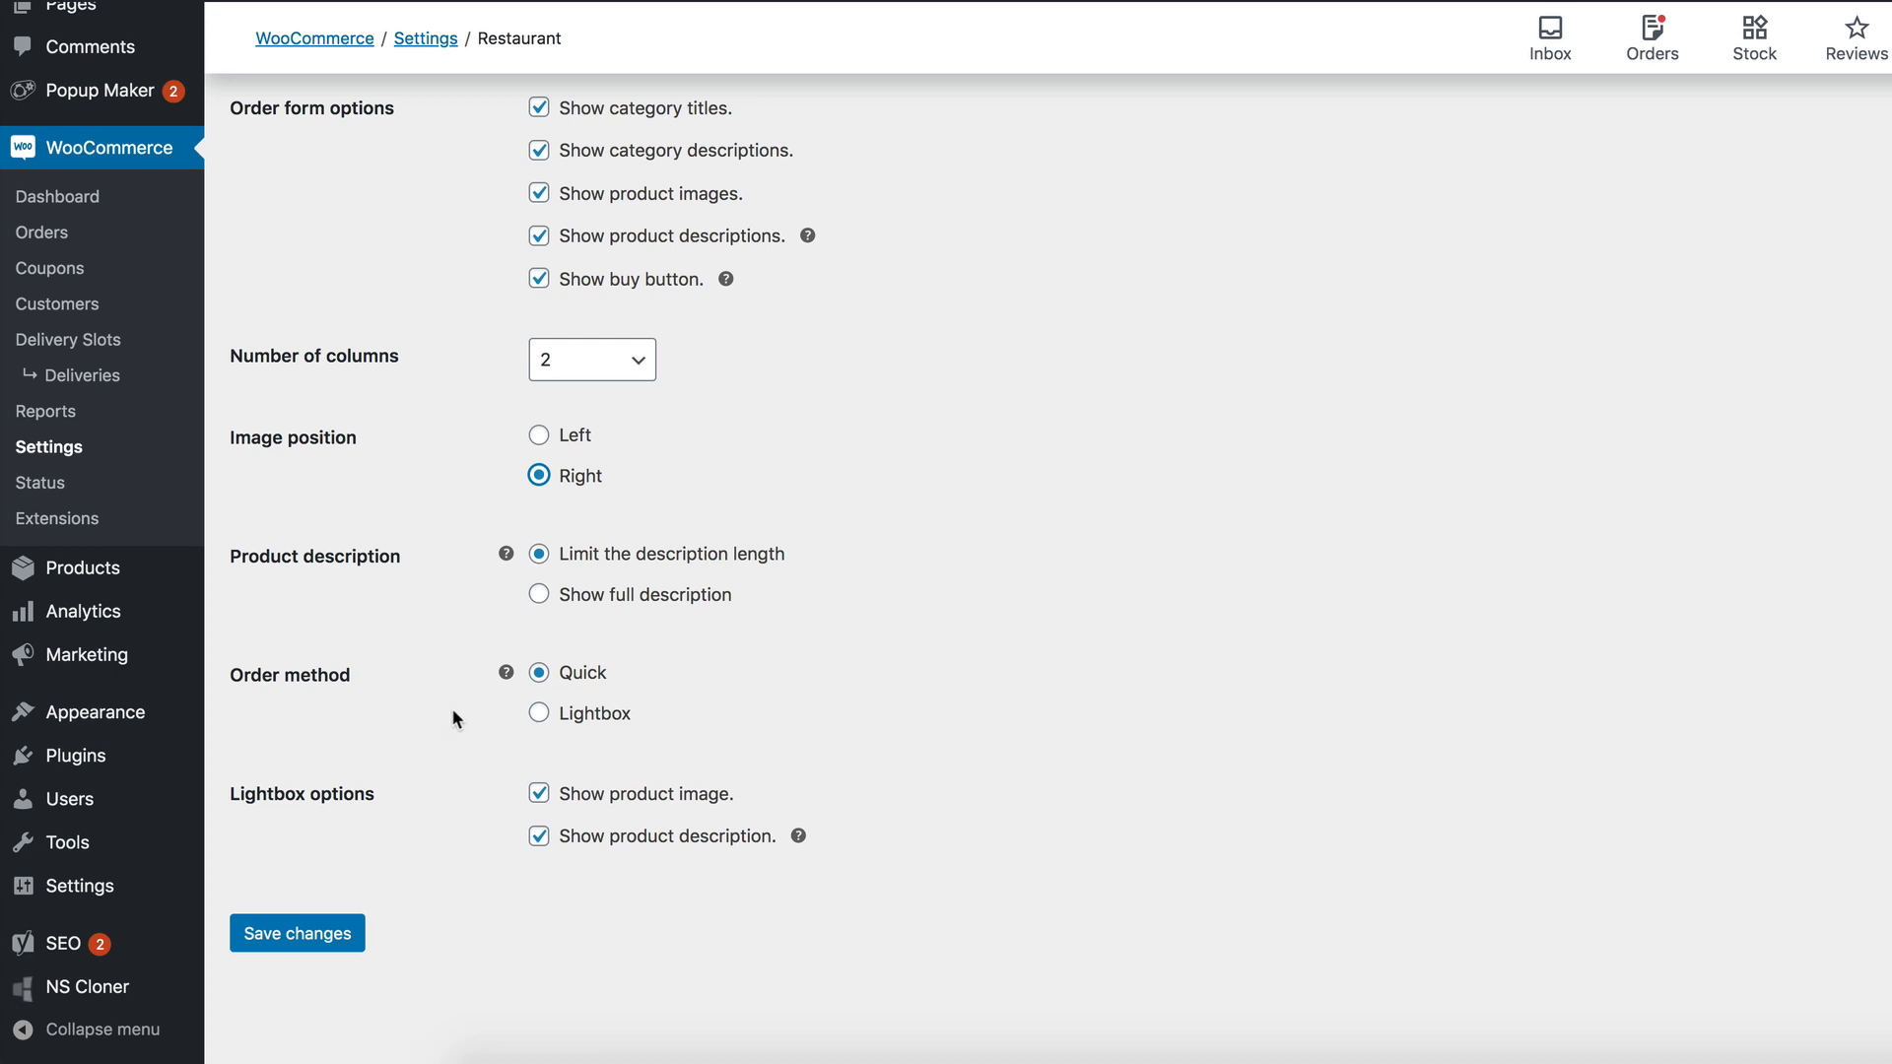
mouse_move(538, 720)
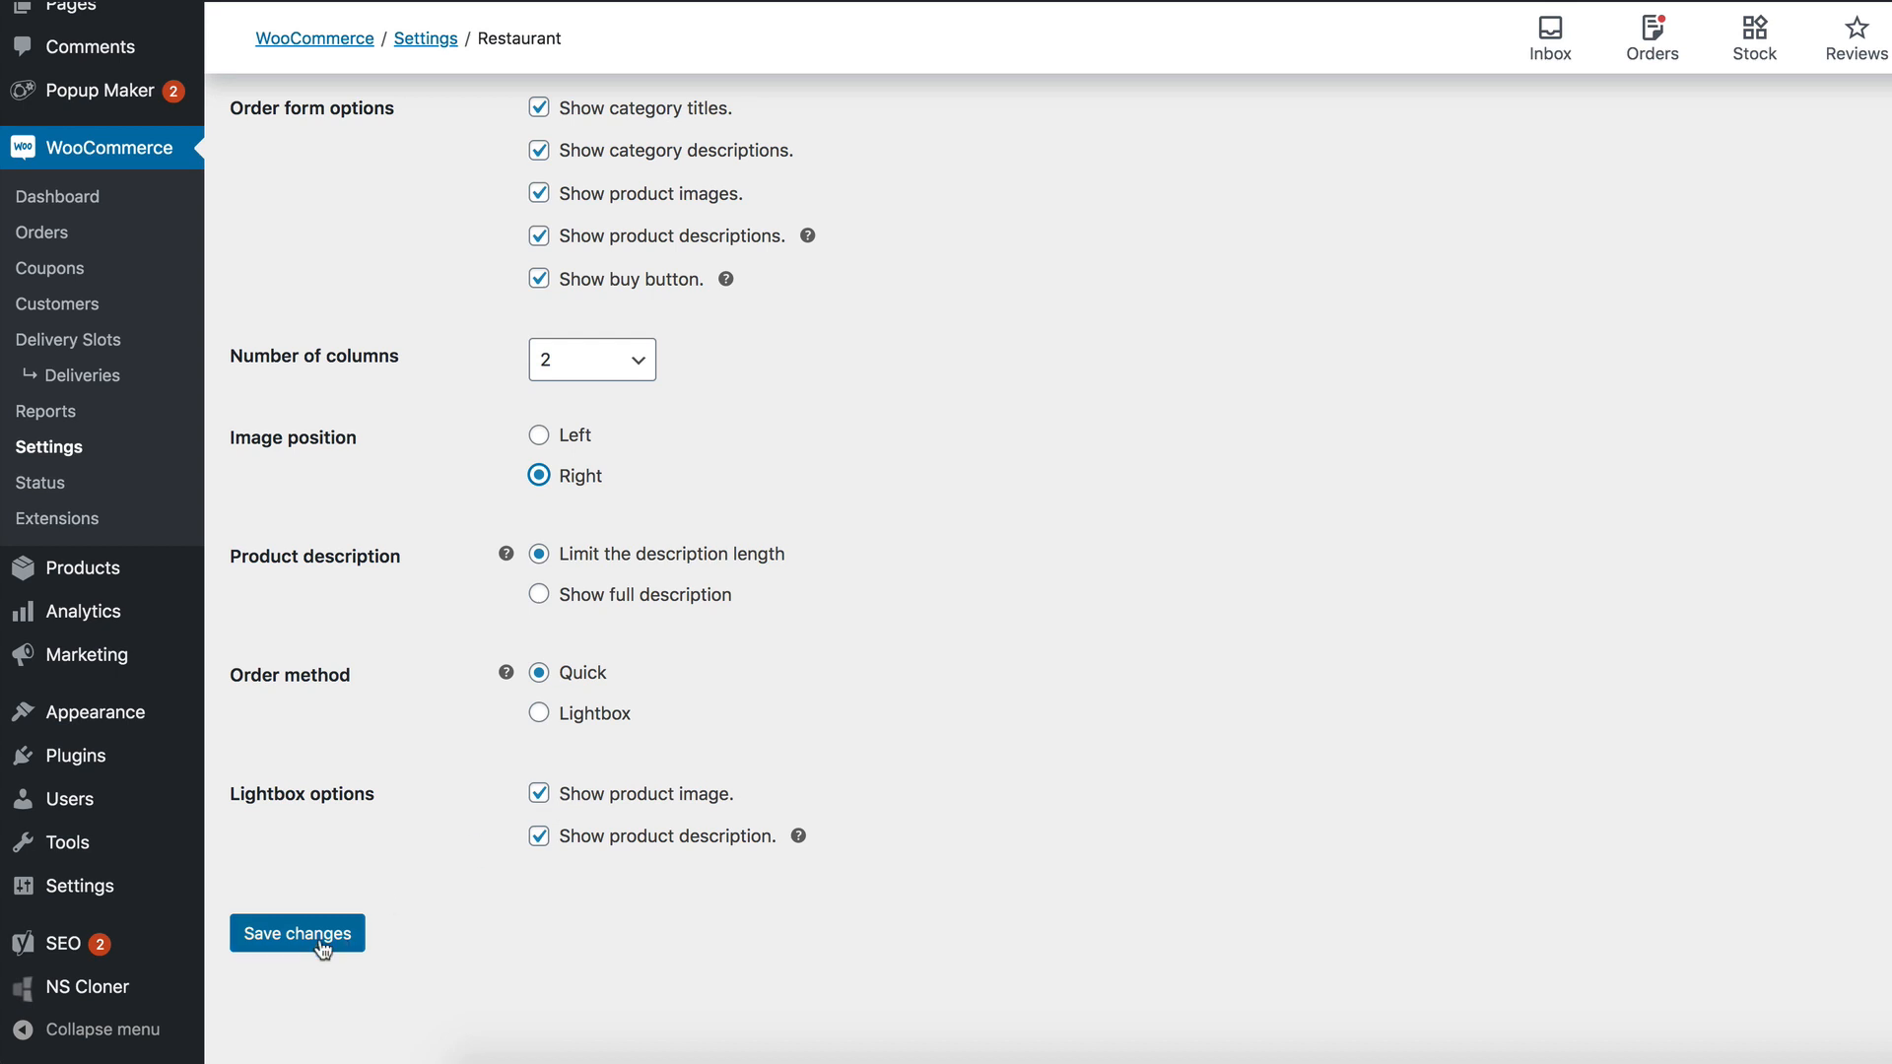
Save the Restaurant settings with the two-column, right-image layout.
left_click(297, 933)
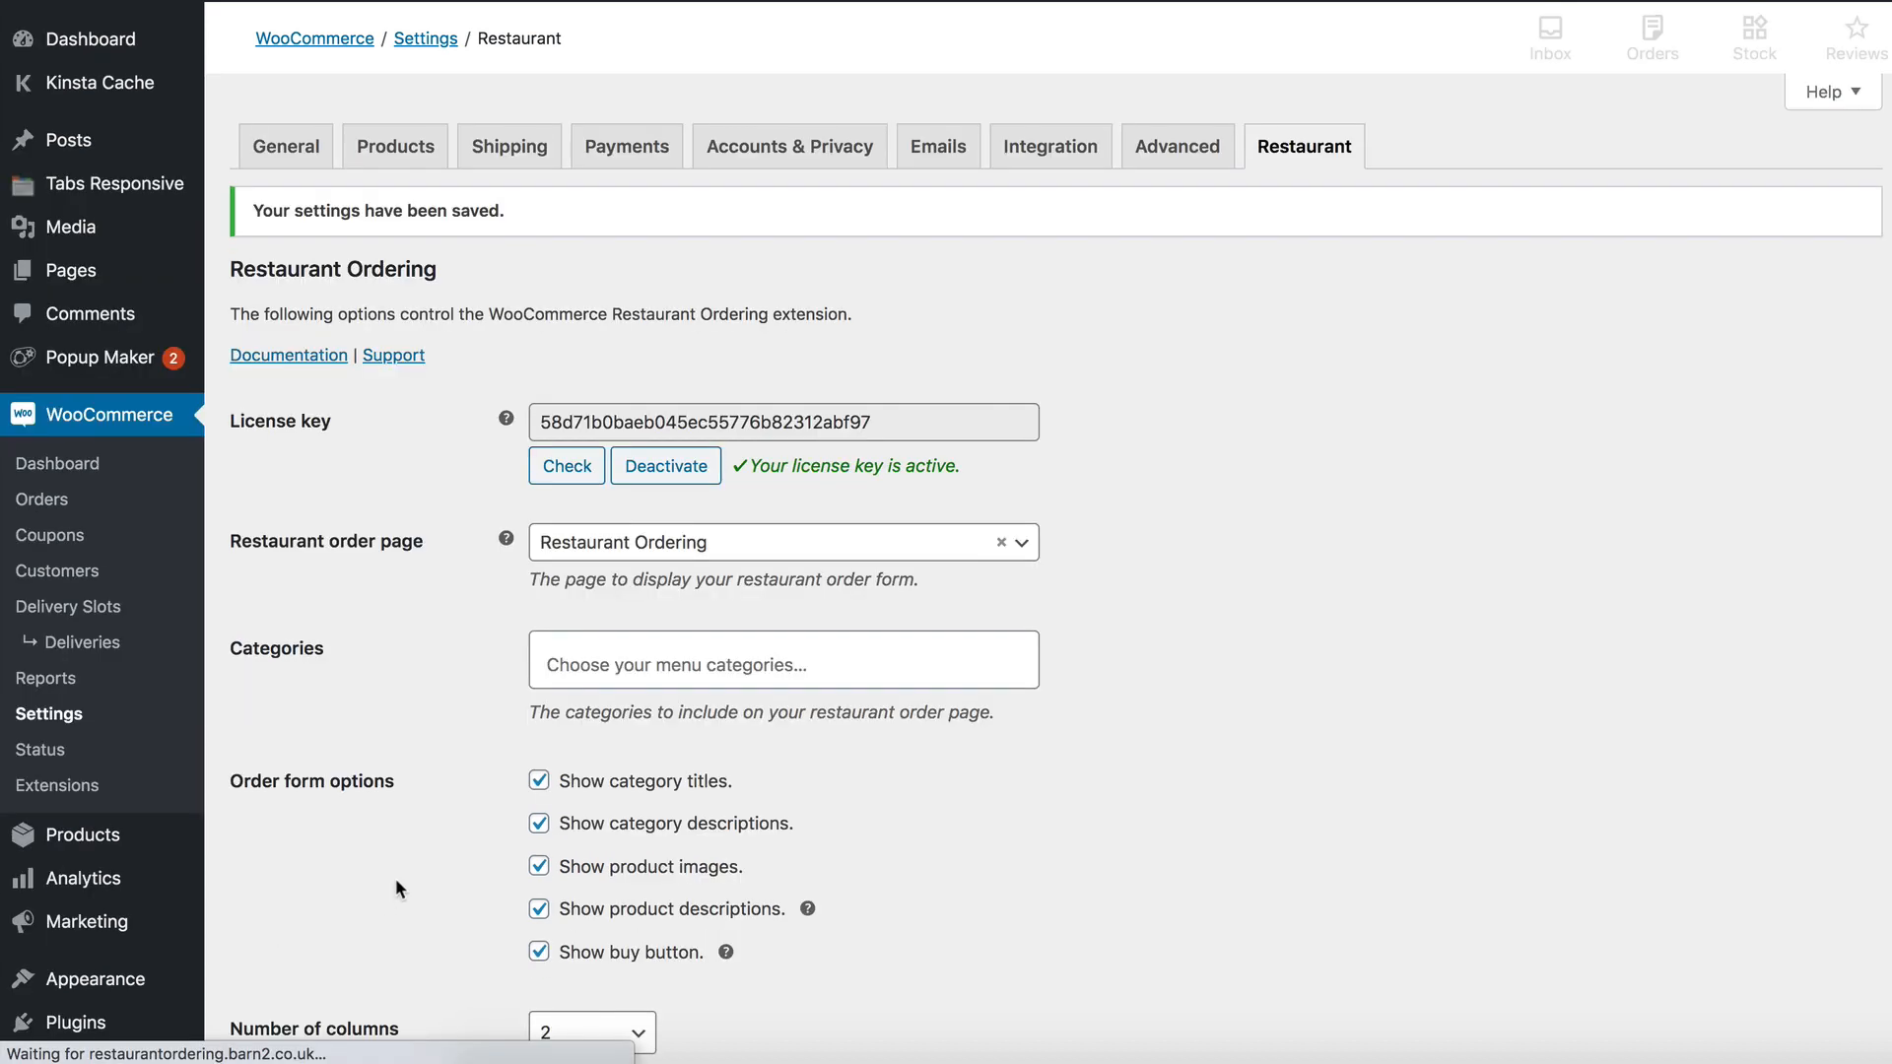
mouse_move(1193, 152)
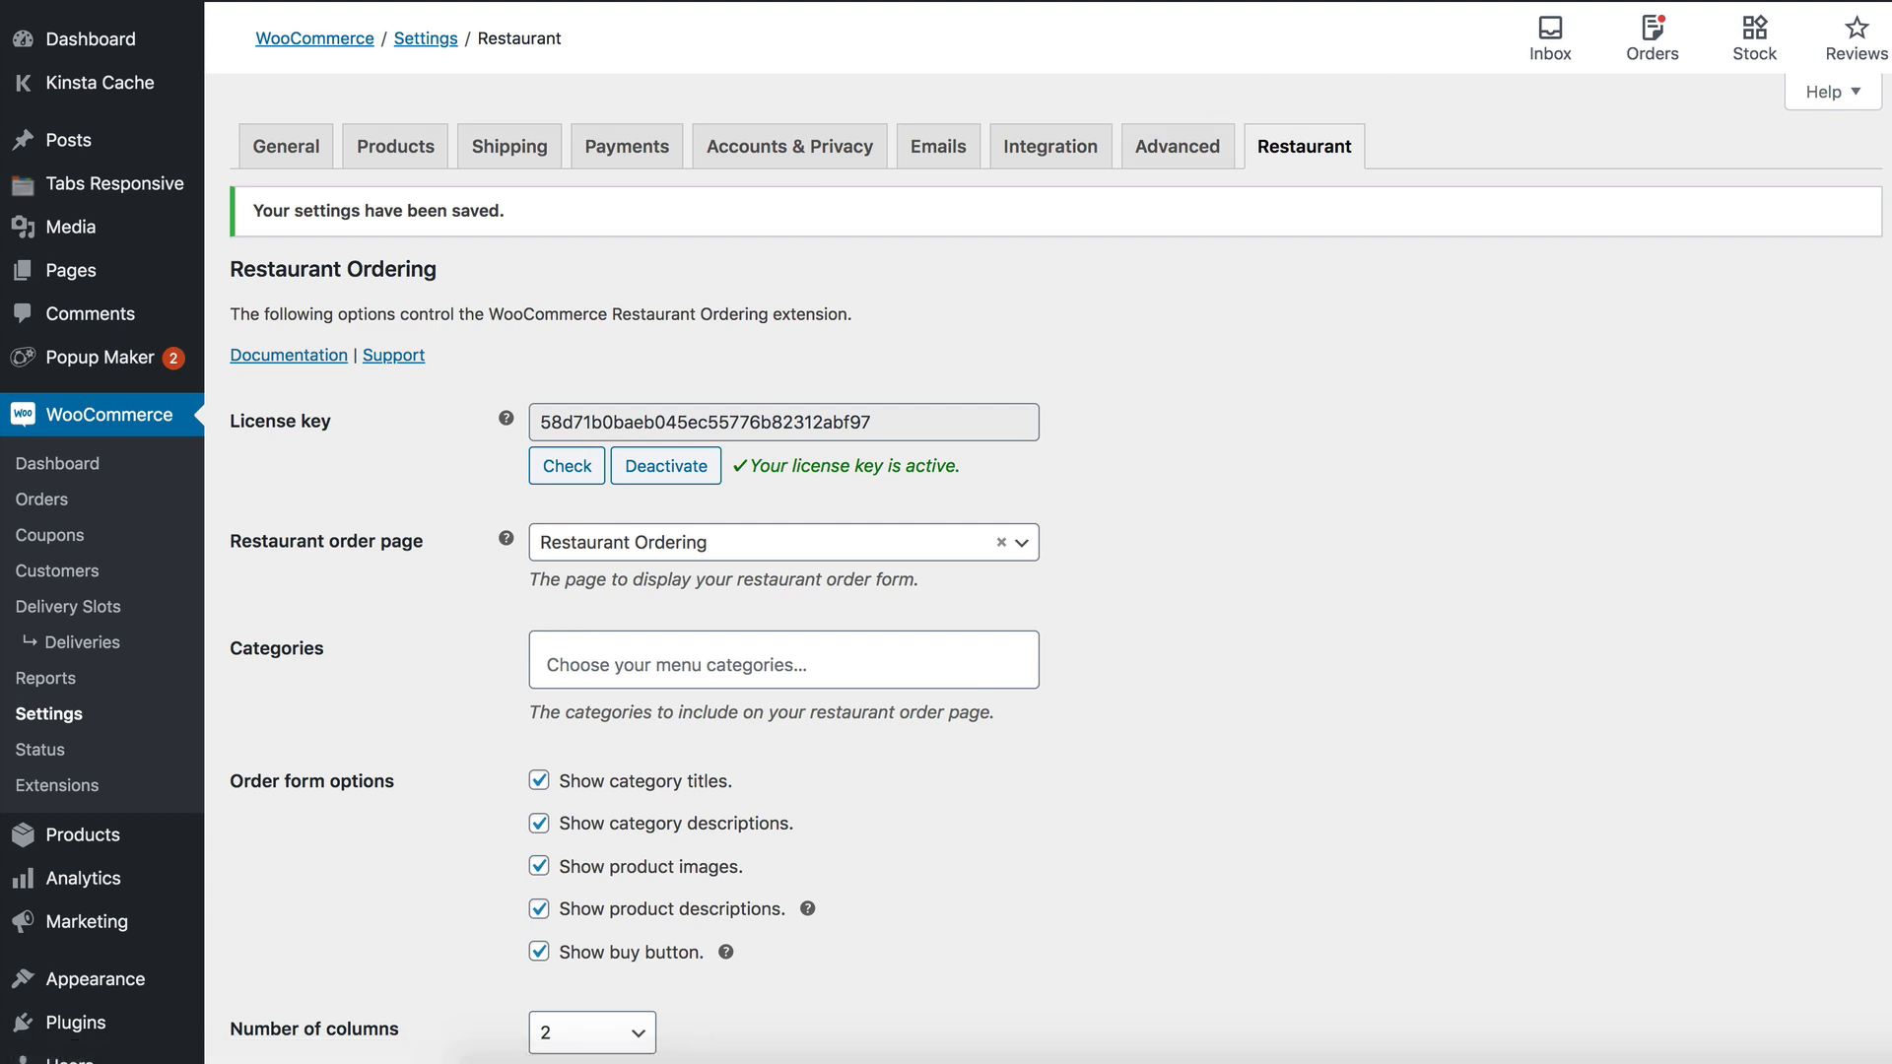
left_click(58, 271)
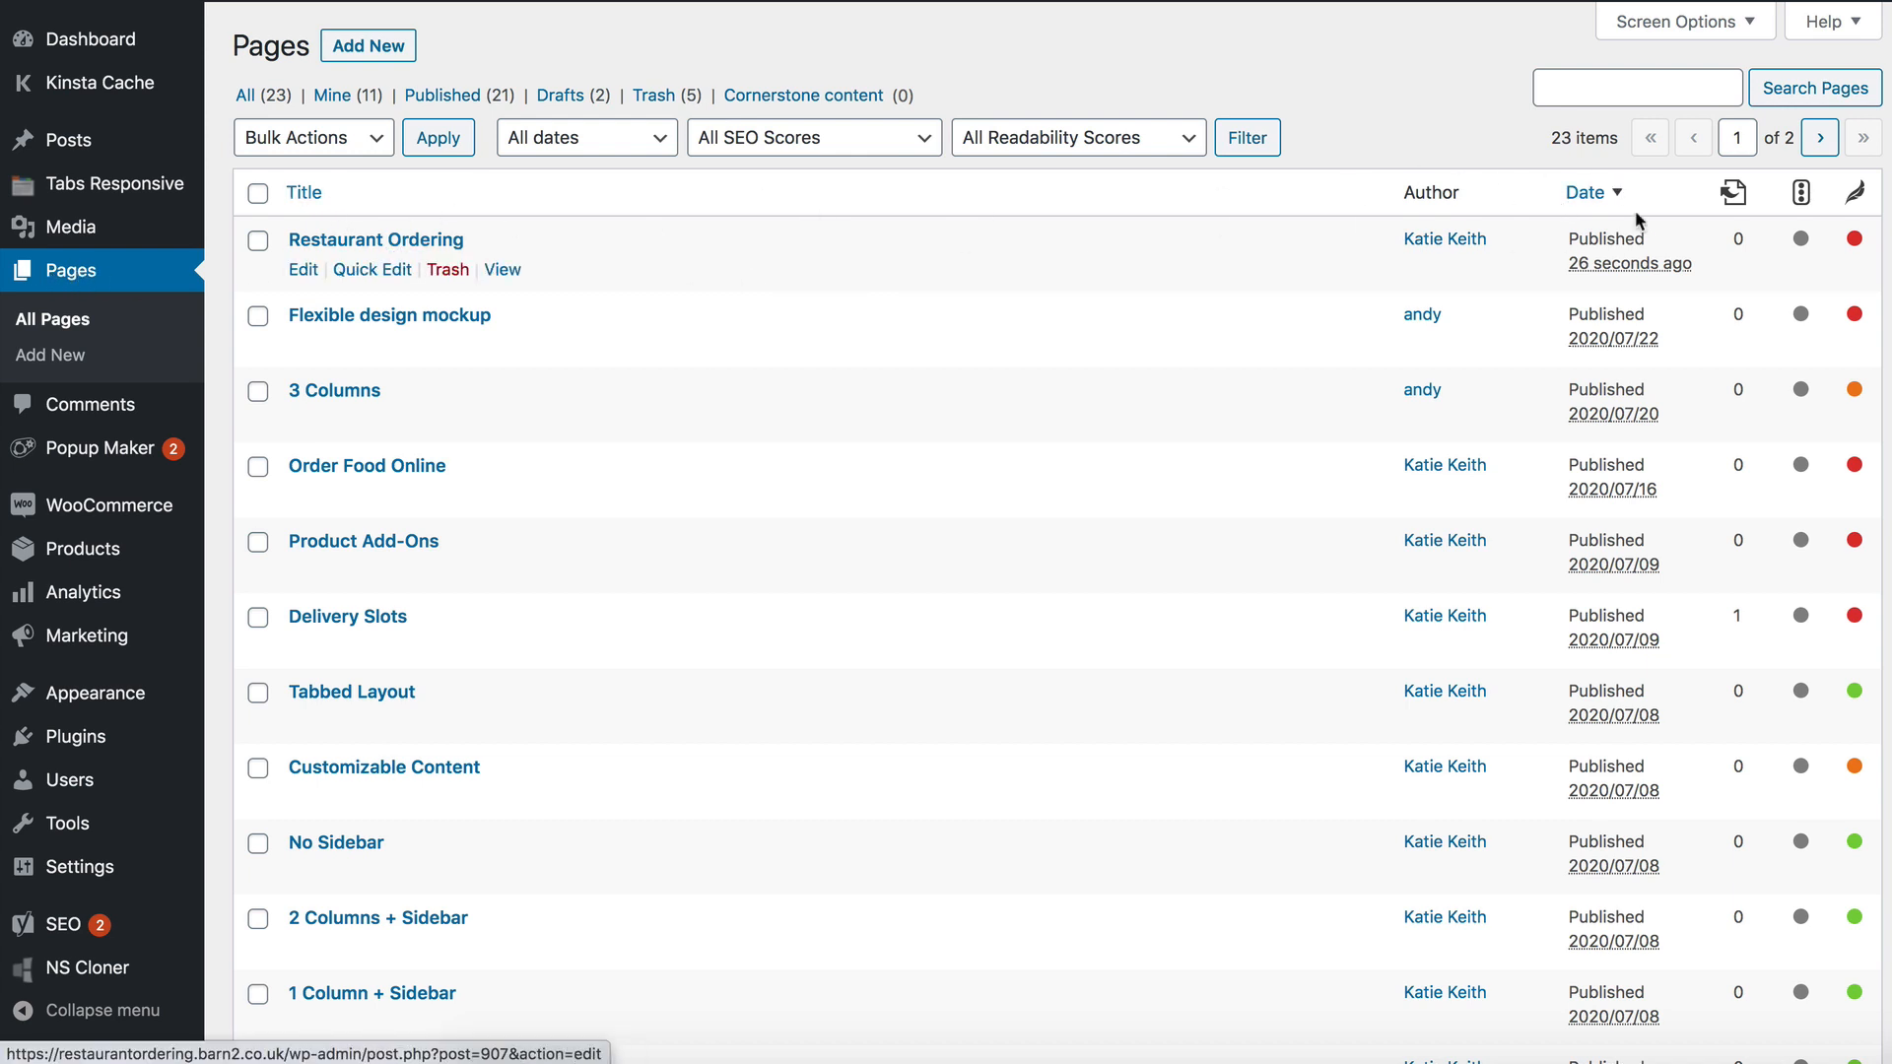
View the published Restaurant Ordering page showing the two-column menu.
left_click(1584, 193)
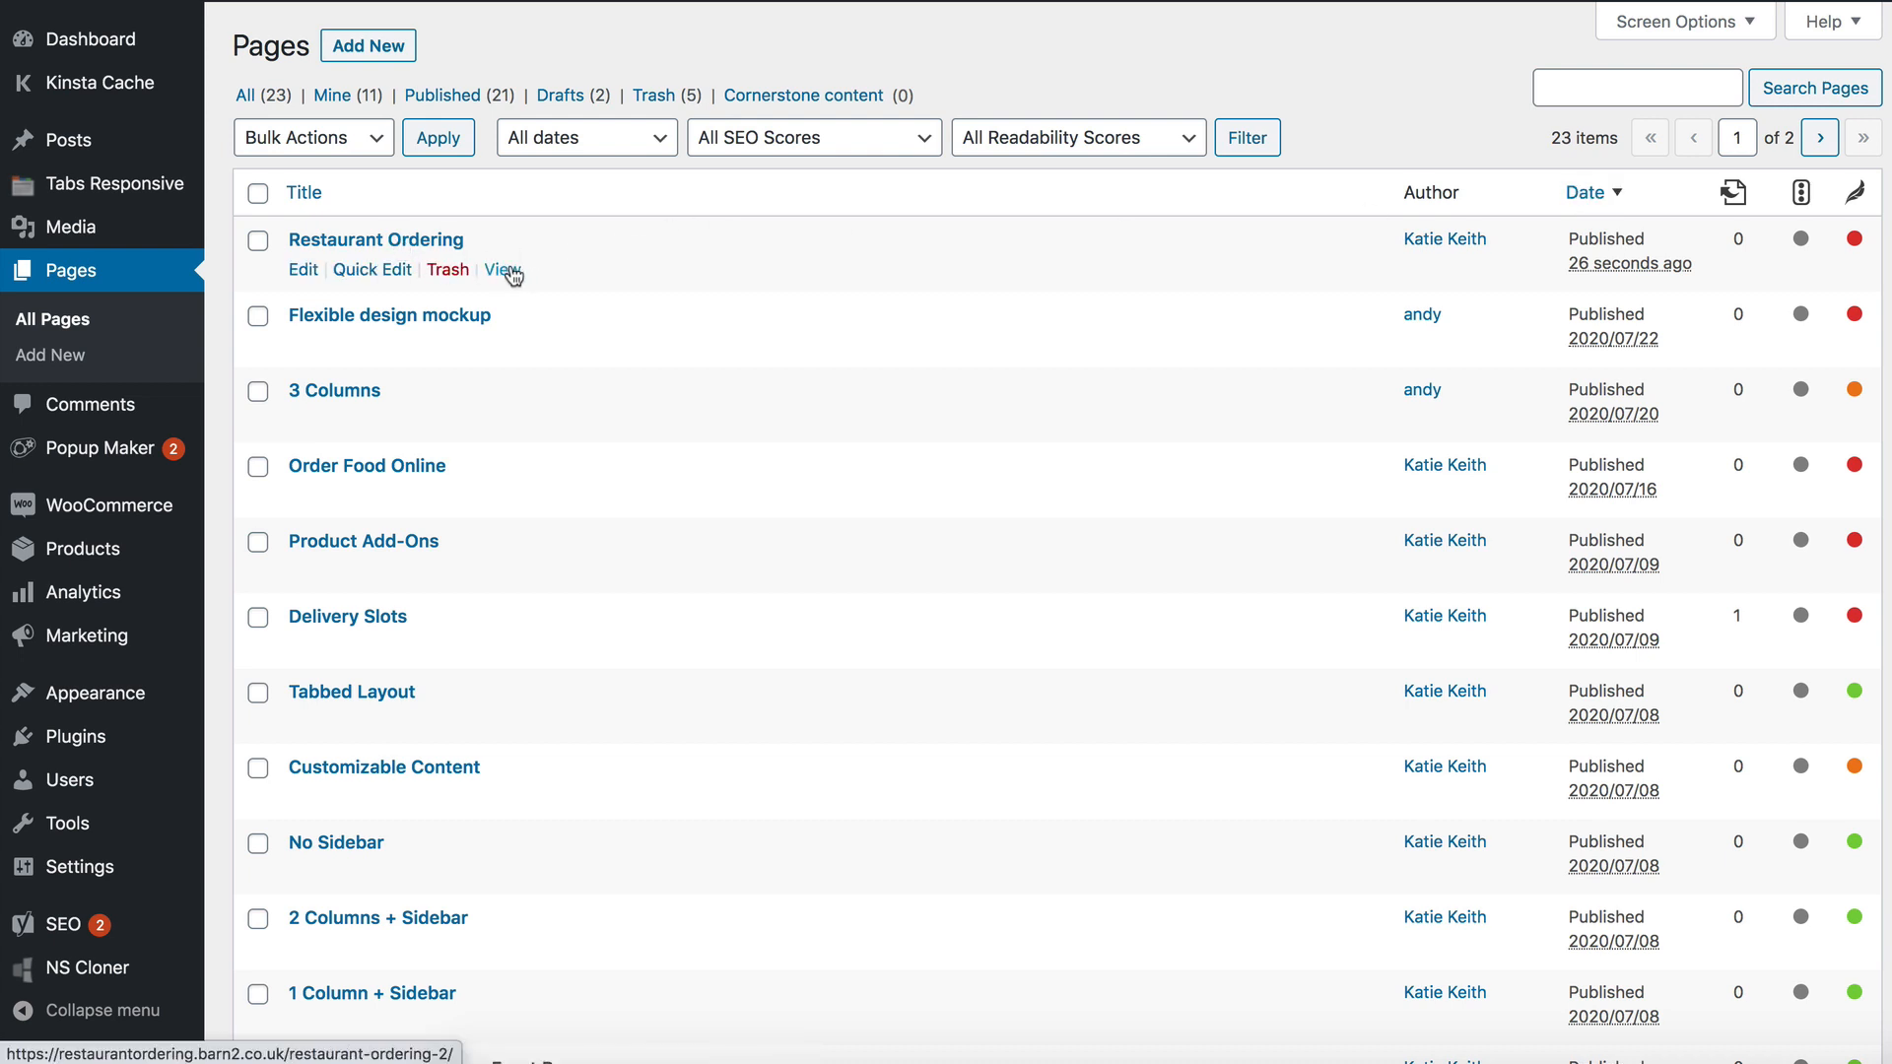
left_click(500, 269)
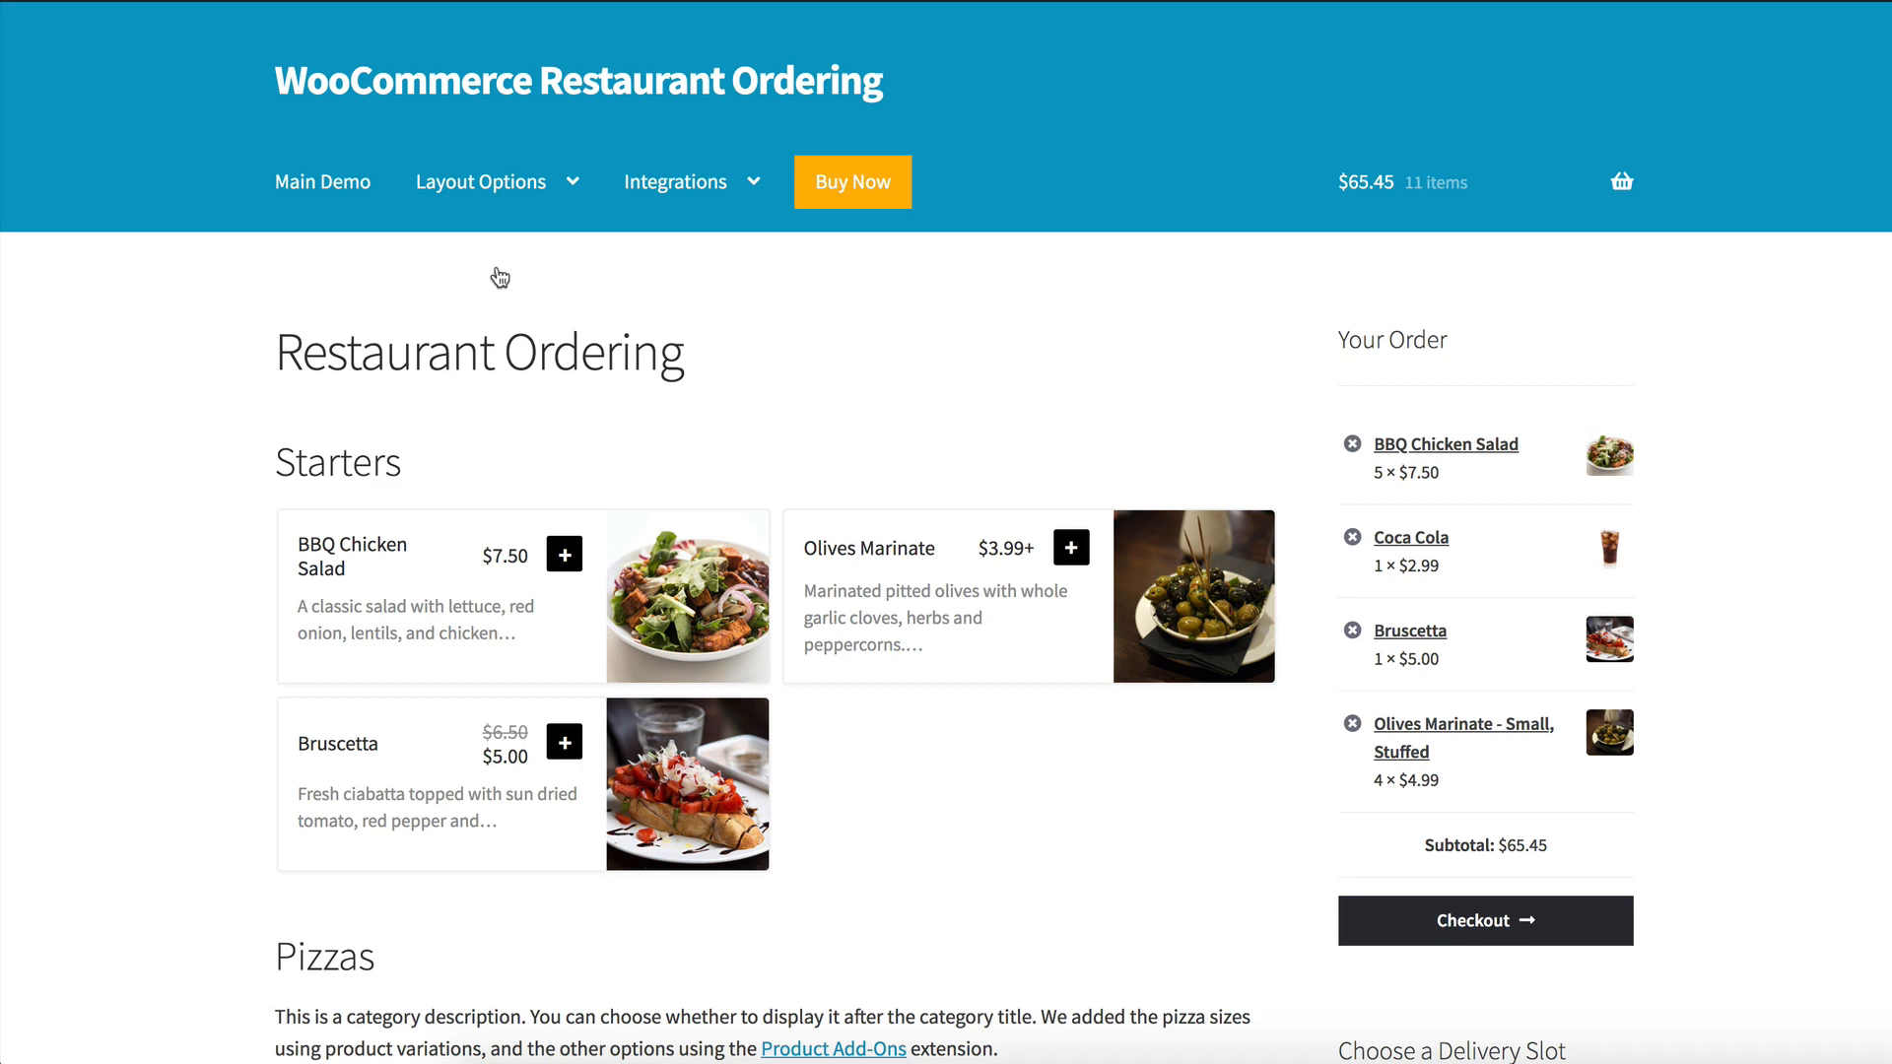
scroll("down", 3)
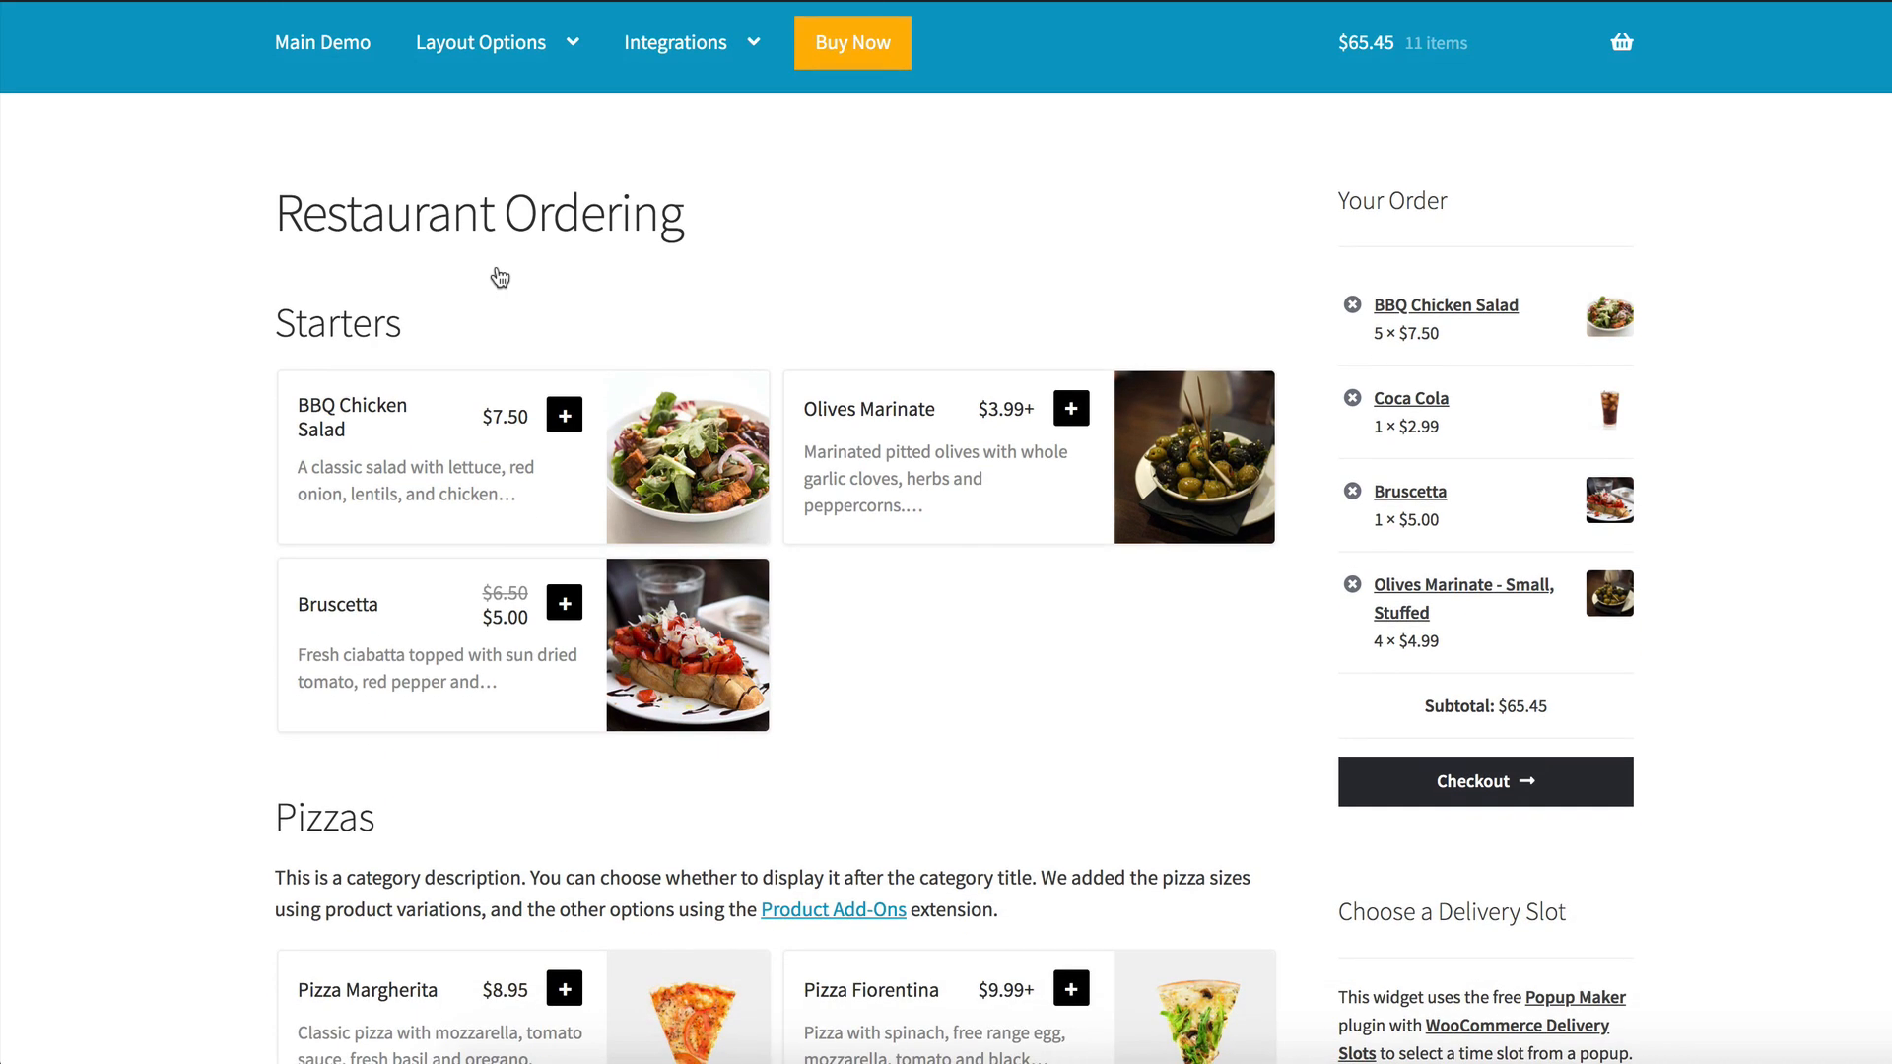
scroll("down", 3)
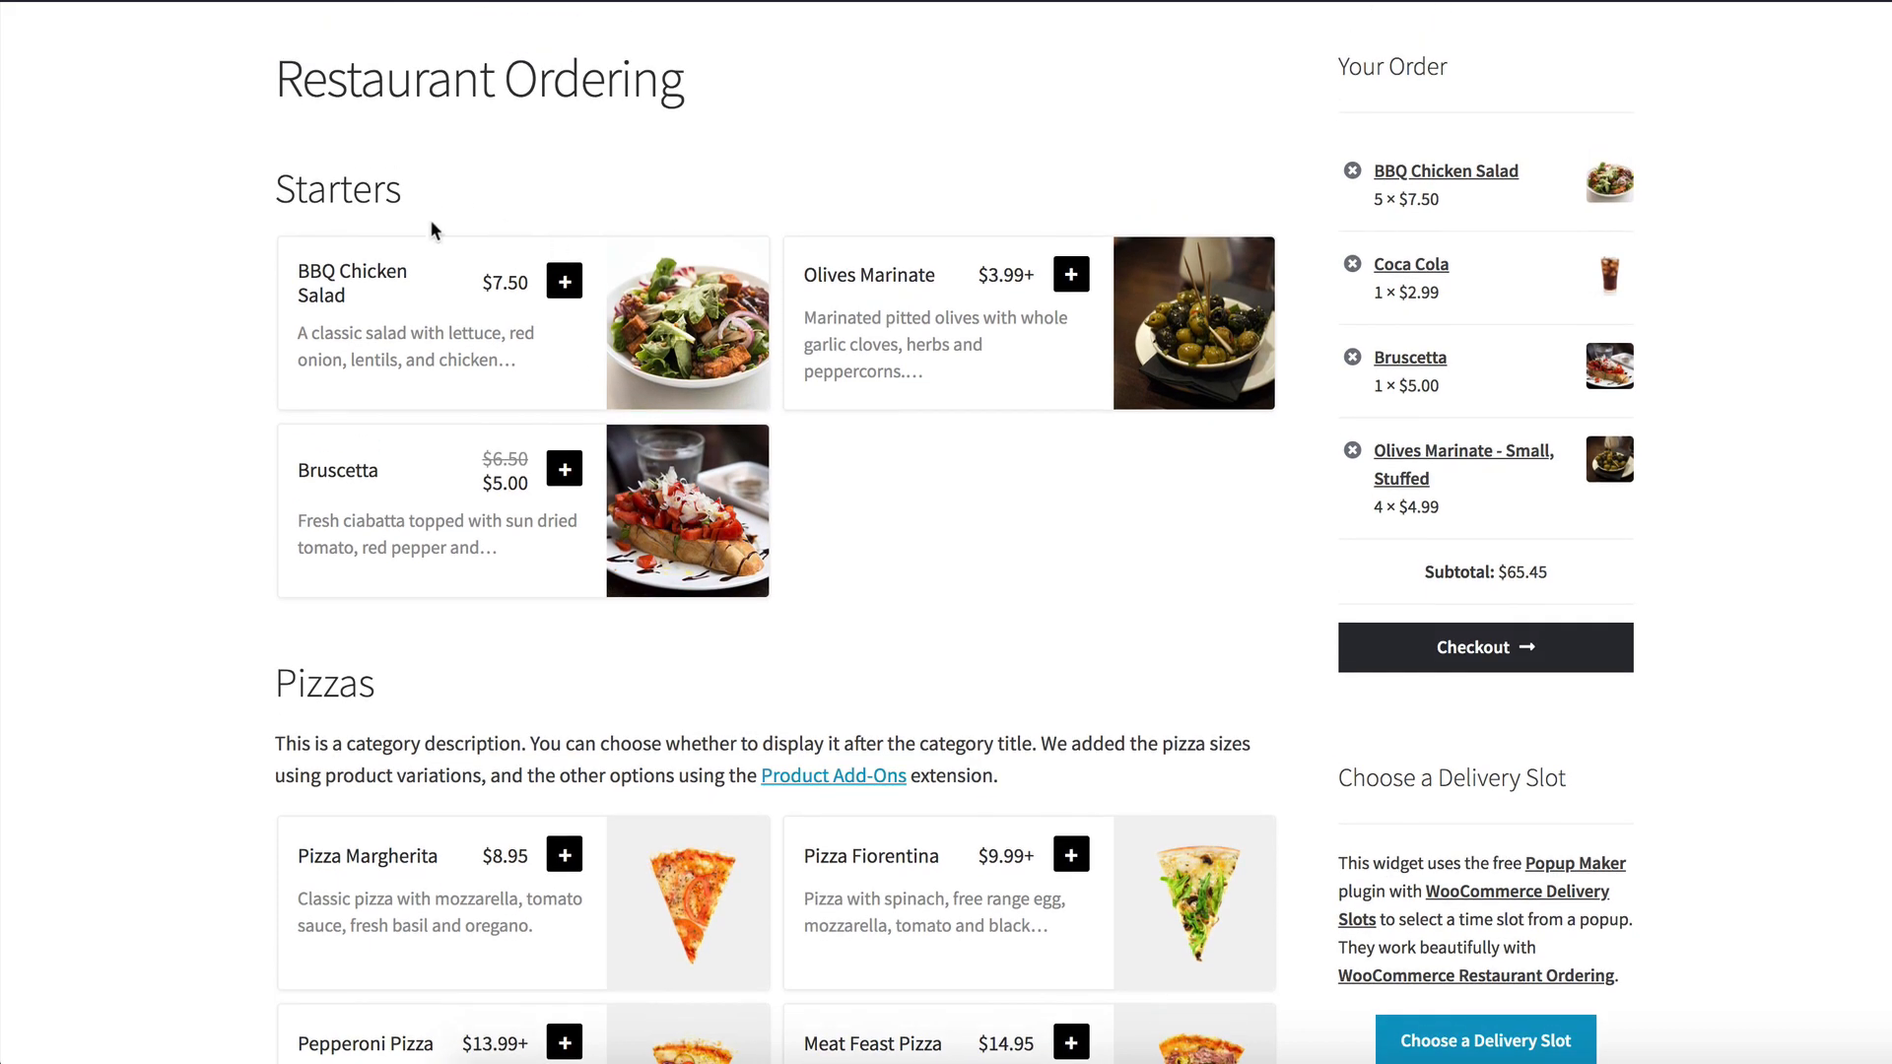
scroll("down", 3)
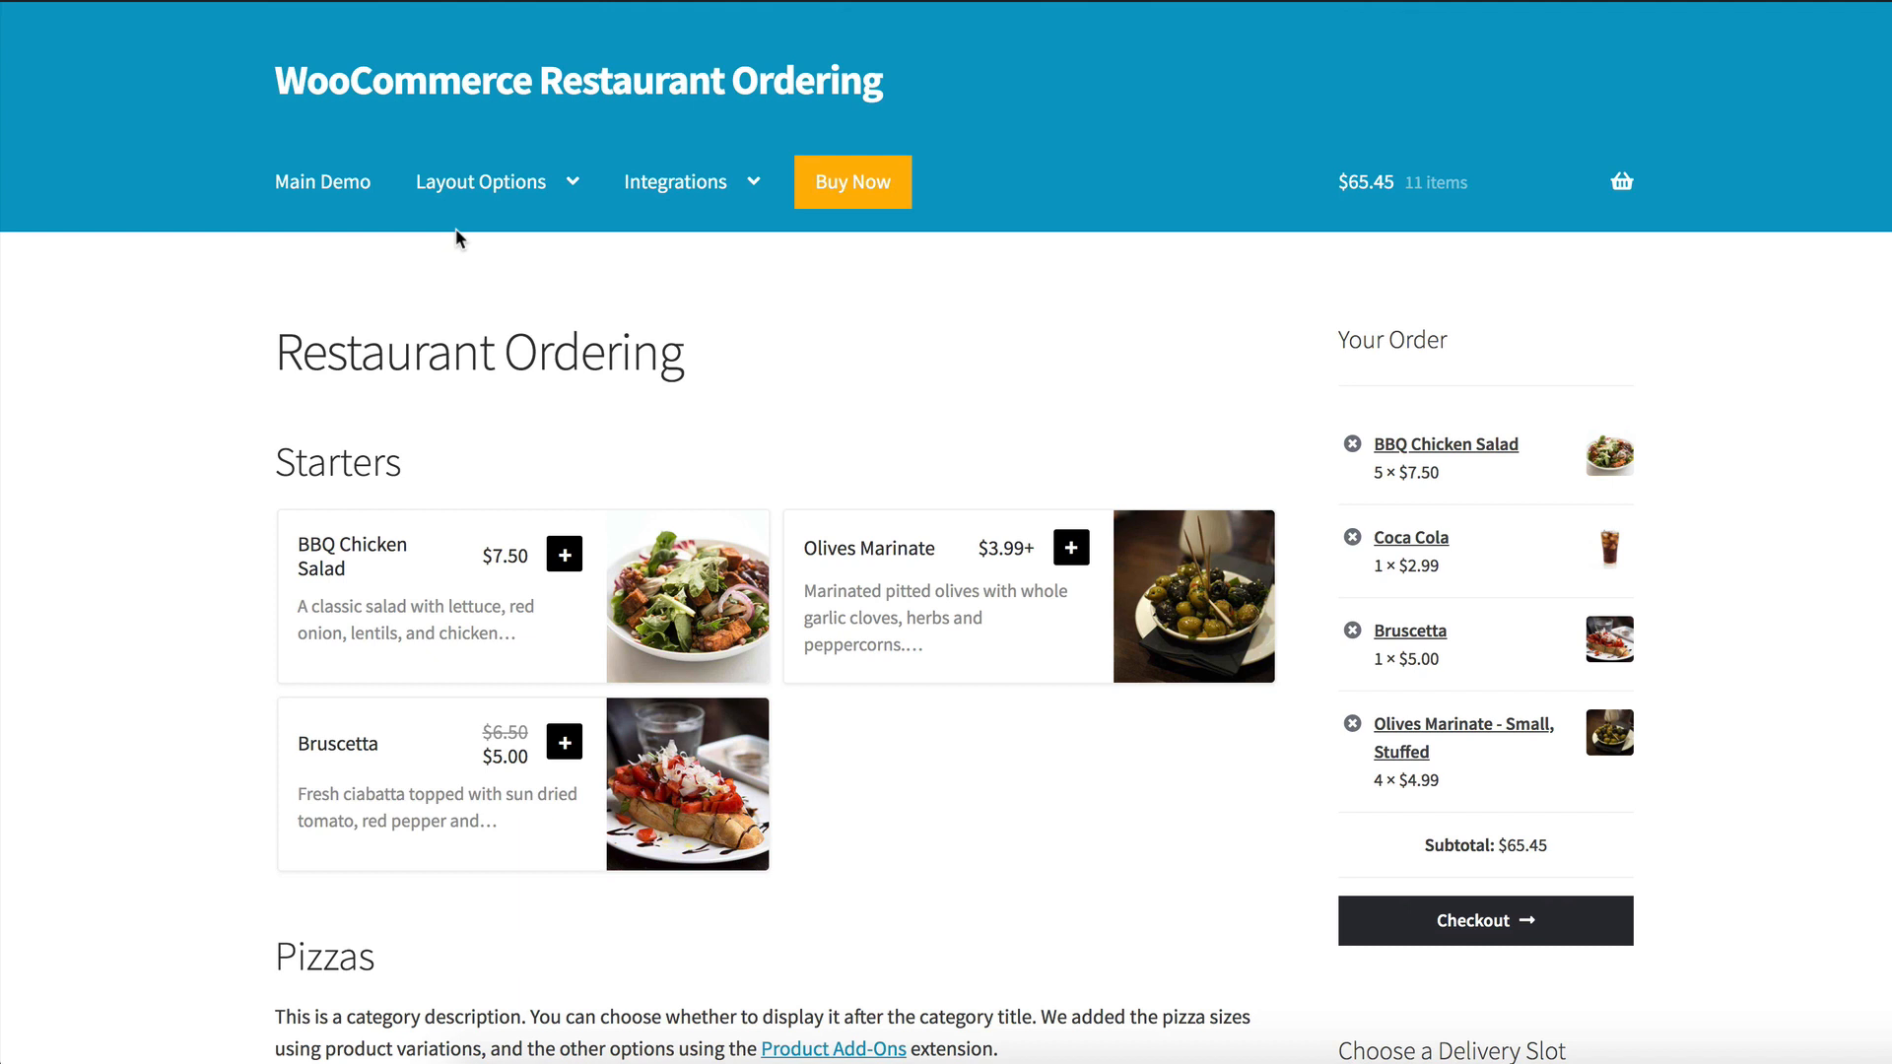
mouse_move(1290, 296)
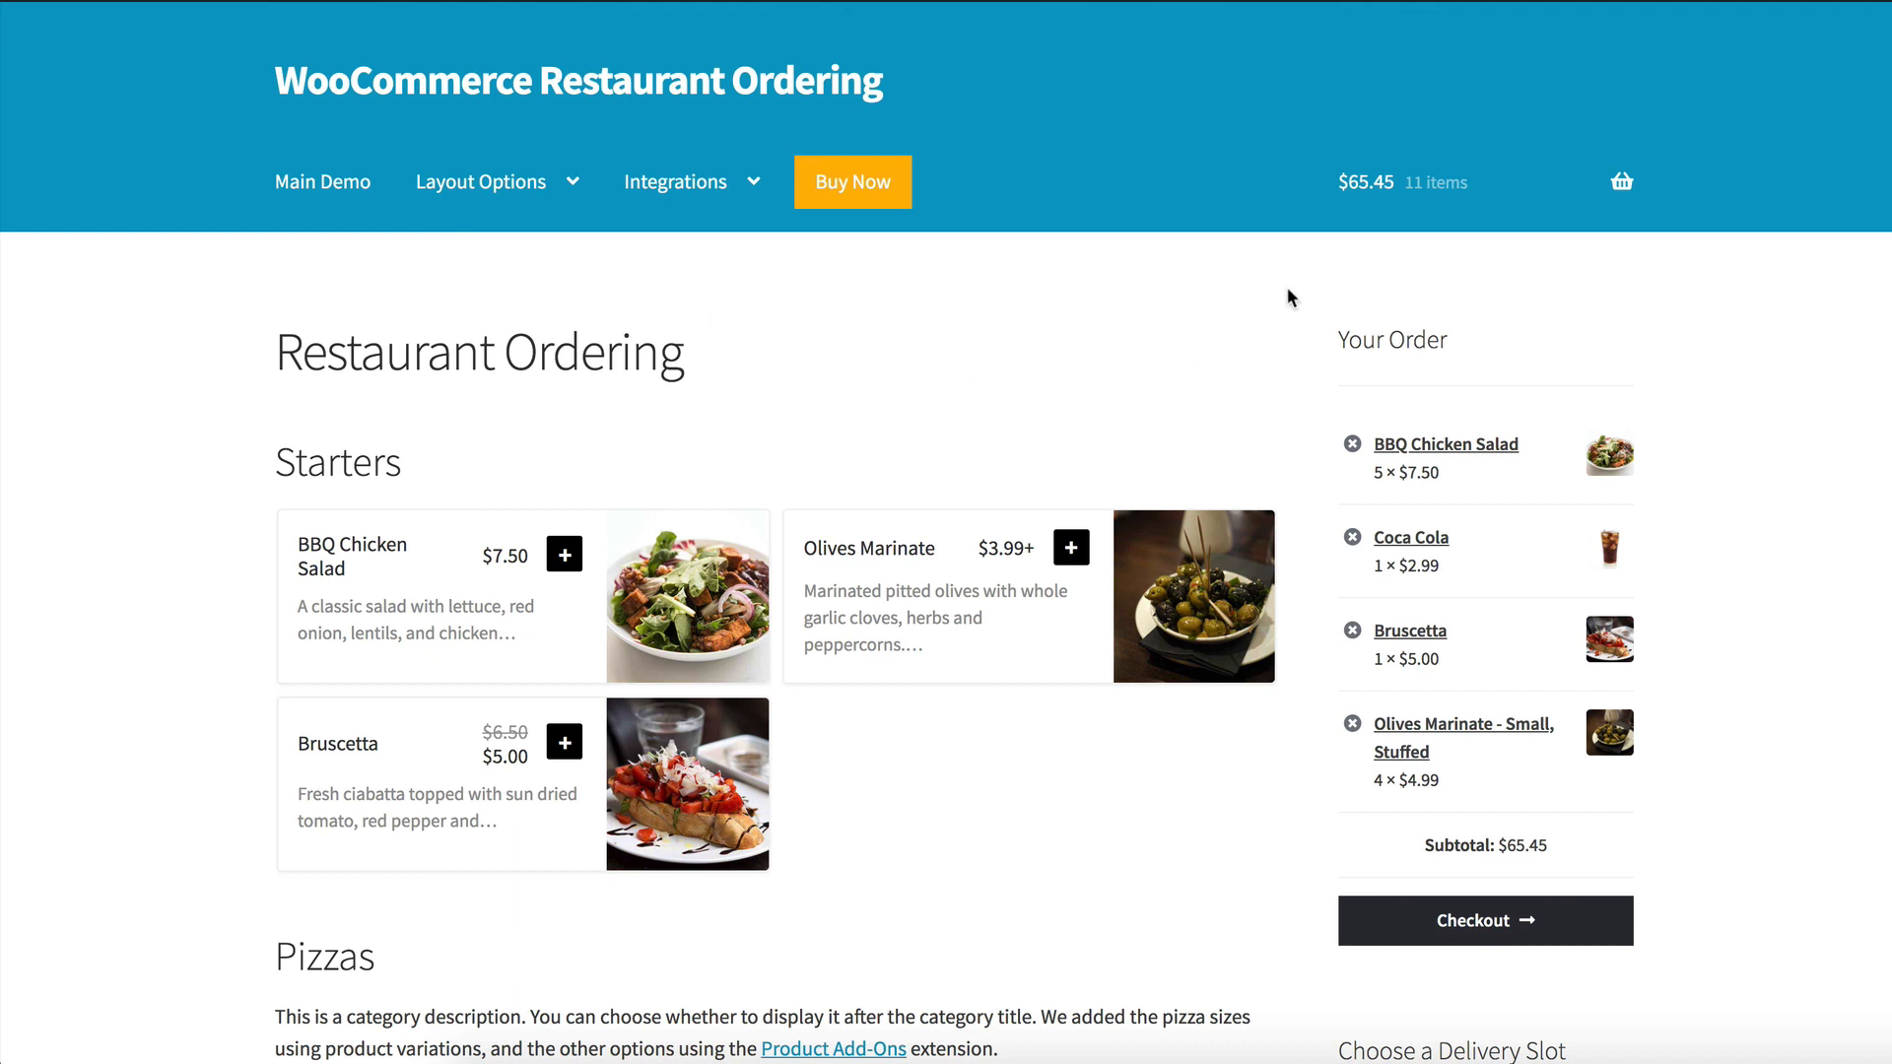
mouse_move(1437, 482)
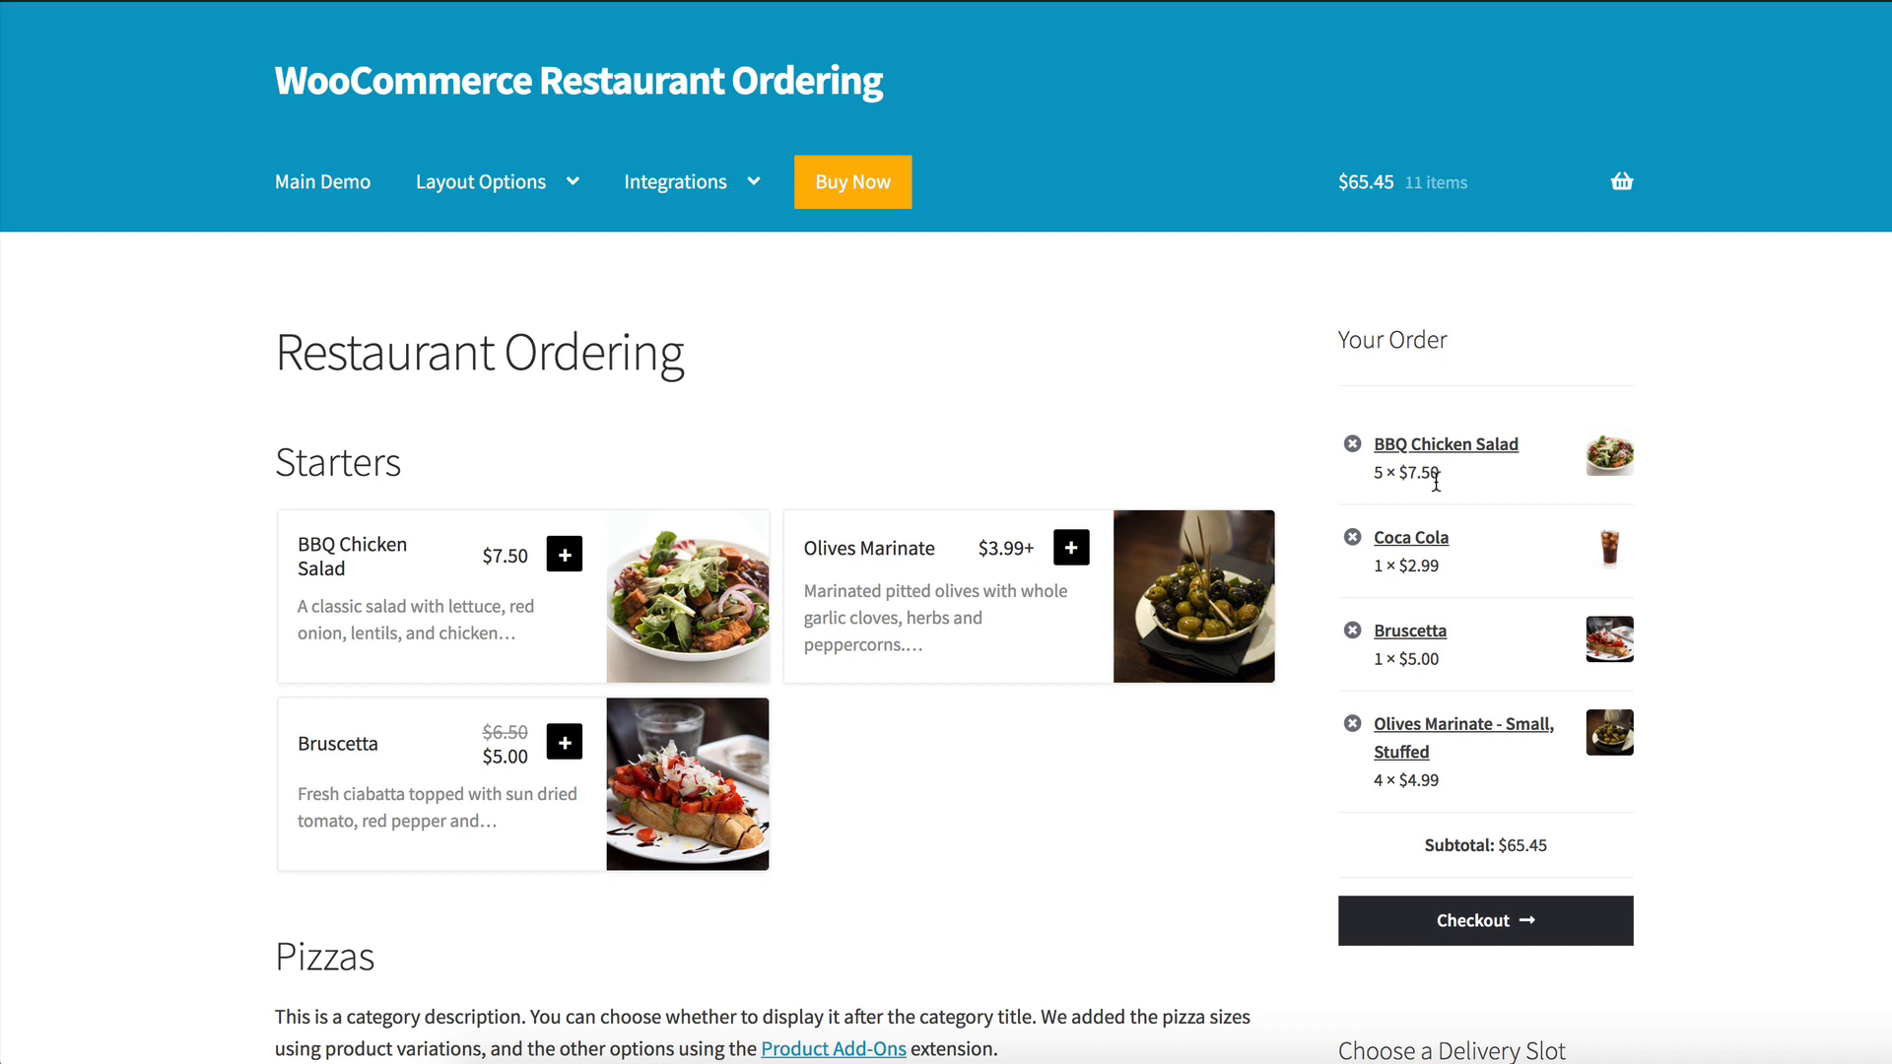
mouse_move(1437, 493)
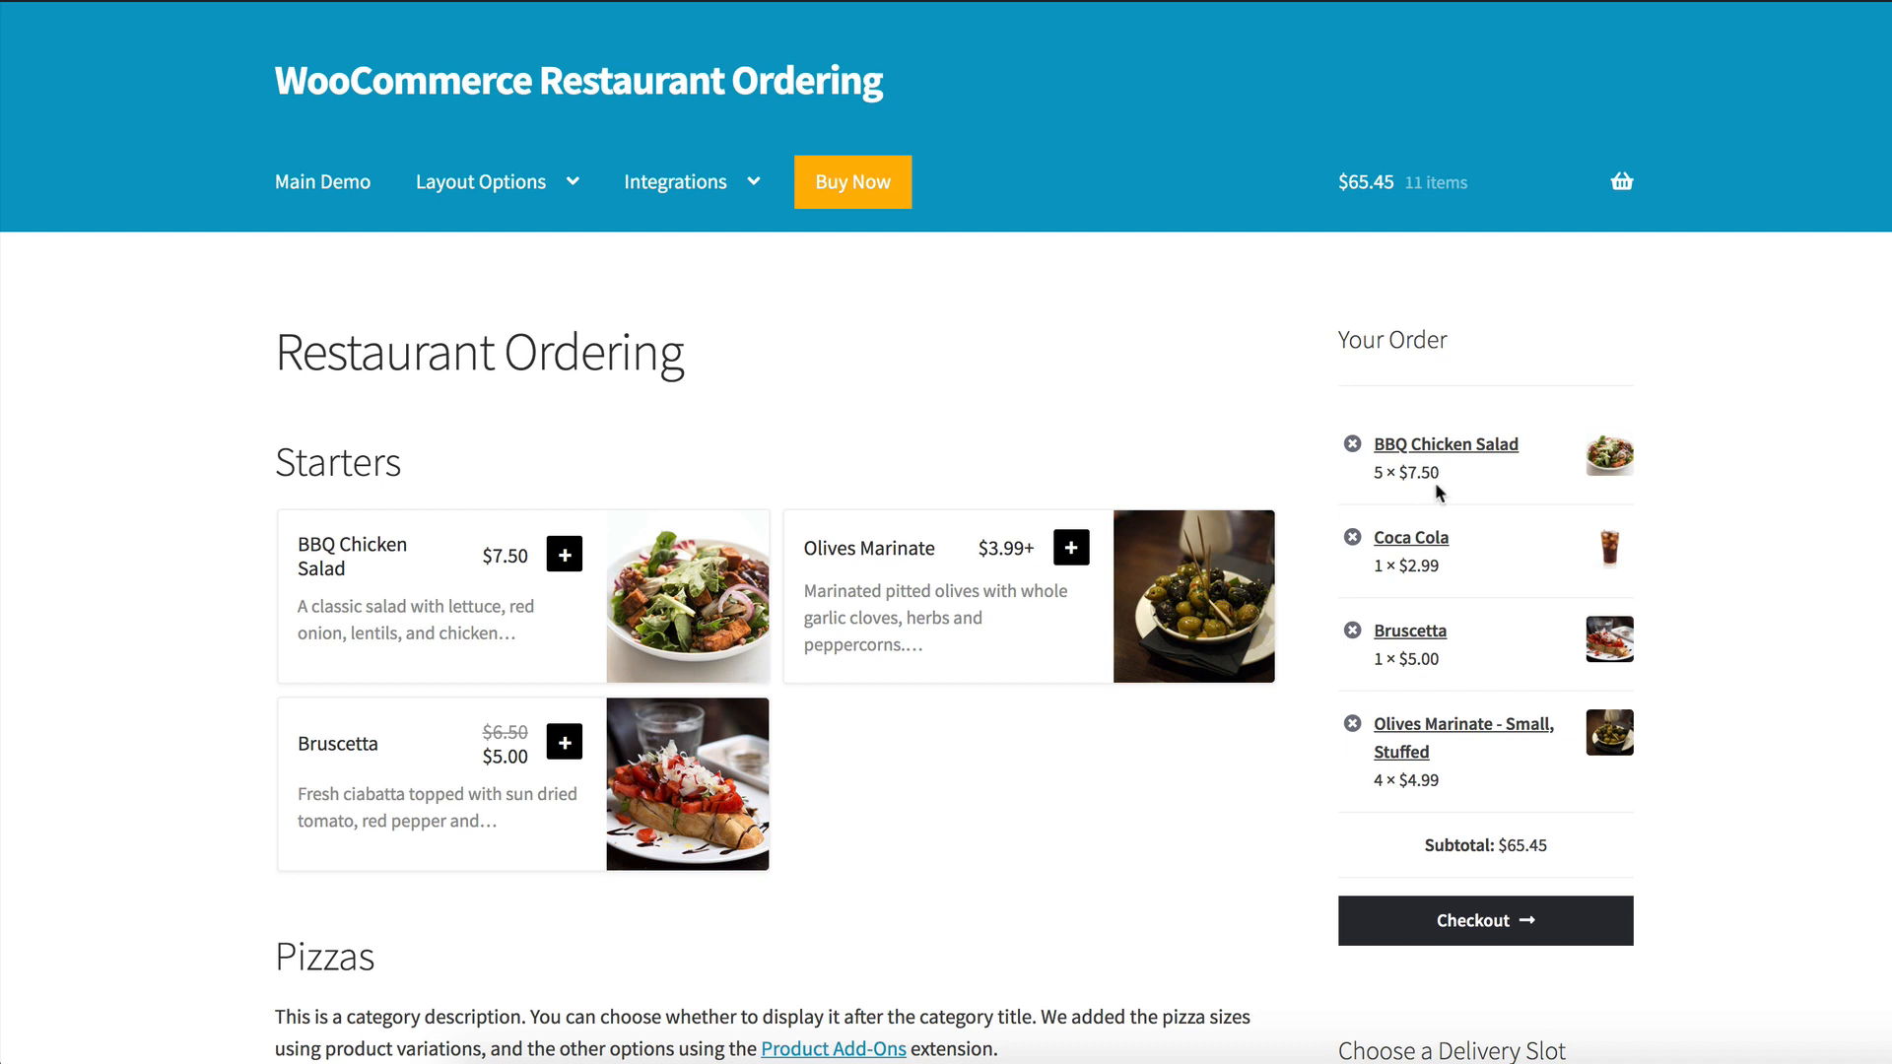
mouse_move(1210, 457)
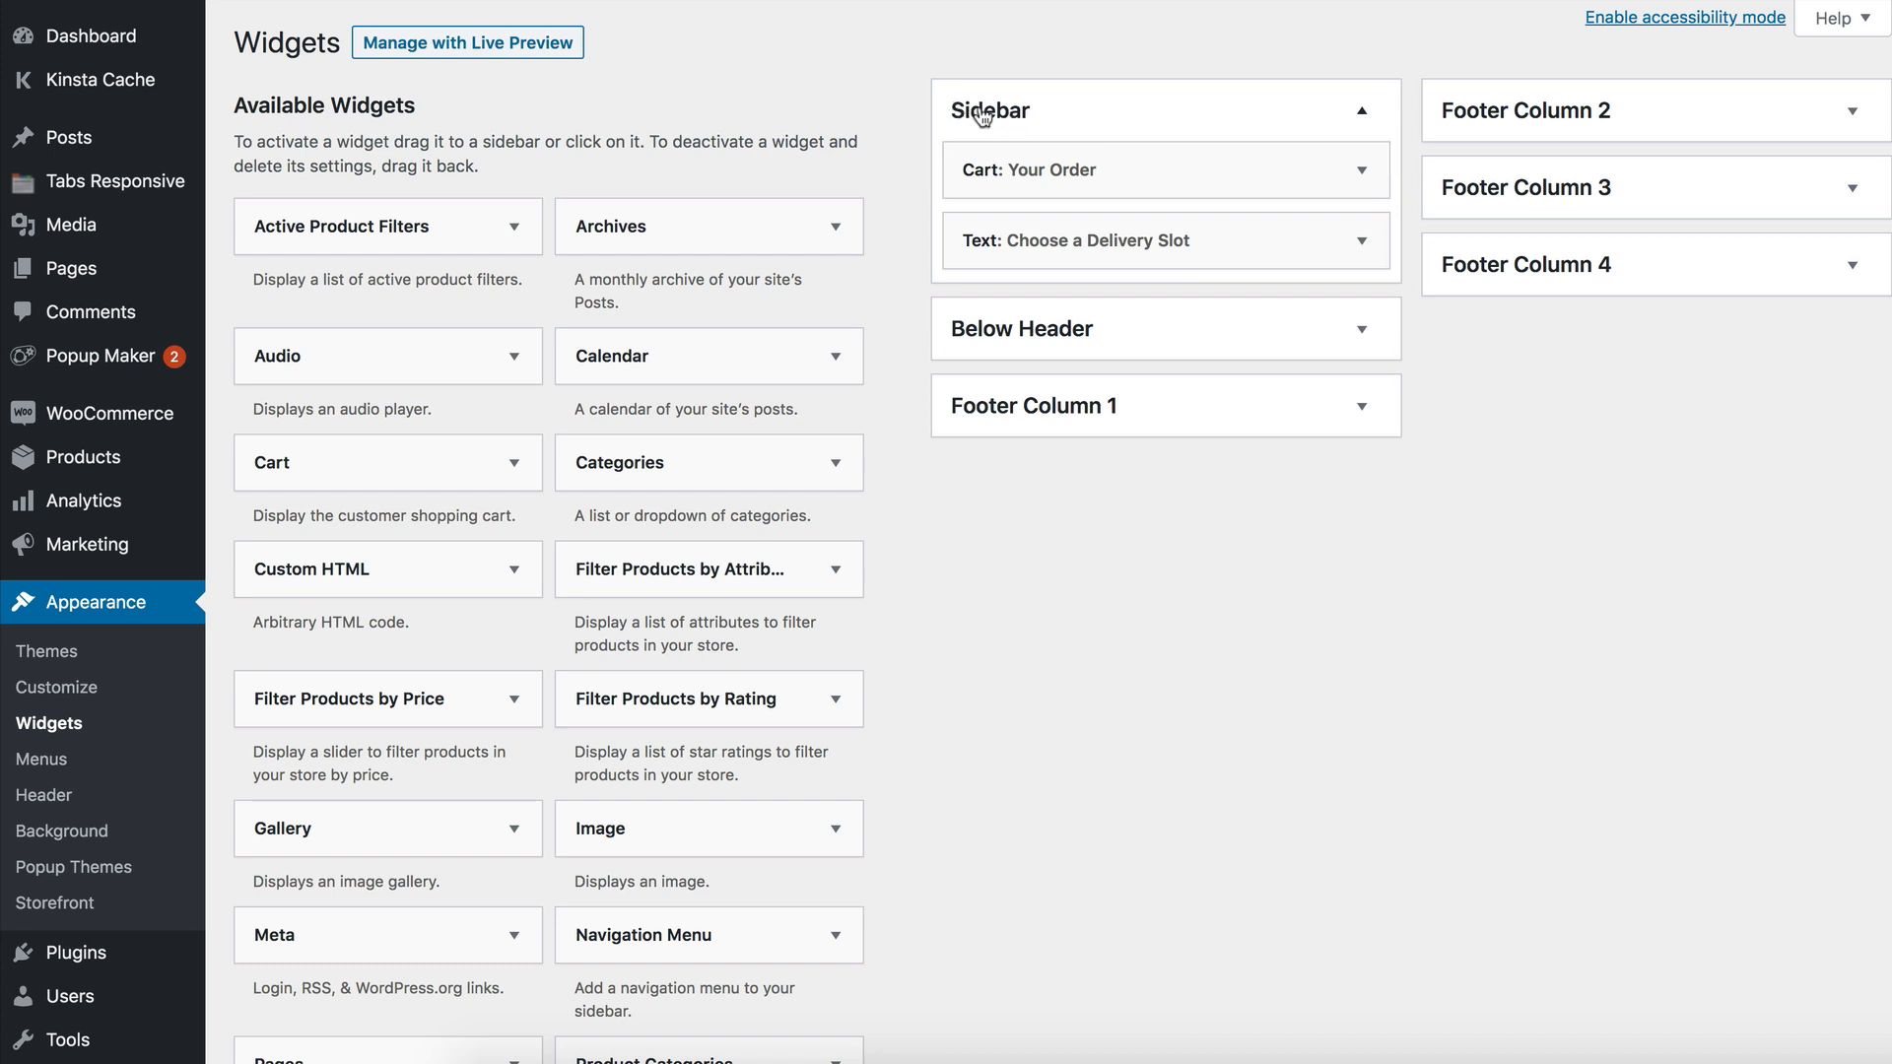
mouse_move(464, 412)
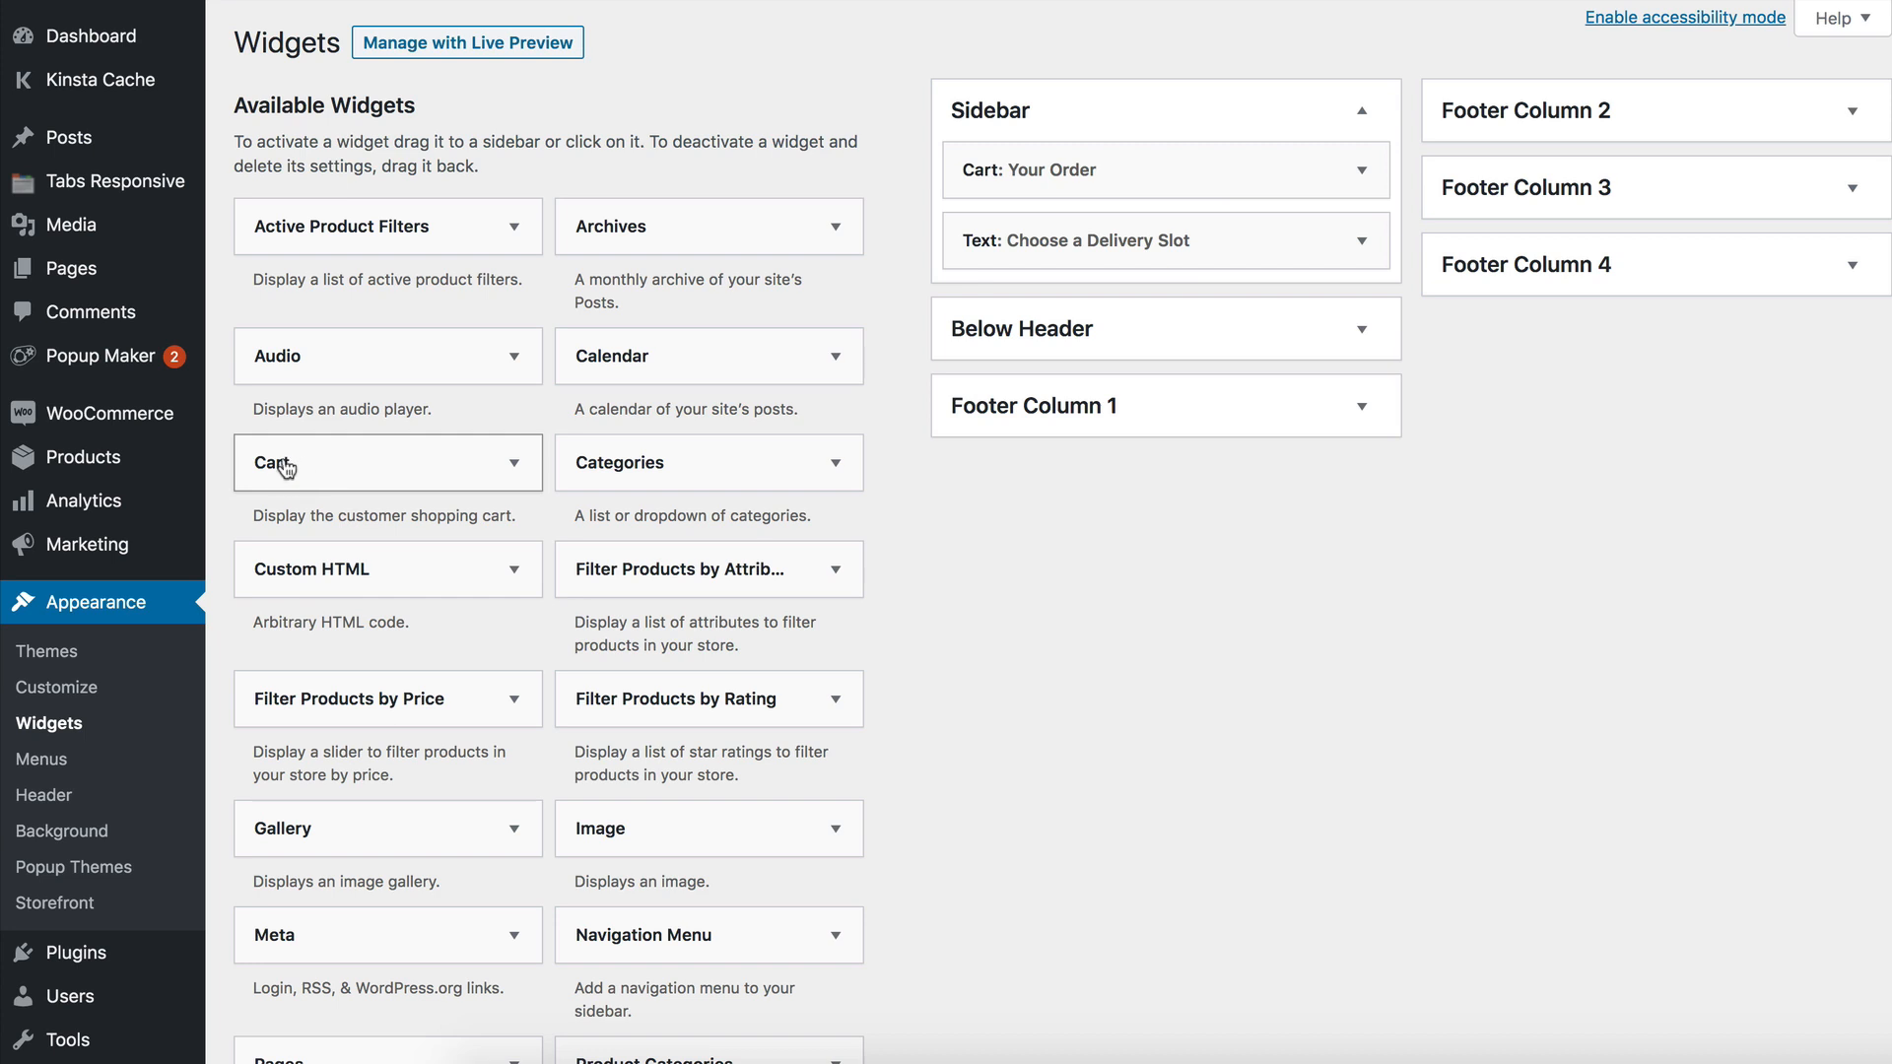
mouse_move(325, 468)
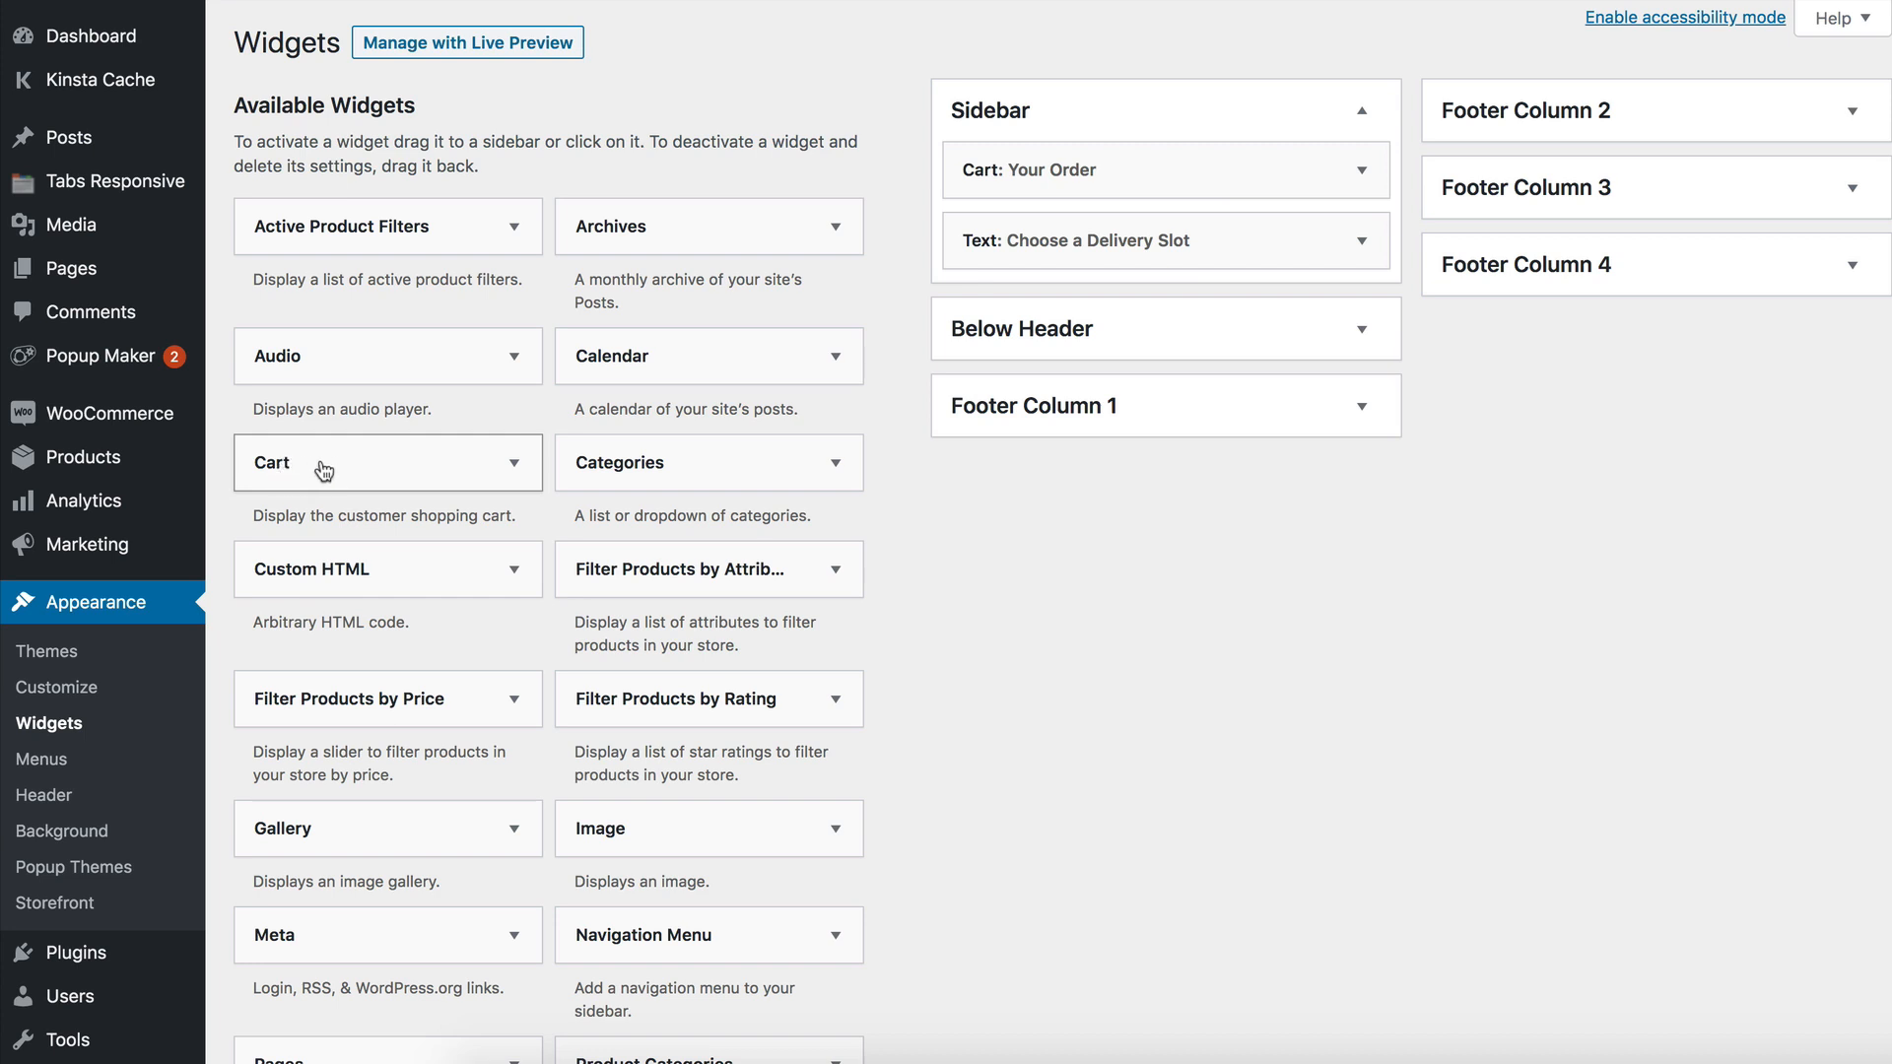
Expand the Cart: Your Order widget's settings in the Sidebar area.
left_click_drag(319, 462, 1032, 208)
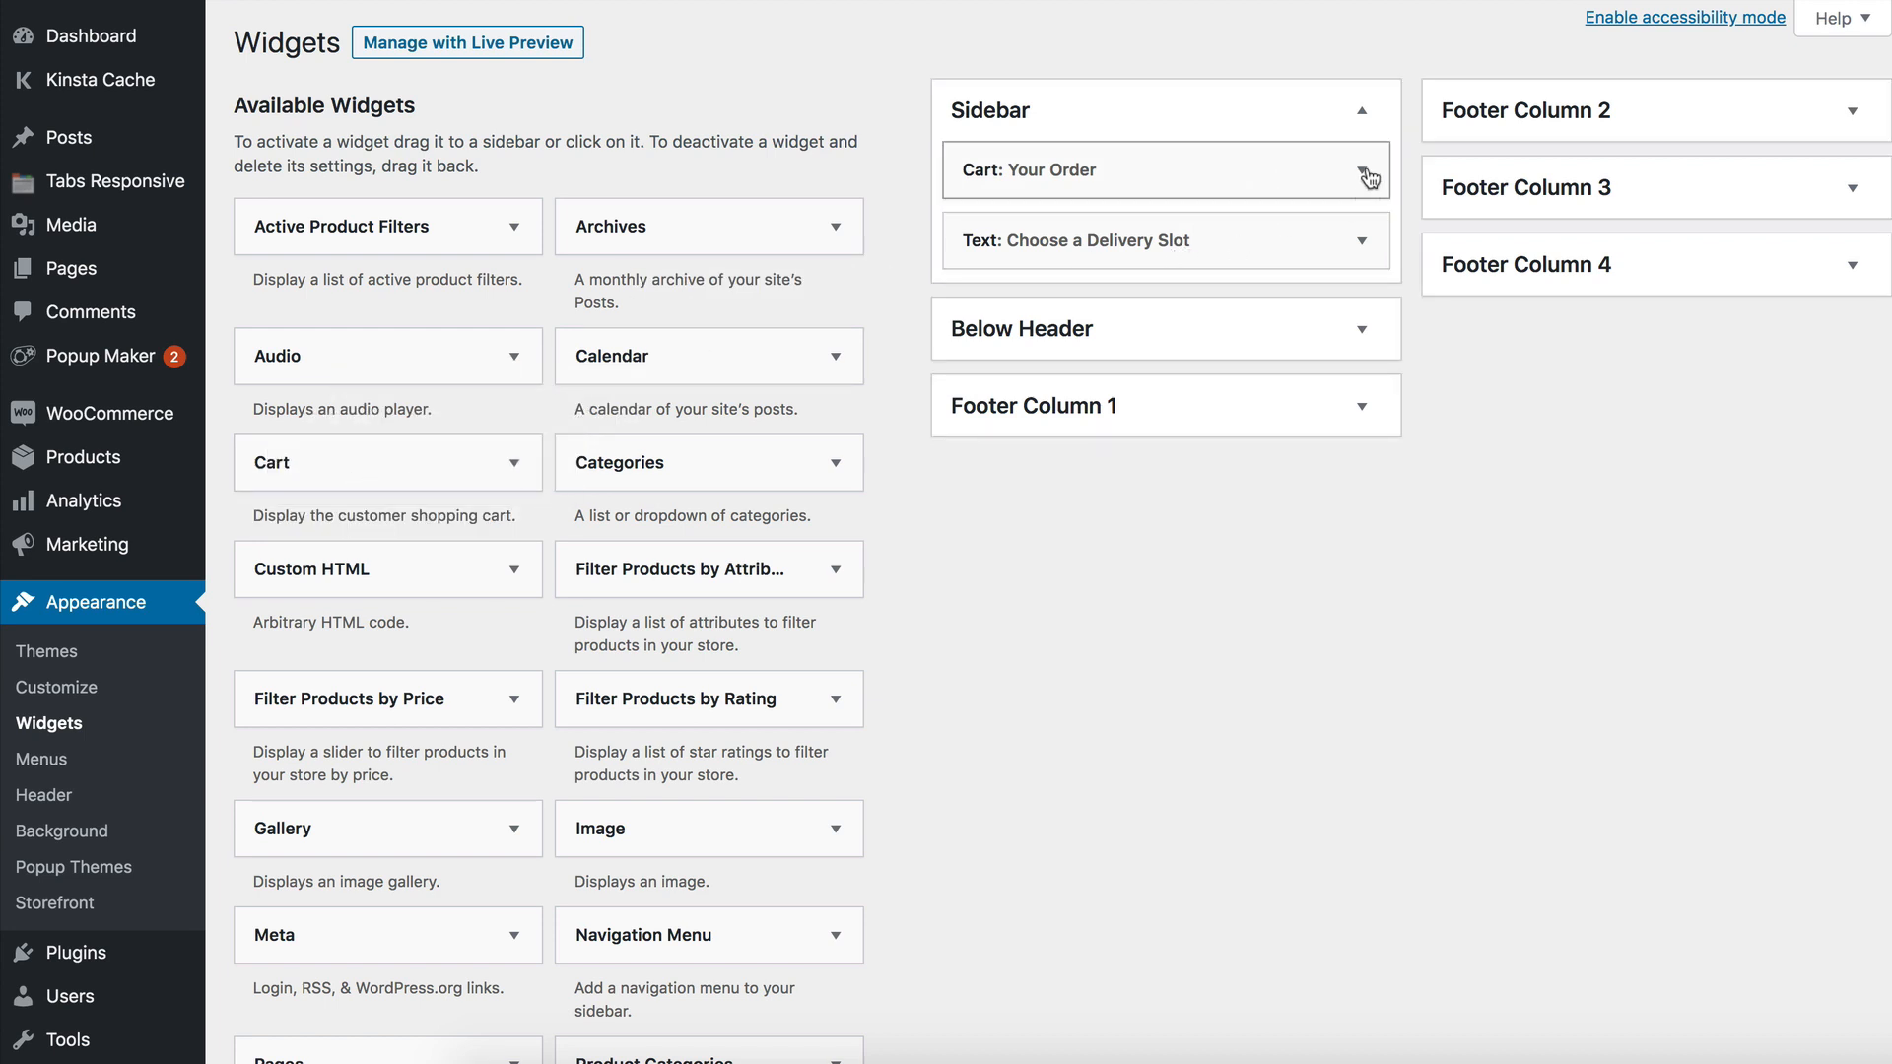
left_click(1360, 170)
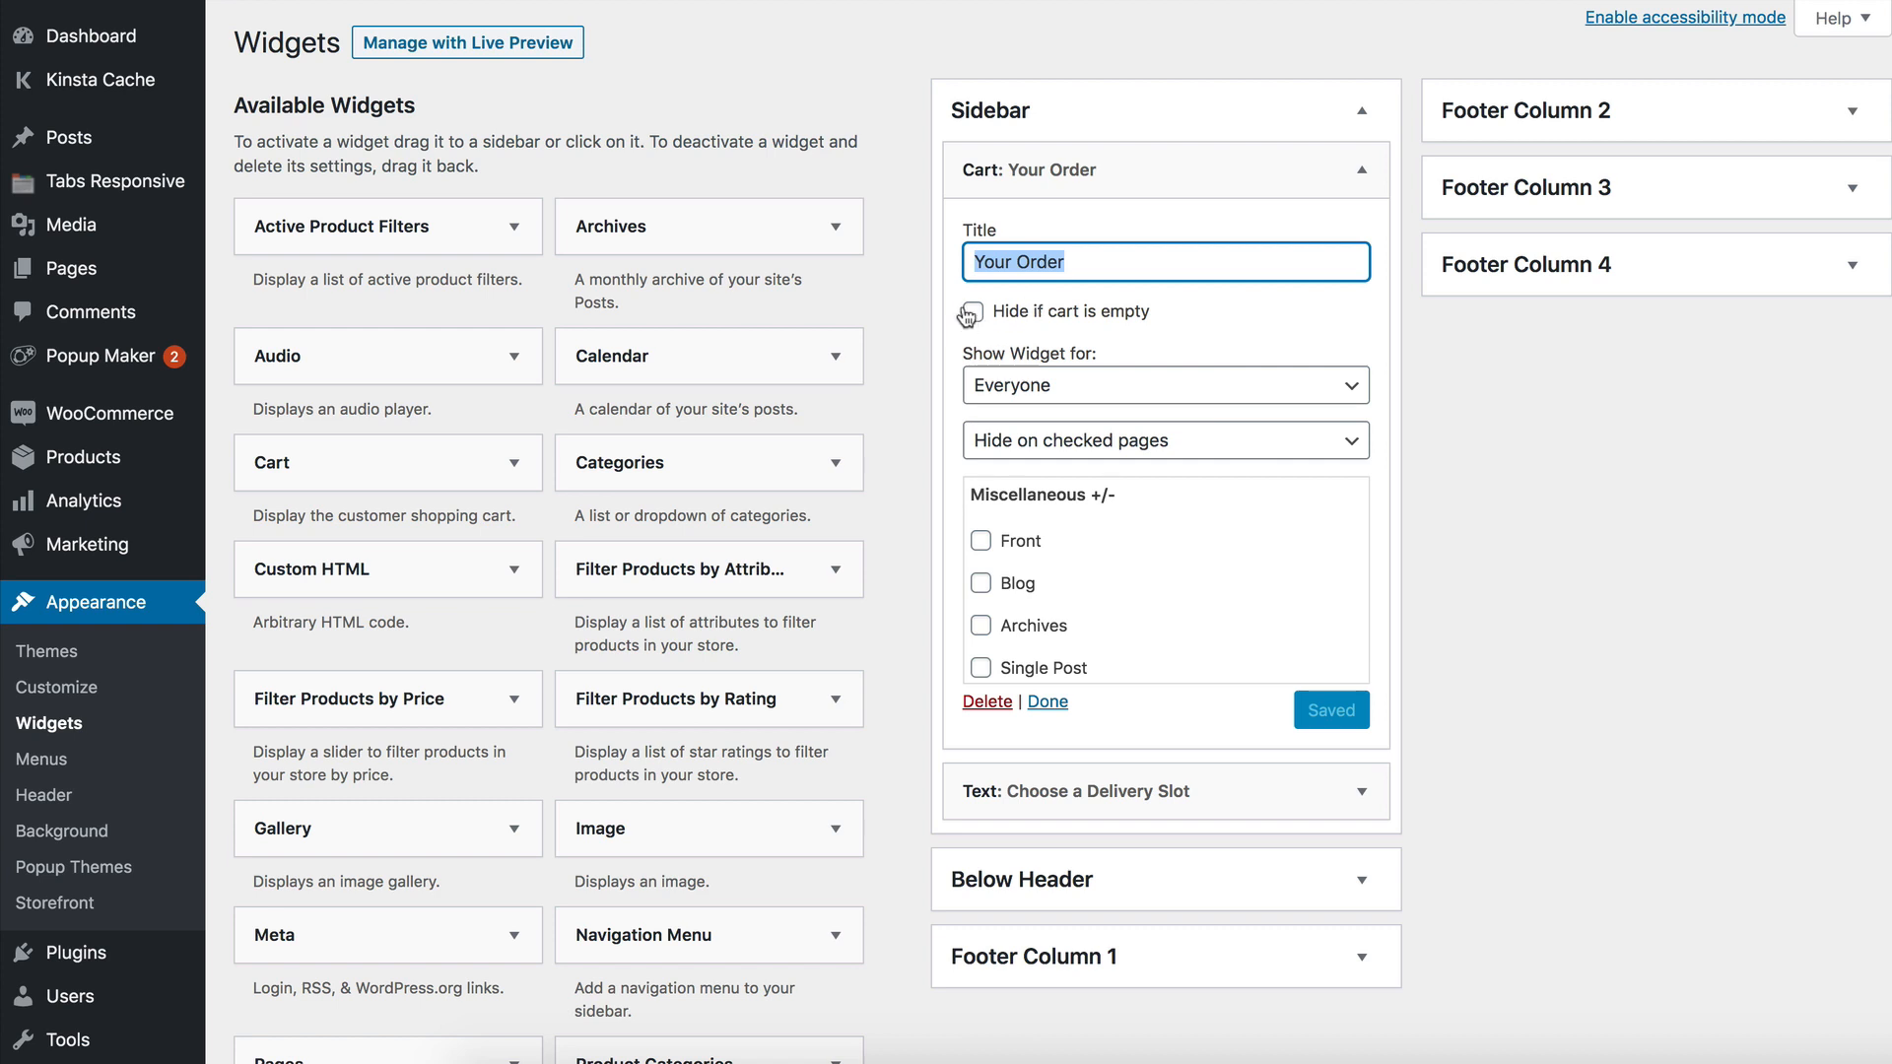
left_click(978, 311)
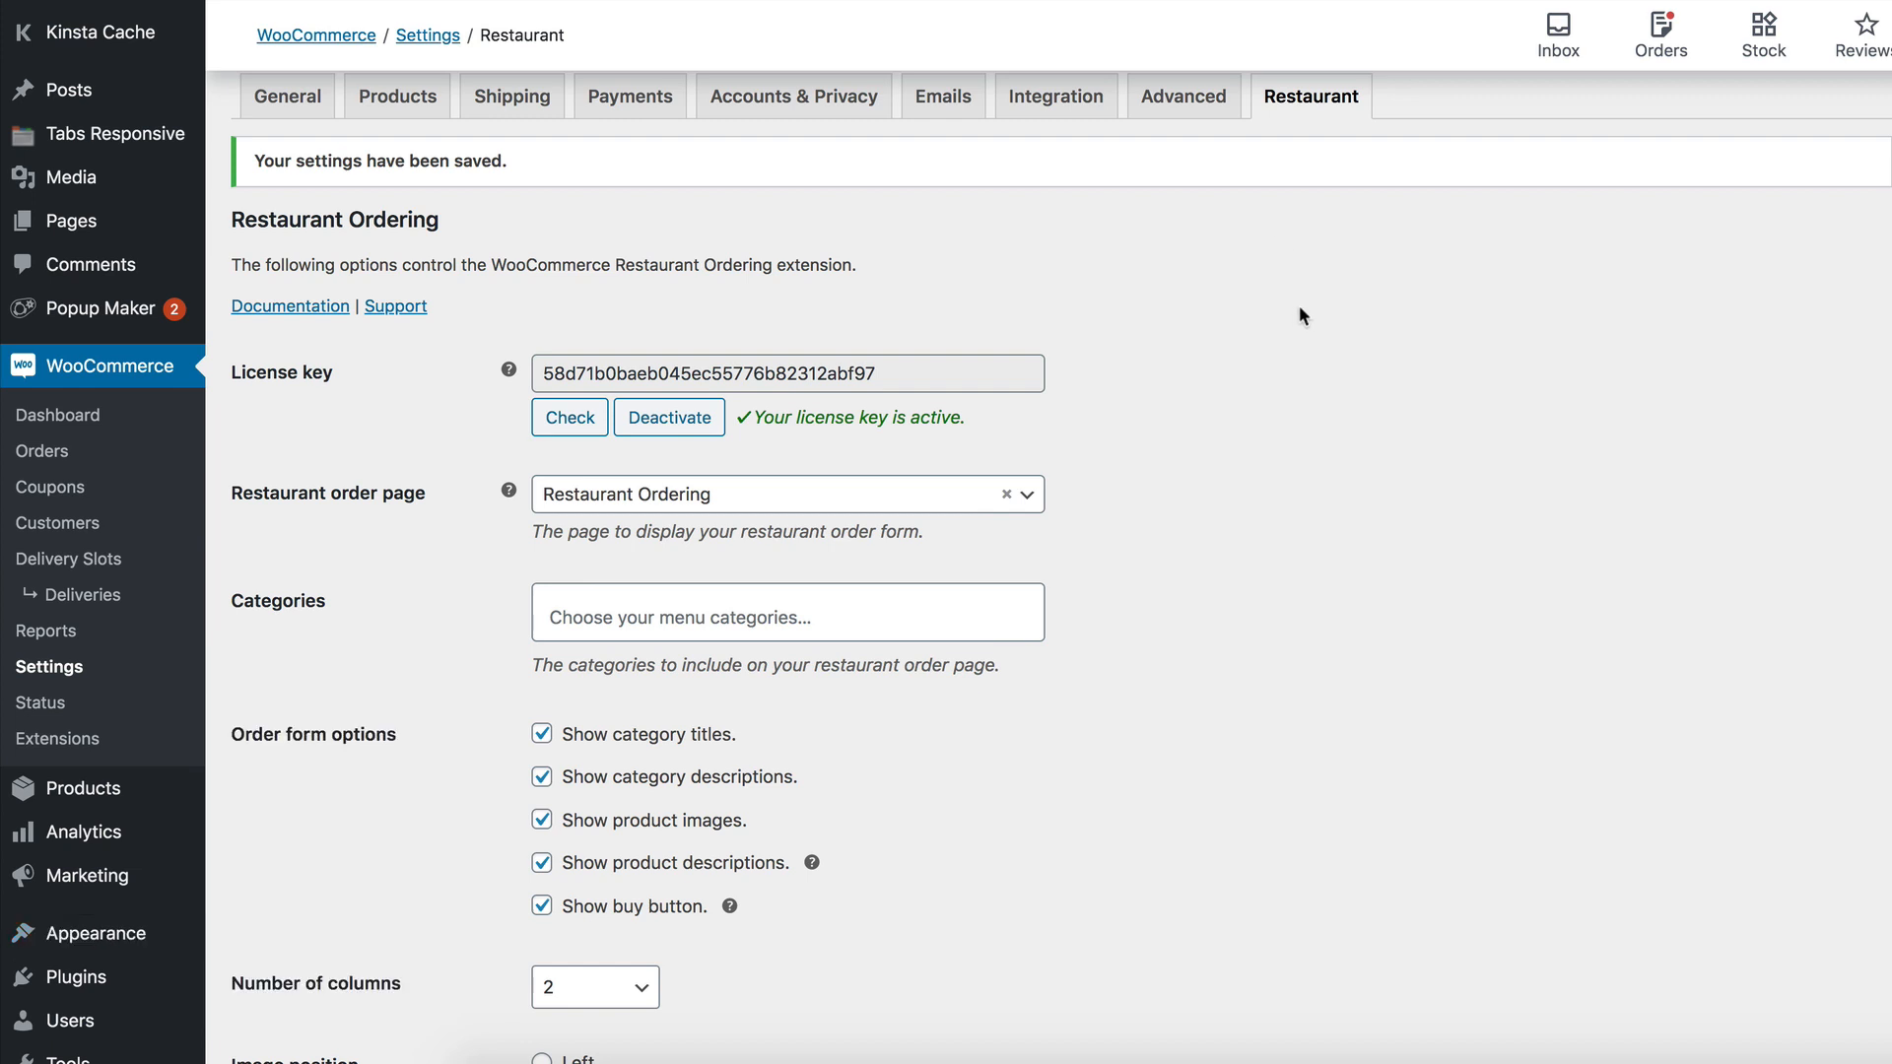
Set the order form to 3 columns without buy buttons, using Lightbox ordering, and save.
scroll("down", 3)
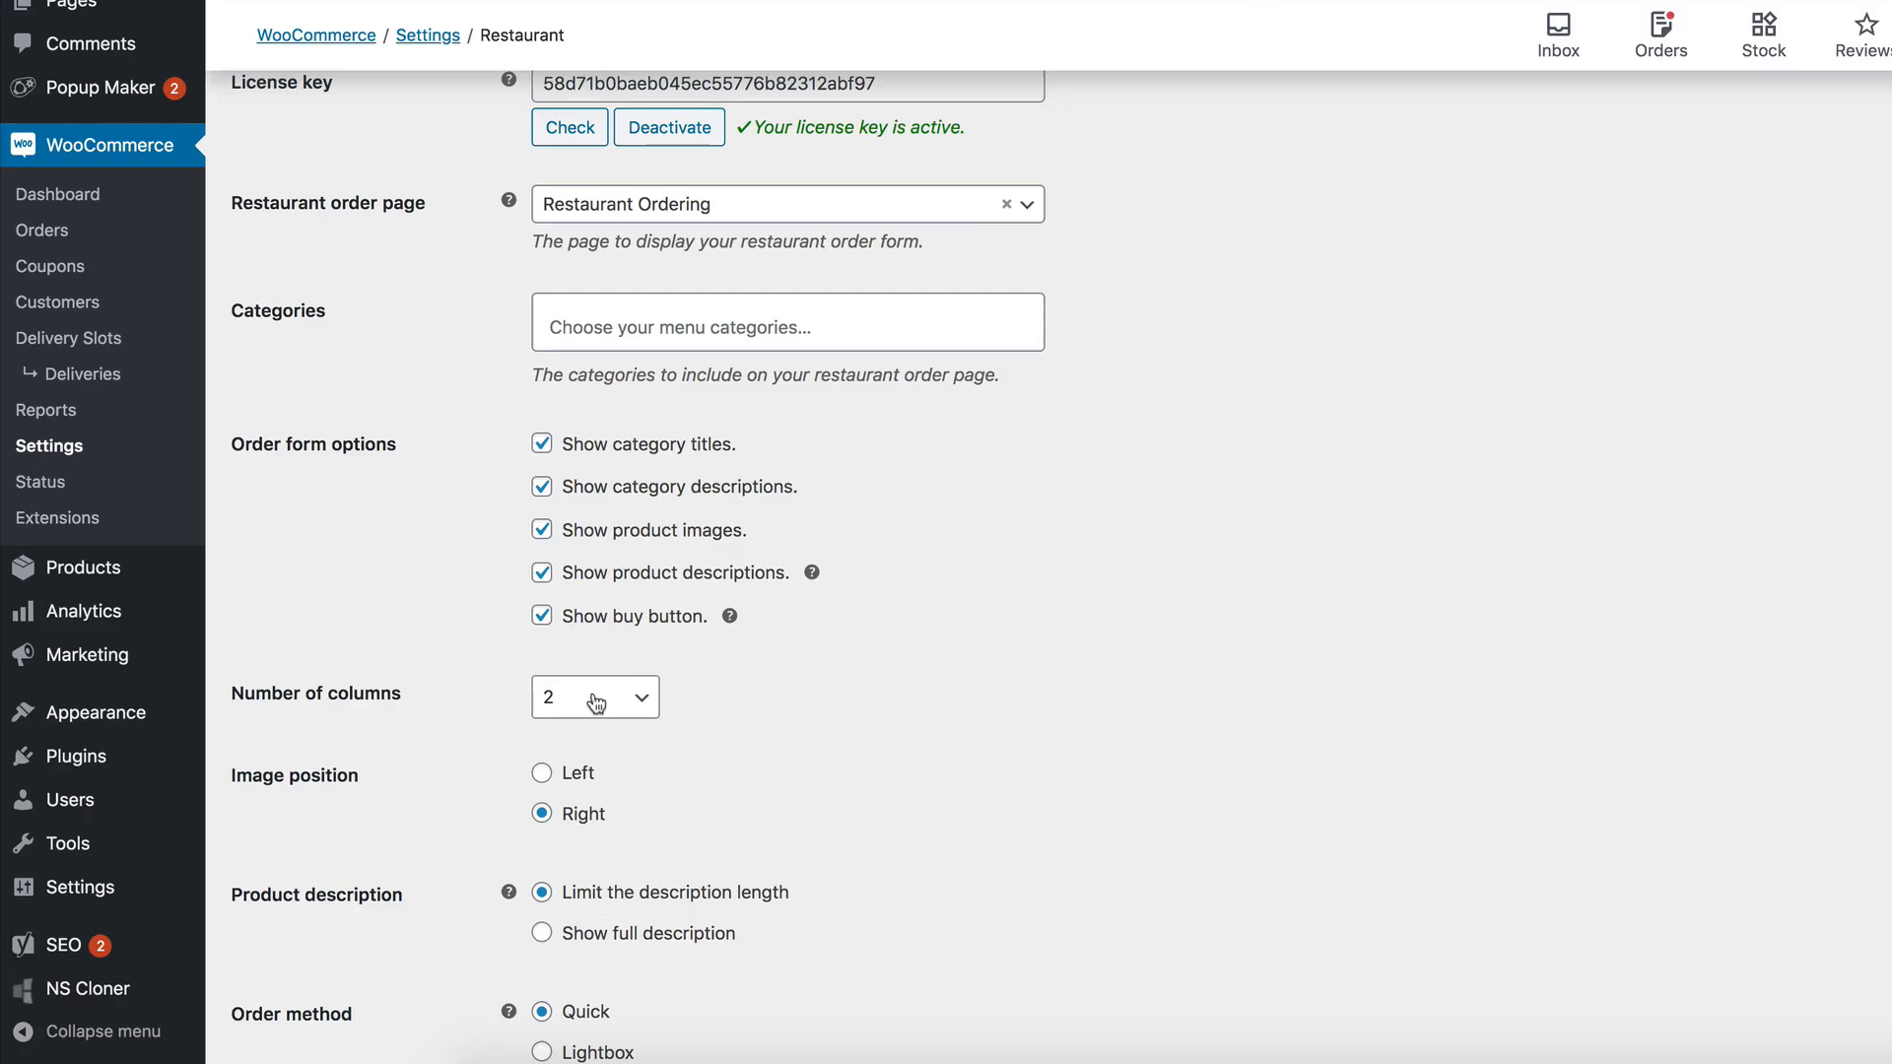
left_click(595, 696)
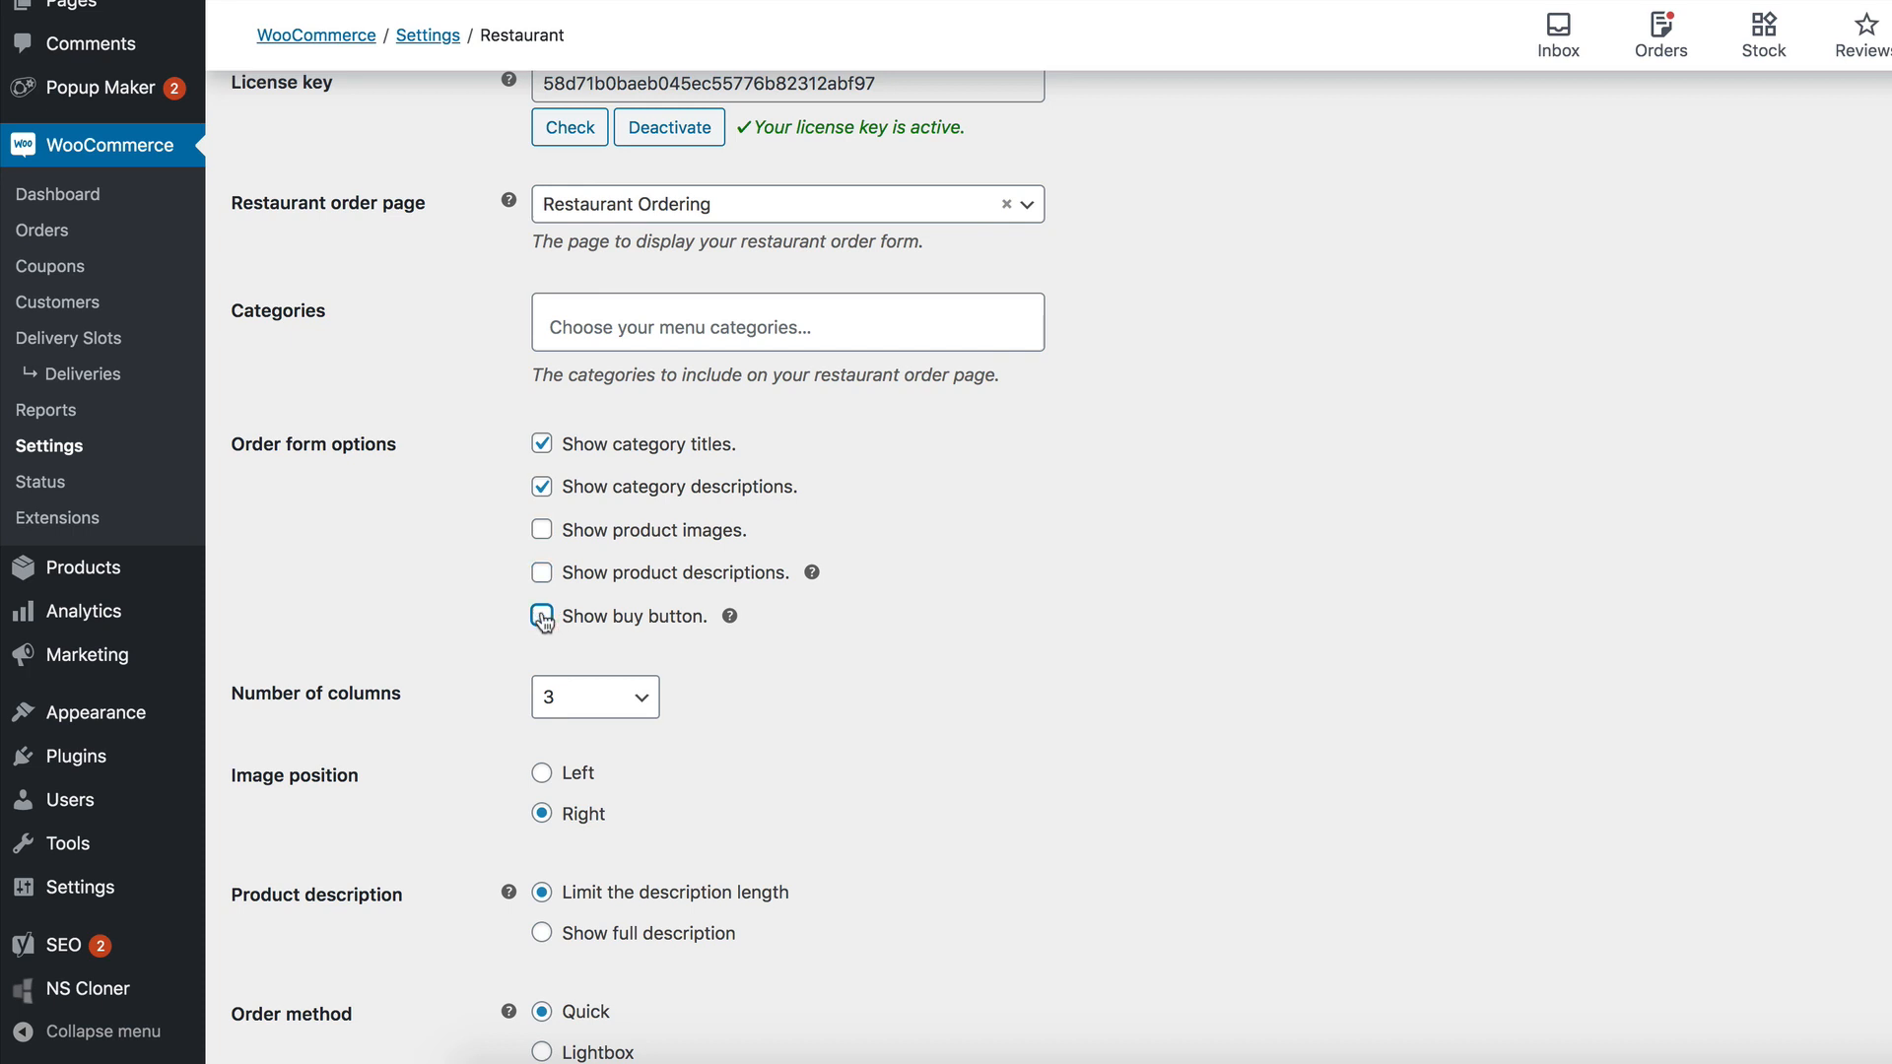
left_click(541, 487)
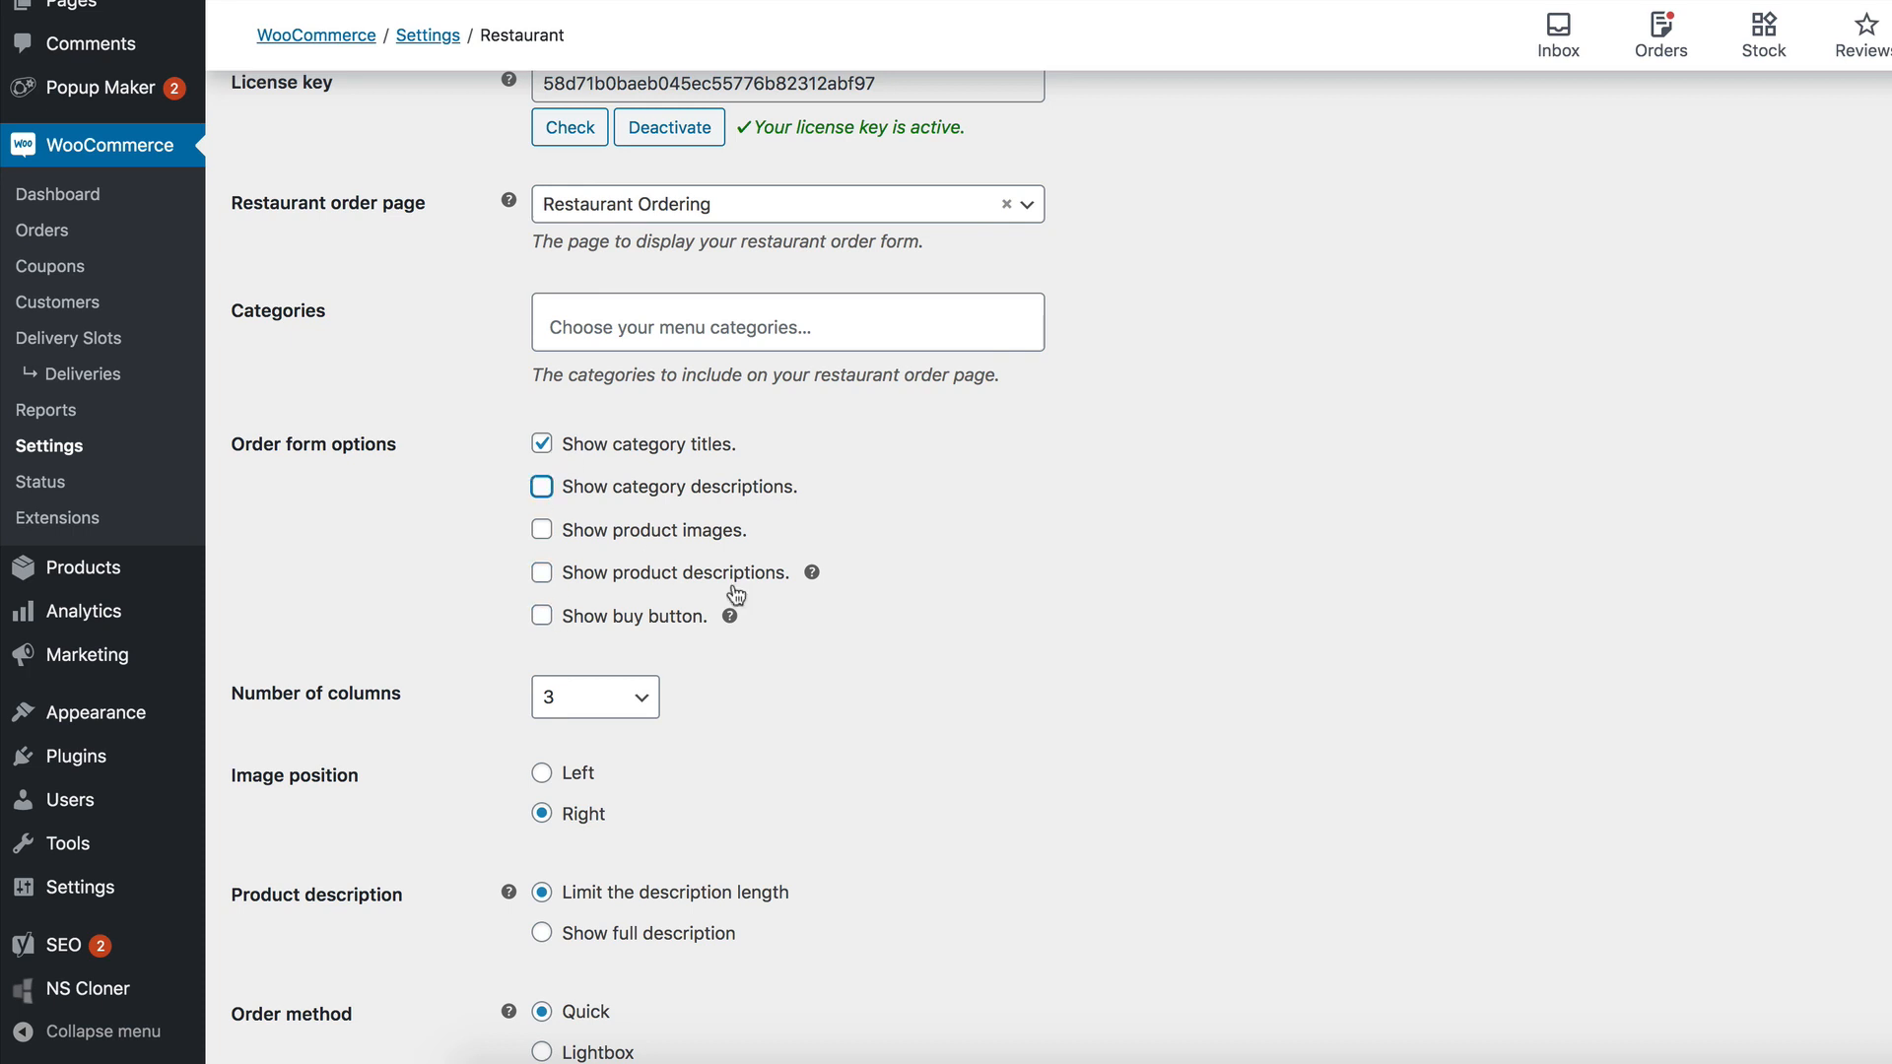
mouse_move(696, 542)
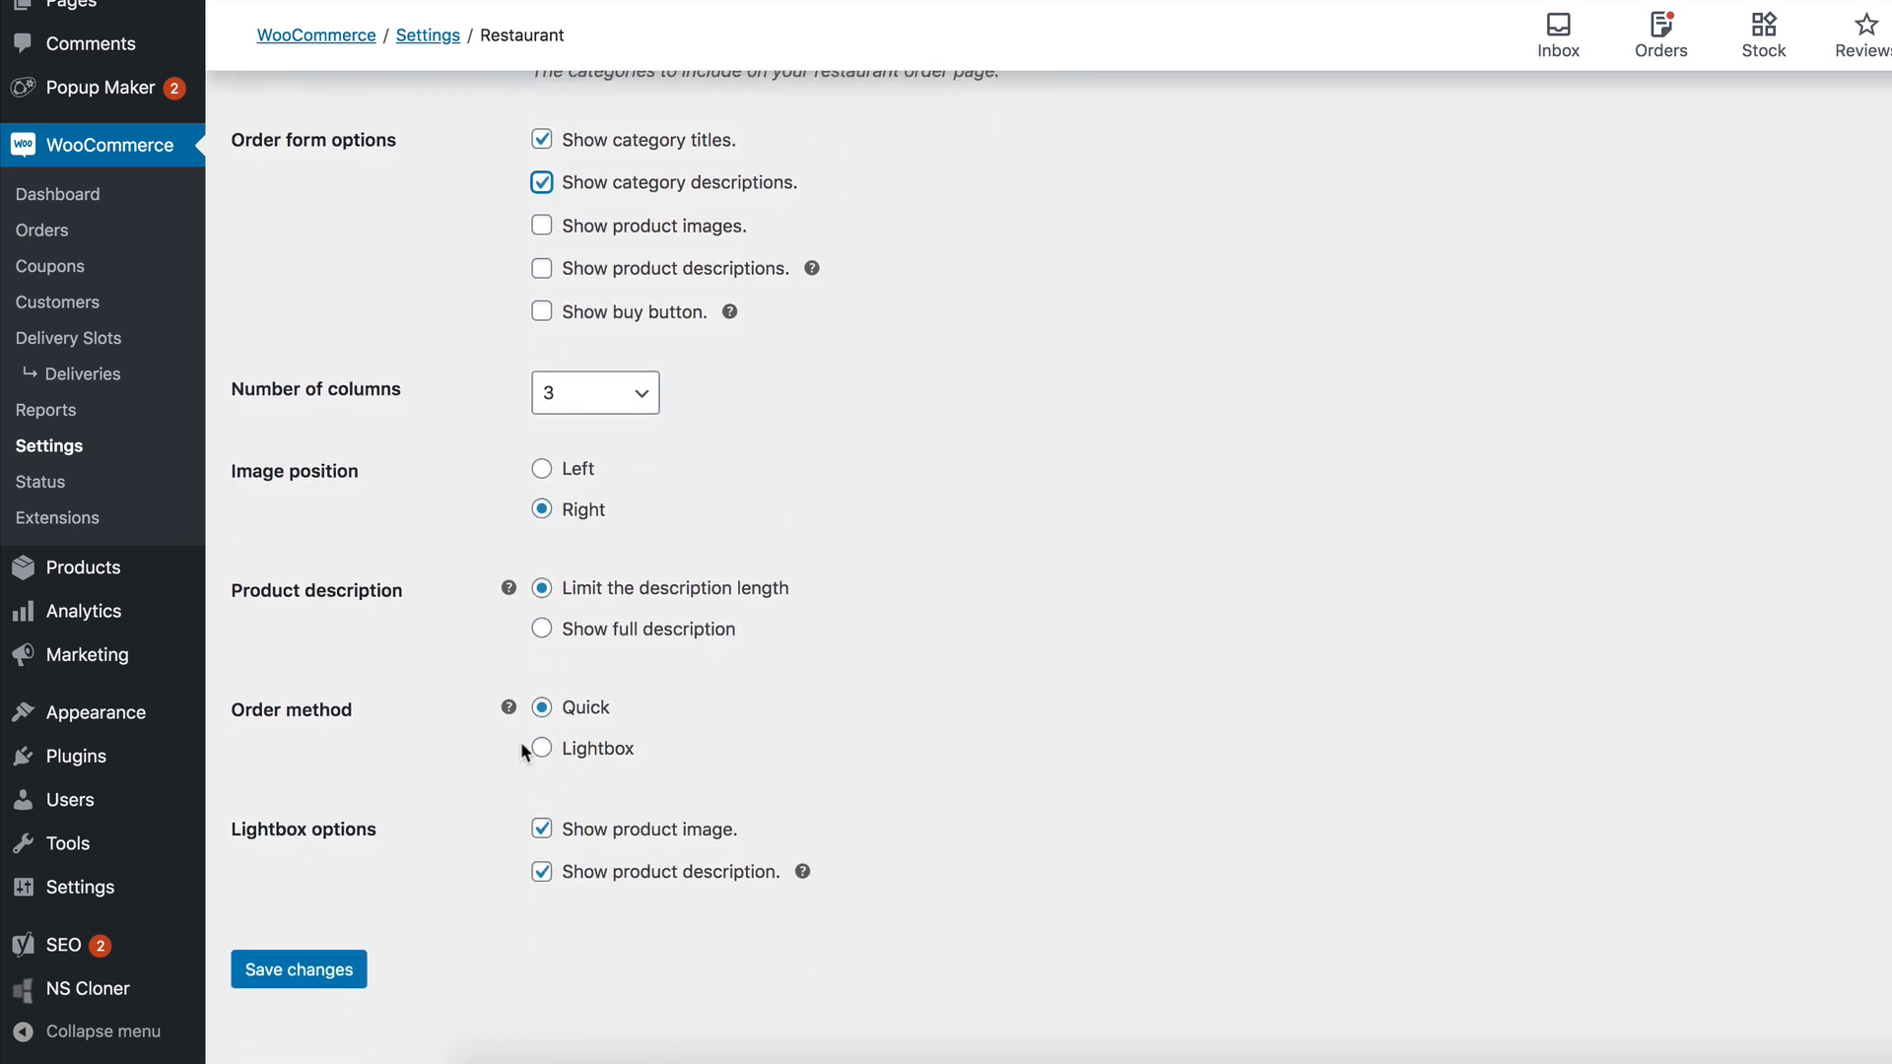
left_click(541, 748)
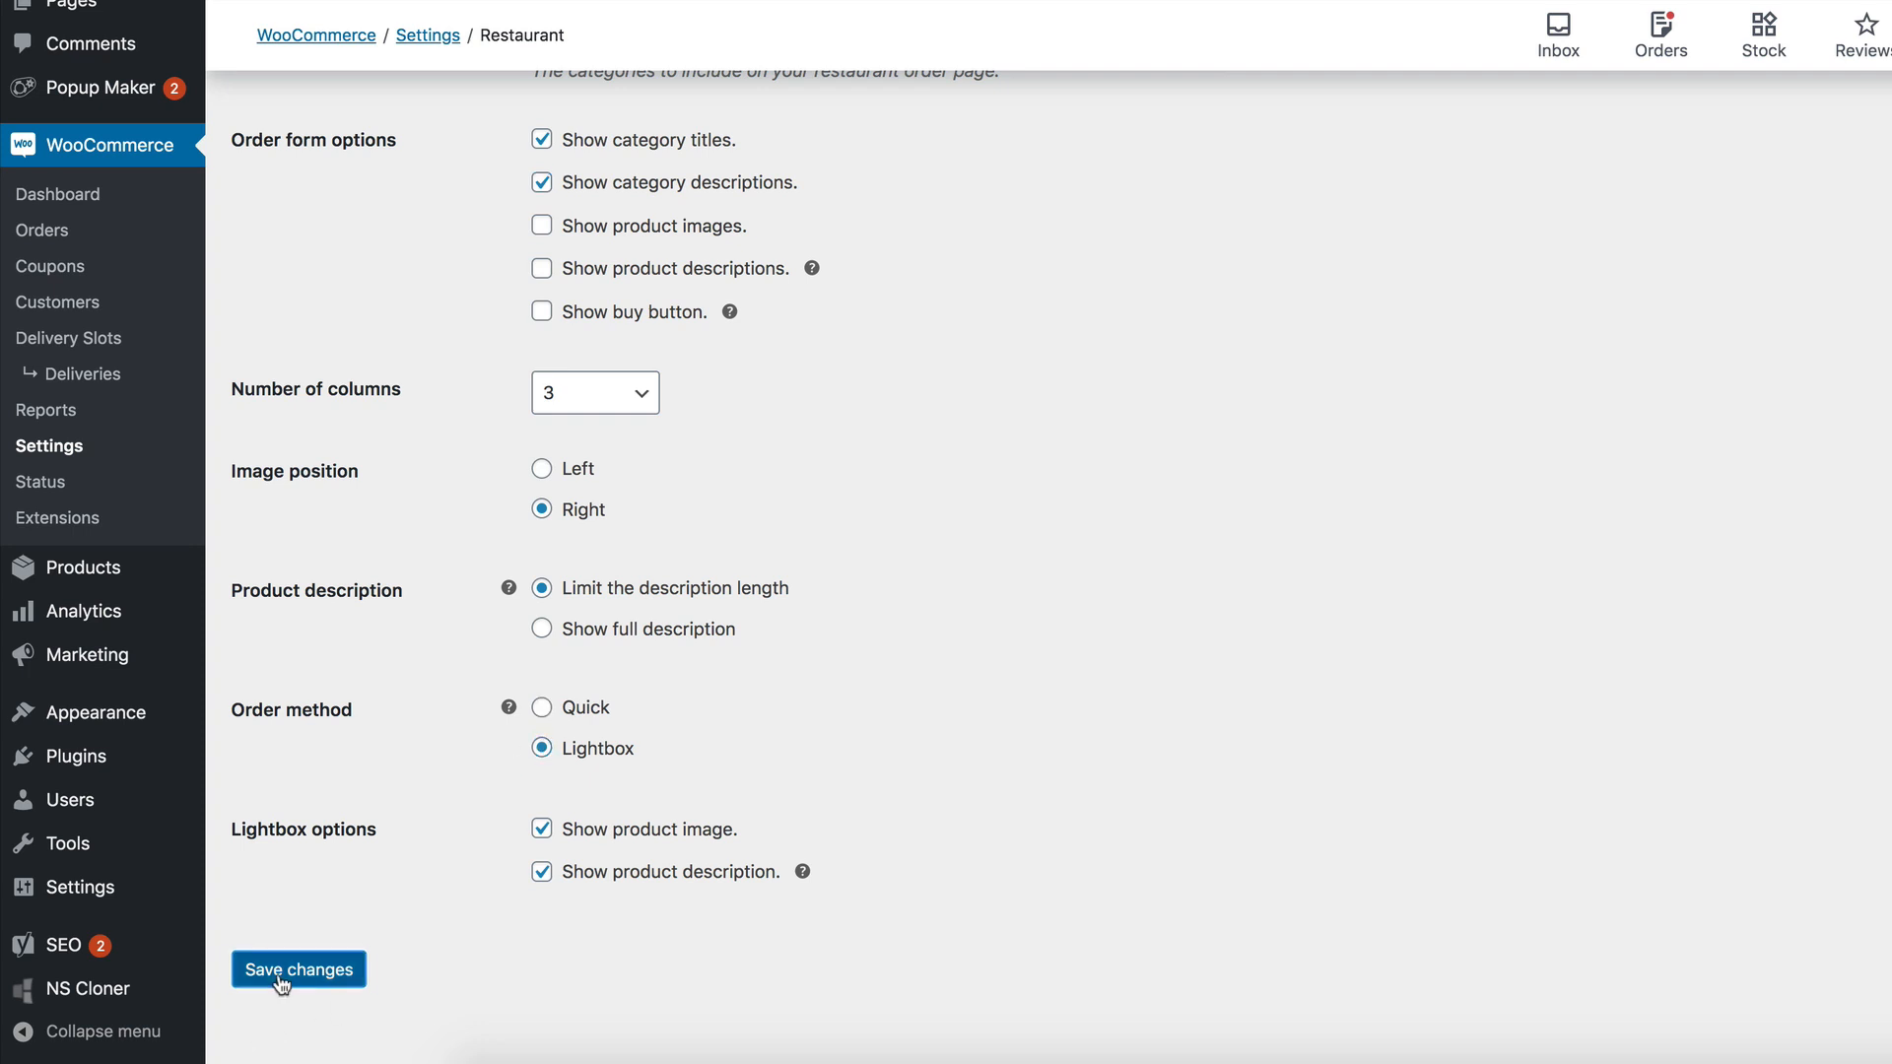
left_click(299, 969)
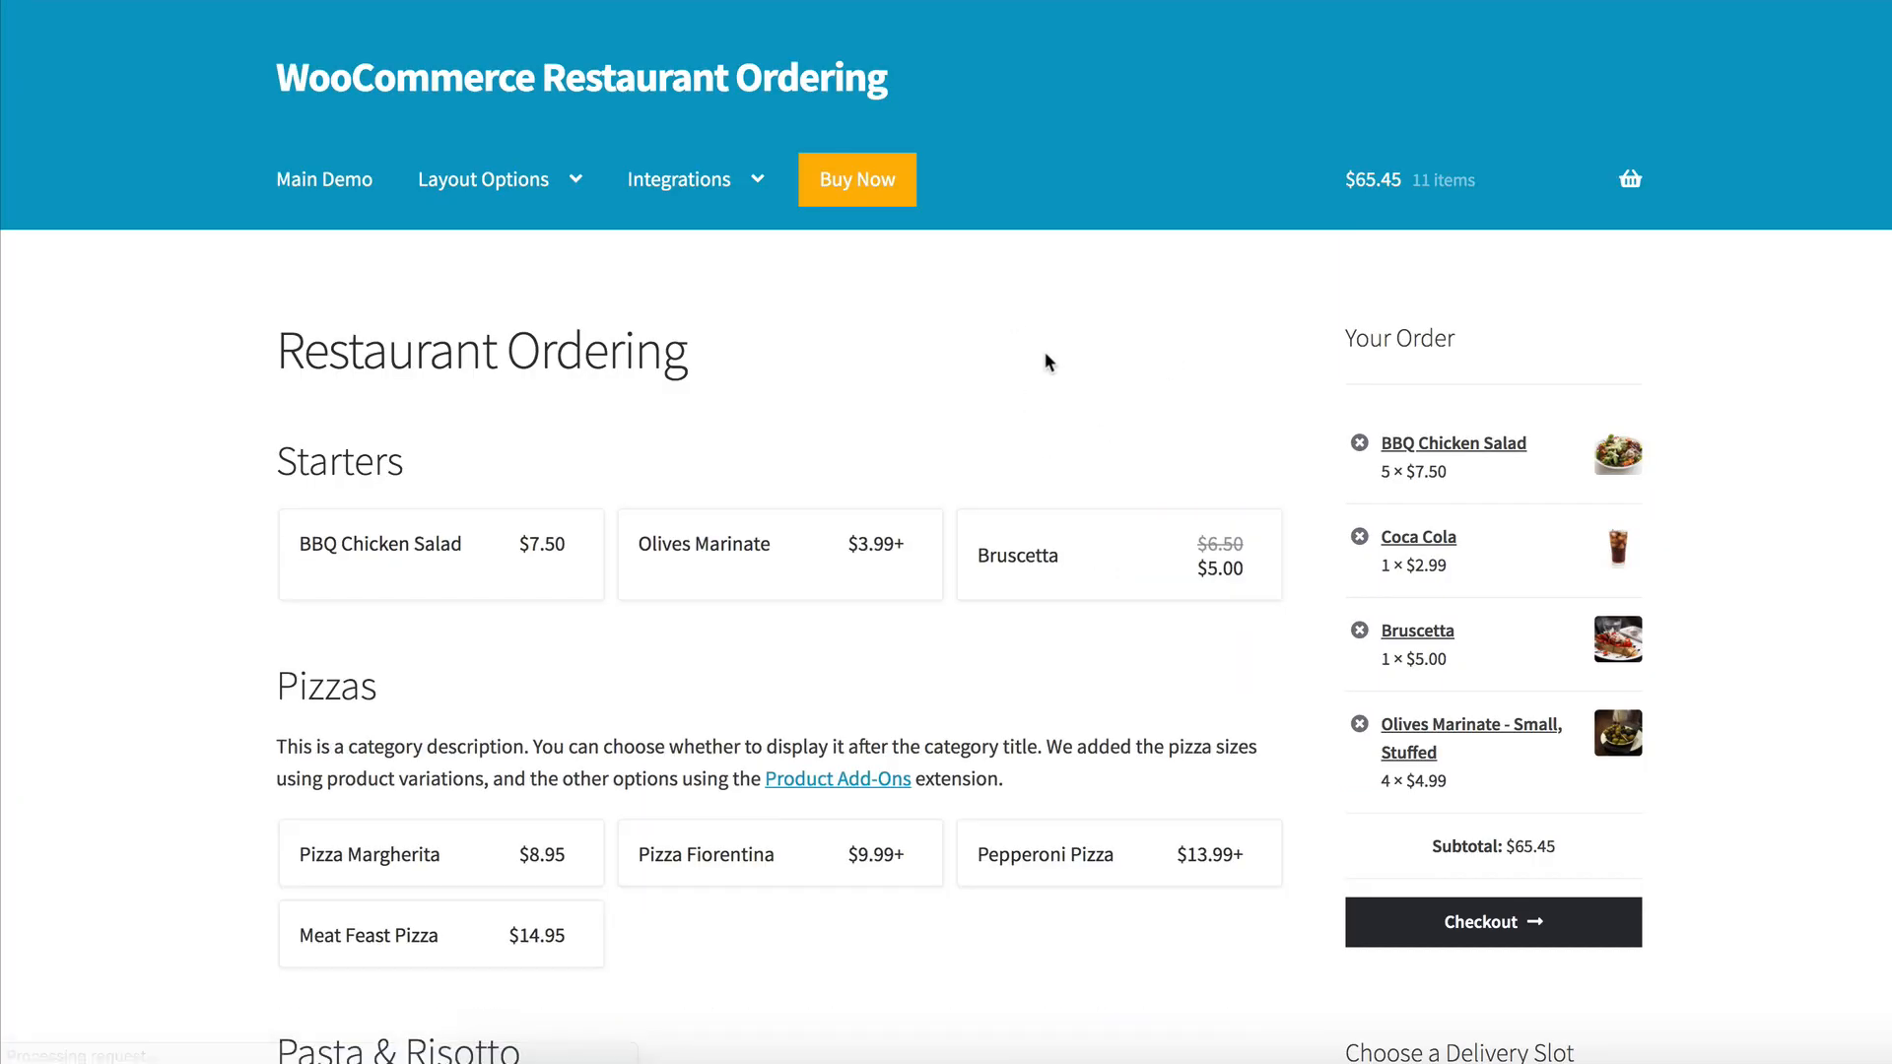
scroll("down", 3)
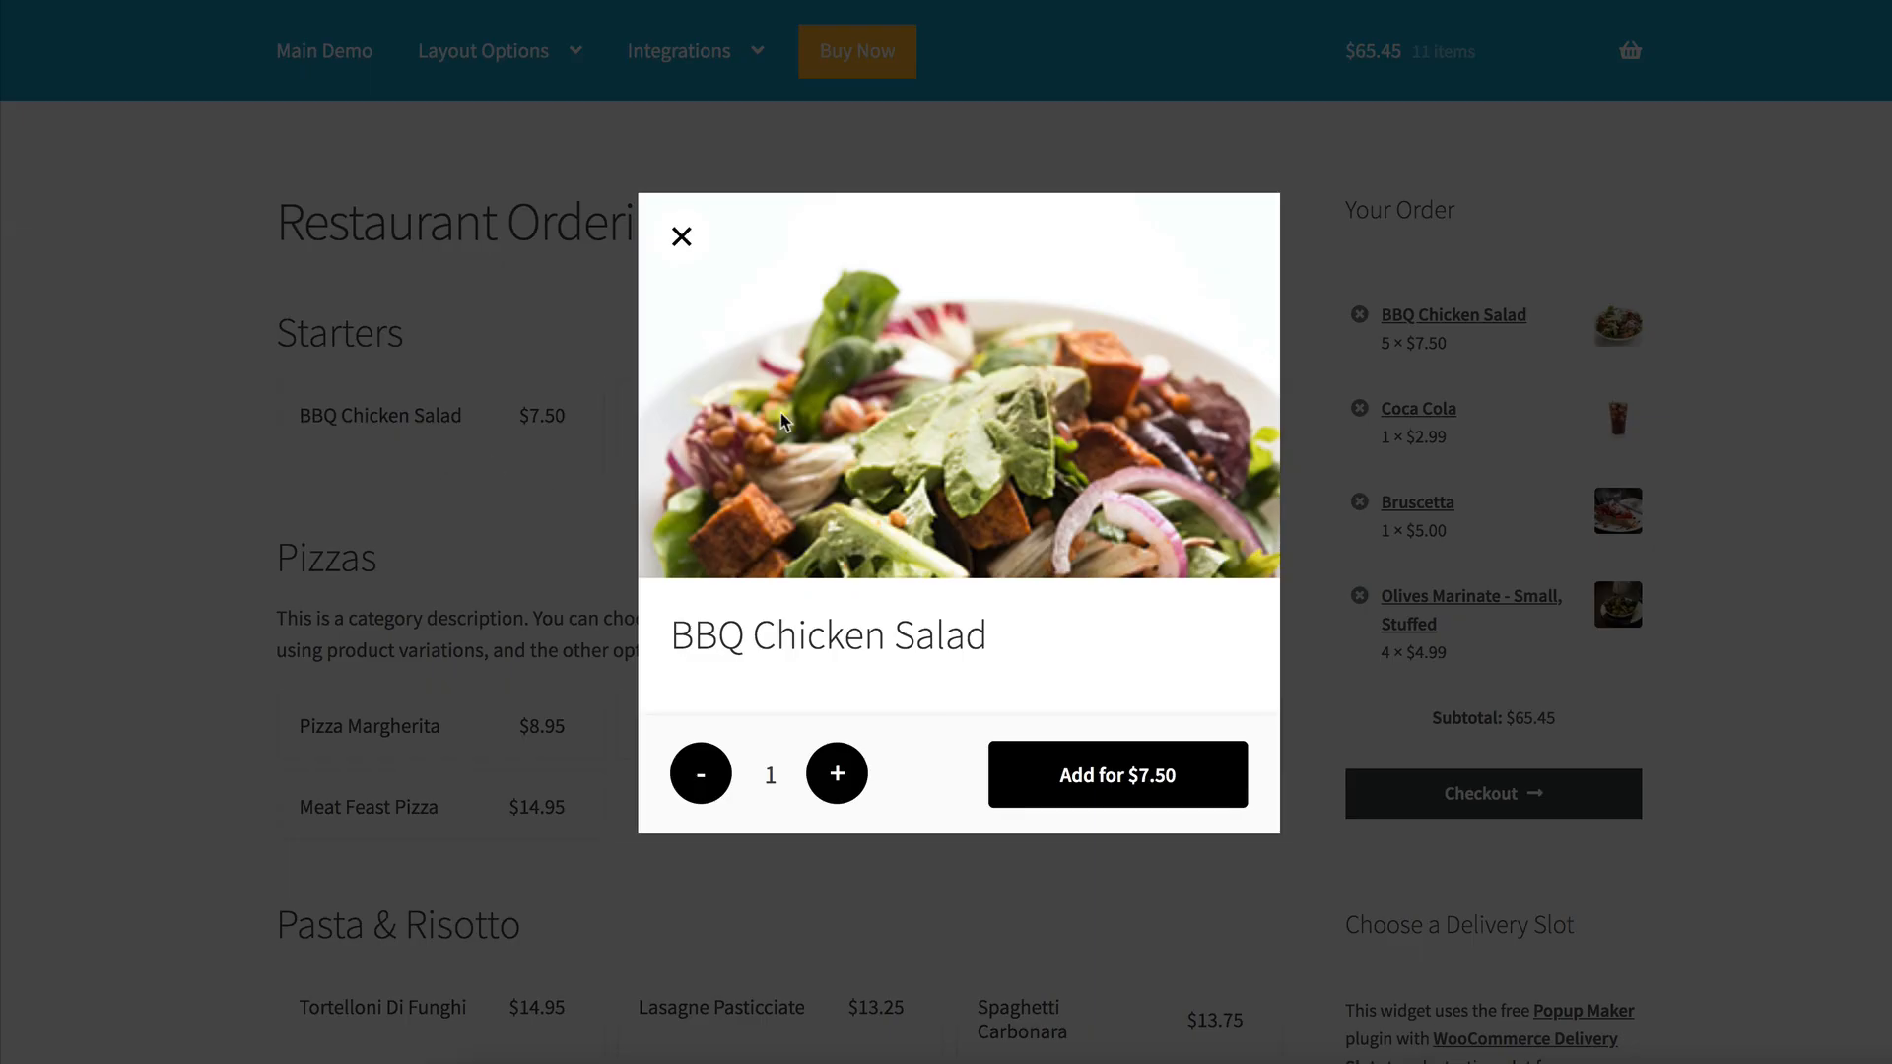
left_click(681, 236)
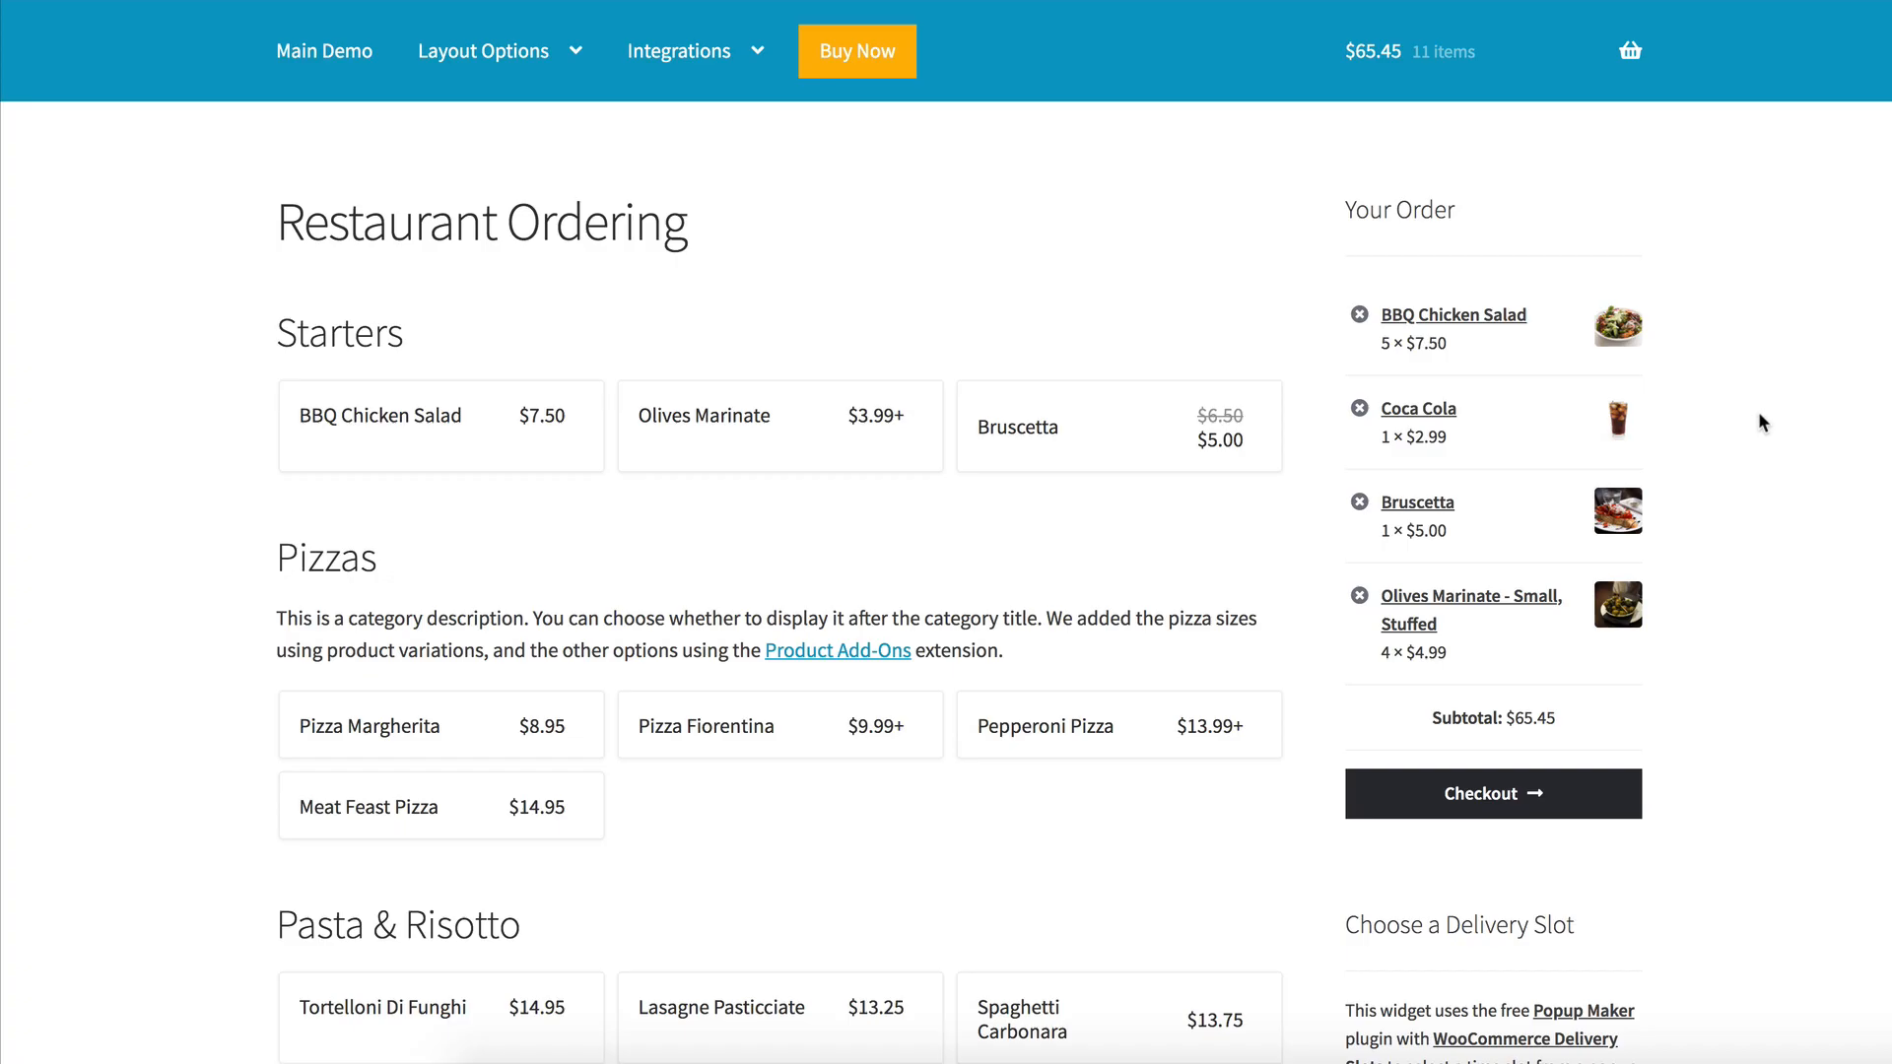
left_click(703, 416)
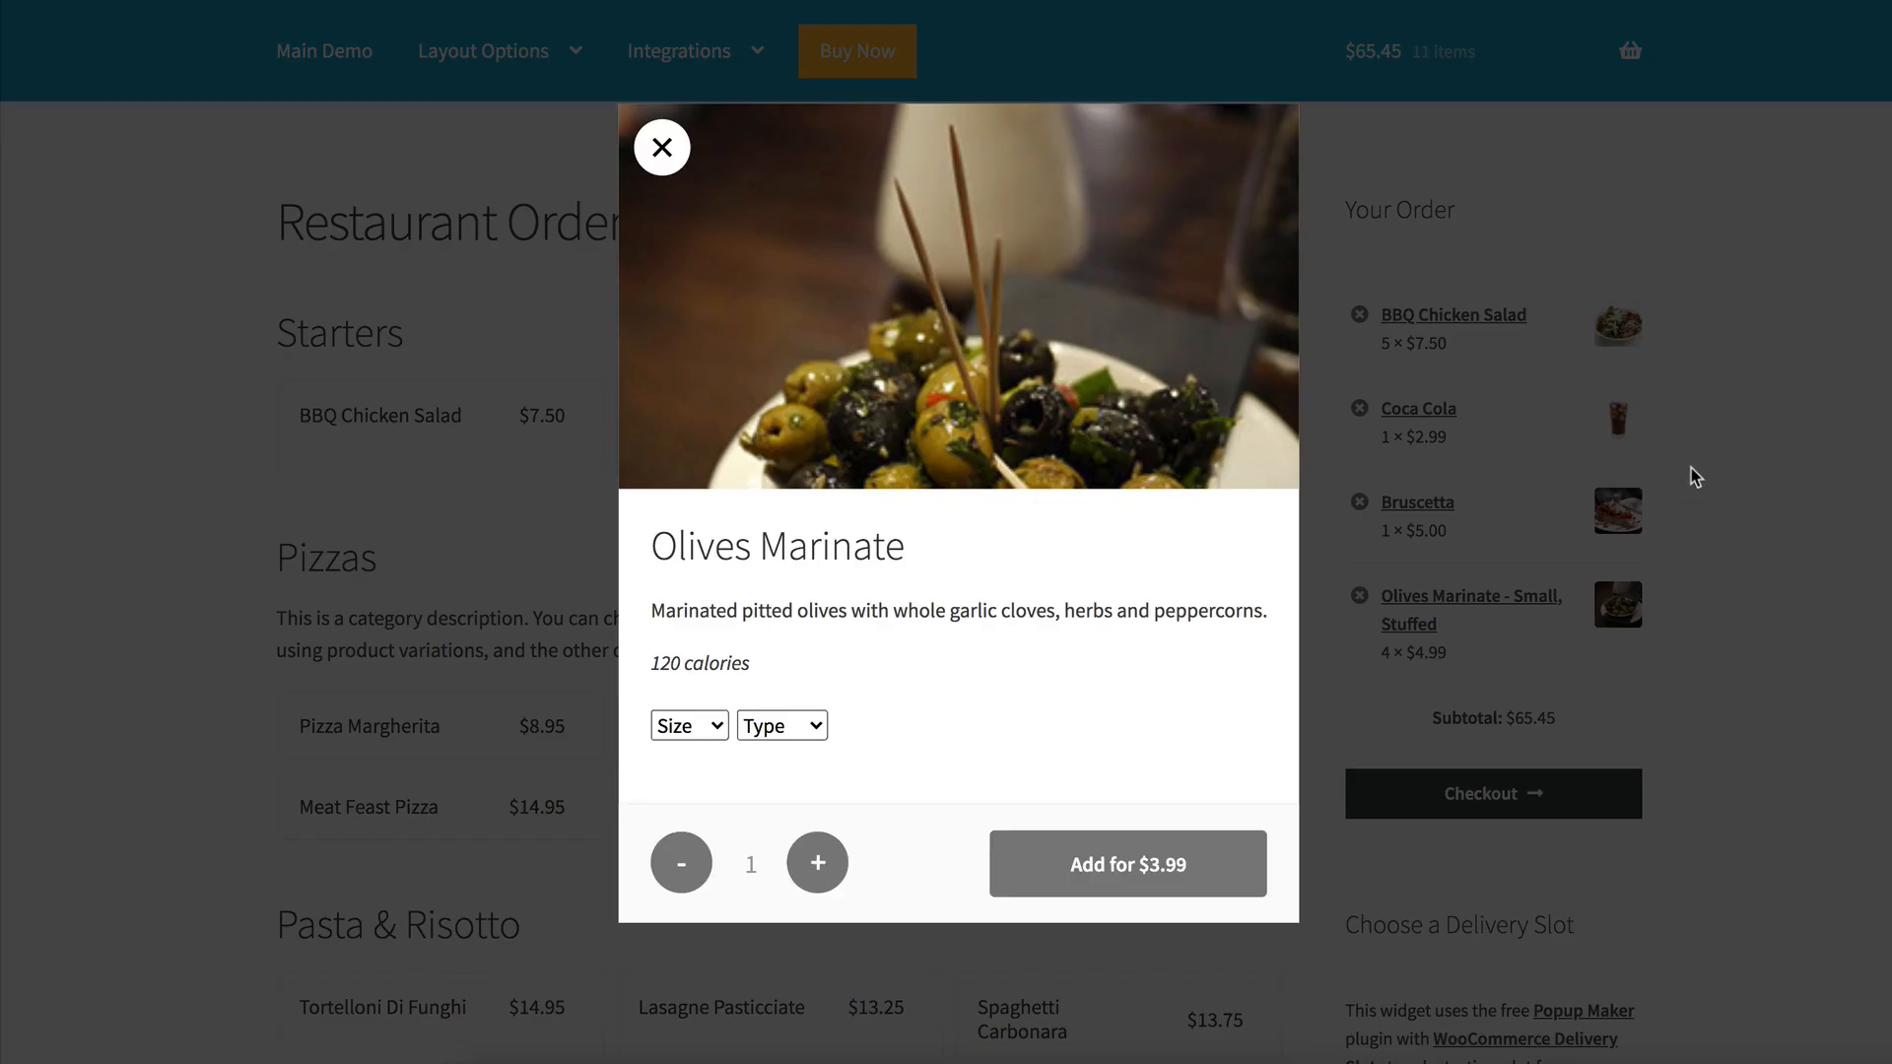
mouse_move(776, 669)
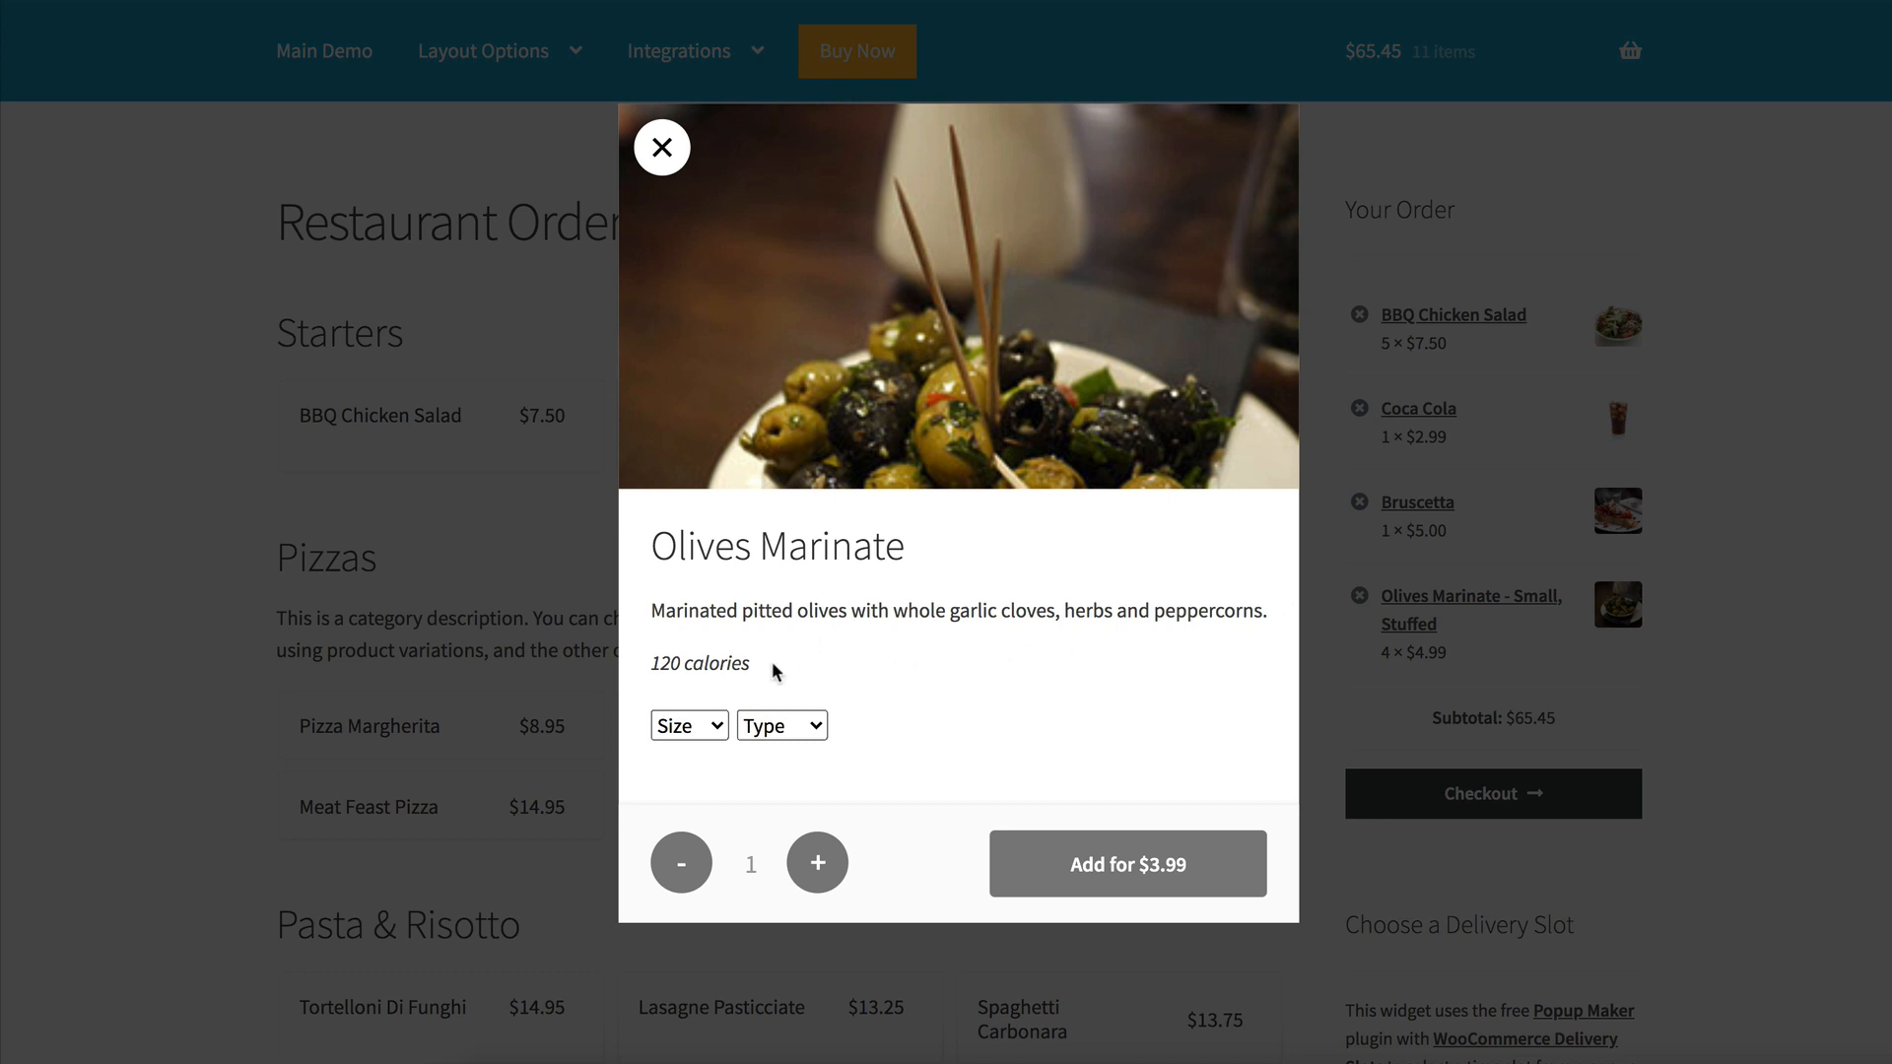
double_click(700, 663)
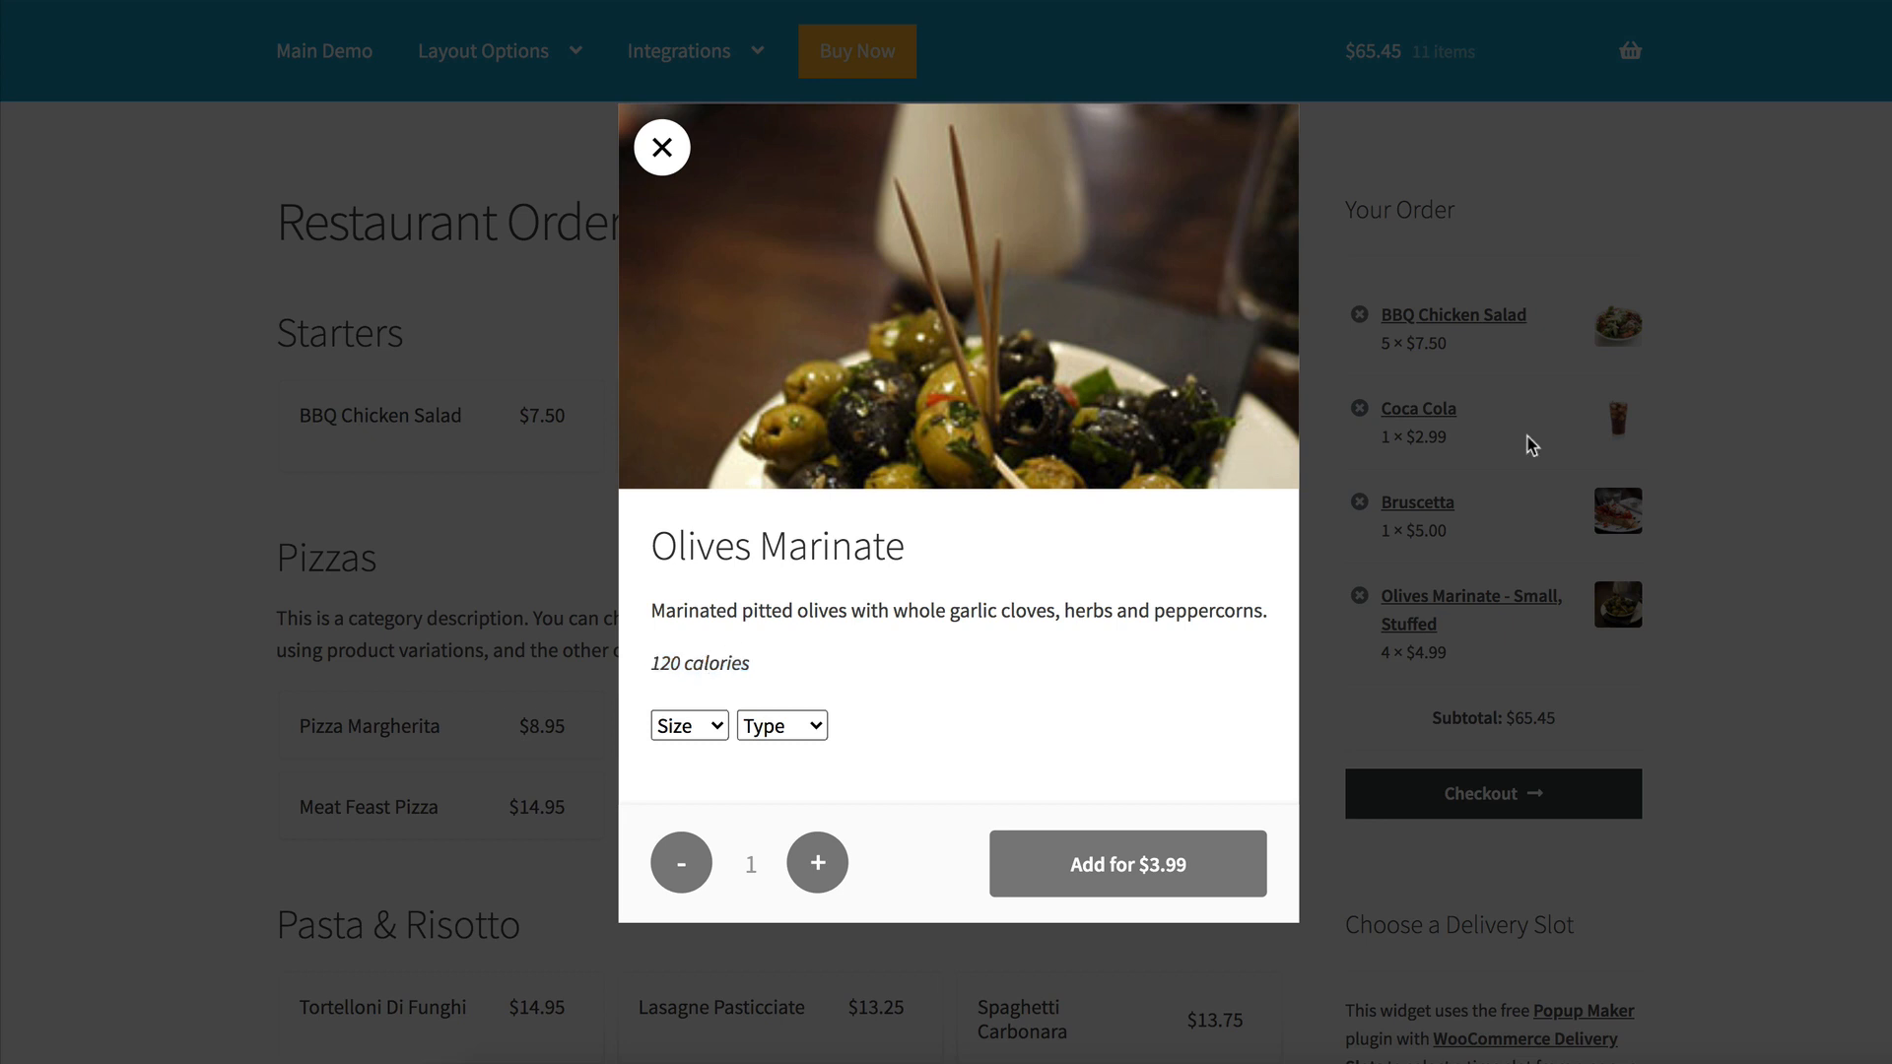
left_click(661, 146)
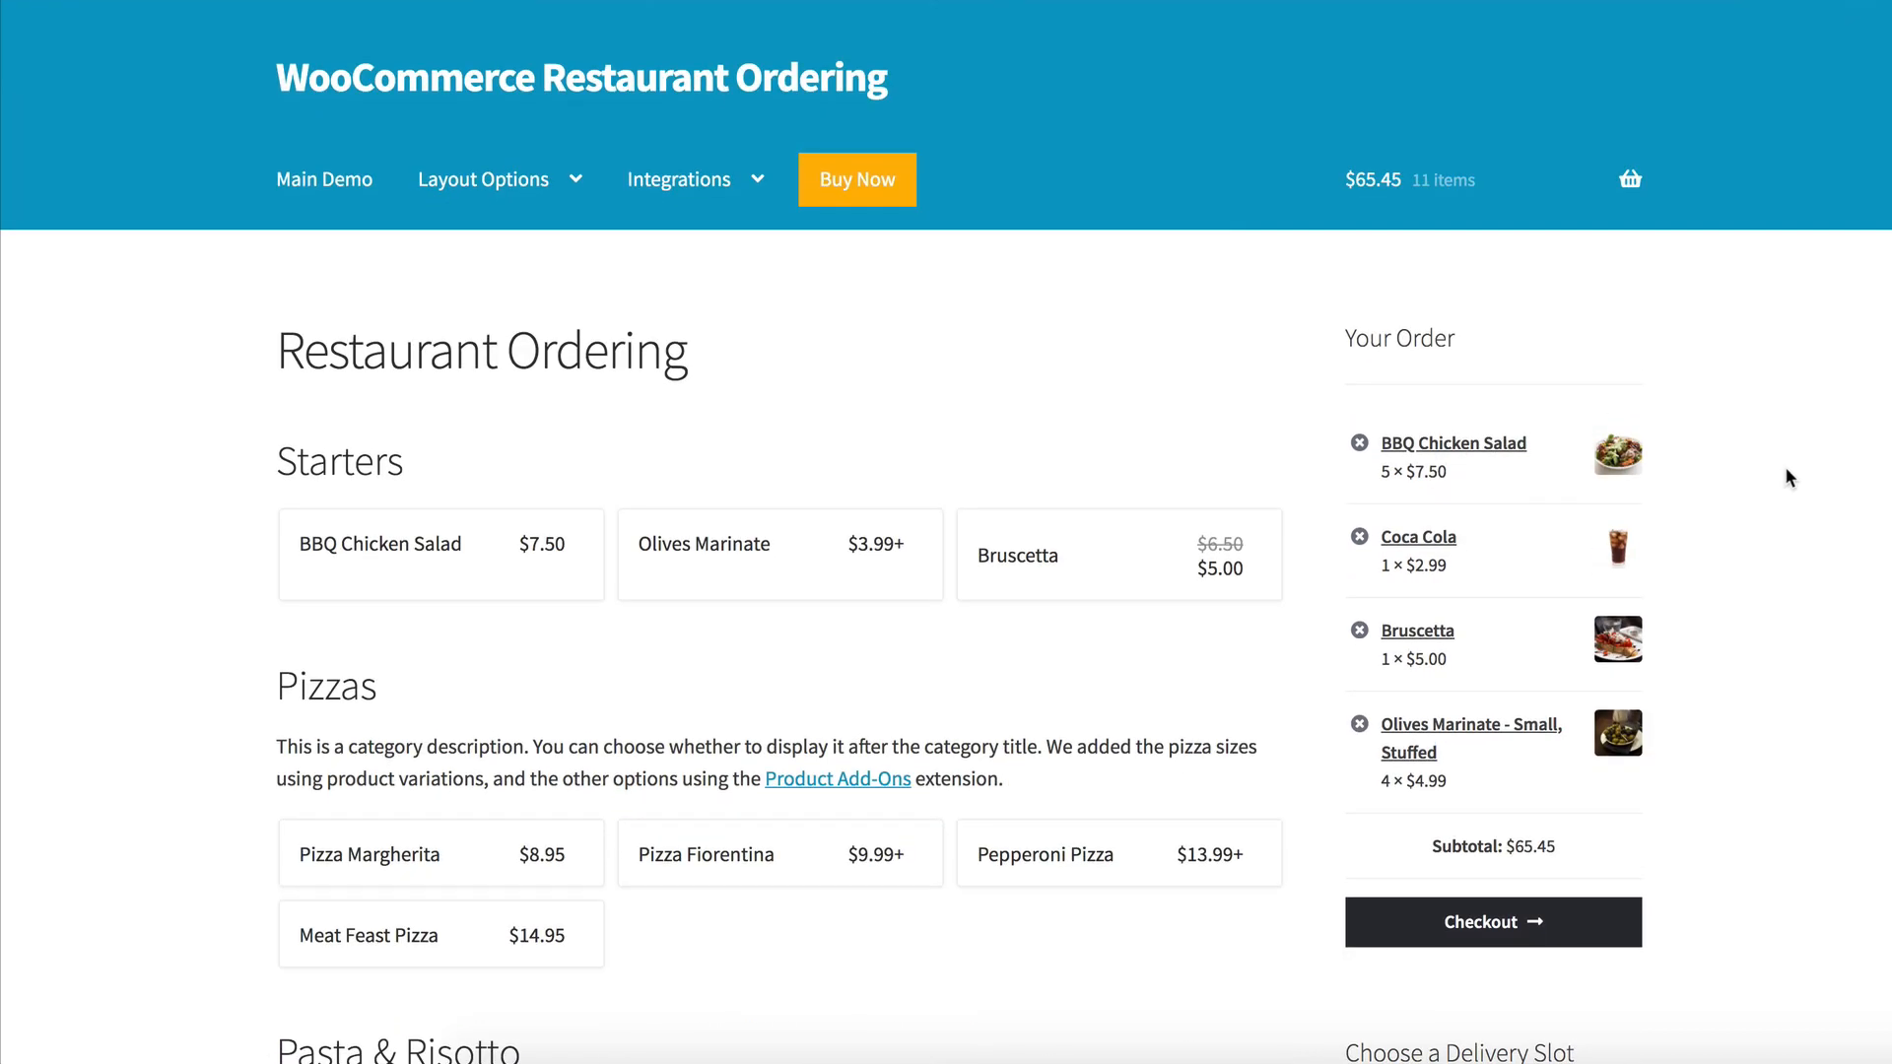
scroll("down", 3)
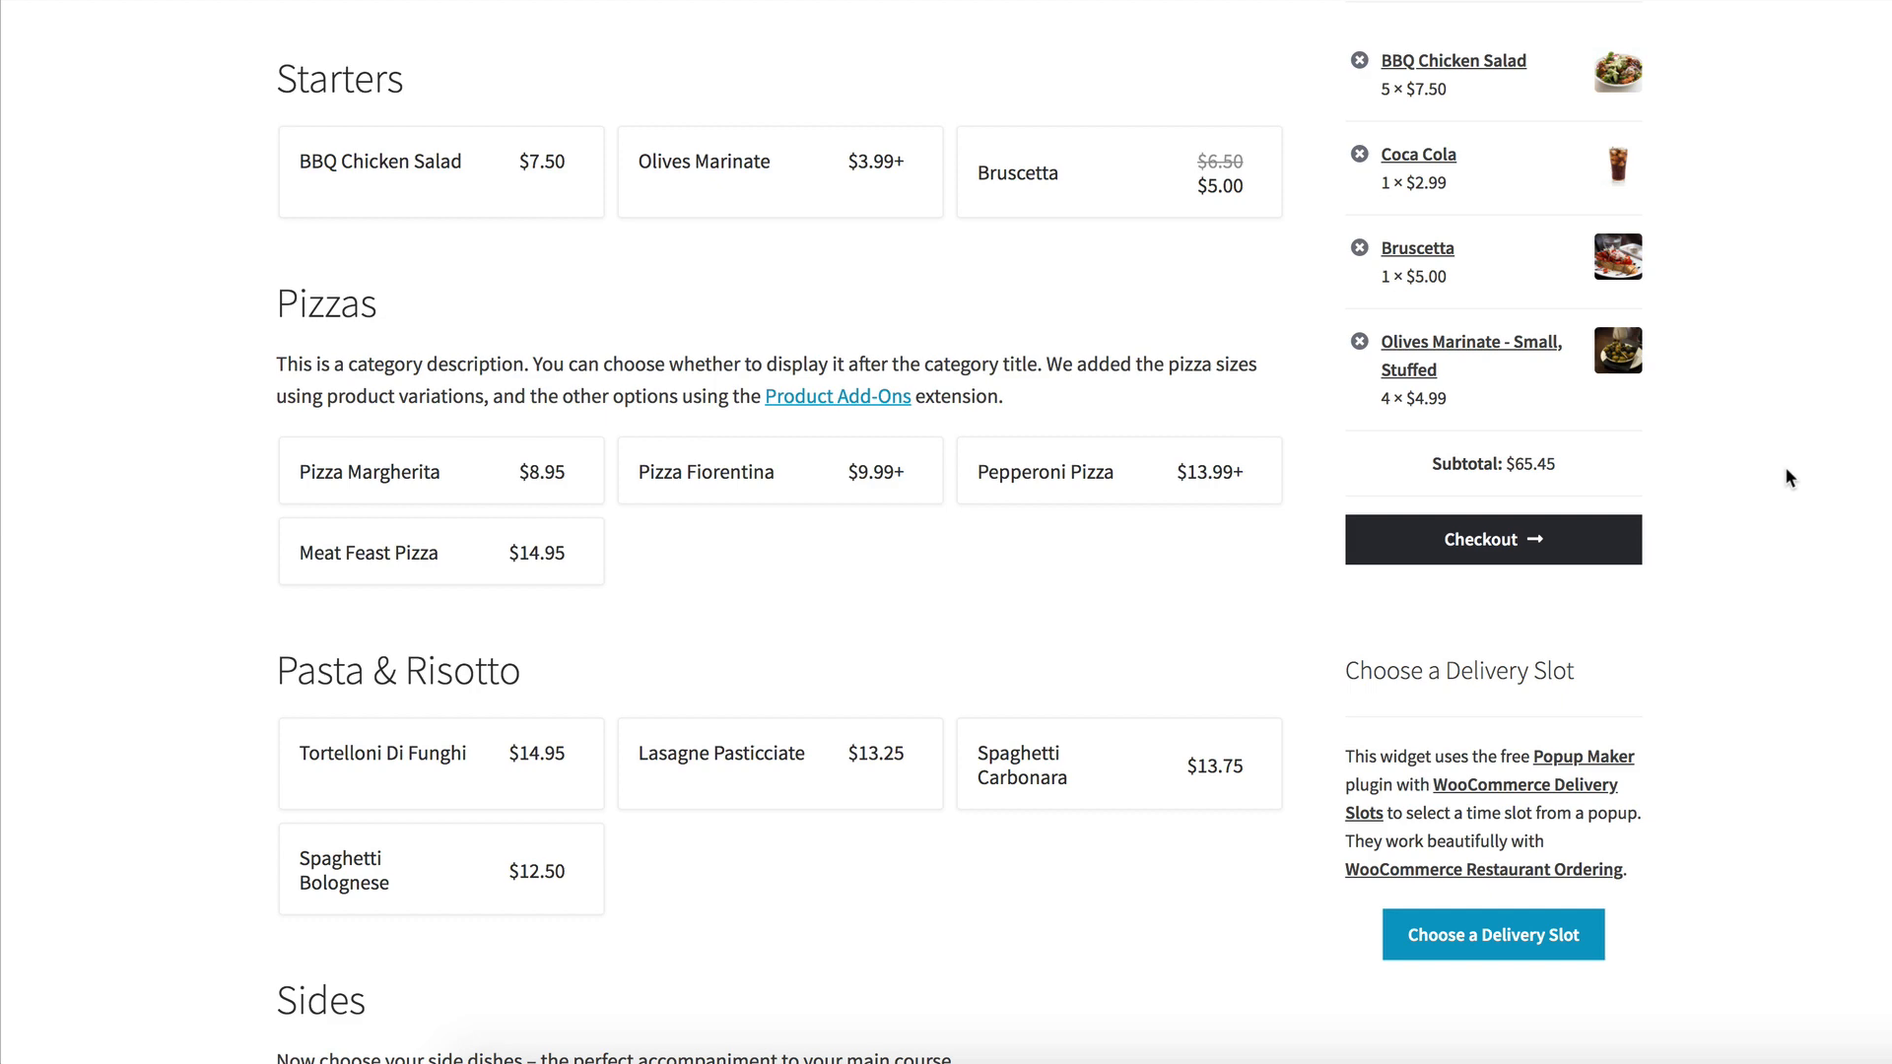
Scroll back up the menu page and open the Integrations dropdown.
scroll("up", 3)
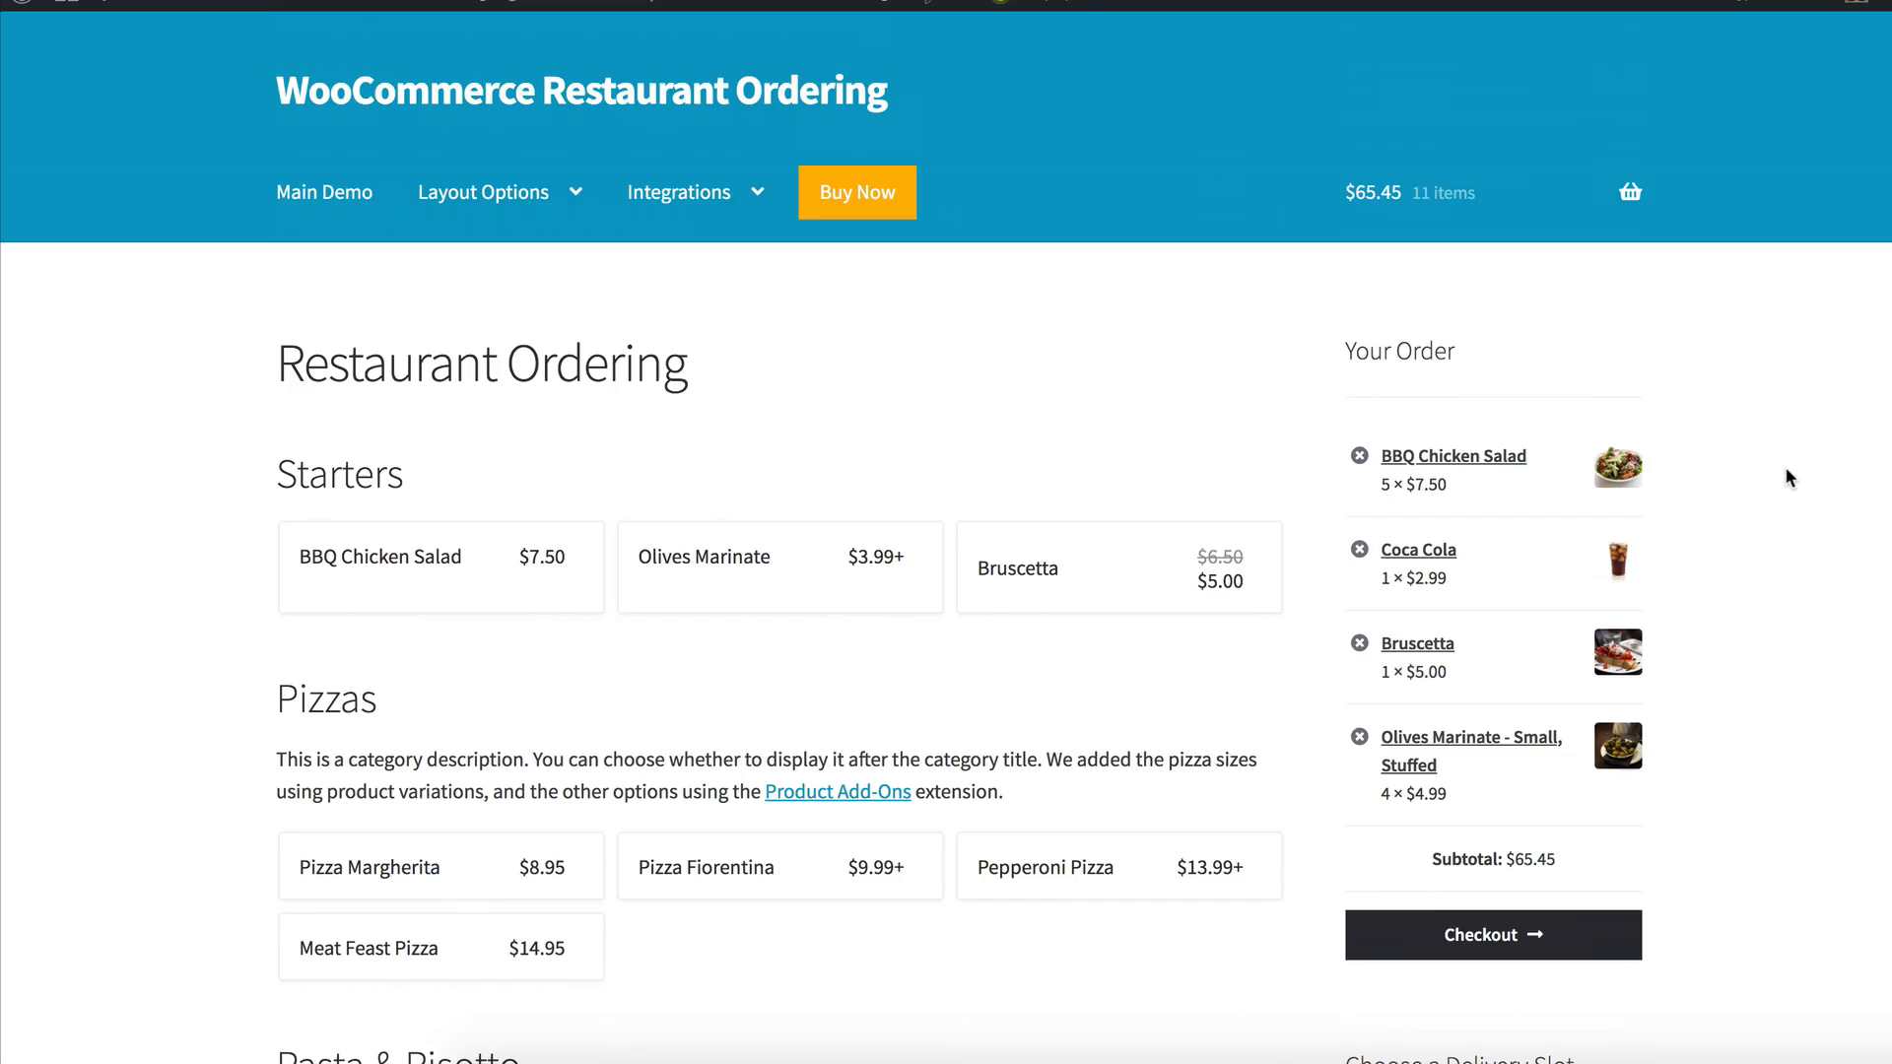
left_click(678, 179)
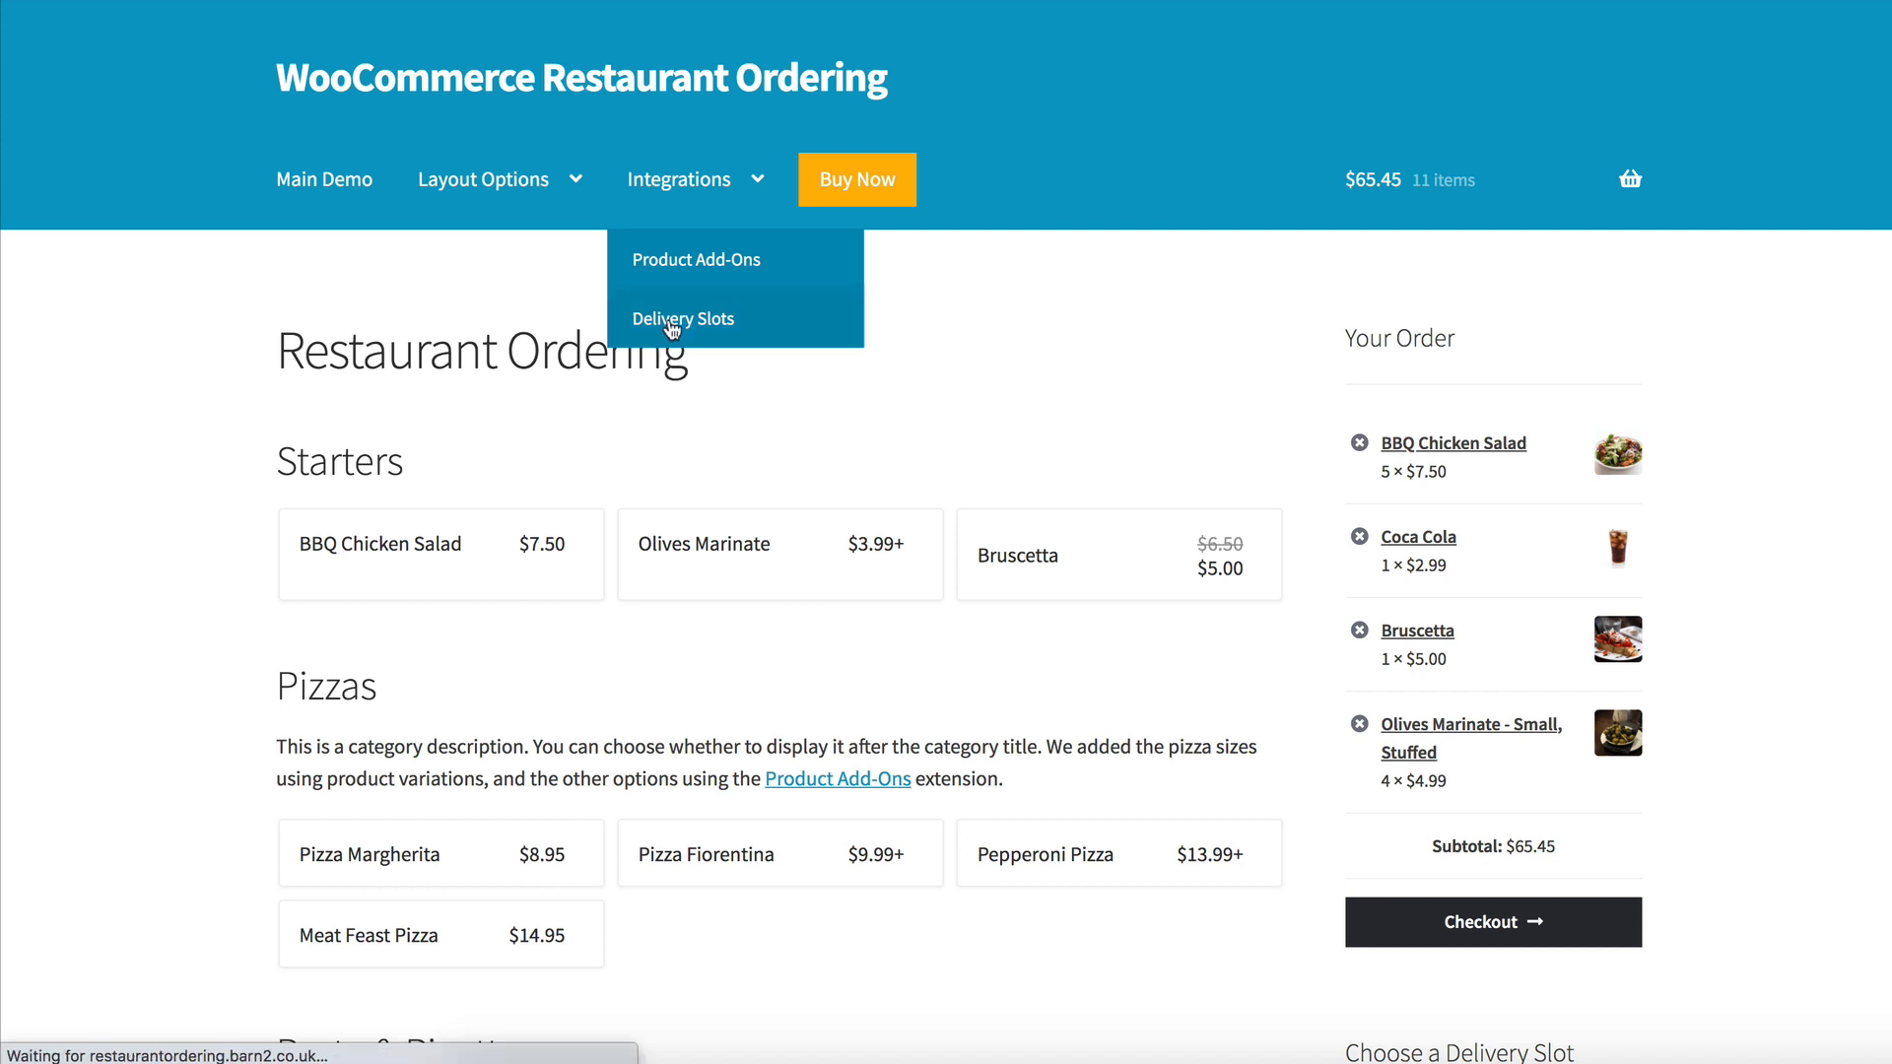
Open the Delivery Slots demo page from the Integrations menu.
left_click(684, 319)
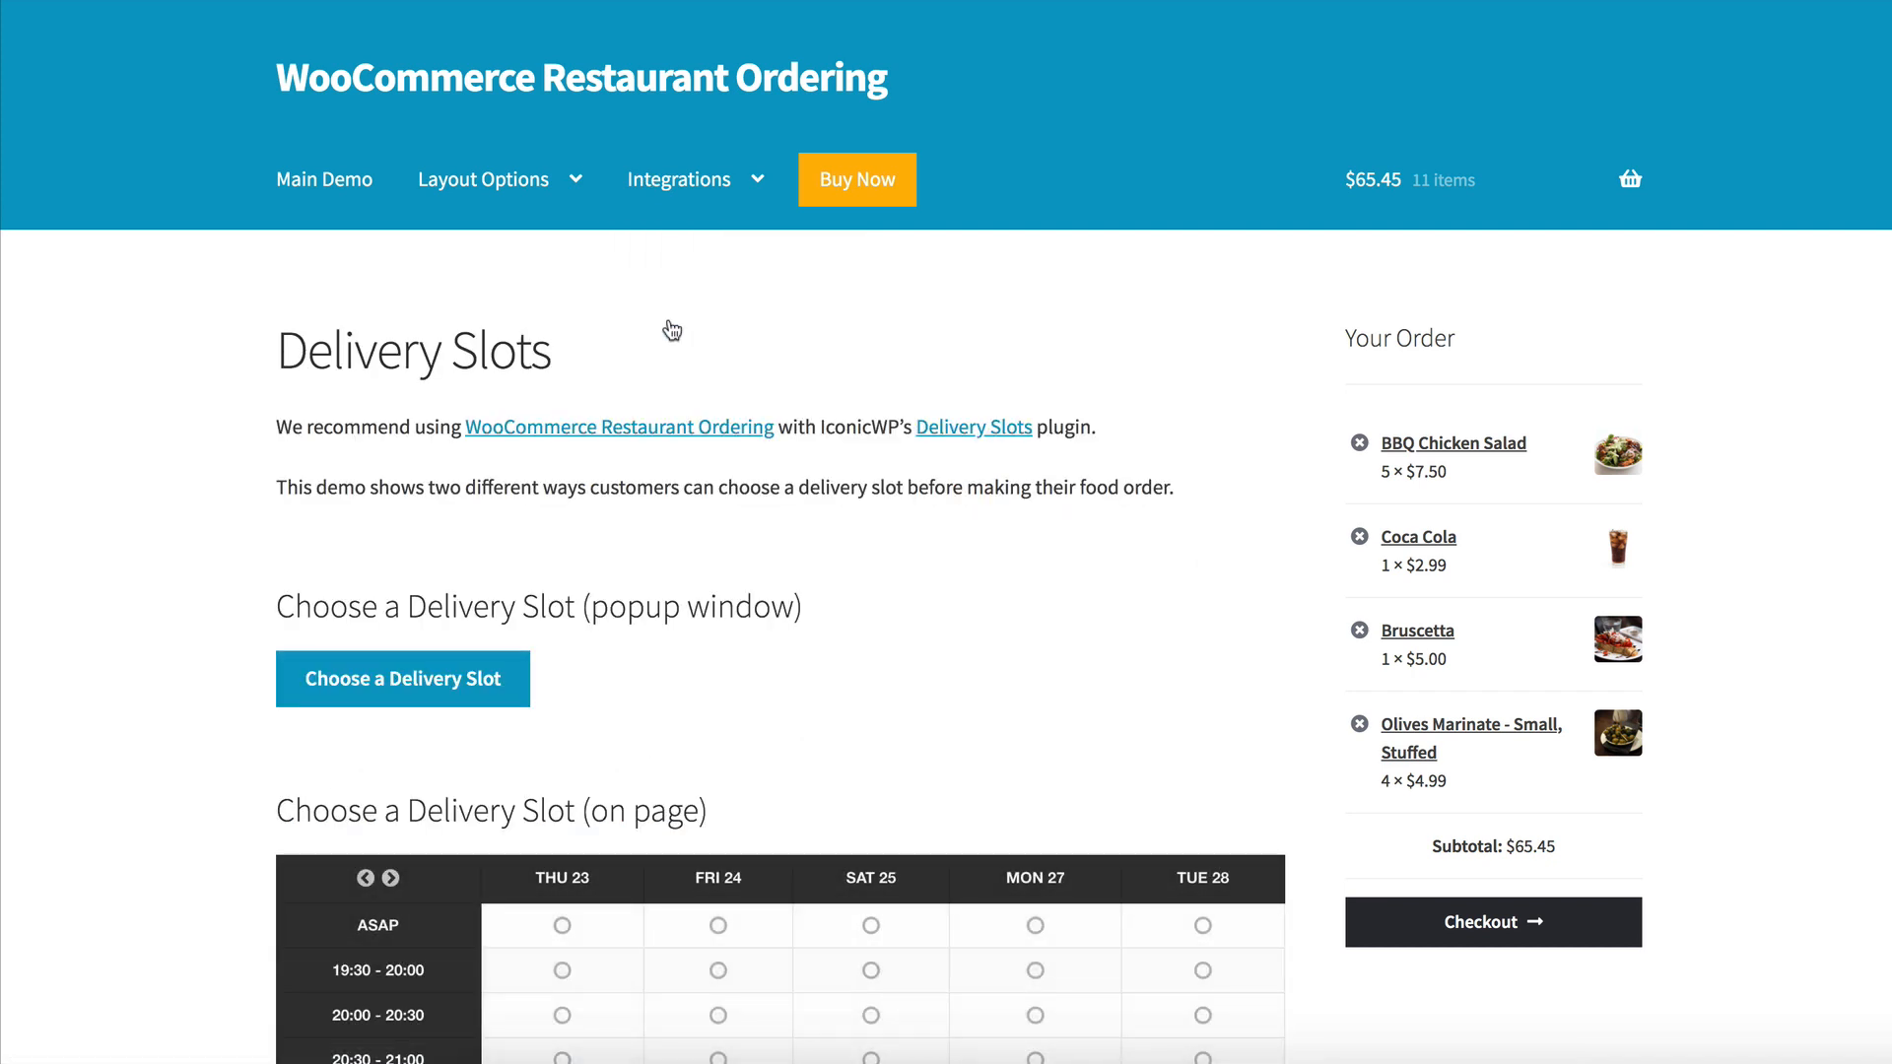
scroll("down", 3)
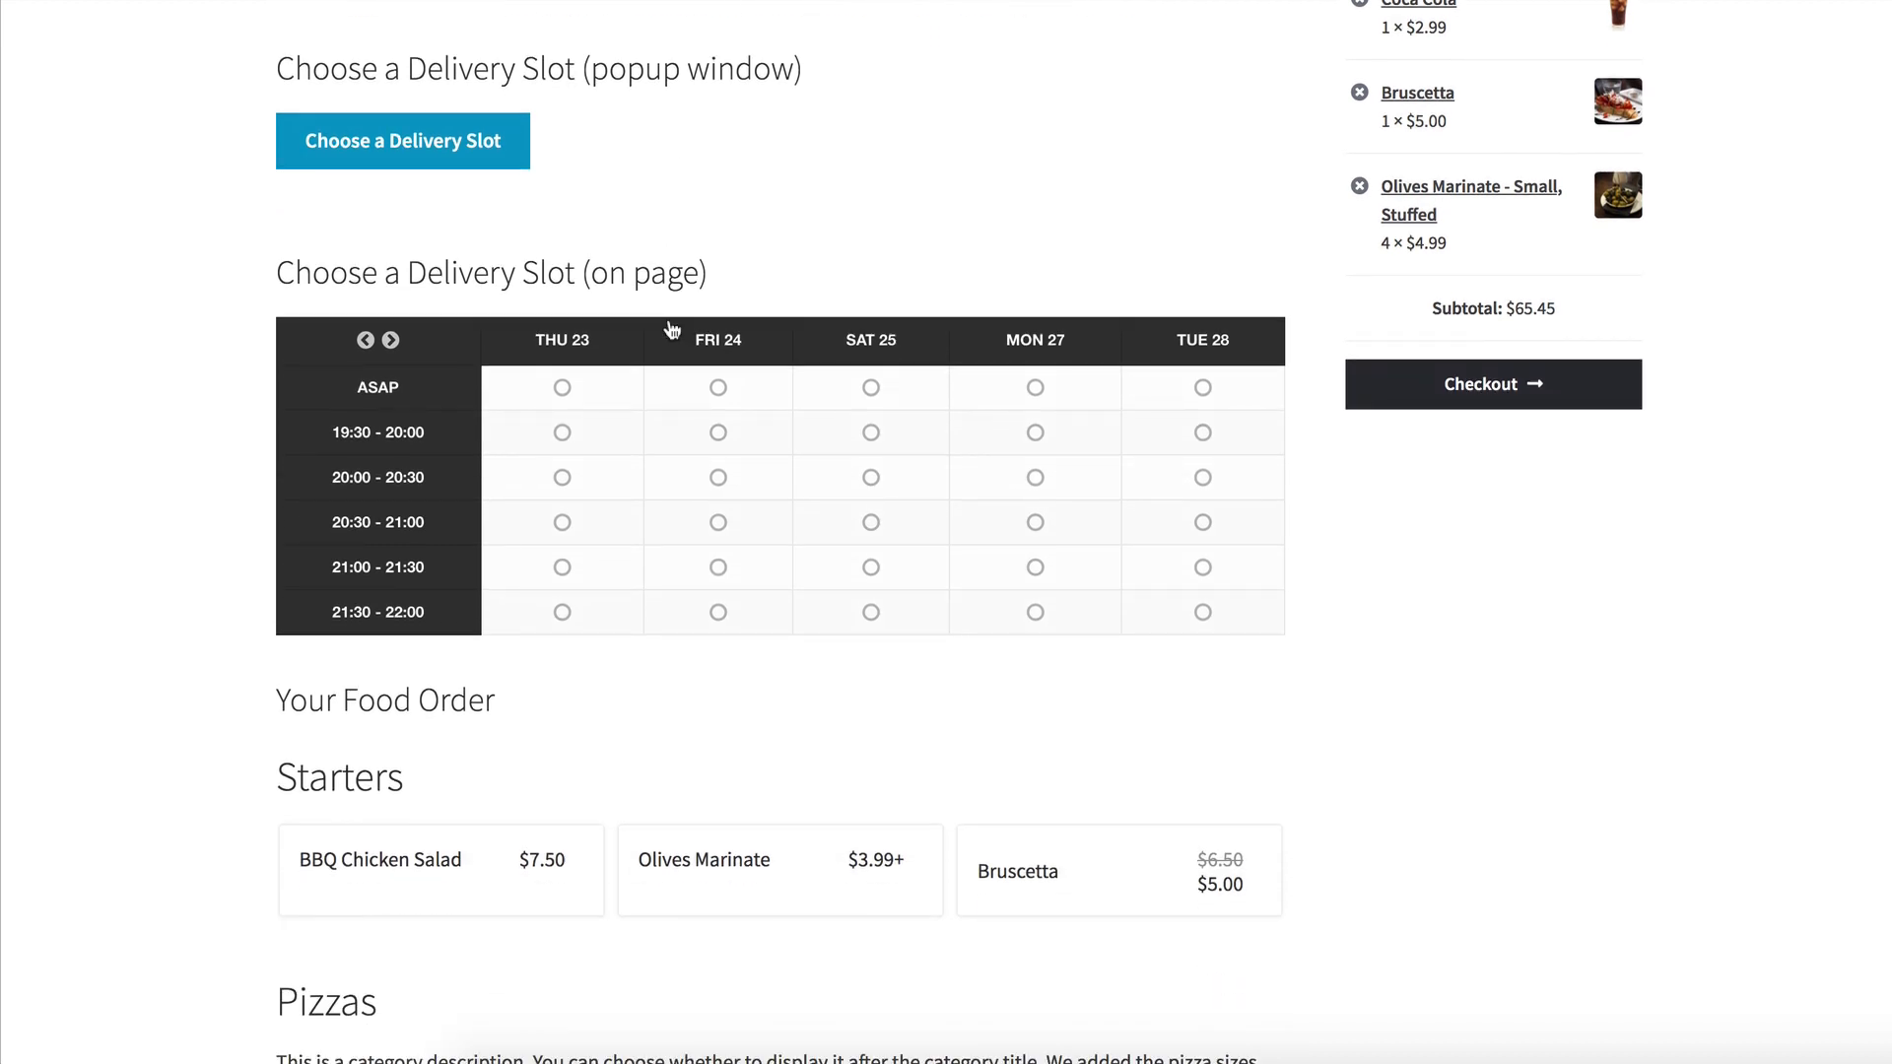
mouse_move(662, 327)
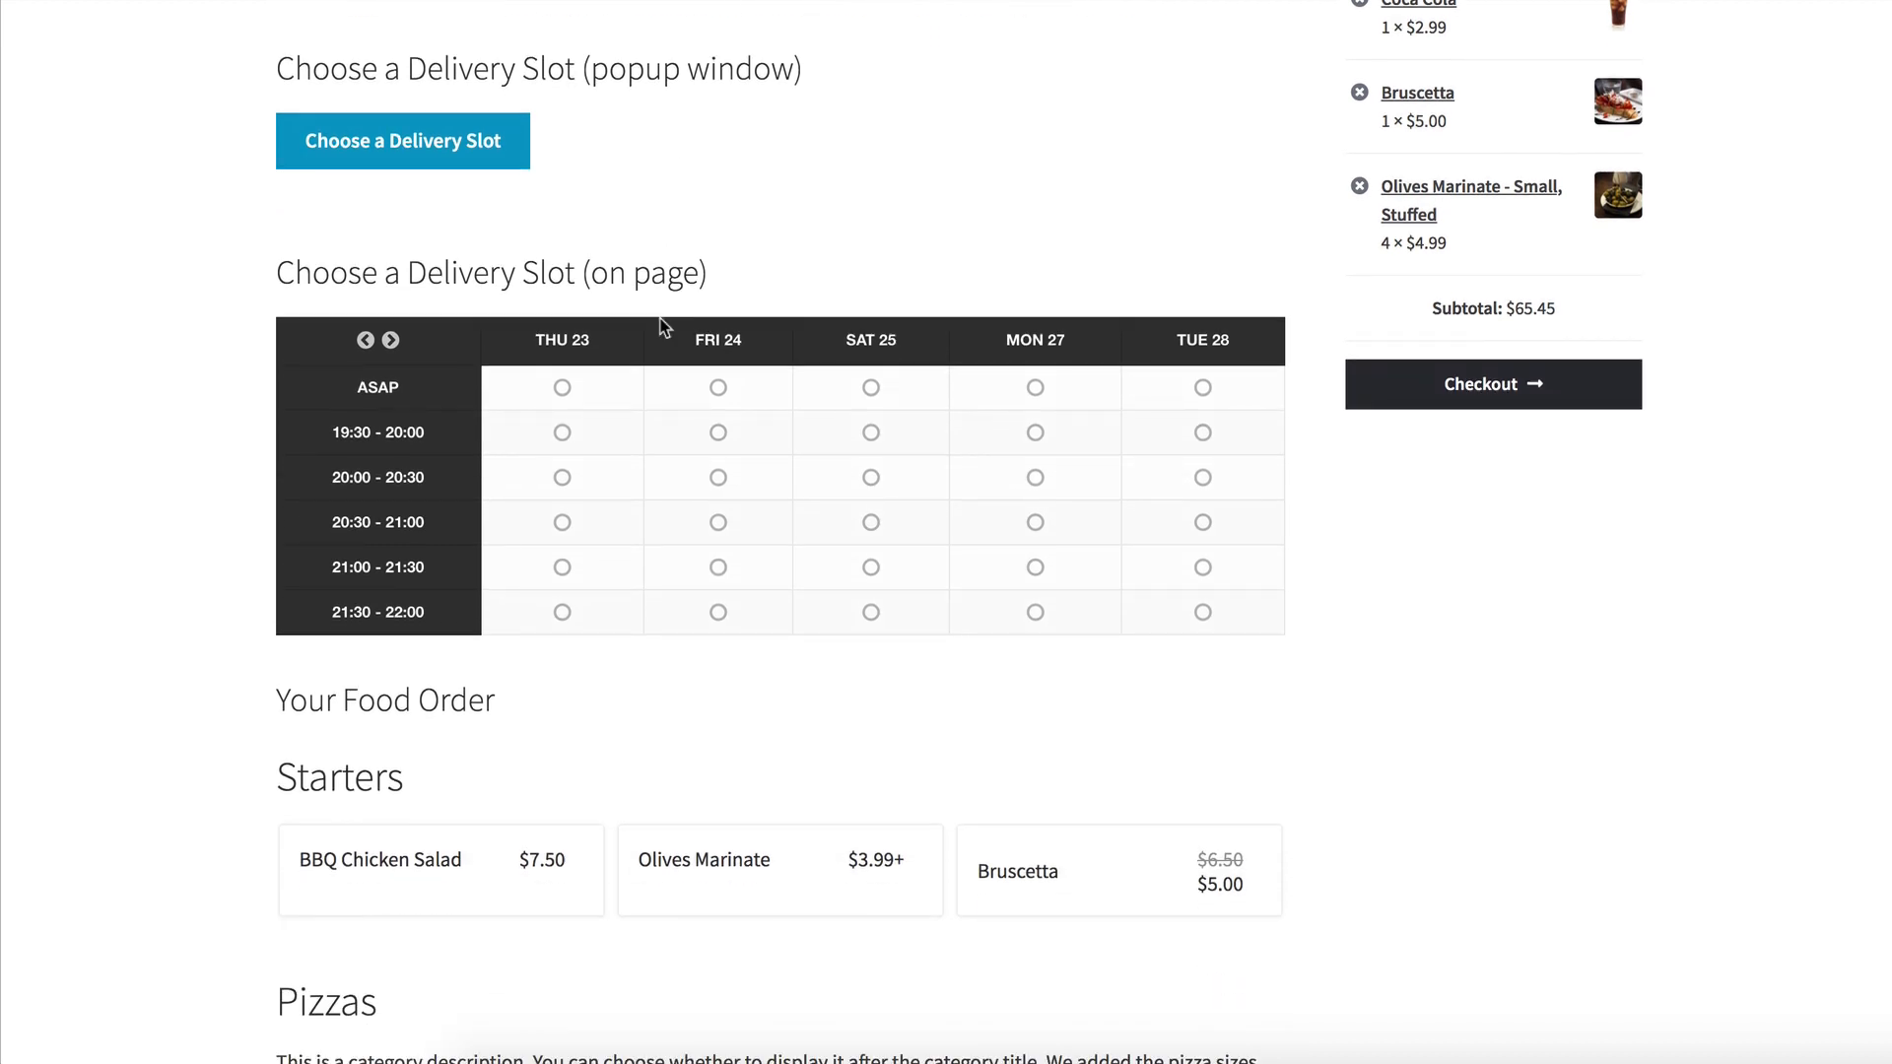
left_click(717, 432)
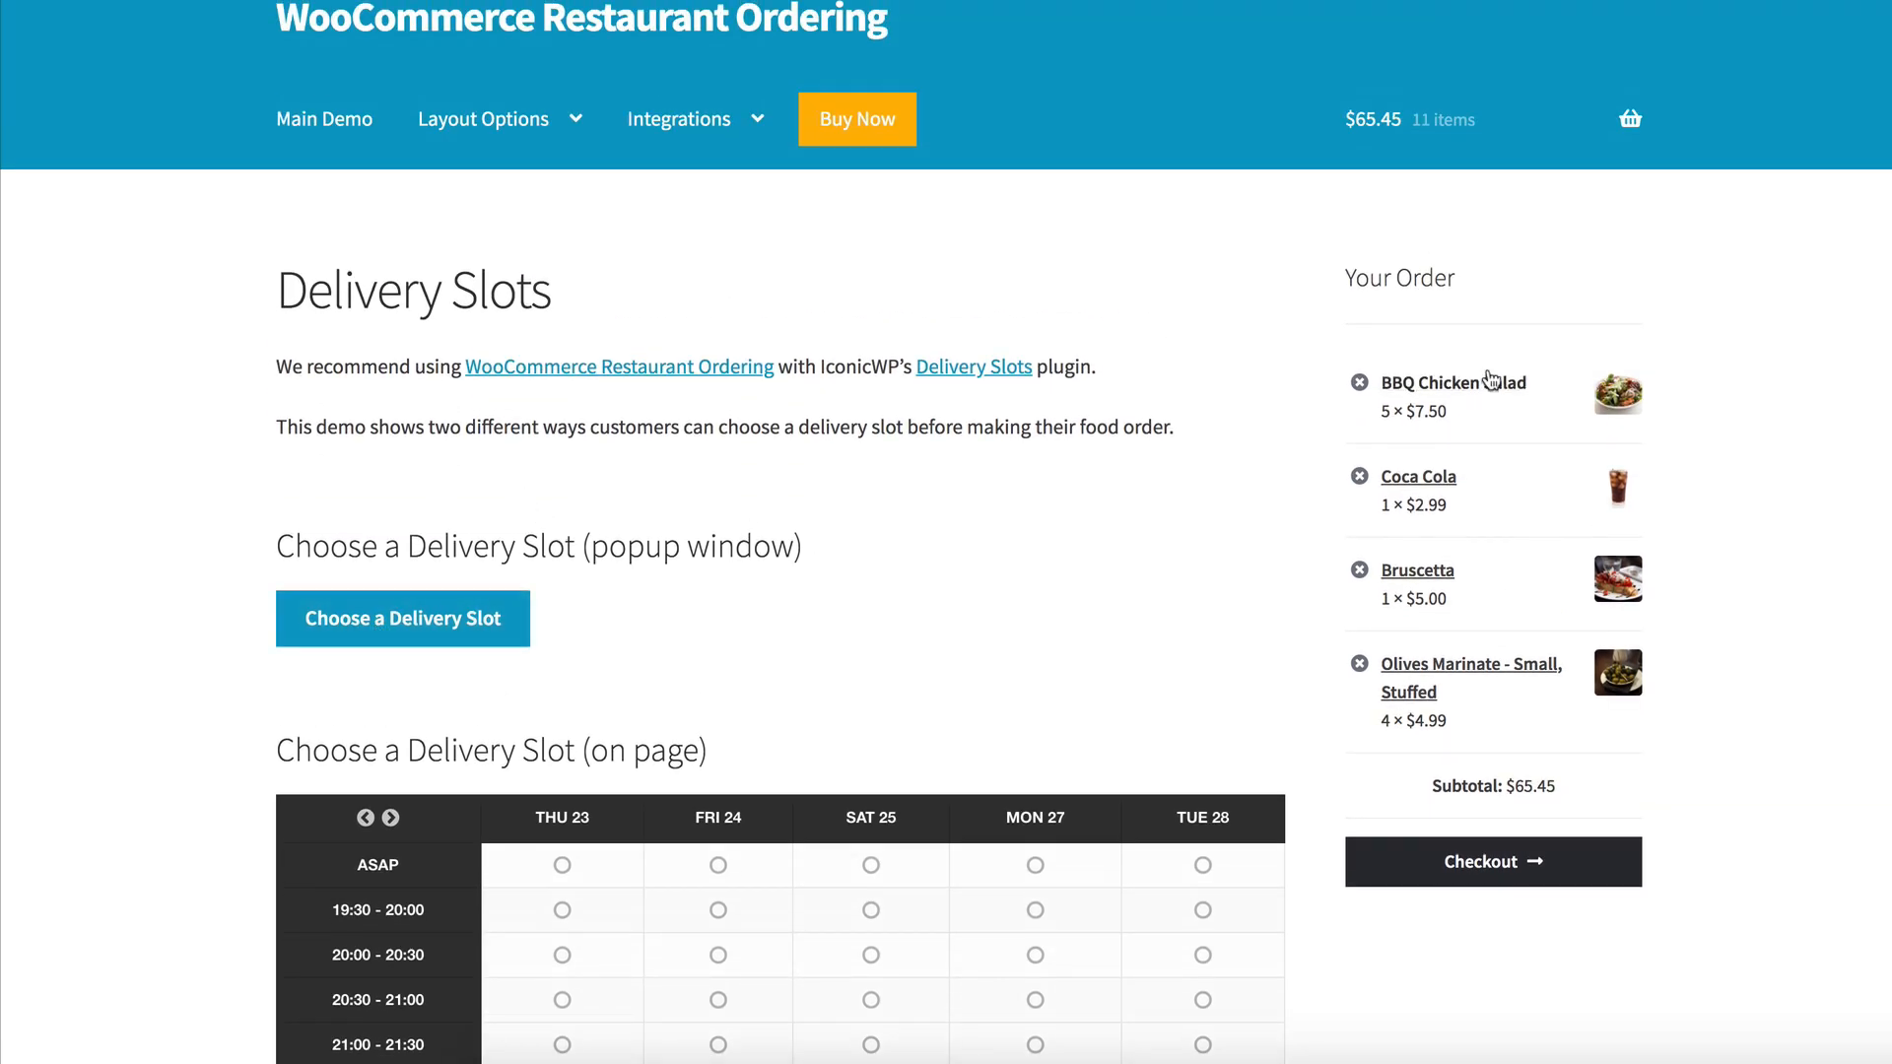
Choose the ASAP delivery slot under Thursday 23 and close the popup.
left_click(402, 618)
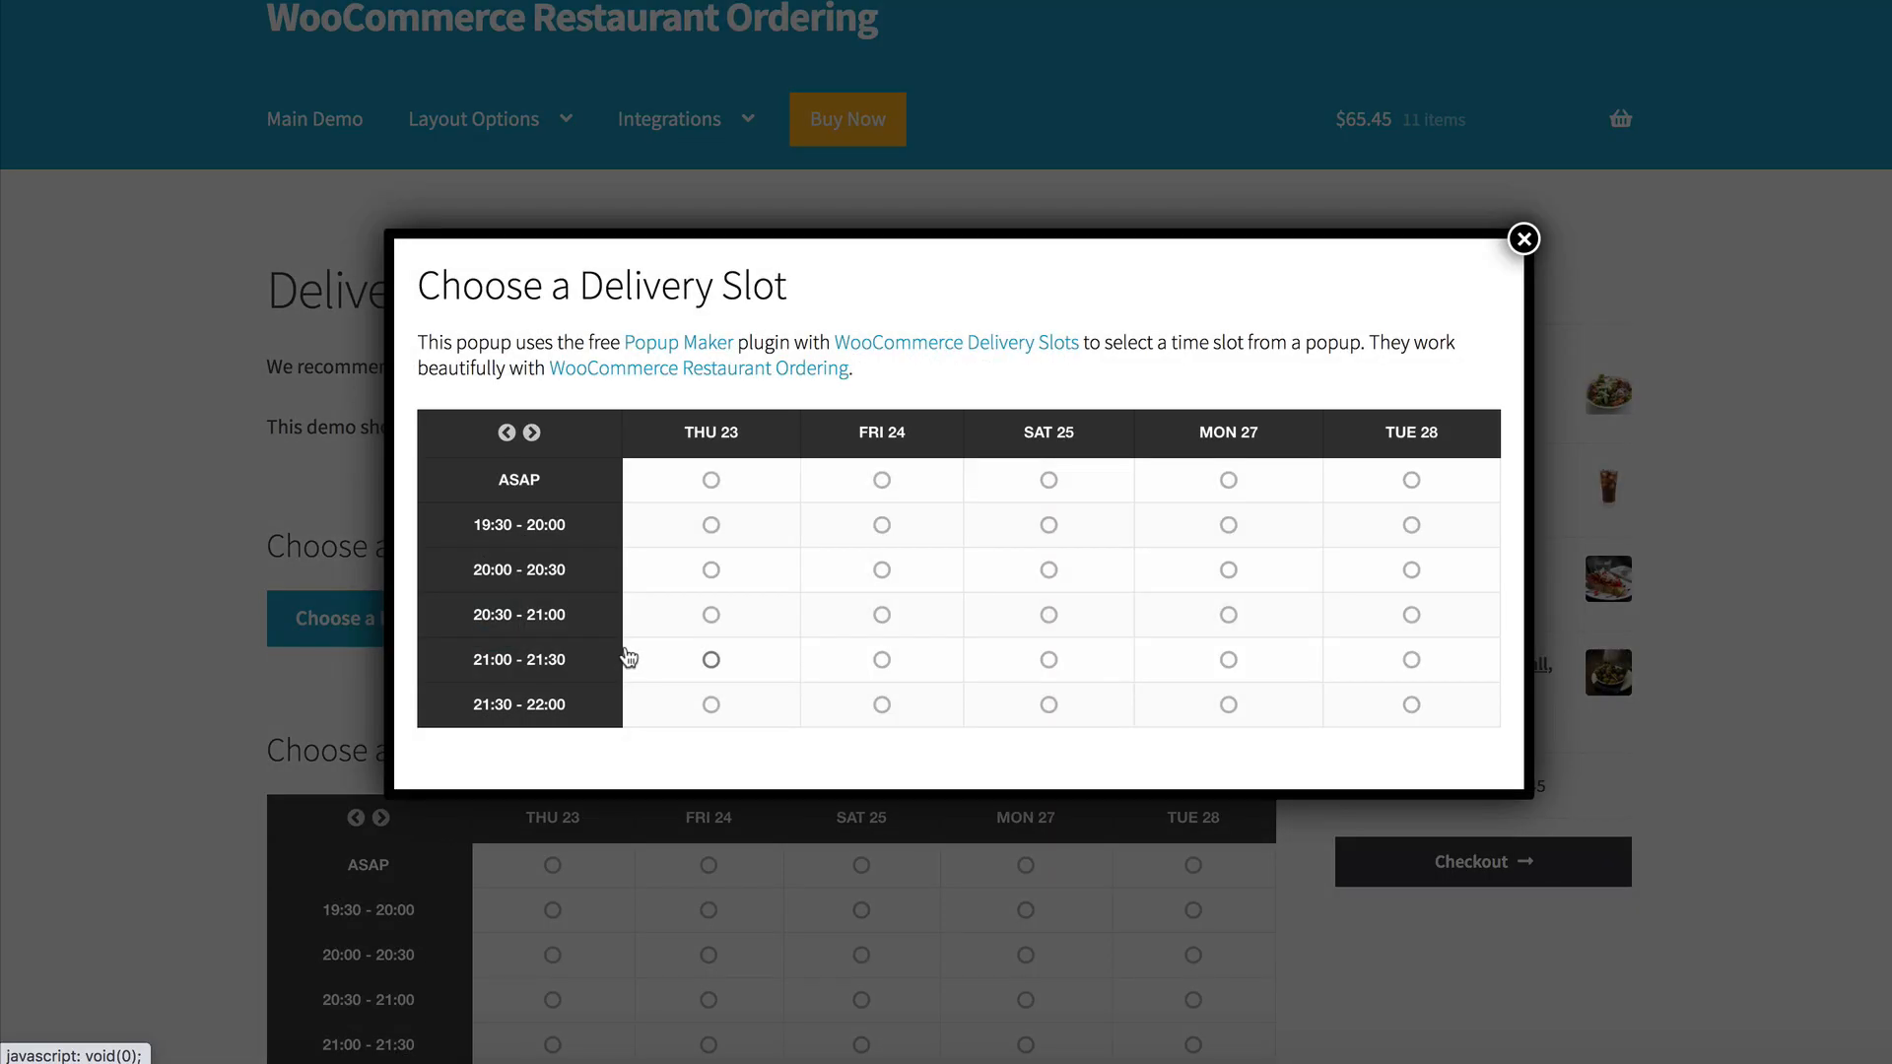
left_click(711, 480)
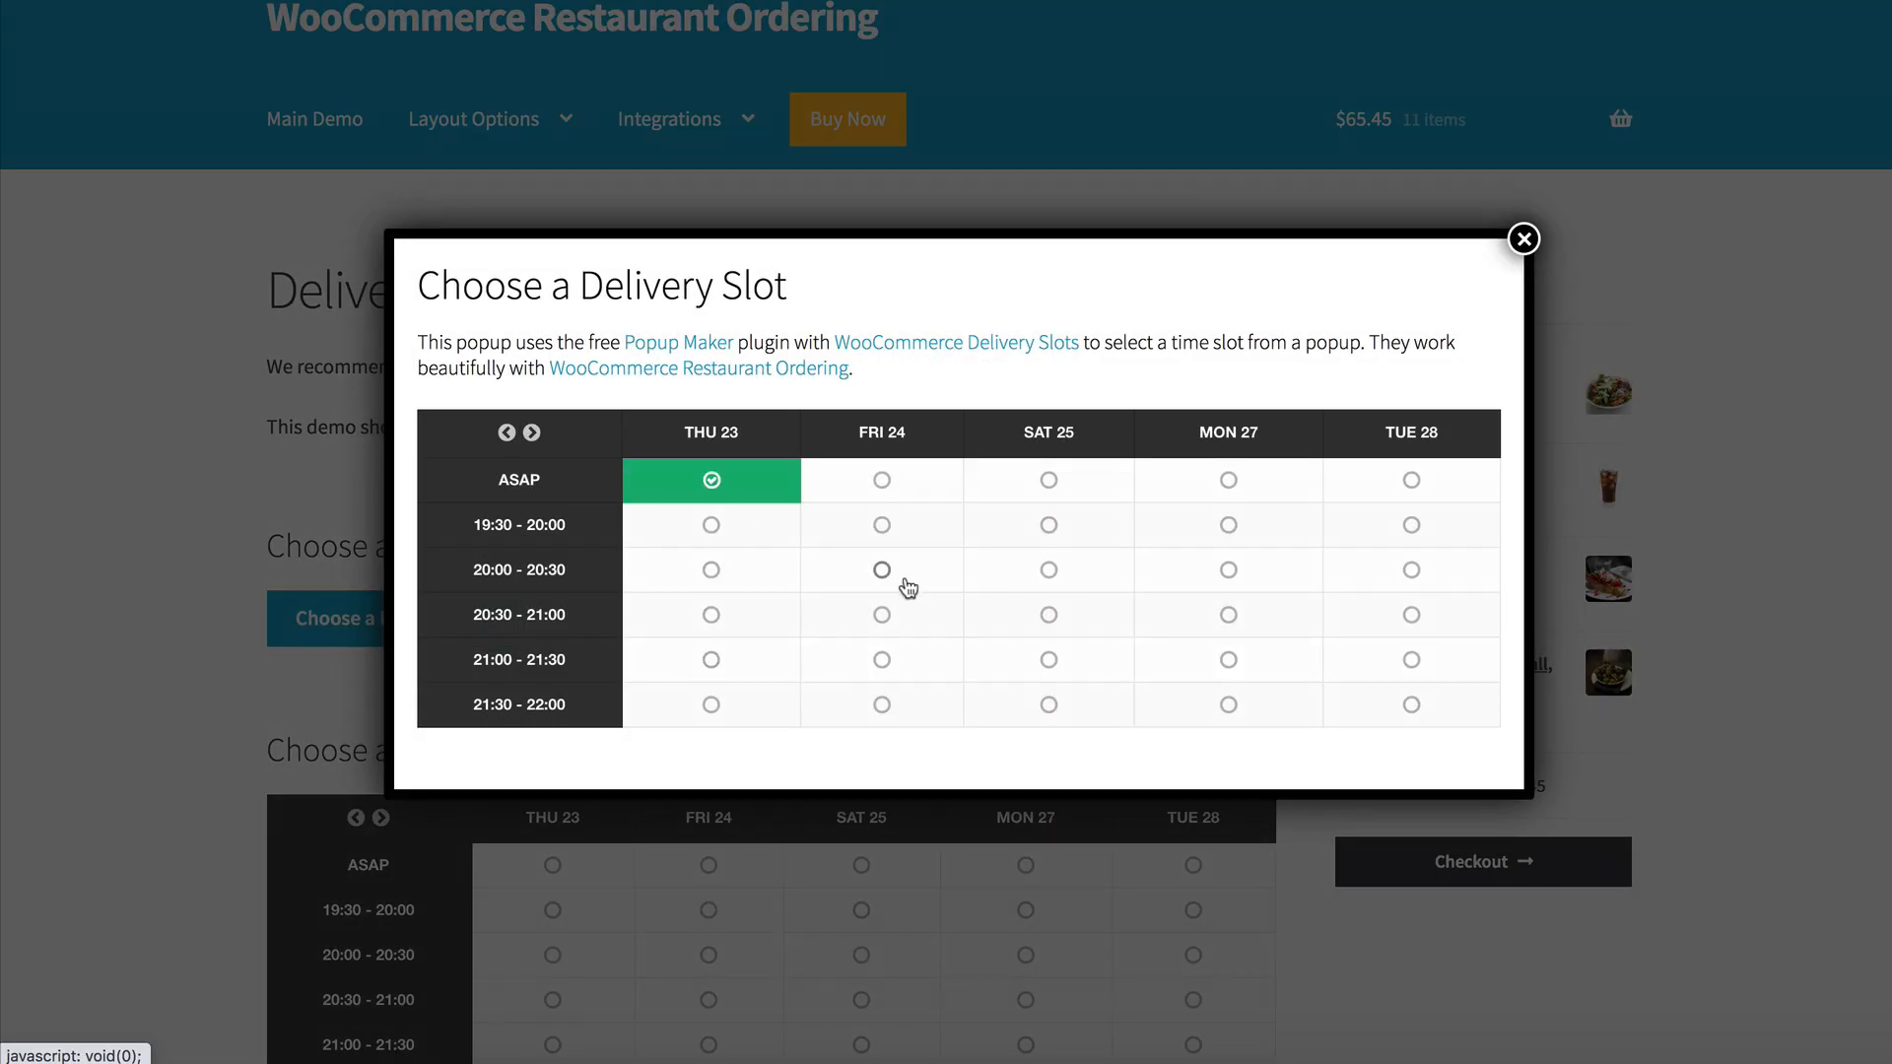
mouse_move(1523, 239)
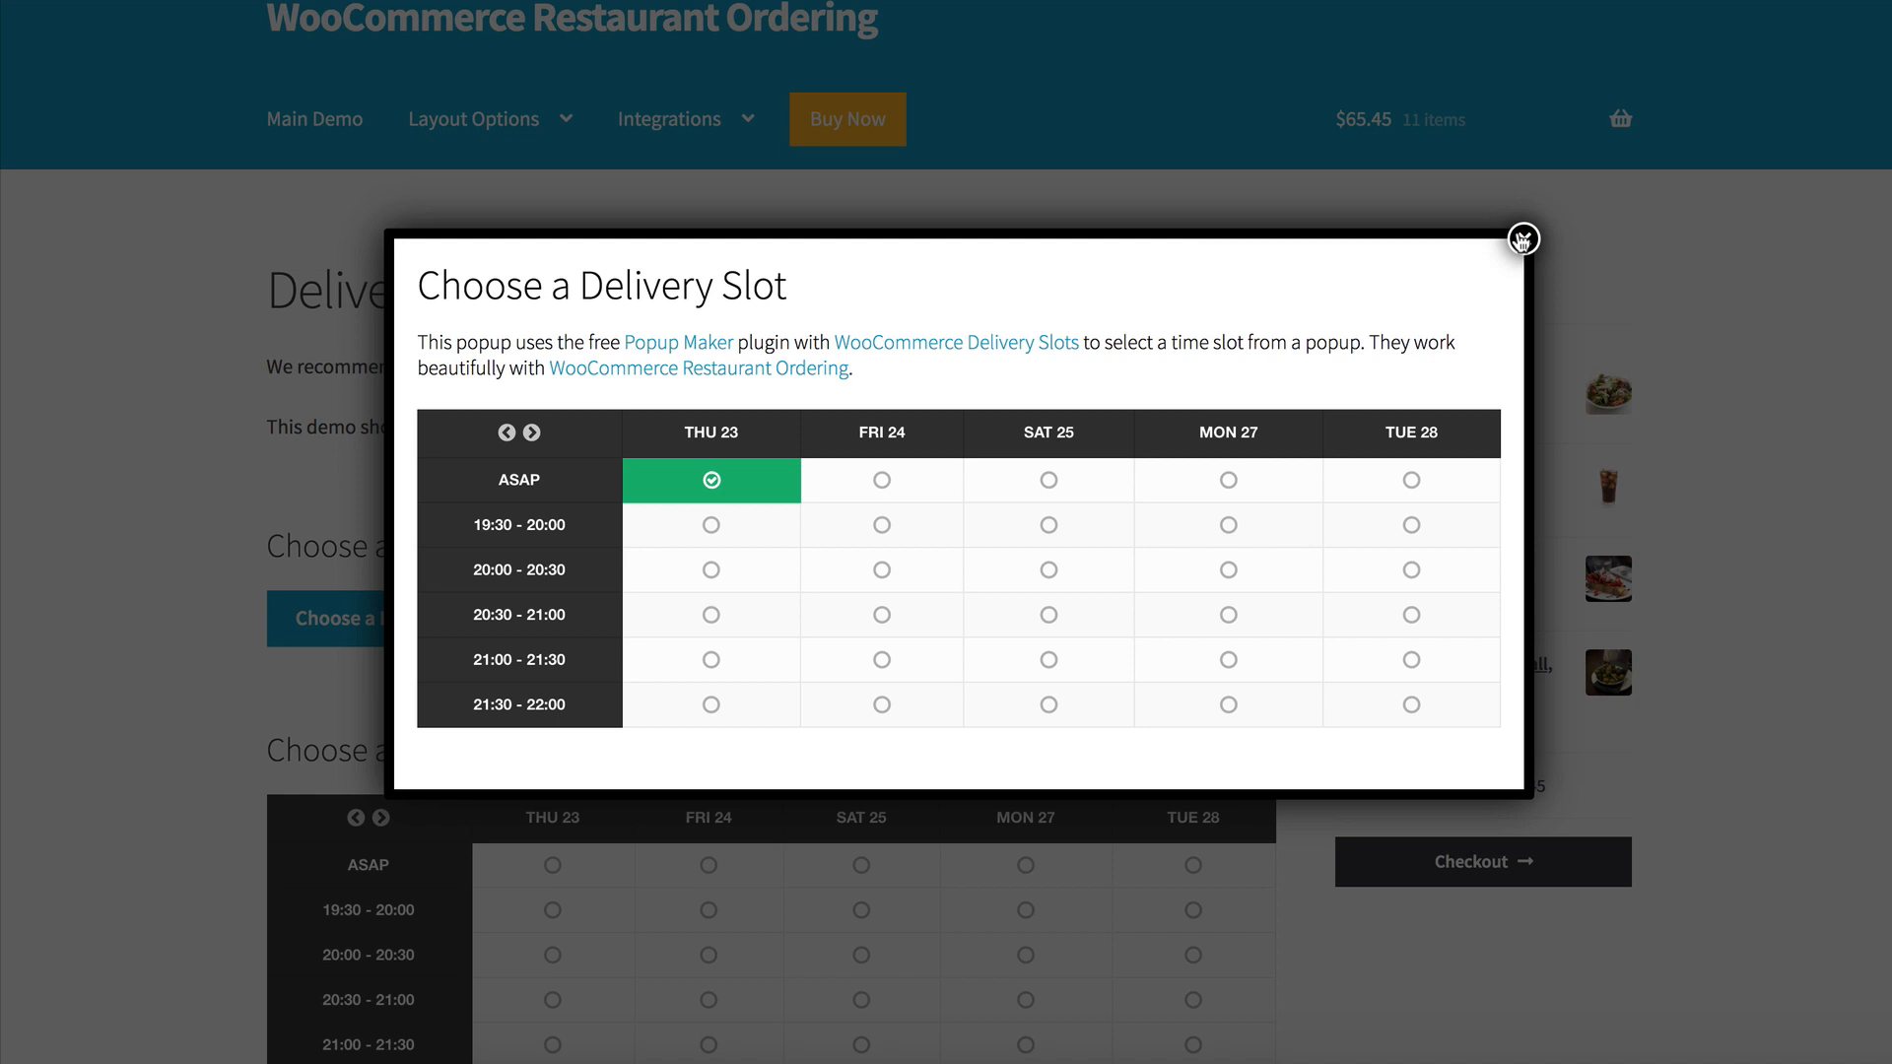
left_click(1522, 239)
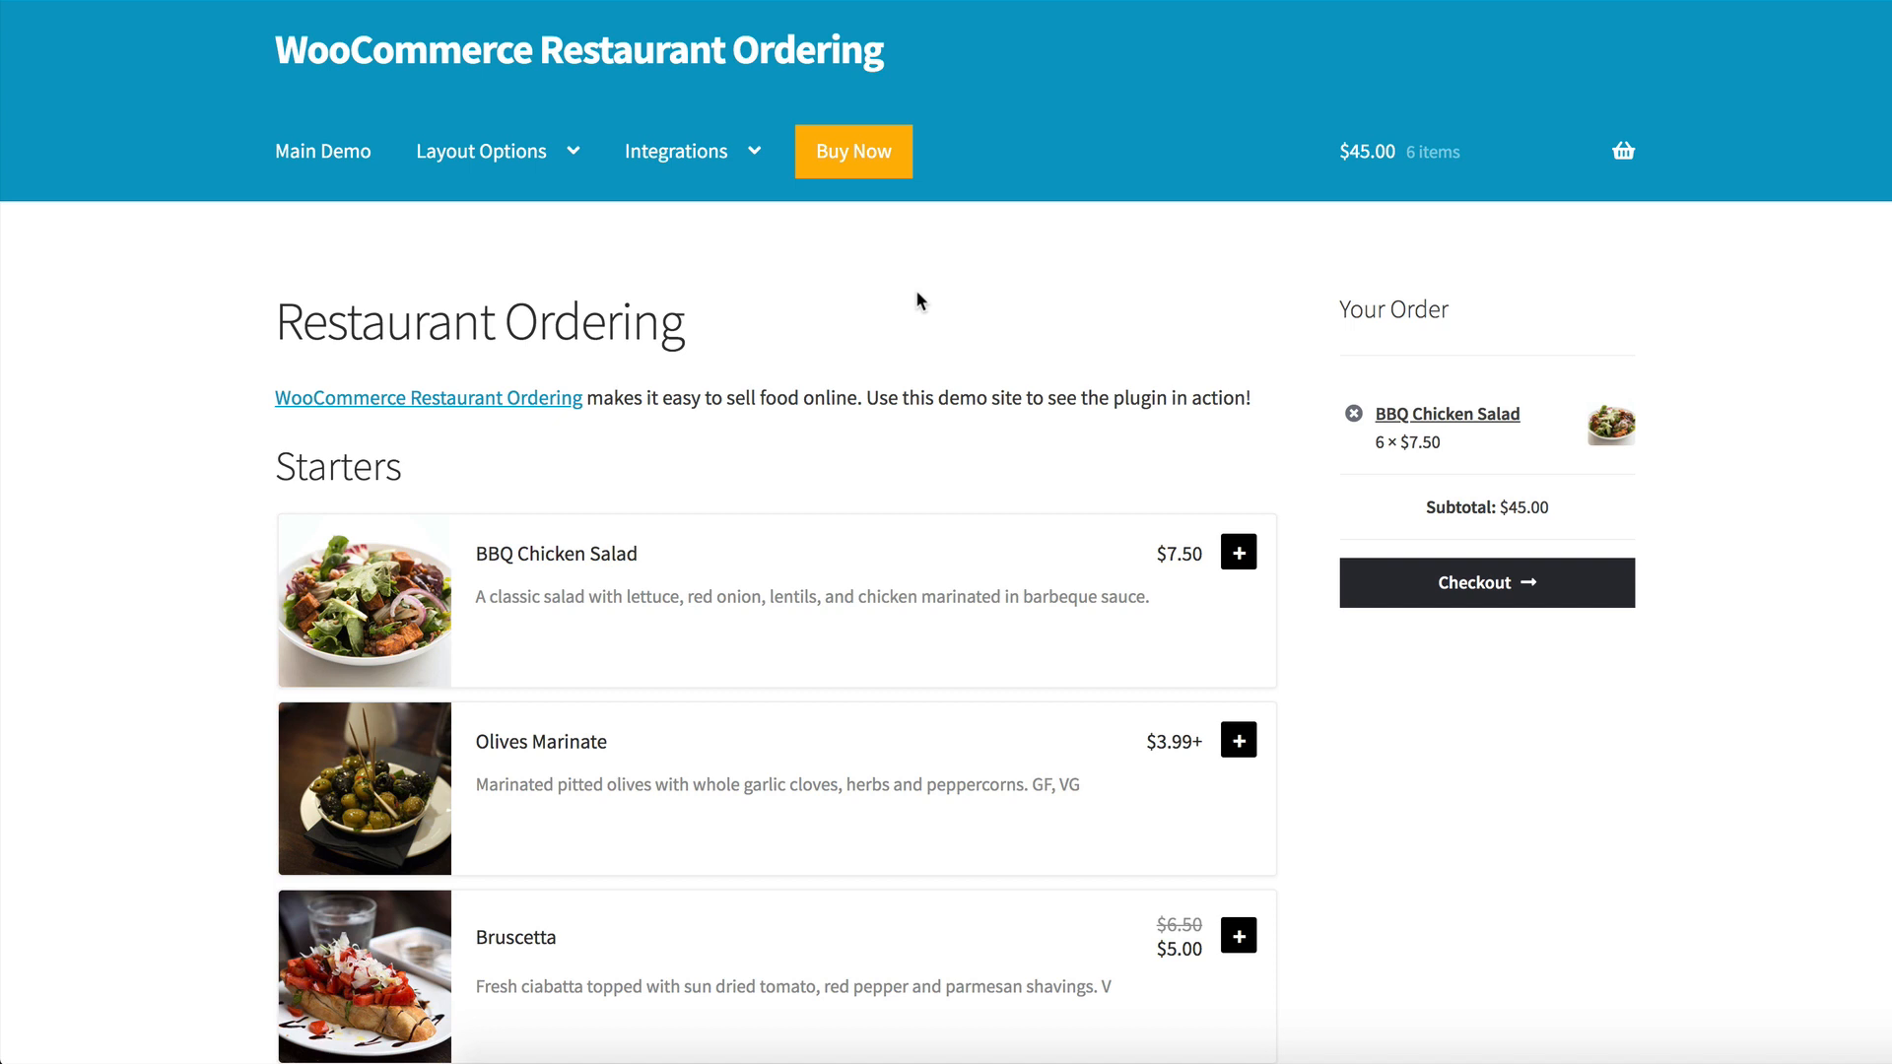
Add a seventh BBQ Chicken Salad and a Small, Pitted Olives Marinate to the cart.
scroll("down", 3)
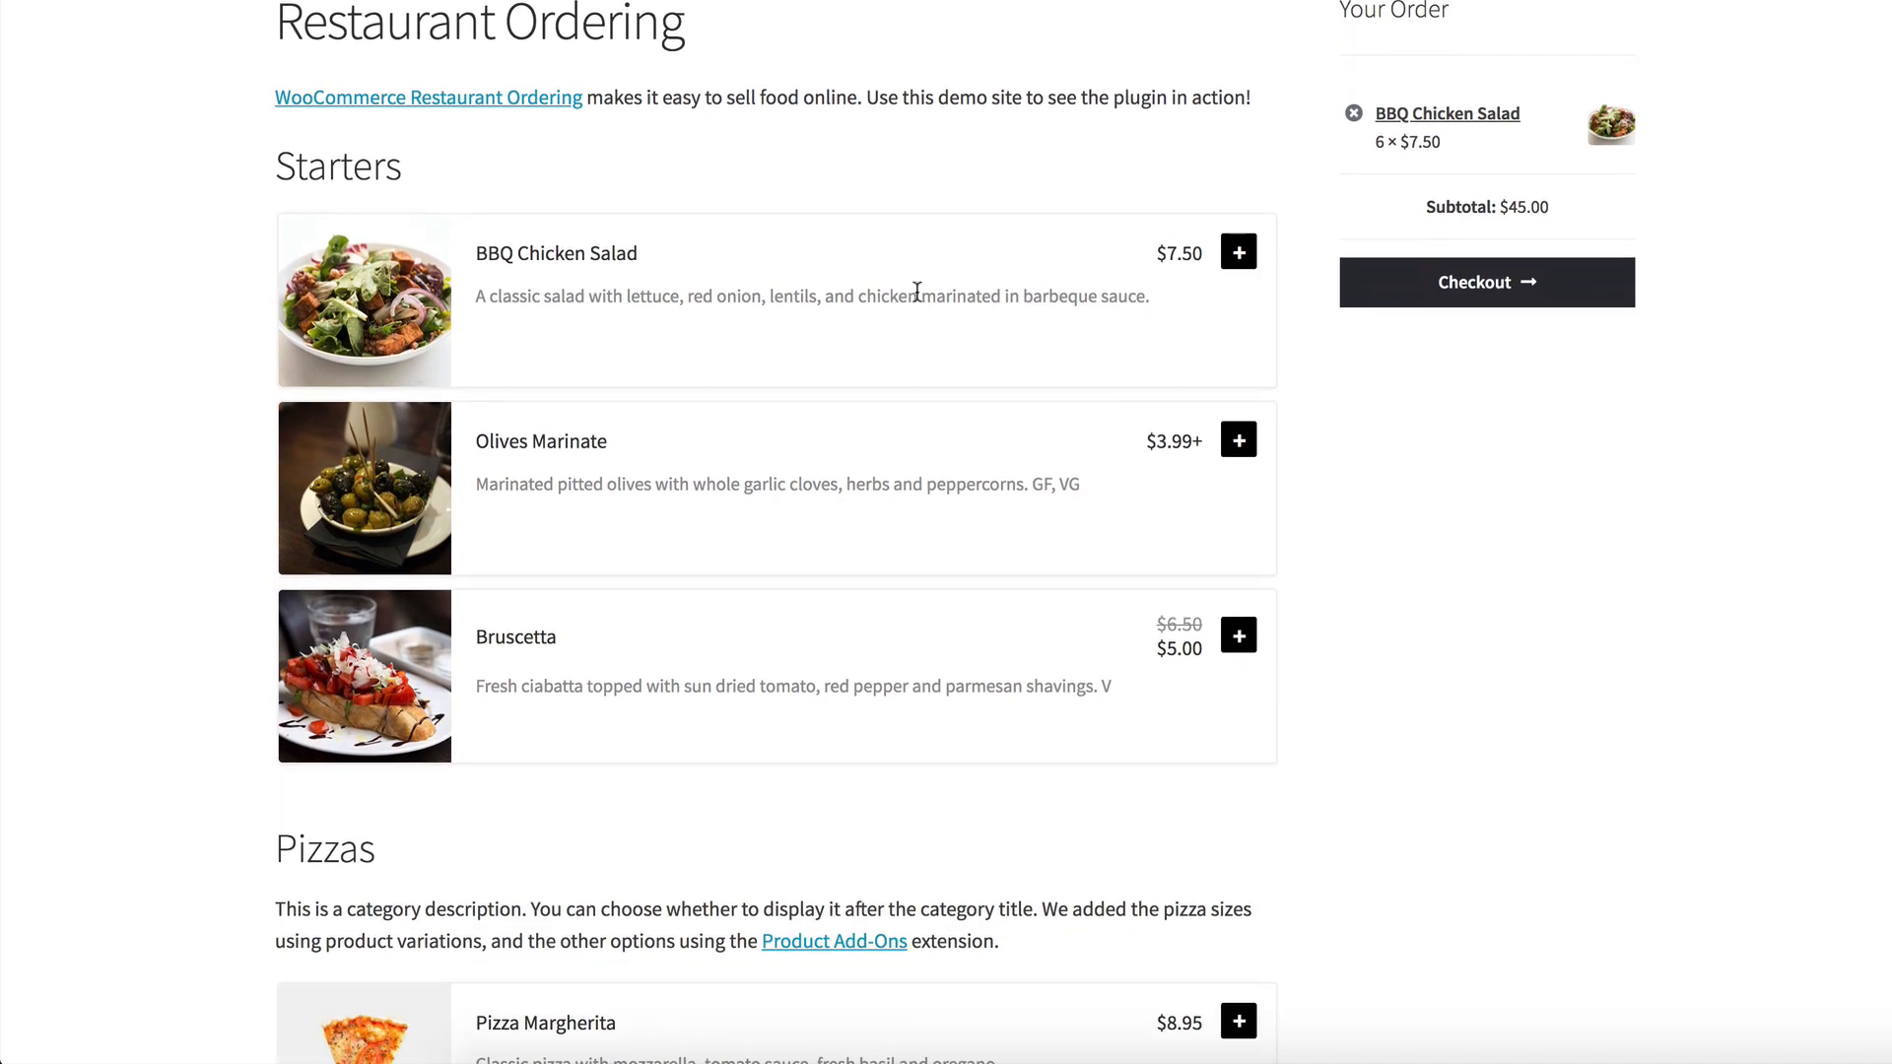
left_click(1239, 252)
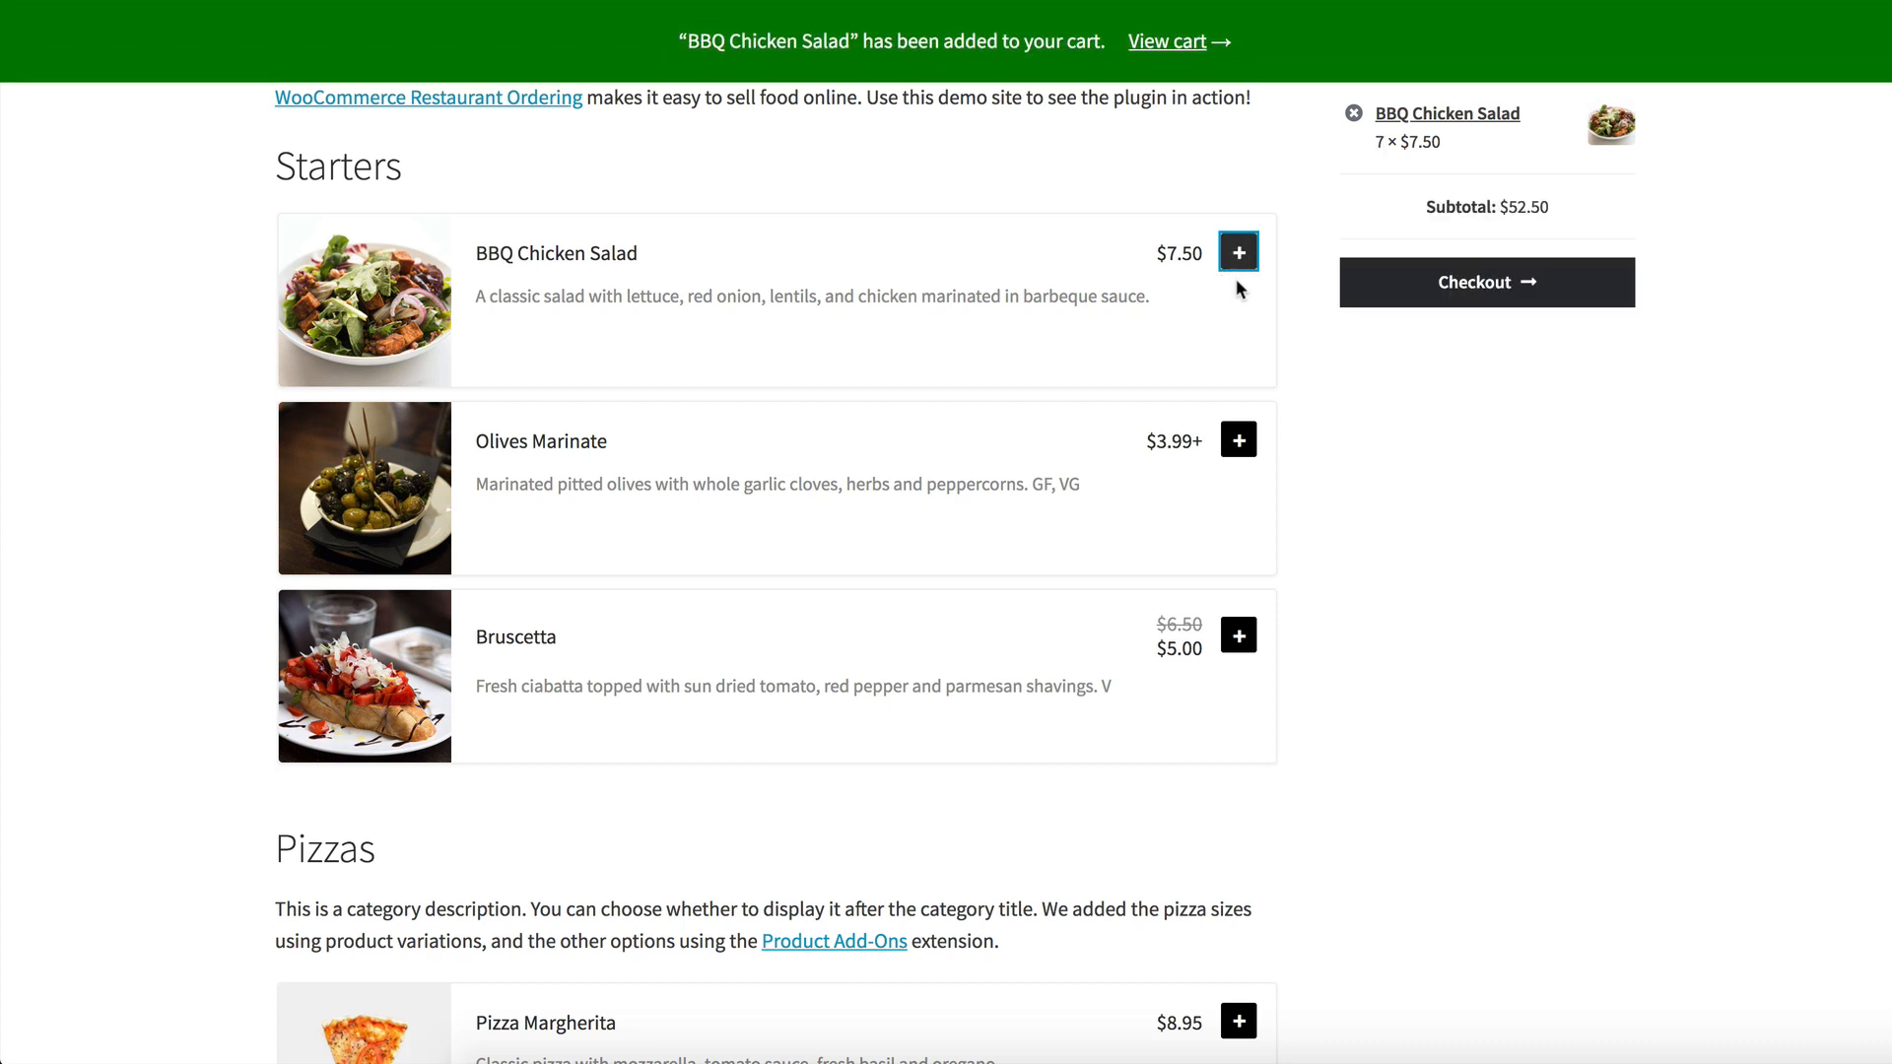
left_click(1239, 438)
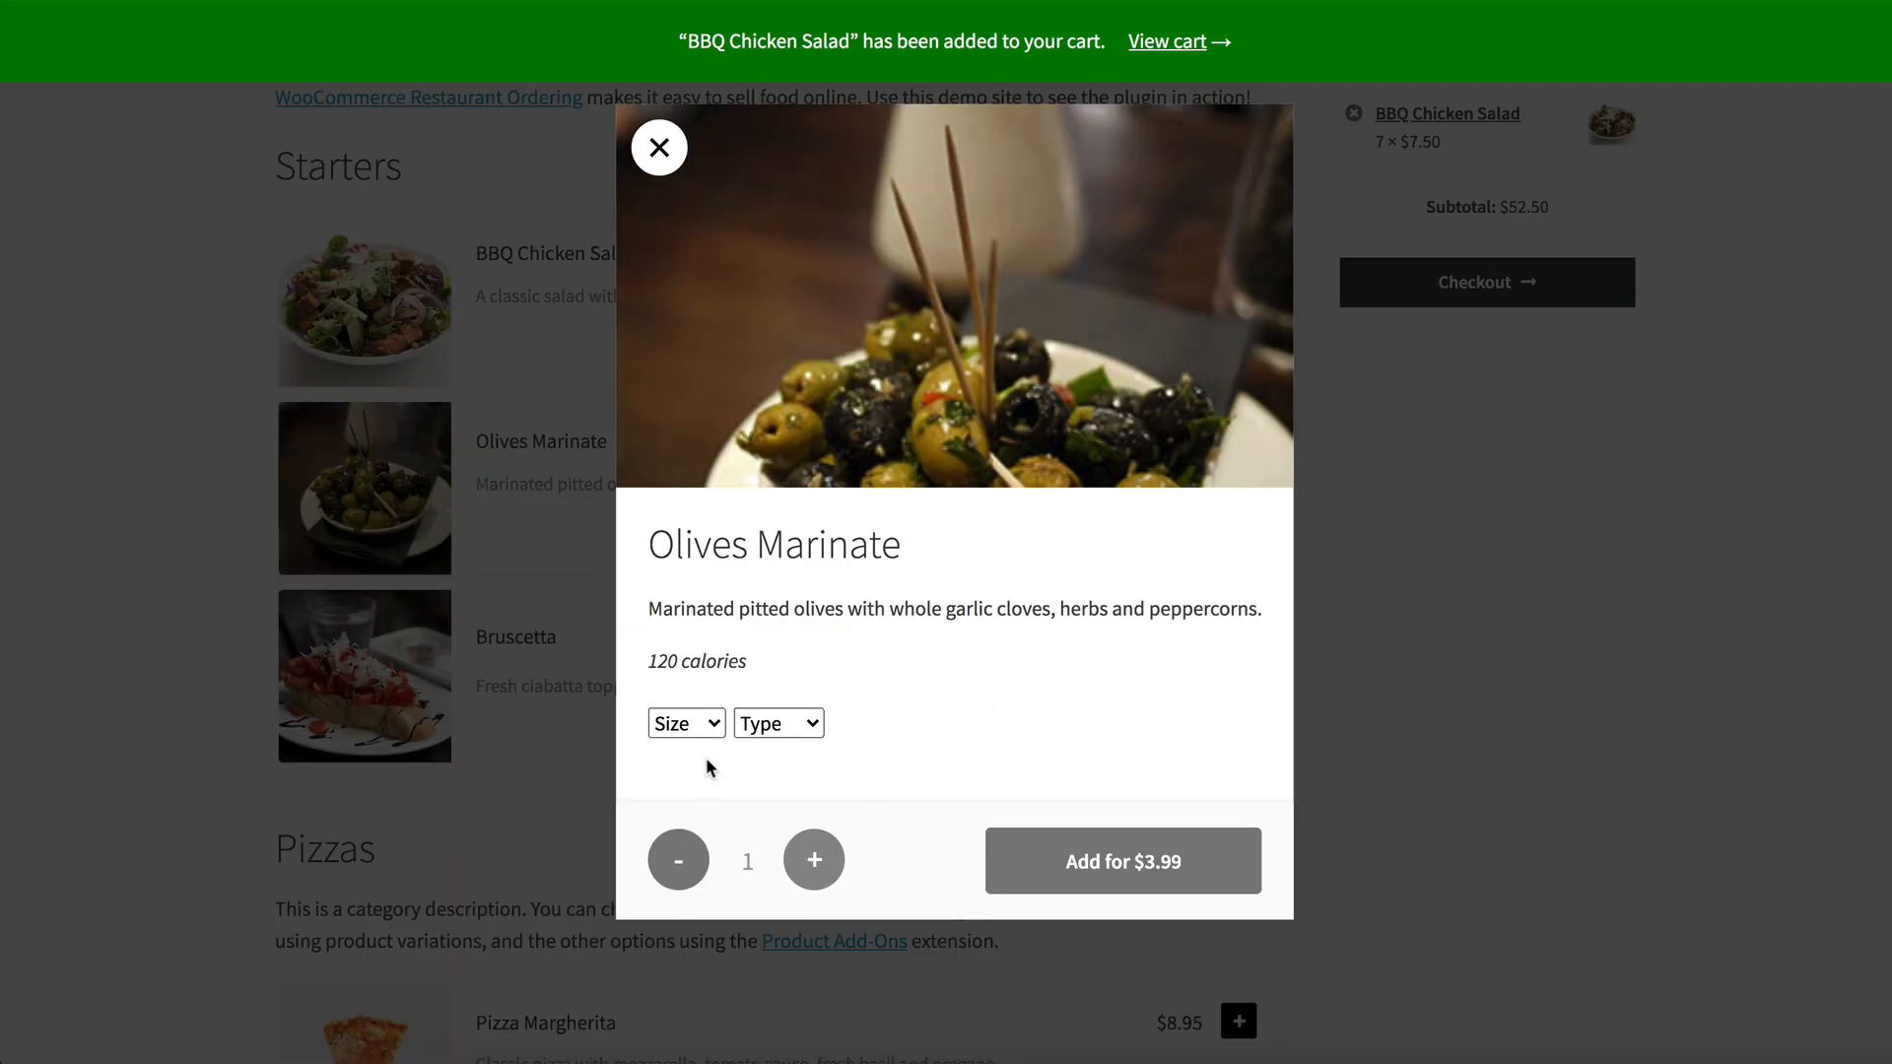
left_click(778, 723)
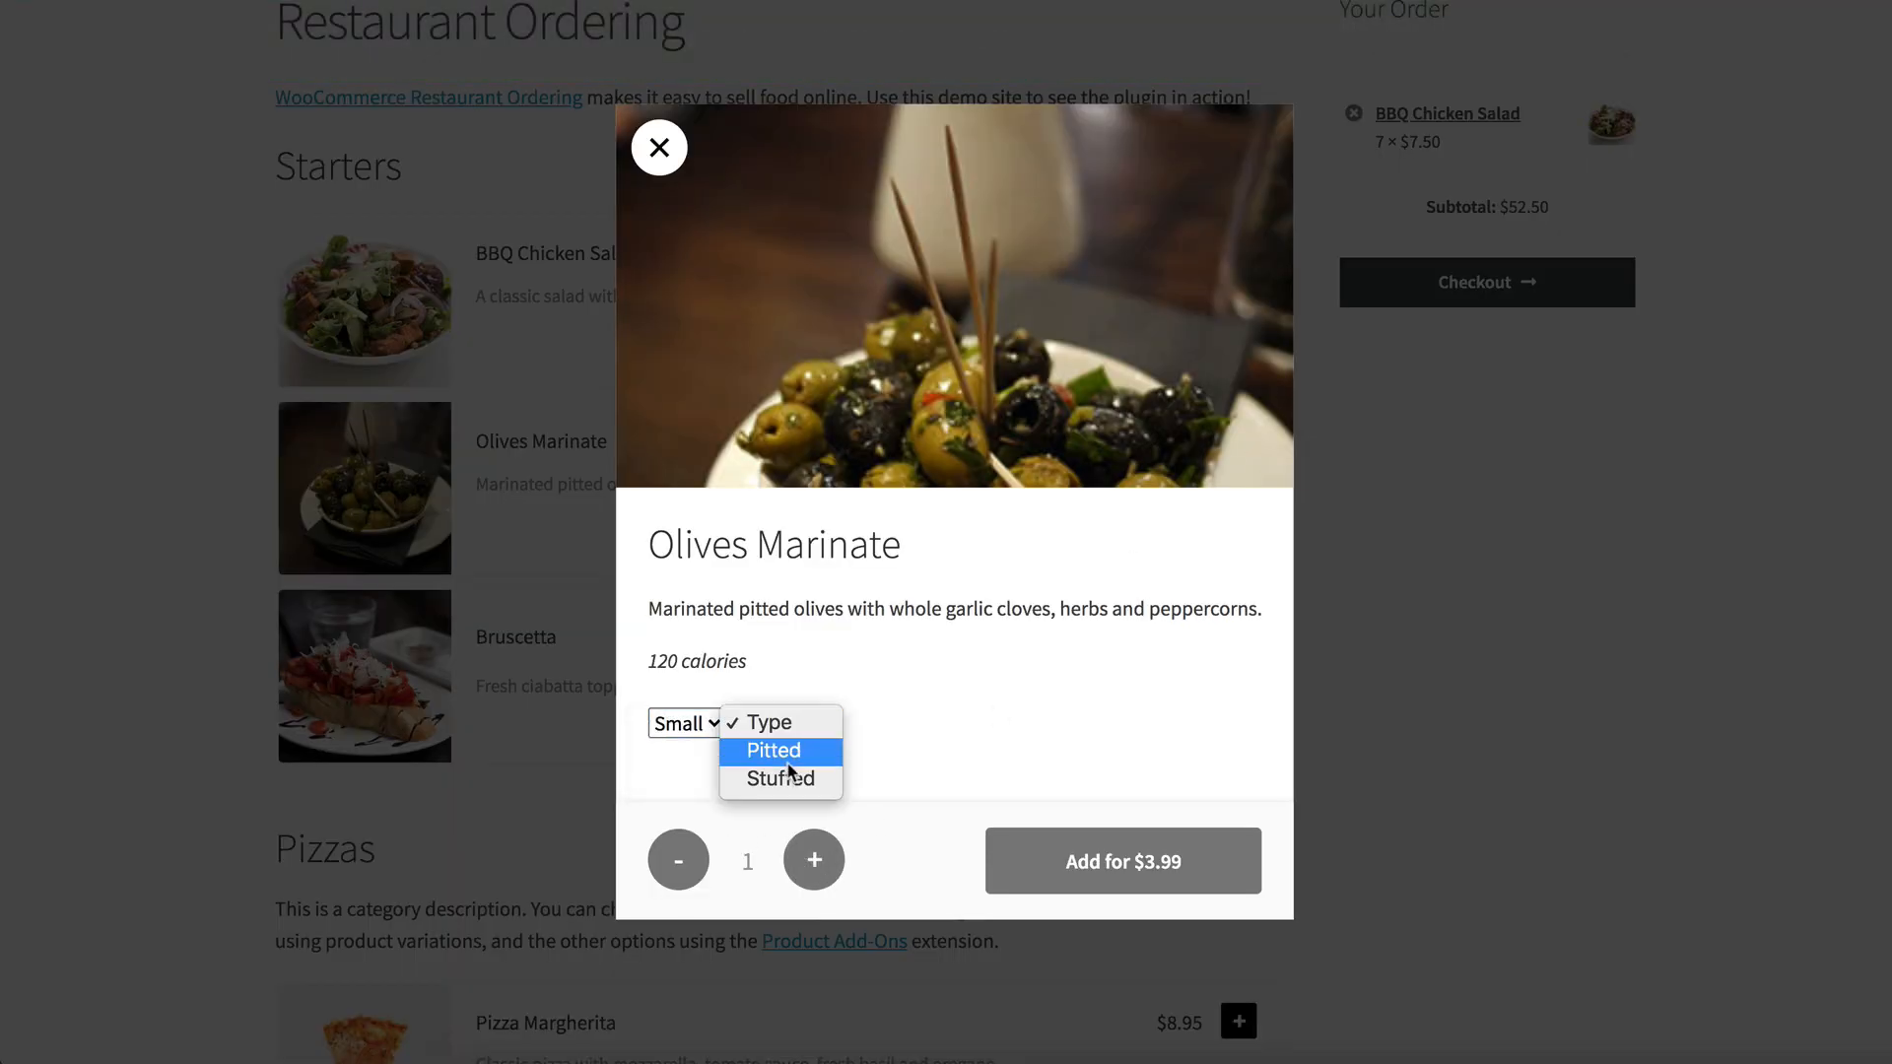
left_click(1124, 861)
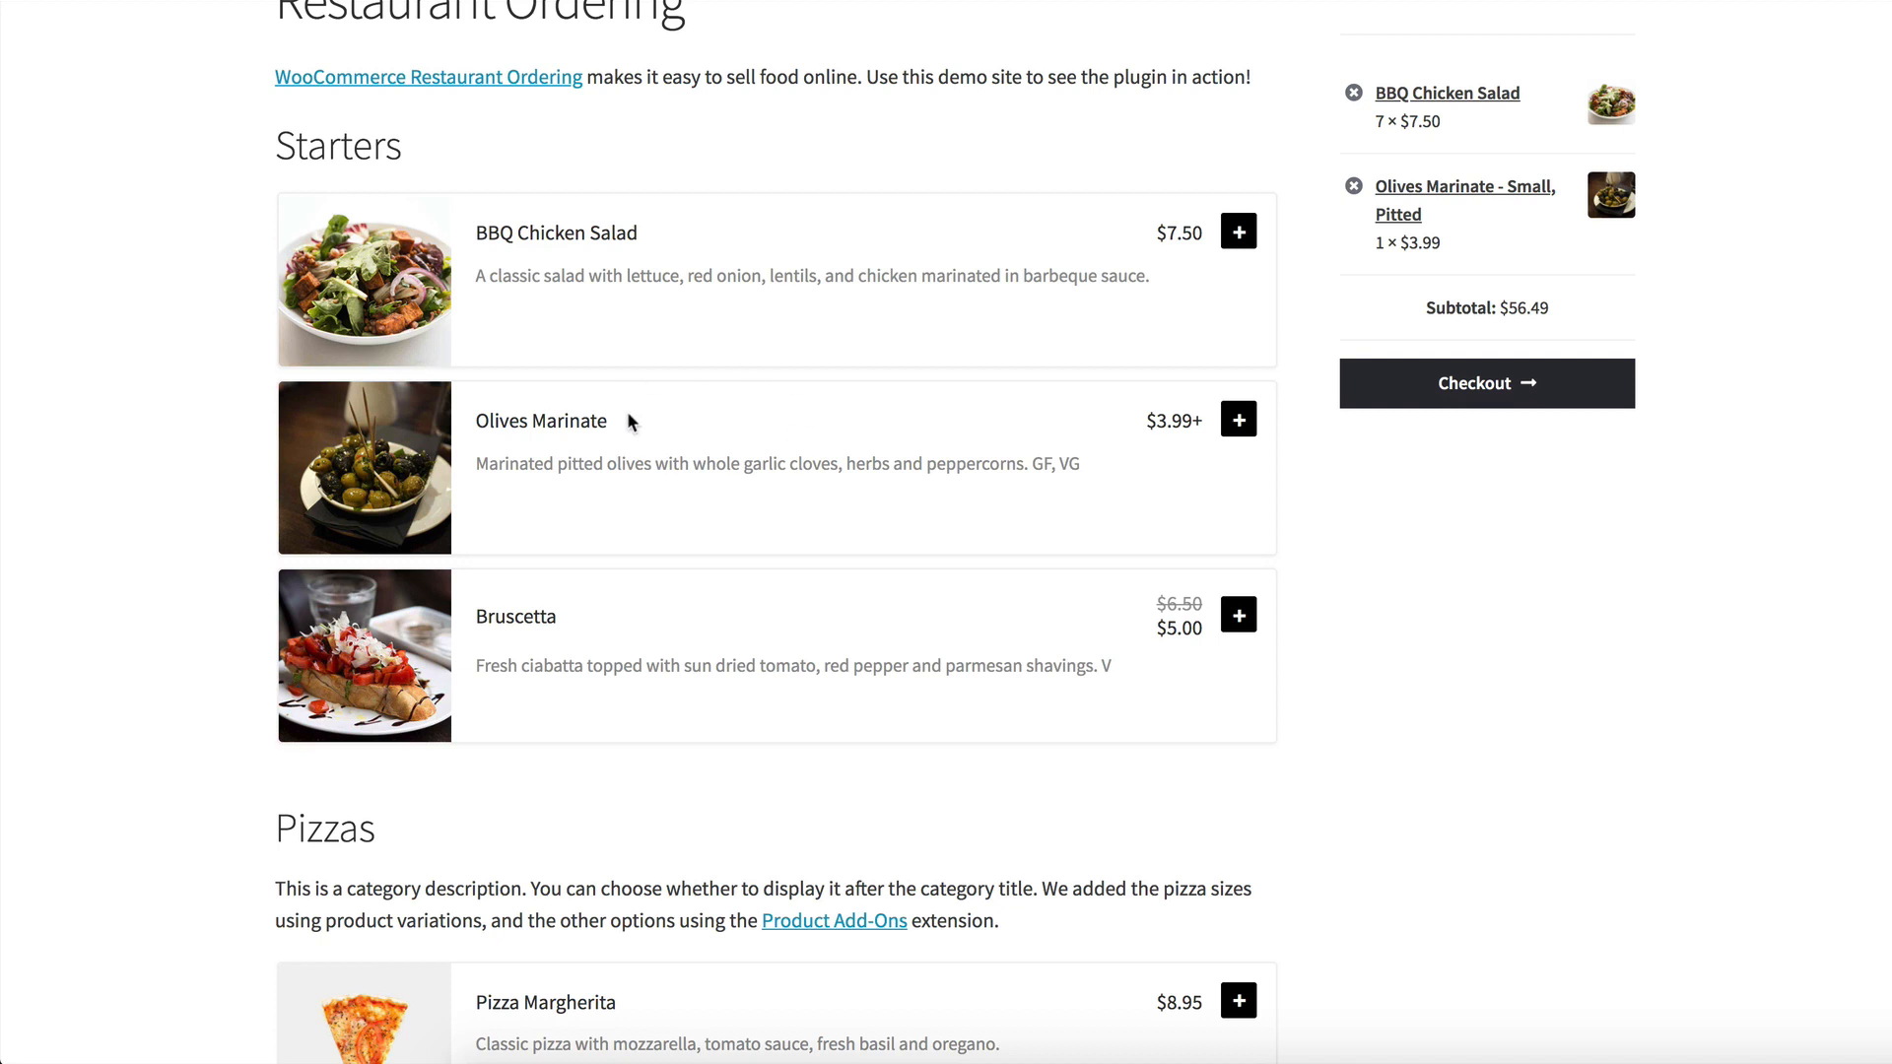
mouse_move(622, 429)
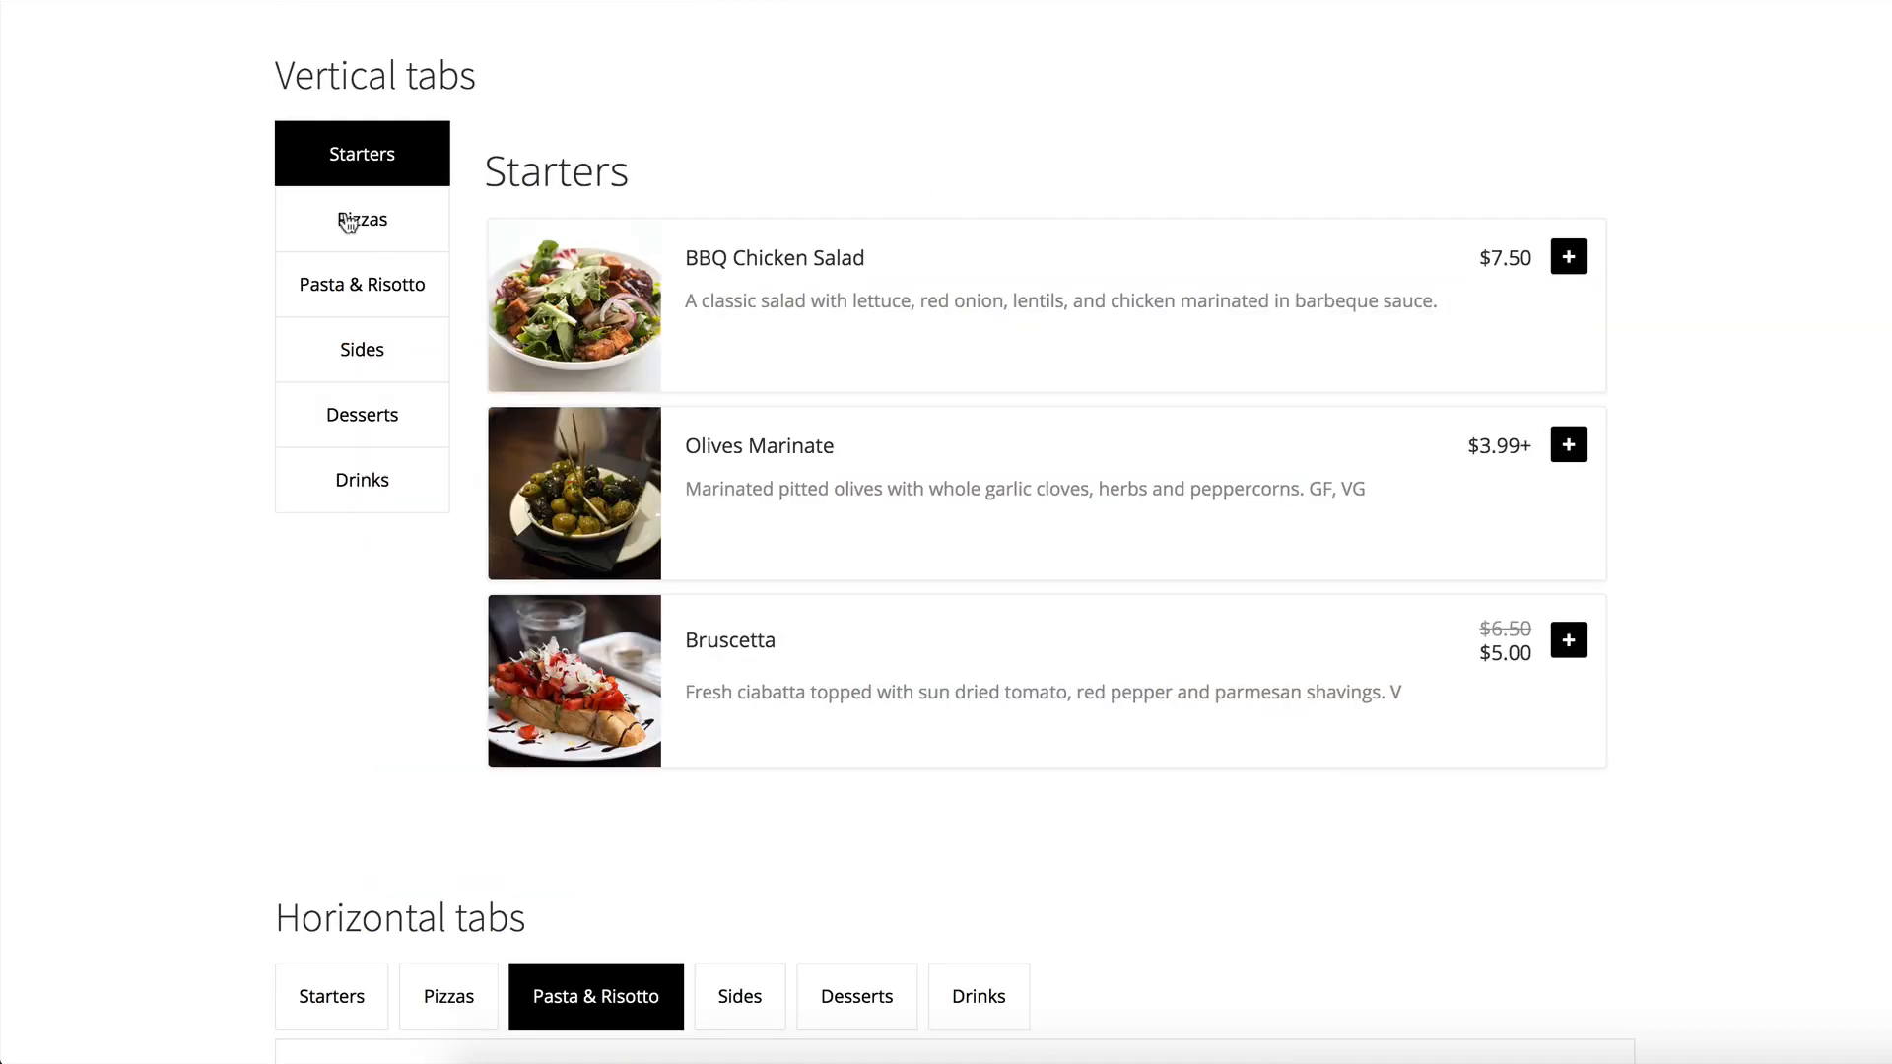
Show Pizzas in the vertical tabs, then Sides and Starters in the horizontal tabs.
left_click(361, 219)
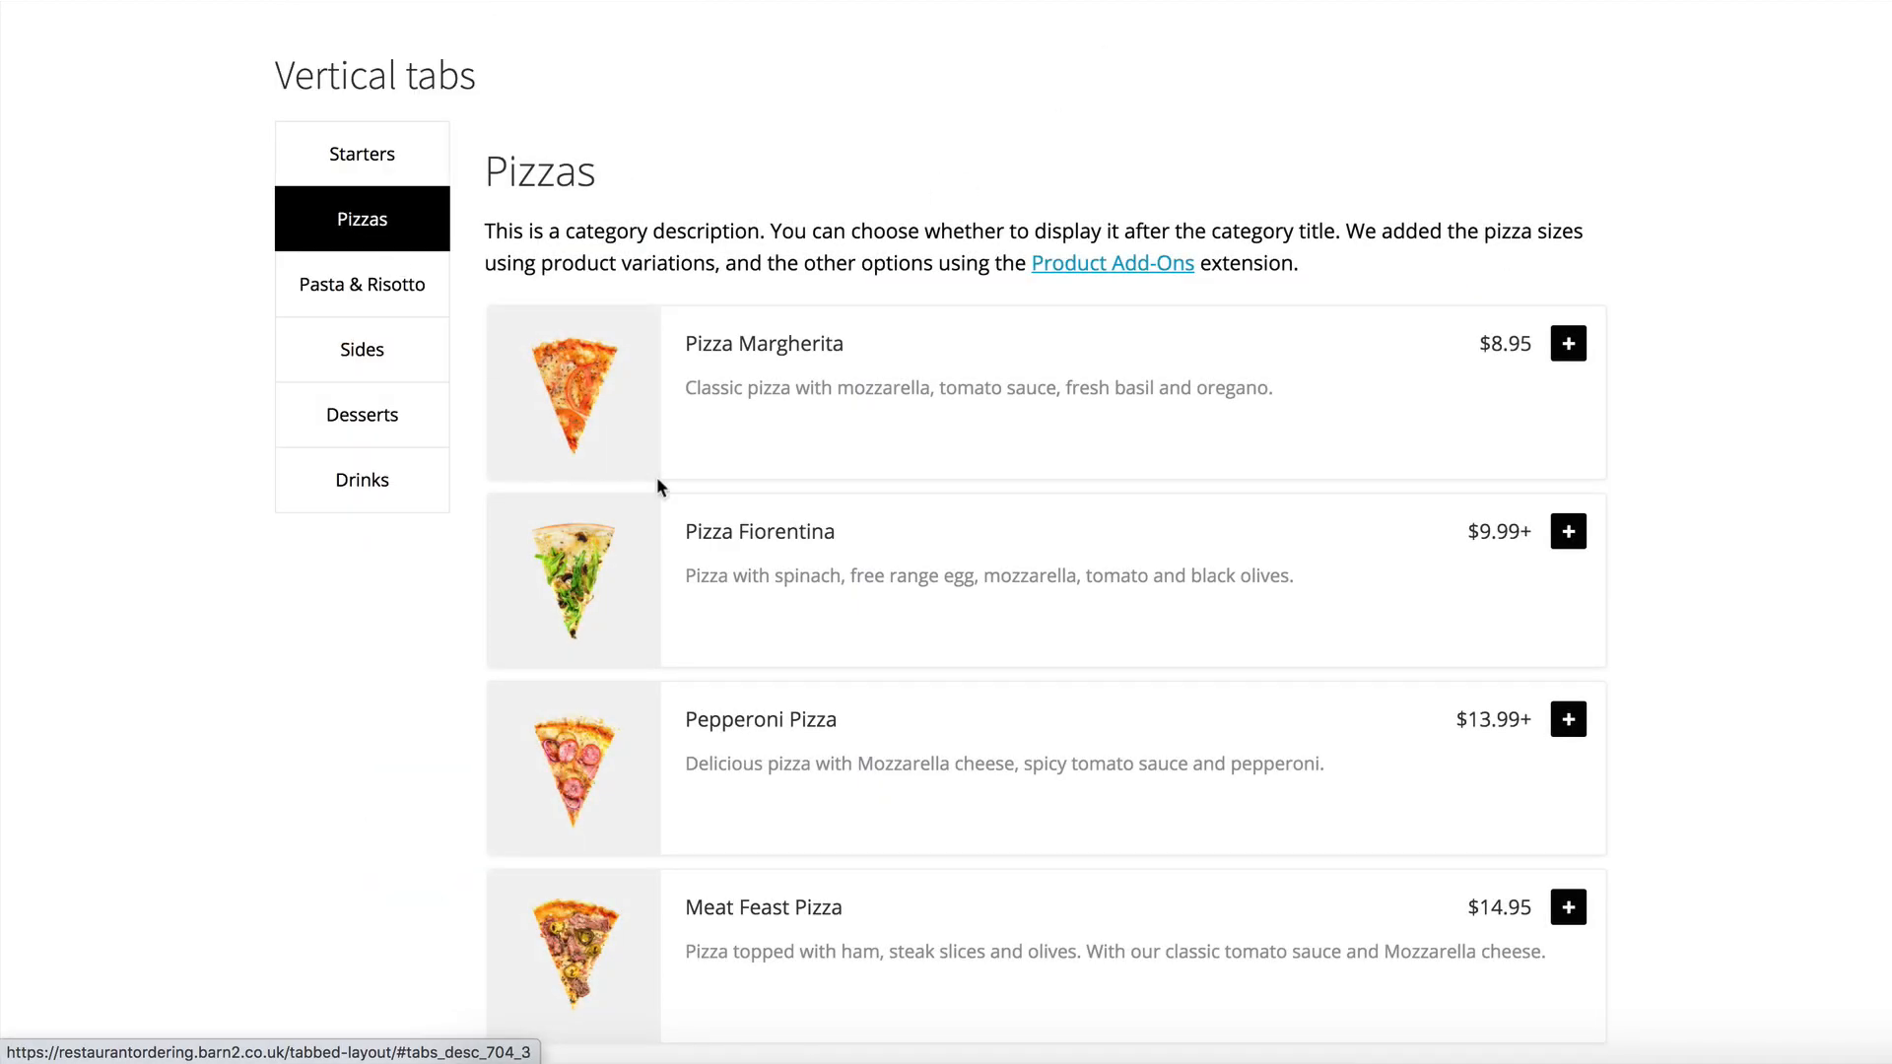
scroll("down", 3)
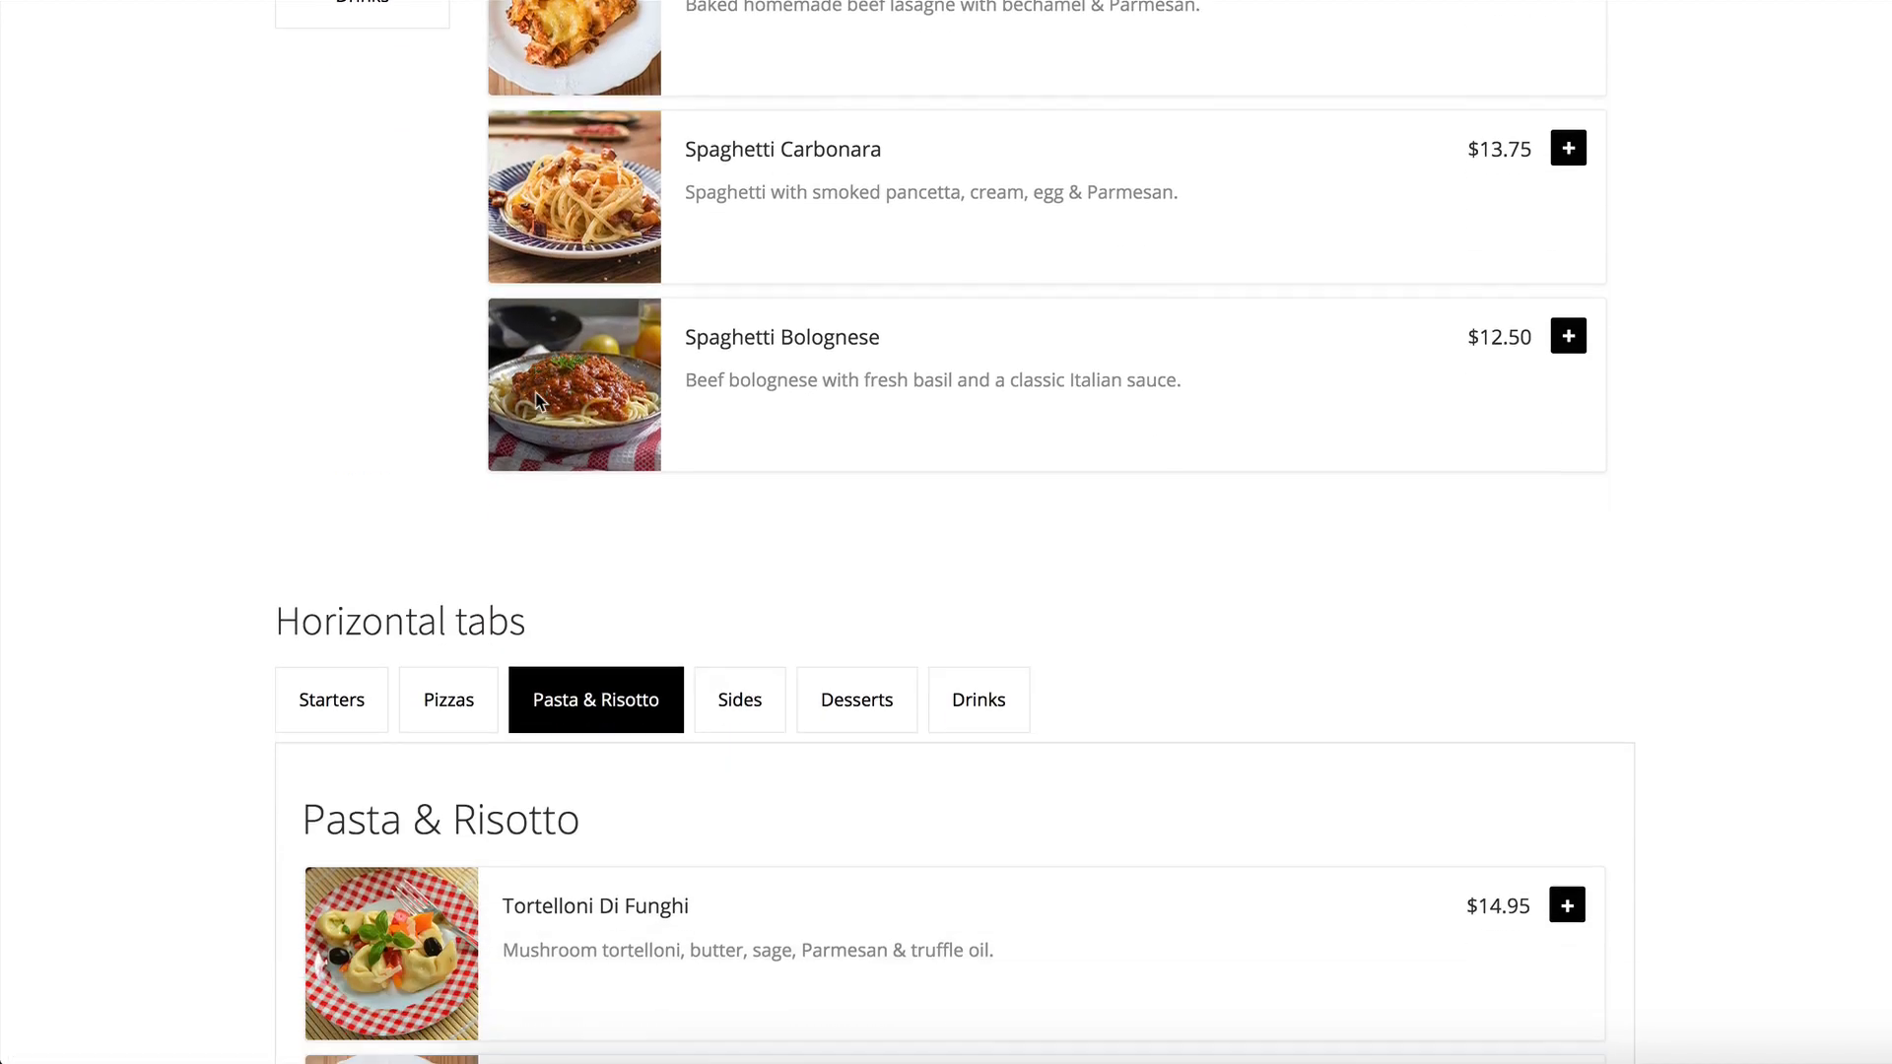
left_click(739, 700)
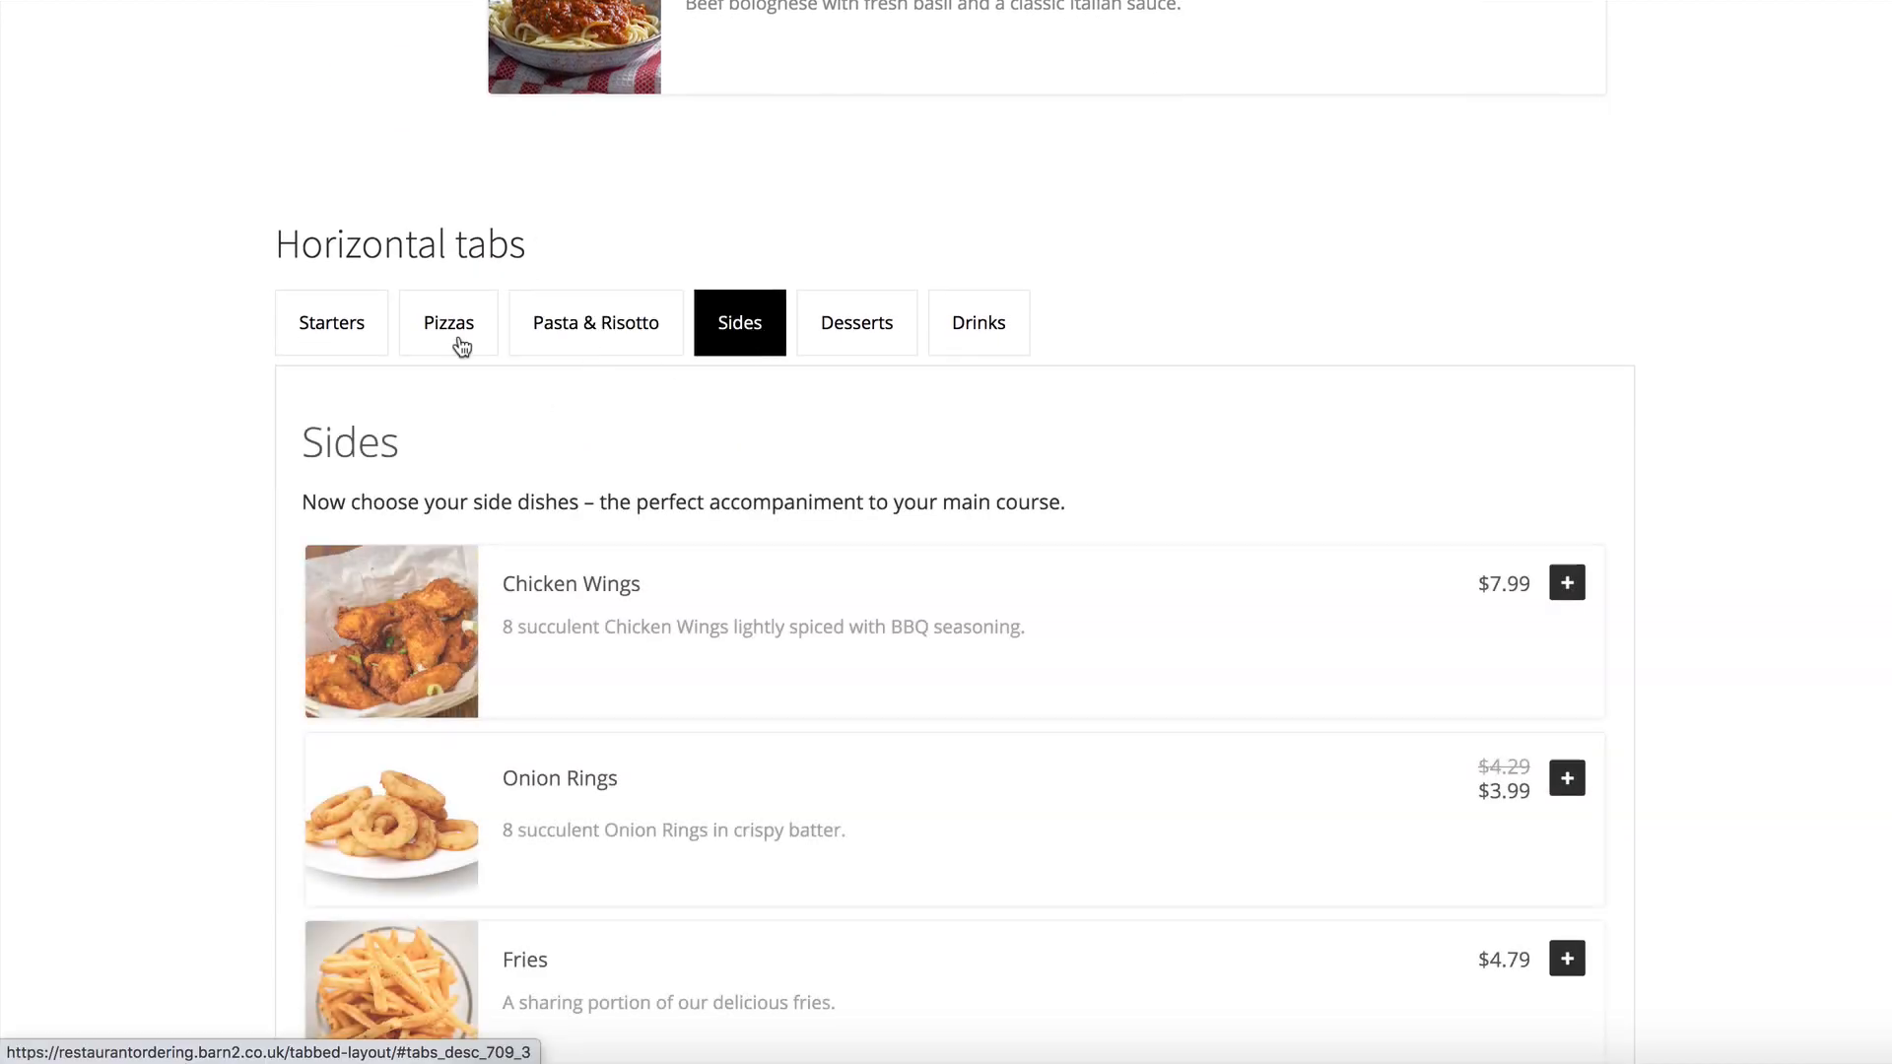
left_click(331, 322)
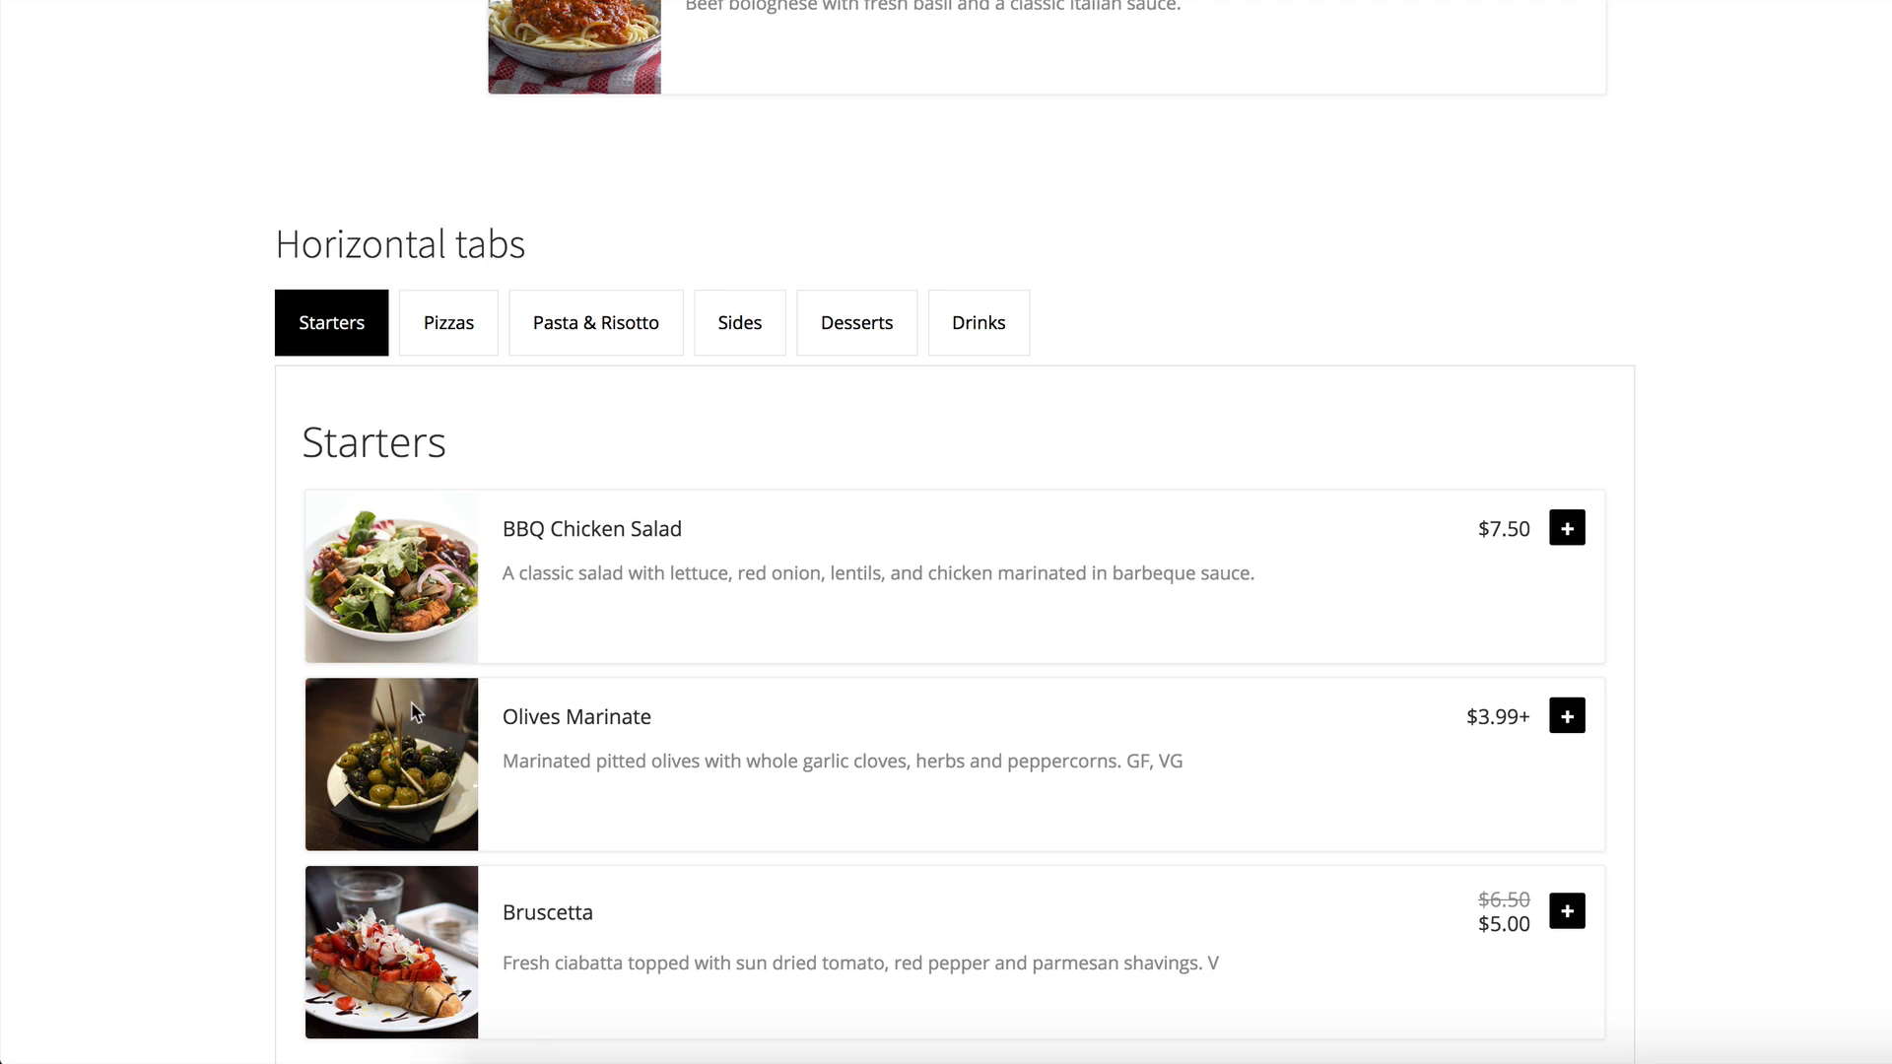
scroll("down", 3)
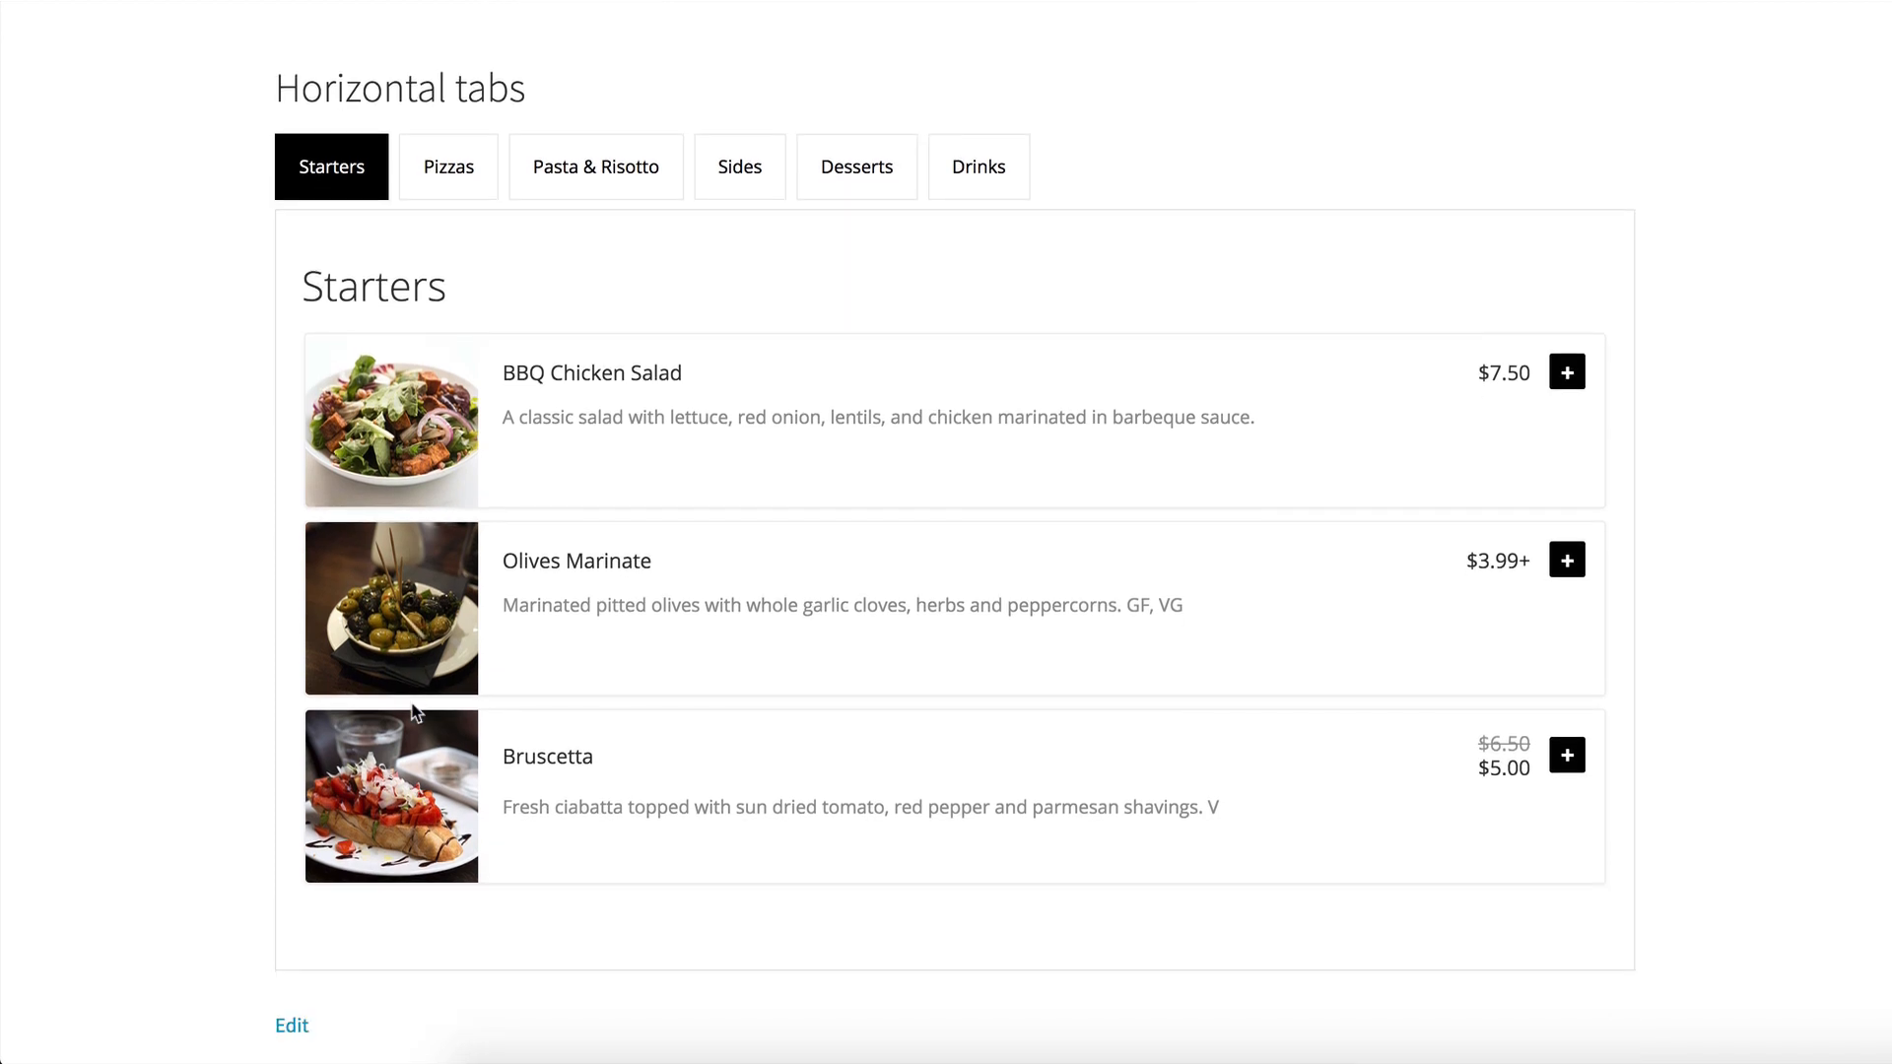